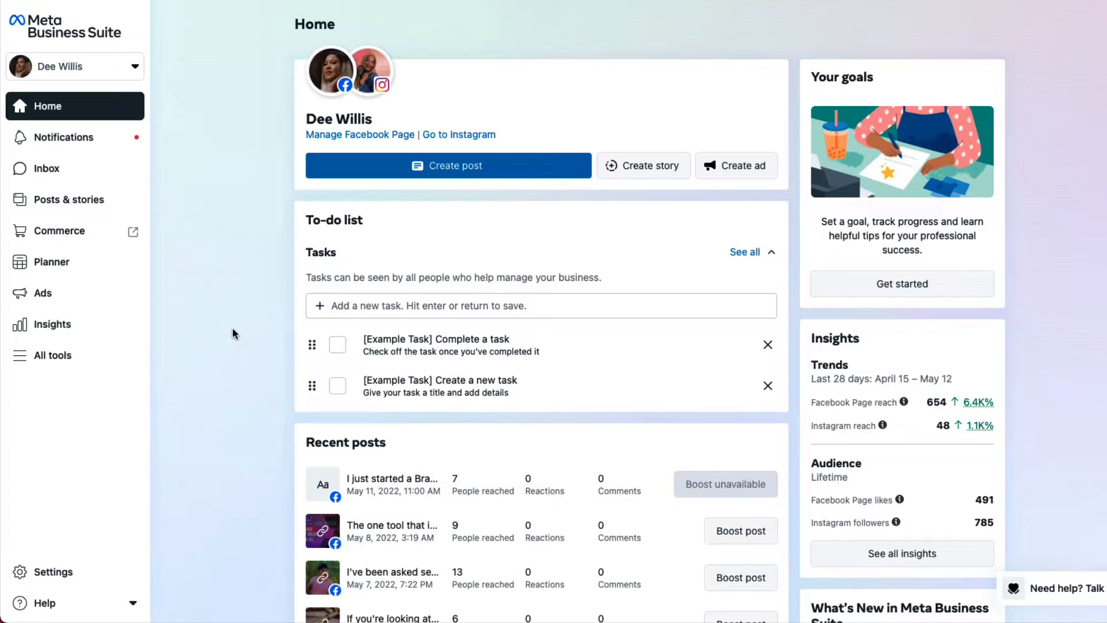
mouse_move(175, 380)
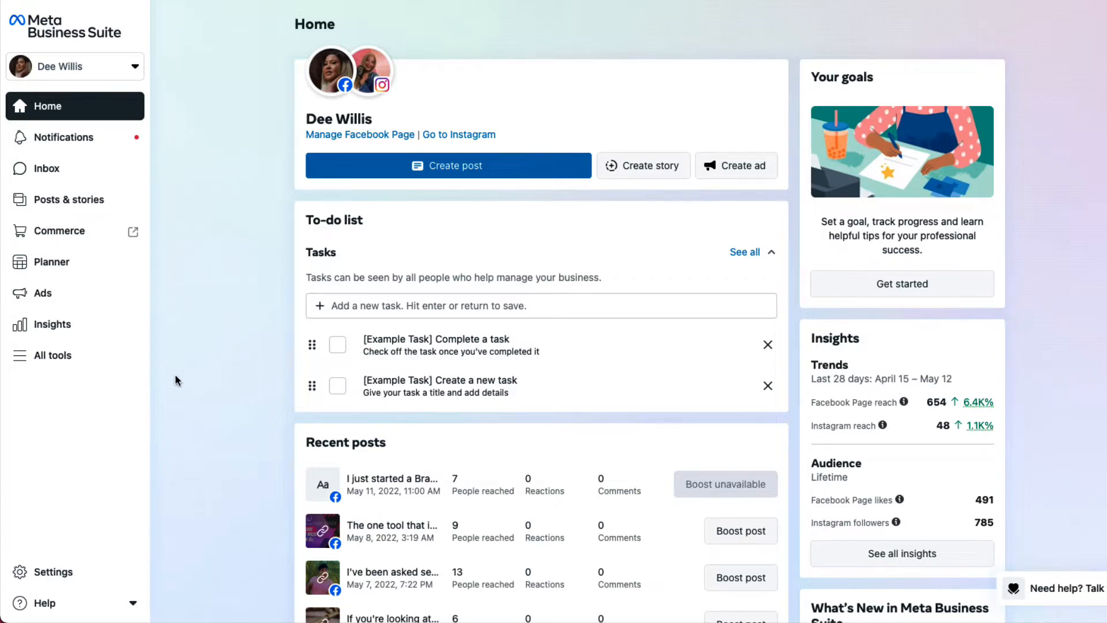
Reach Events Manager from the All tools list under Advertise.
click(51, 354)
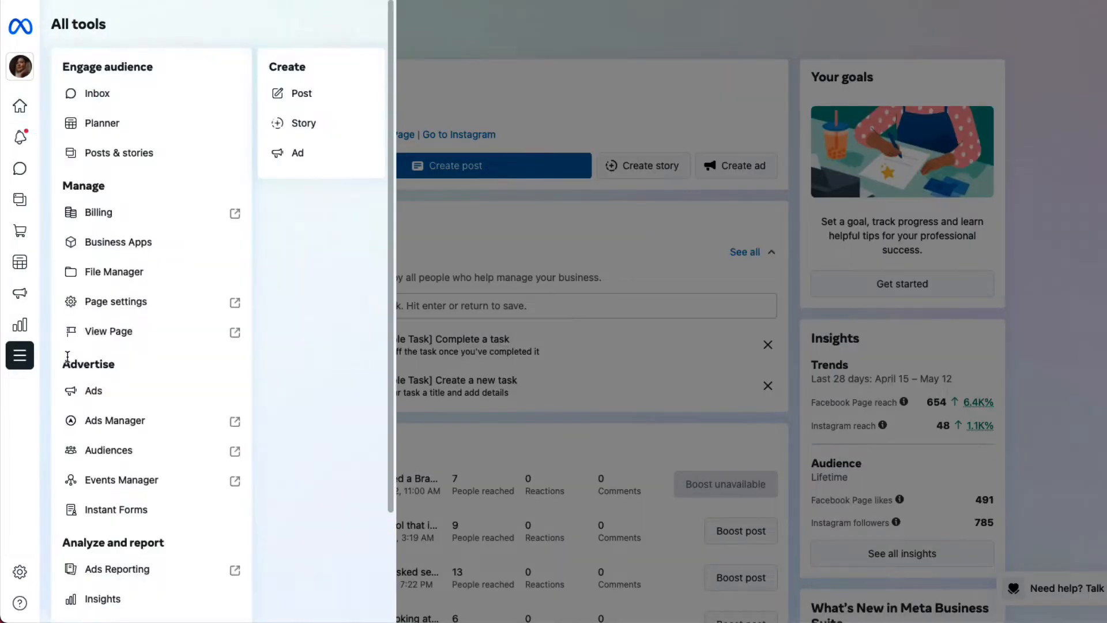
mouse_move(121, 479)
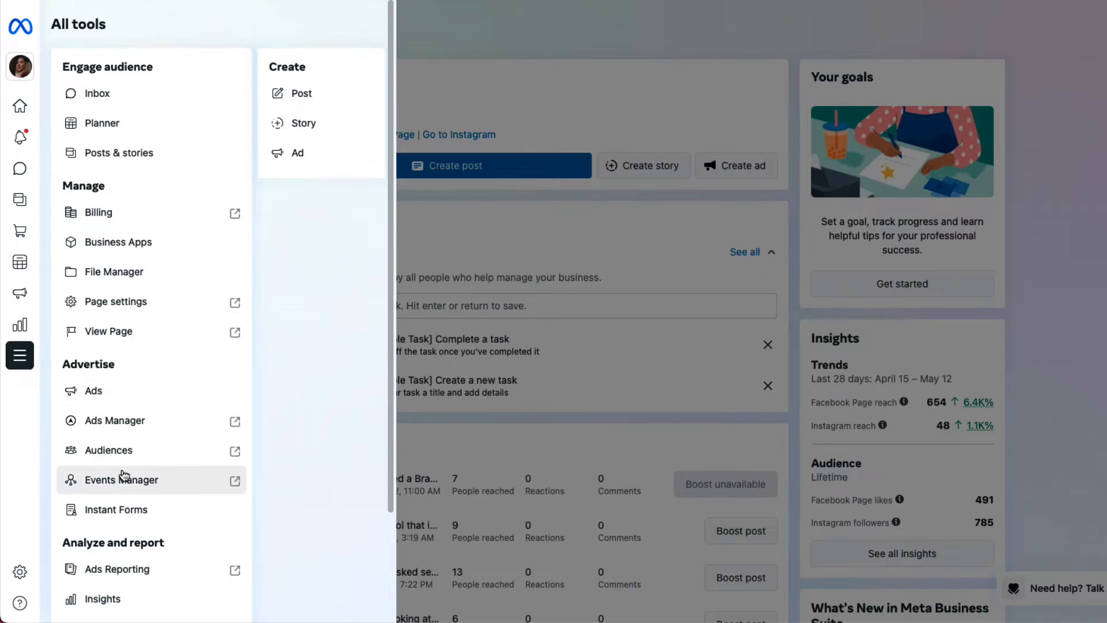
click(121, 480)
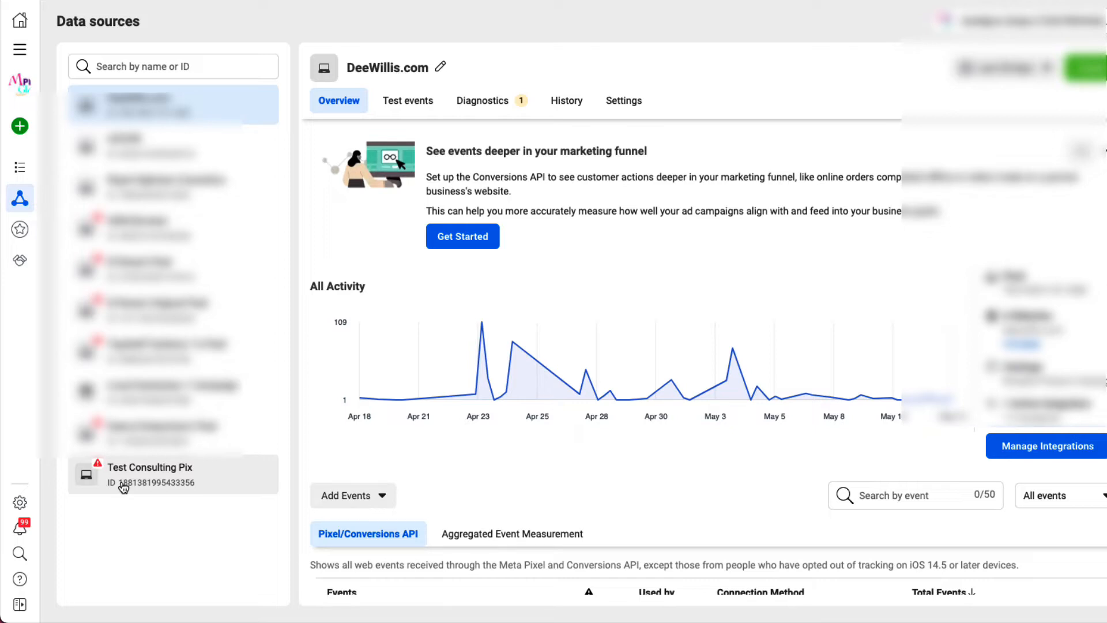
mouse_move(97, 470)
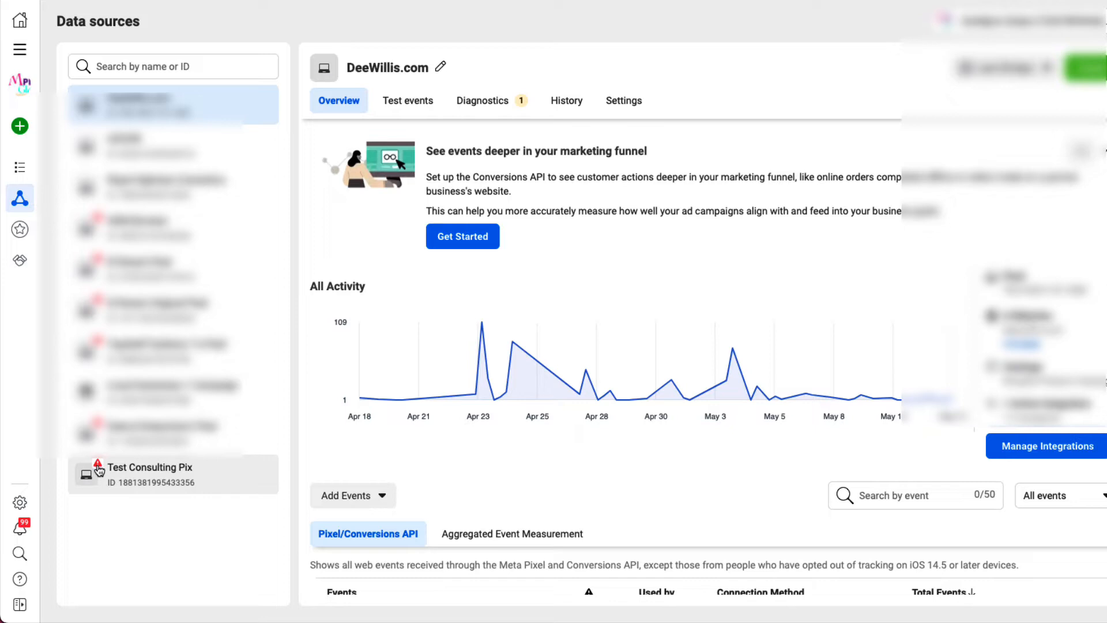
mouse_move(134, 483)
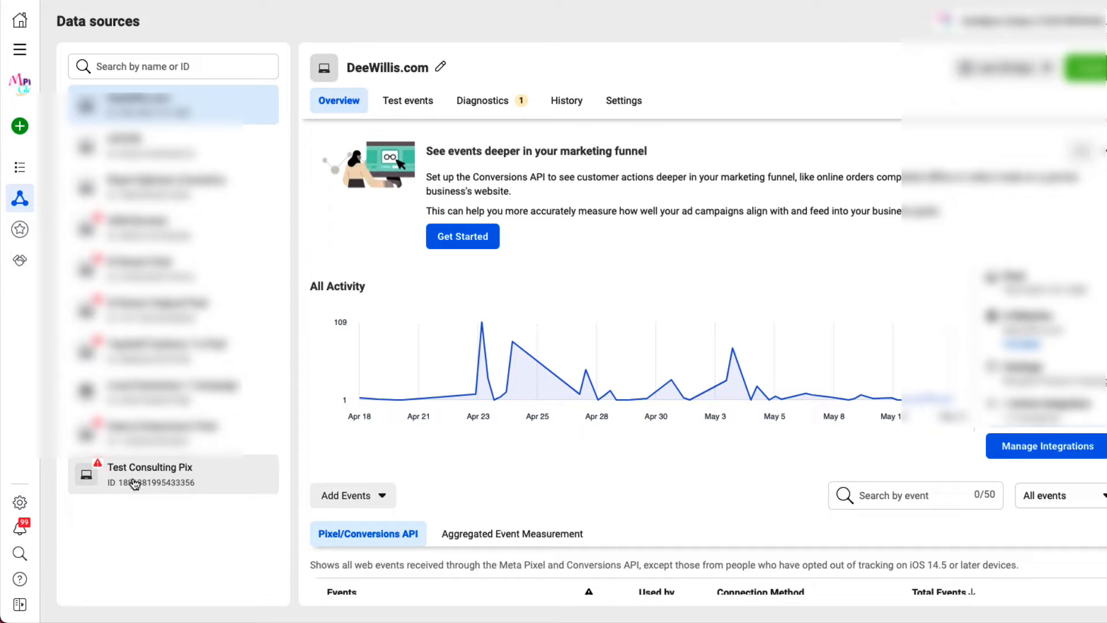
mouse_move(137, 495)
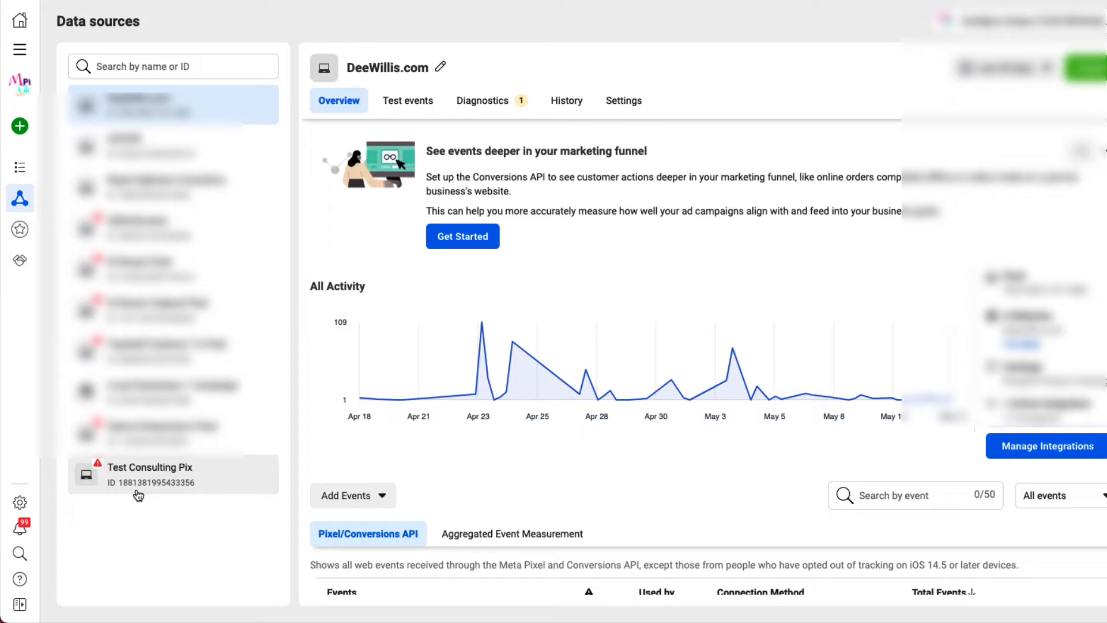
mouse_move(180, 491)
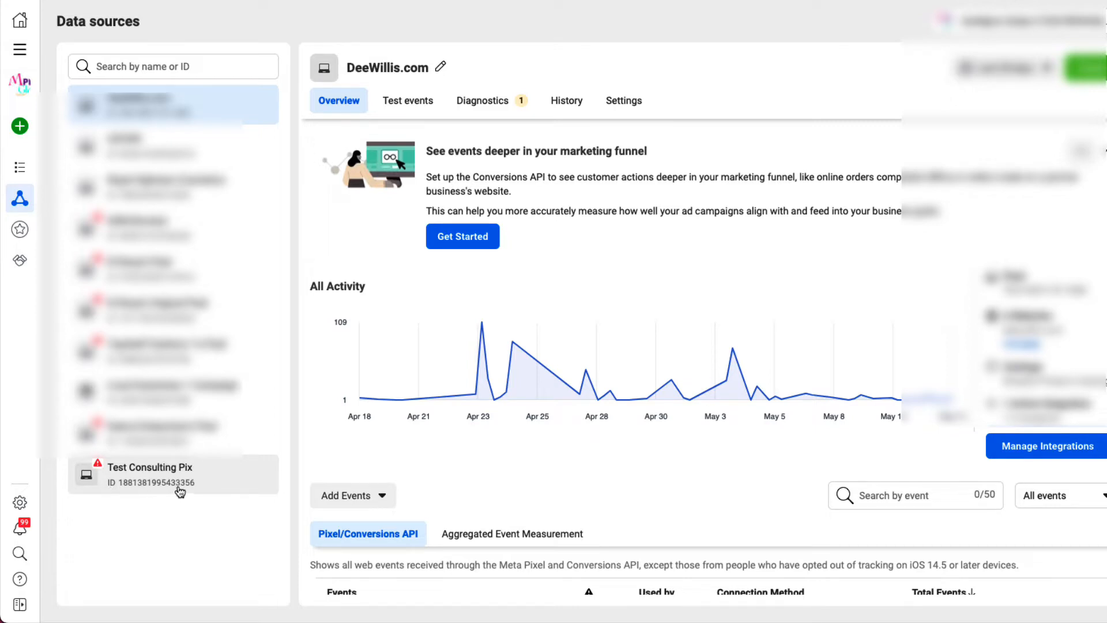
mouse_move(131, 486)
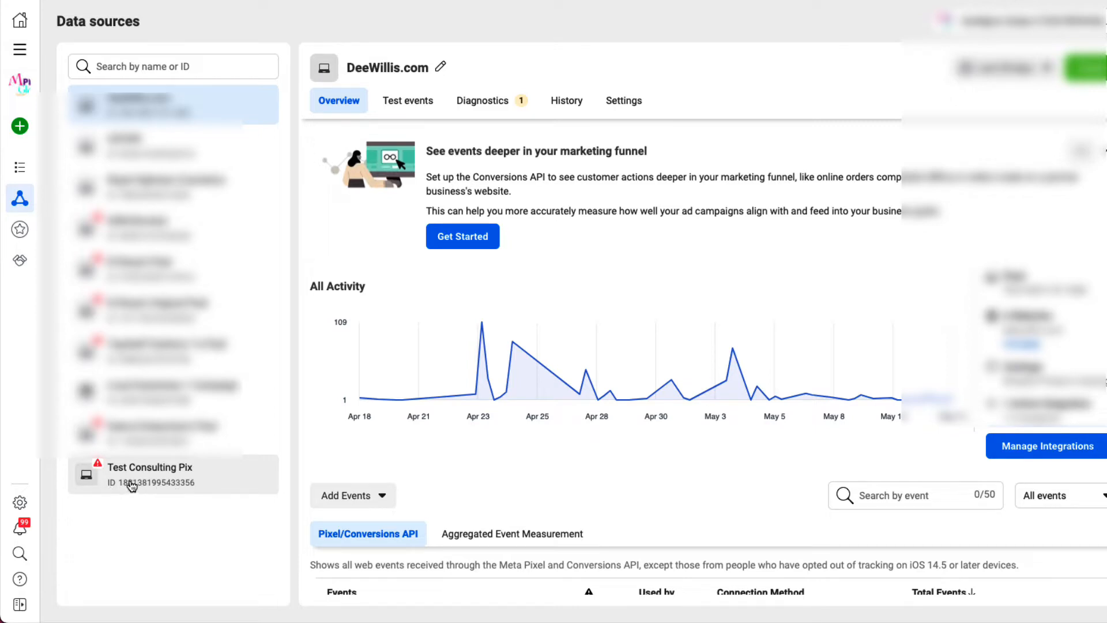
click(173, 474)
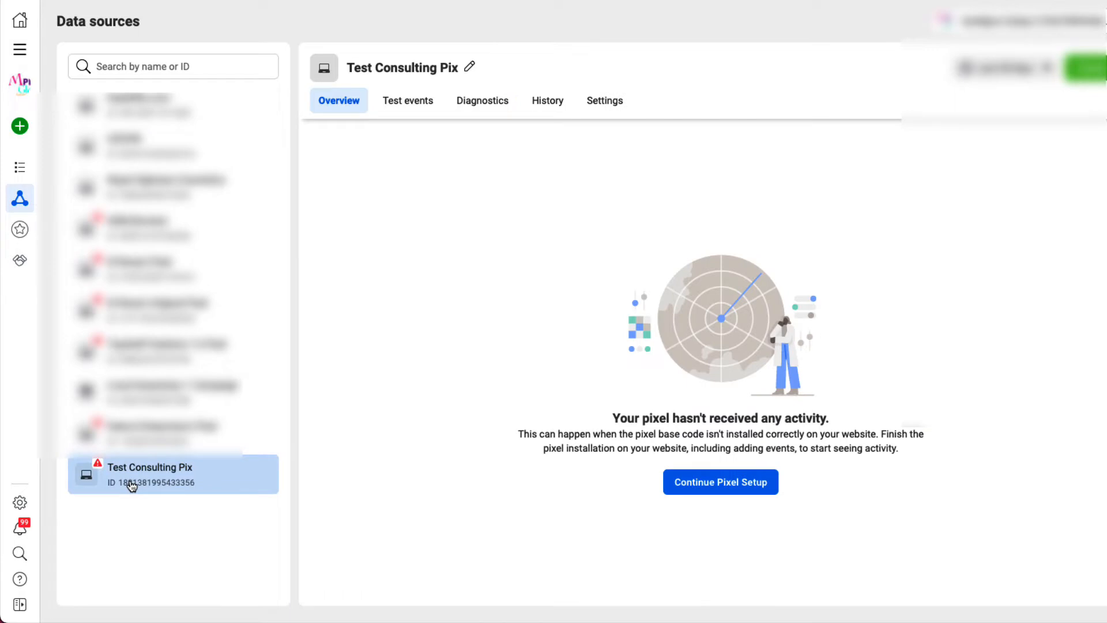
mouse_move(603, 101)
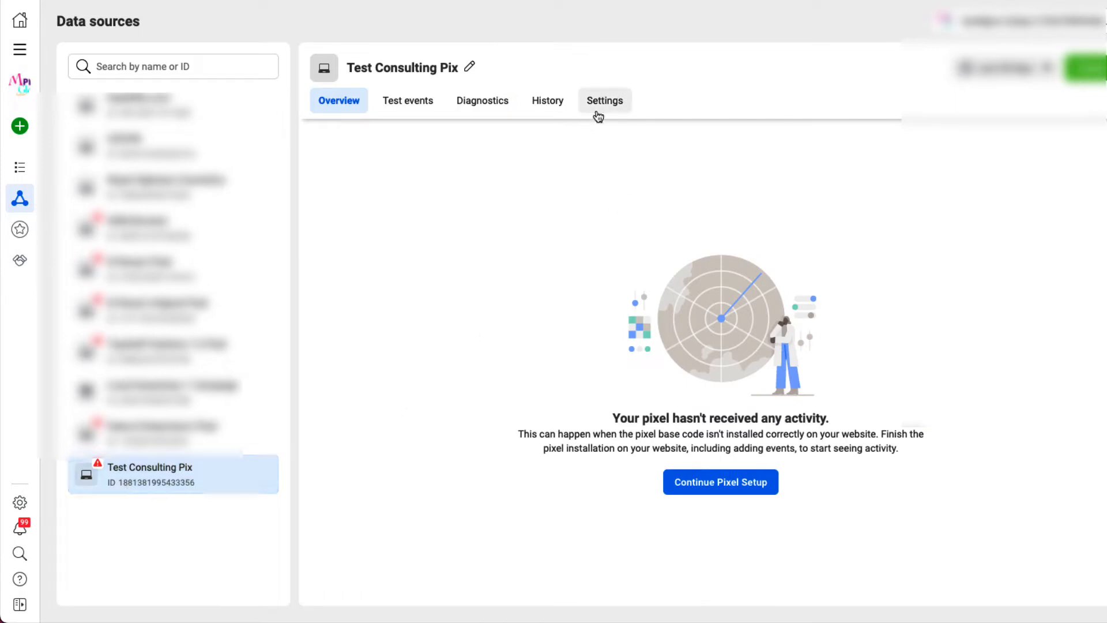
click(604, 101)
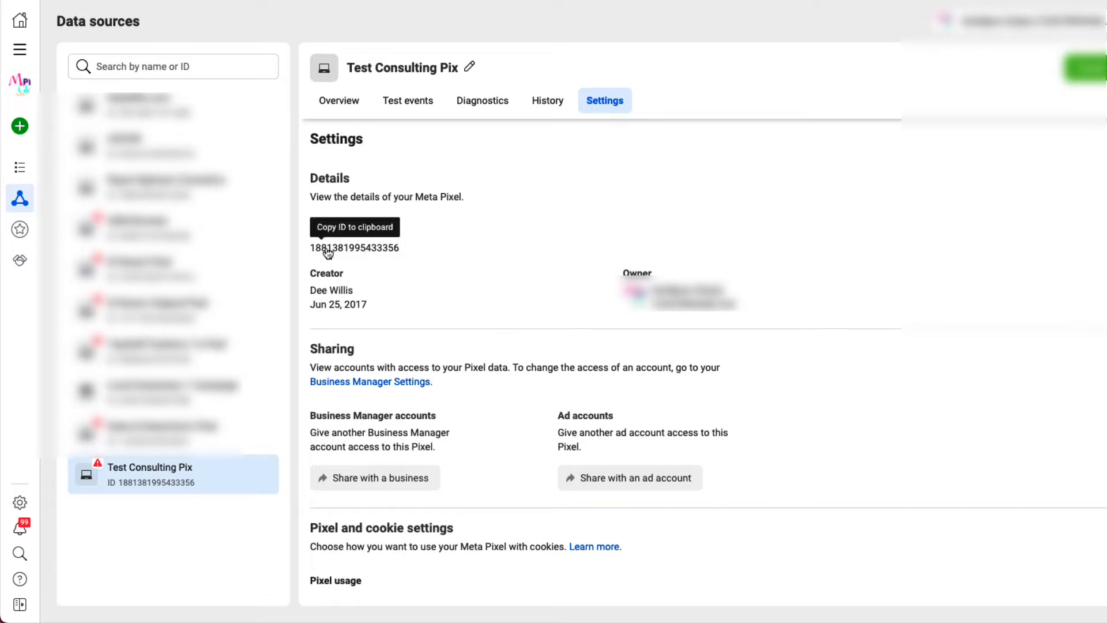
mouse_move(347, 256)
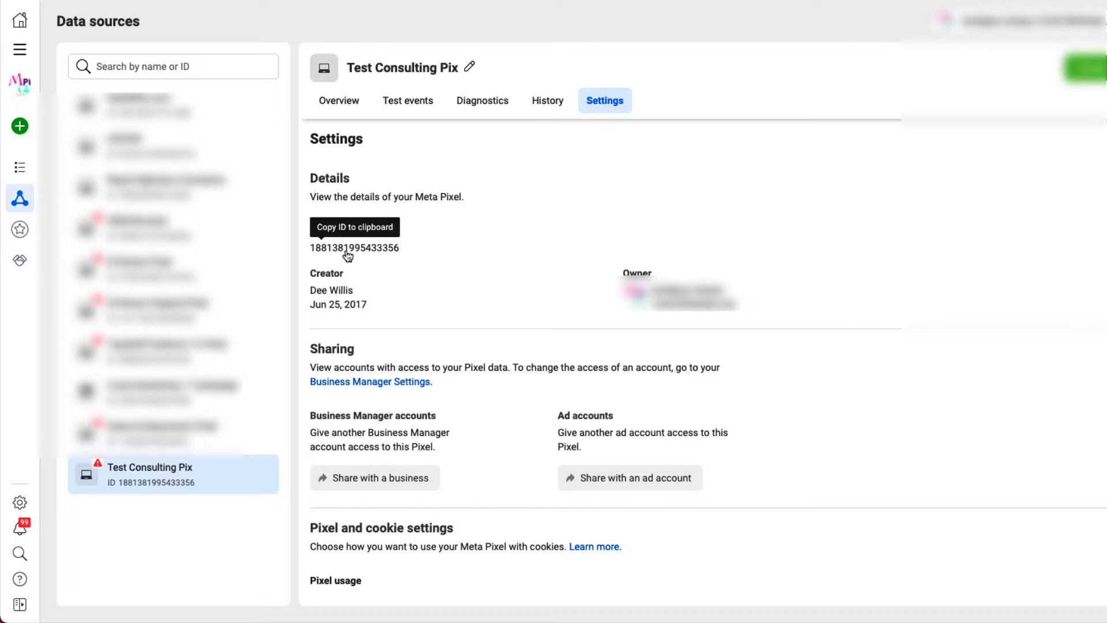
click(354, 228)
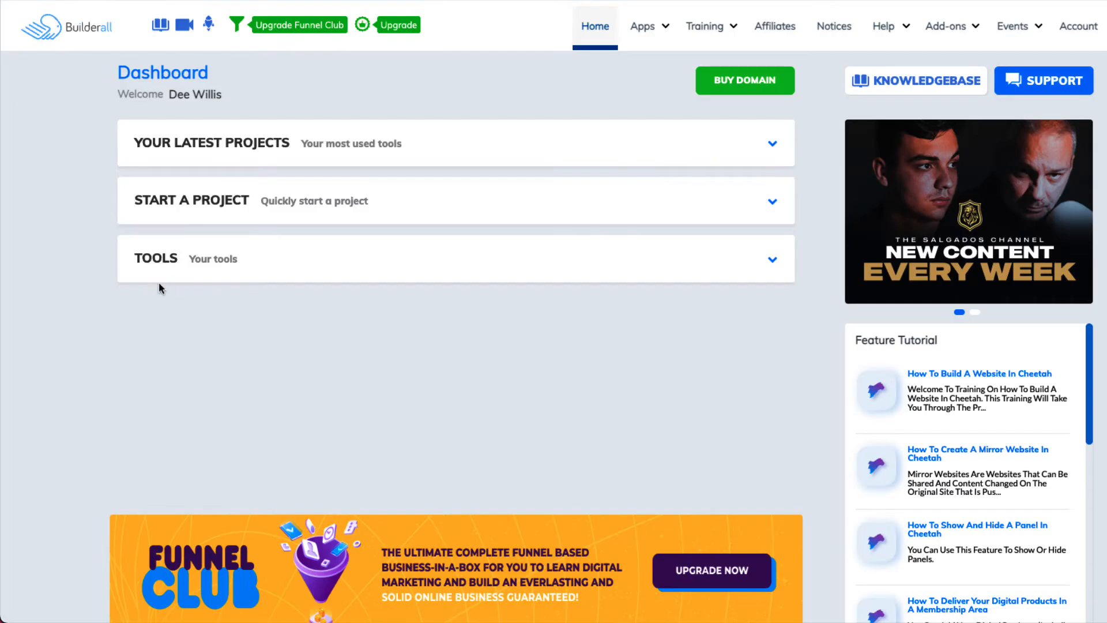
Launch Cheetah Website Builder from Apps and edit the DigiHaus Design Studio site.
click(643, 27)
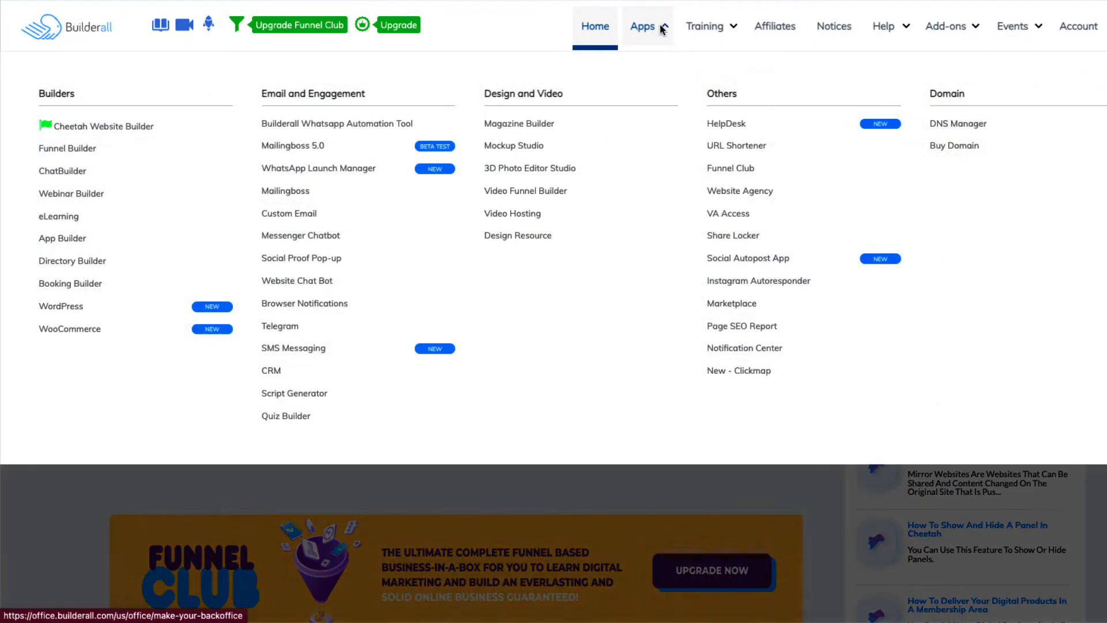
mouse_move(119, 130)
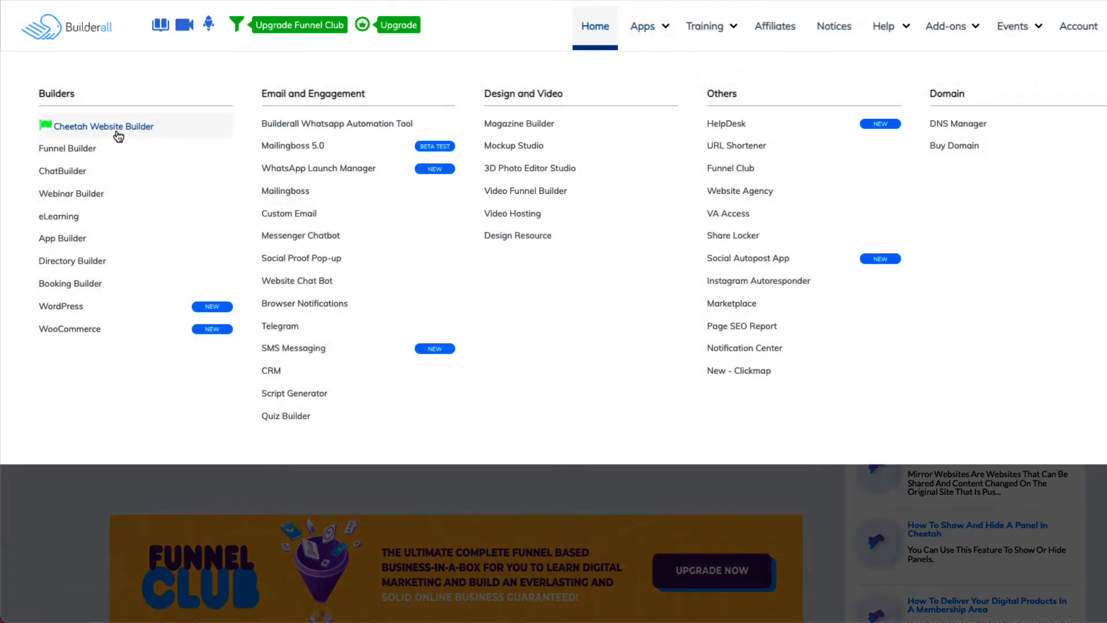
click(103, 126)
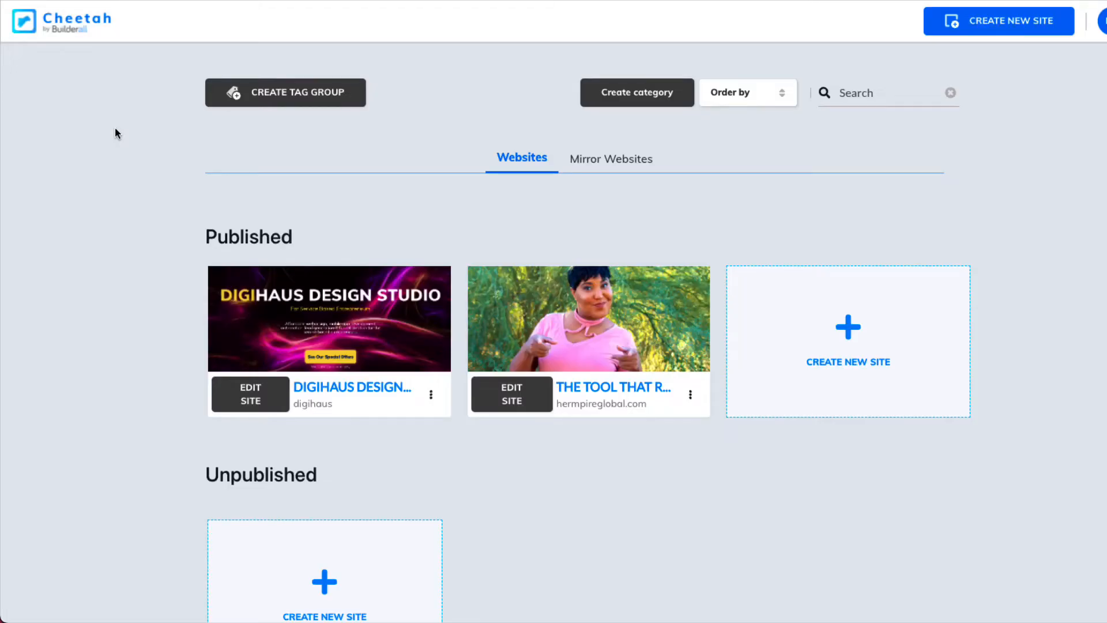
mouse_move(510, 394)
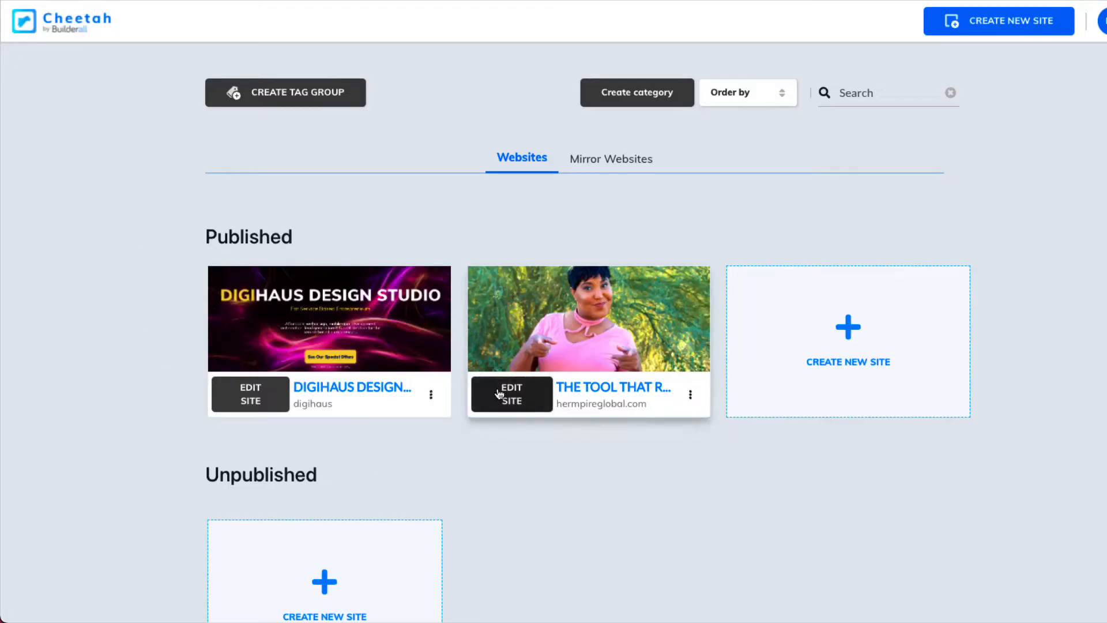
mouse_move(259, 382)
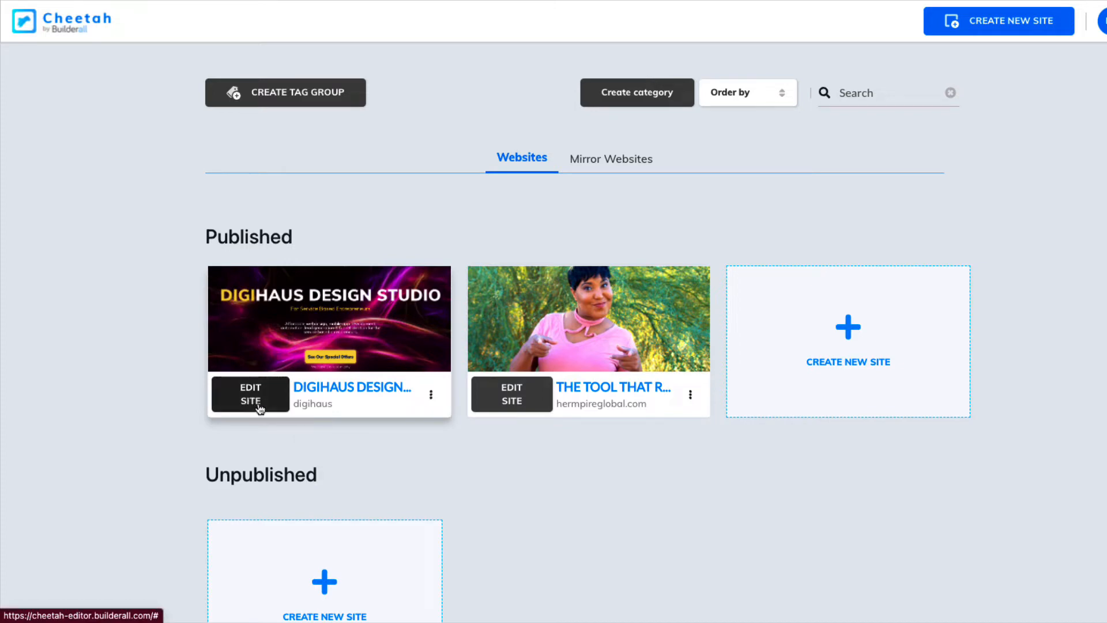
click(250, 394)
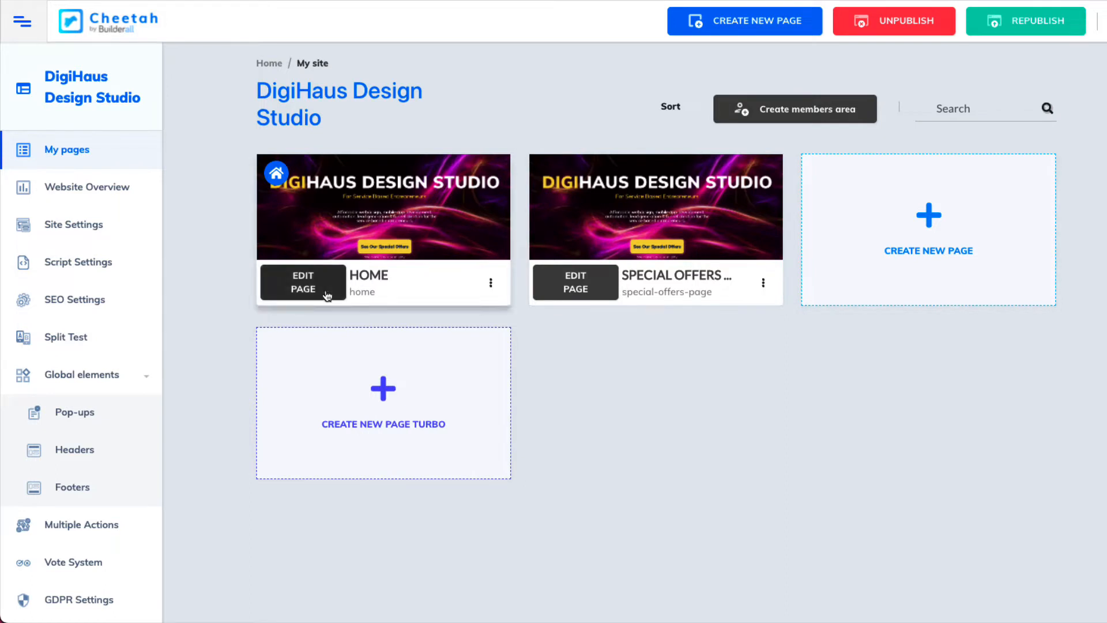
mouse_move(326, 310)
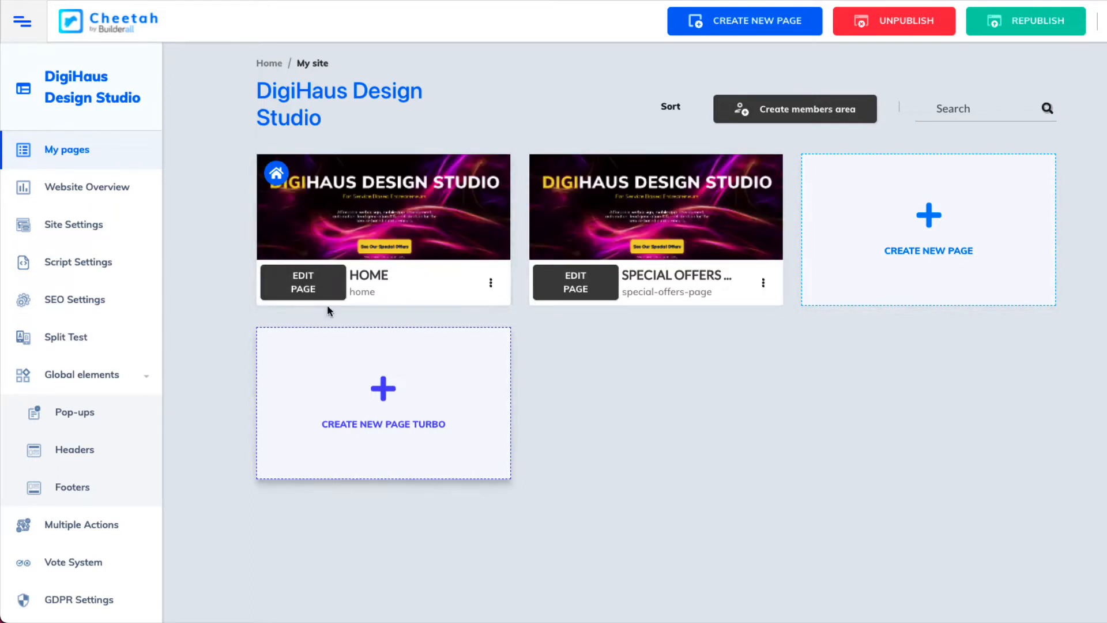
mouse_move(225, 198)
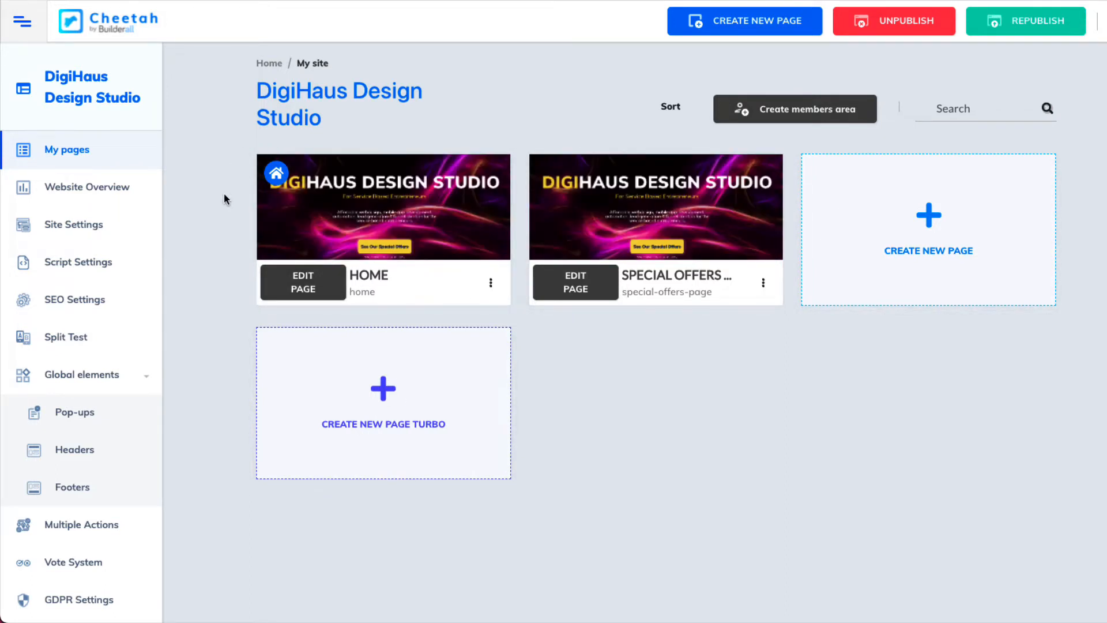
mouse_move(83, 257)
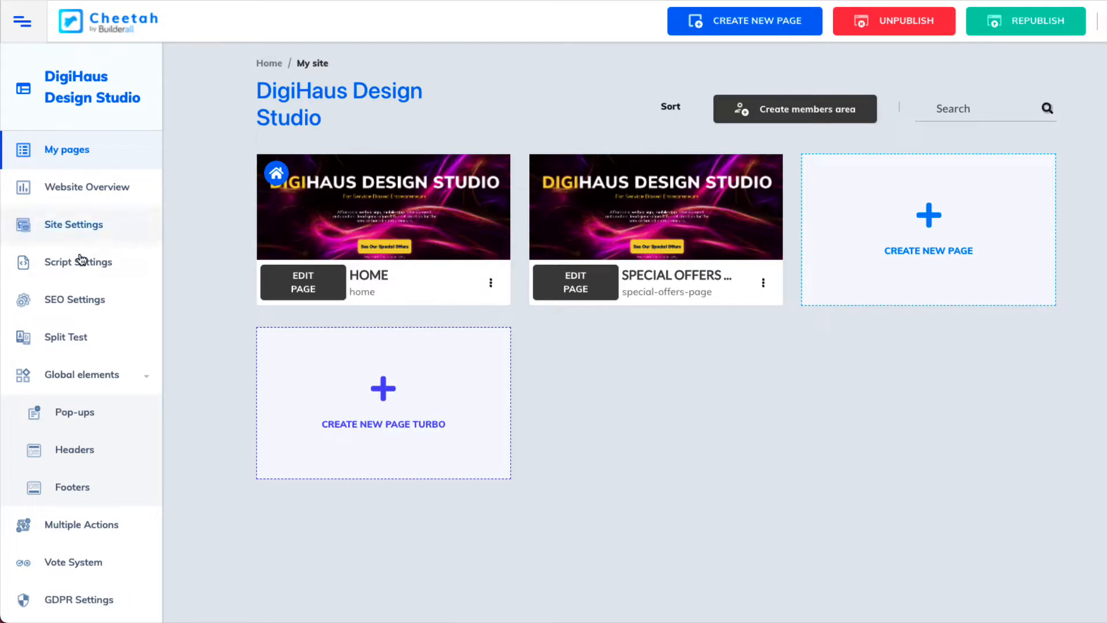
mouse_move(79, 261)
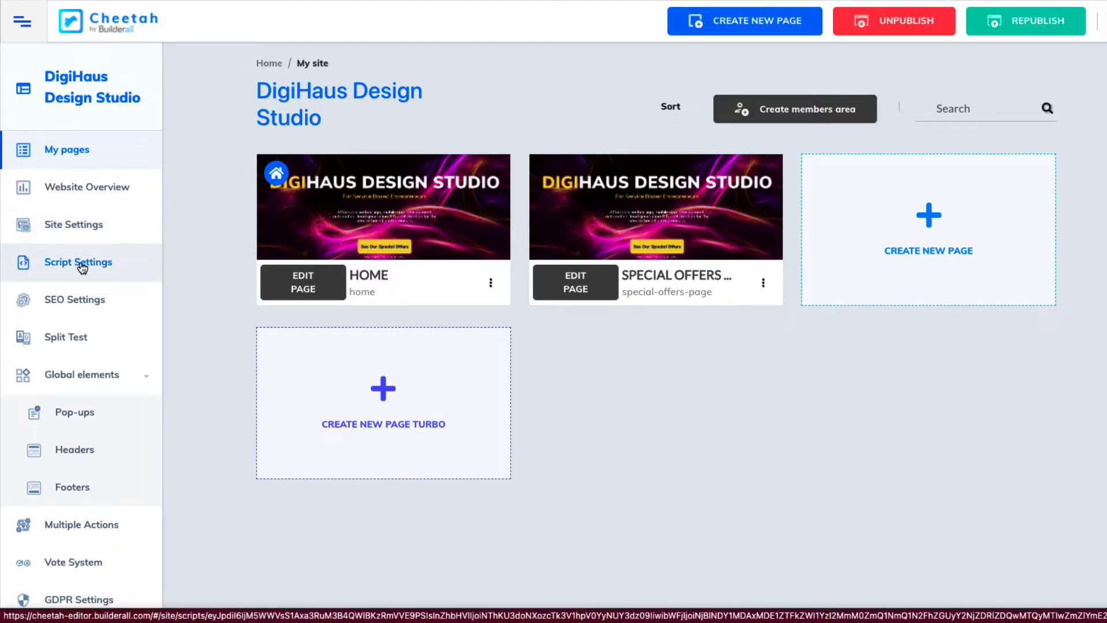
click(78, 261)
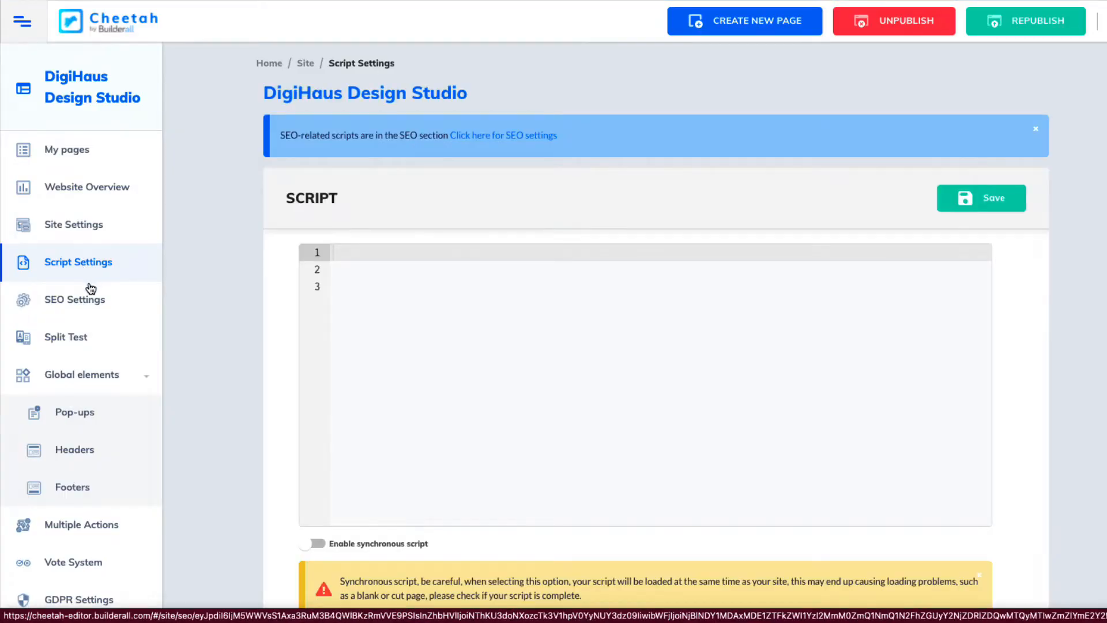
scroll(down, 3)
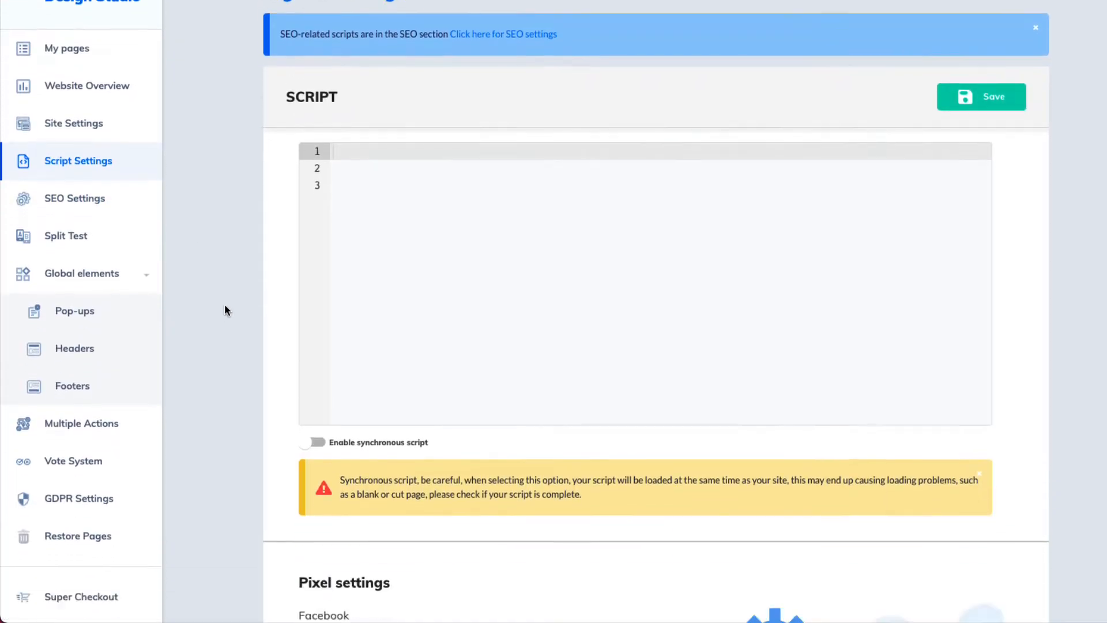
scroll(down, 3)
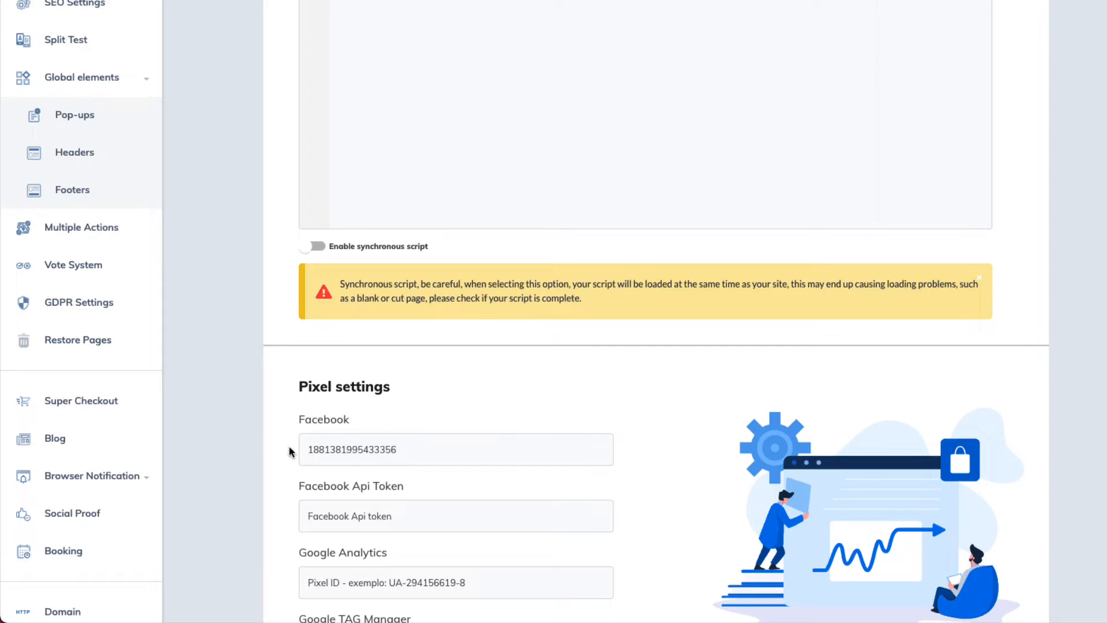
scroll(down, 3)
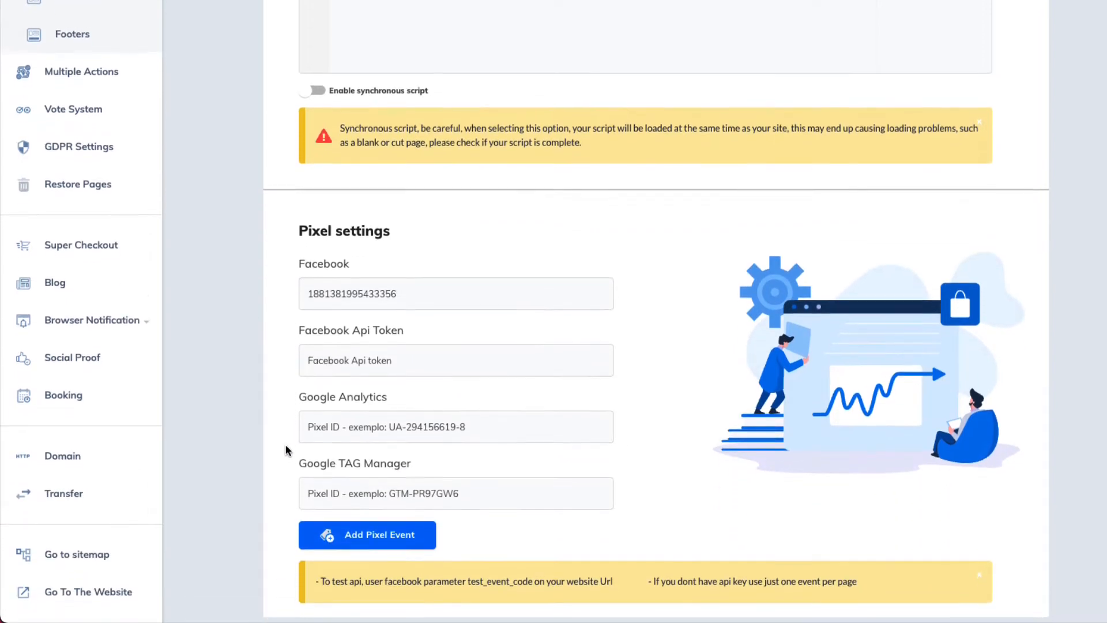
scroll(down, 3)
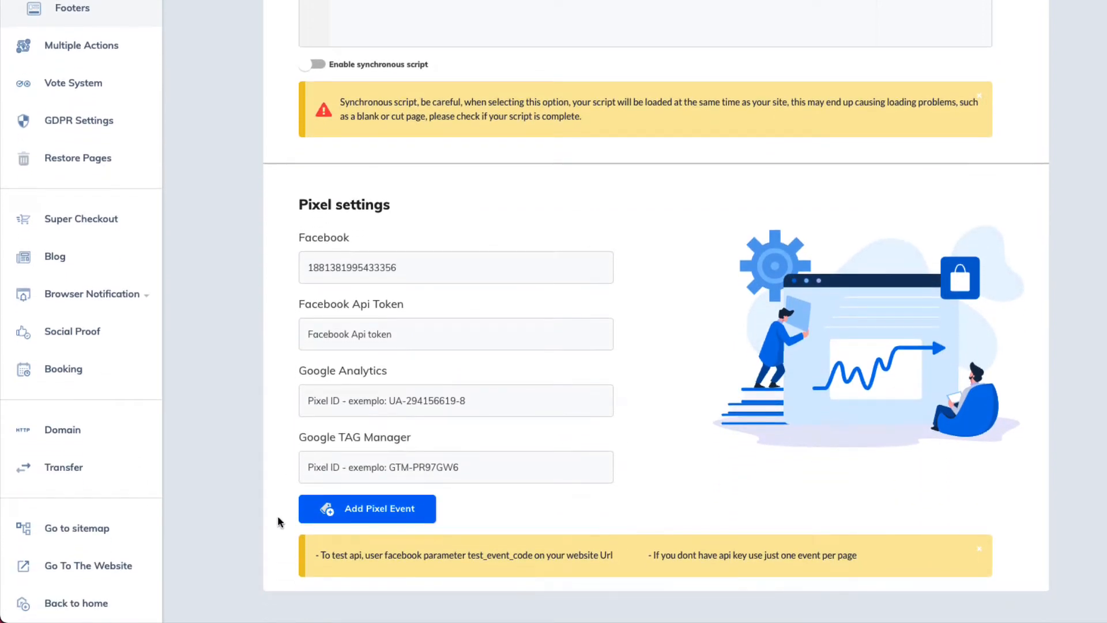
mouse_move(316, 513)
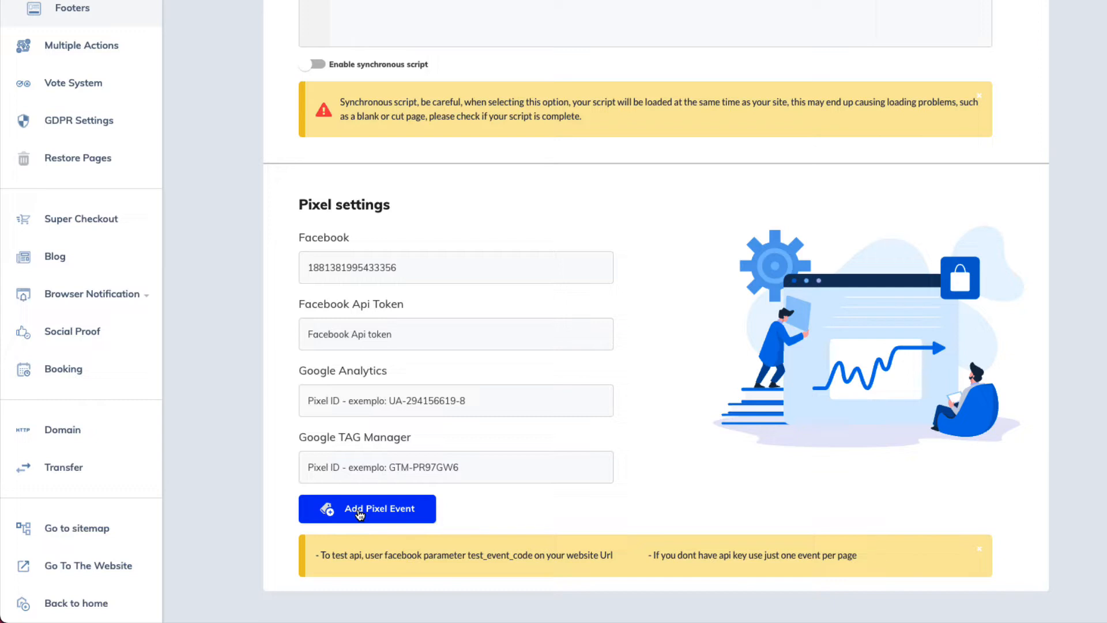
mouse_move(341, 500)
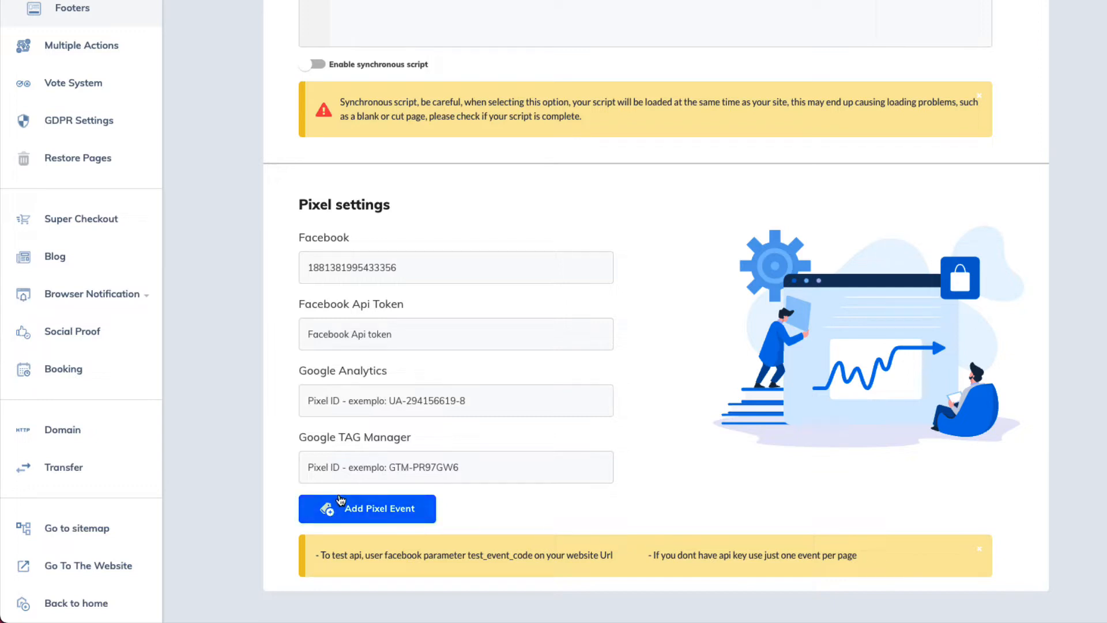
mouse_move(382, 515)
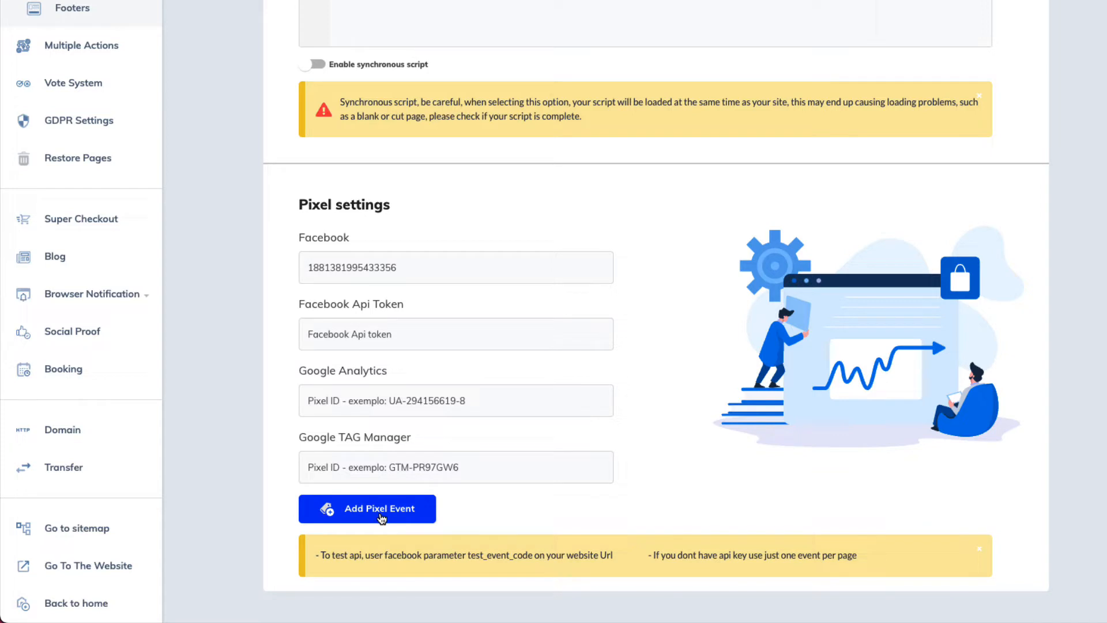
mouse_move(297, 310)
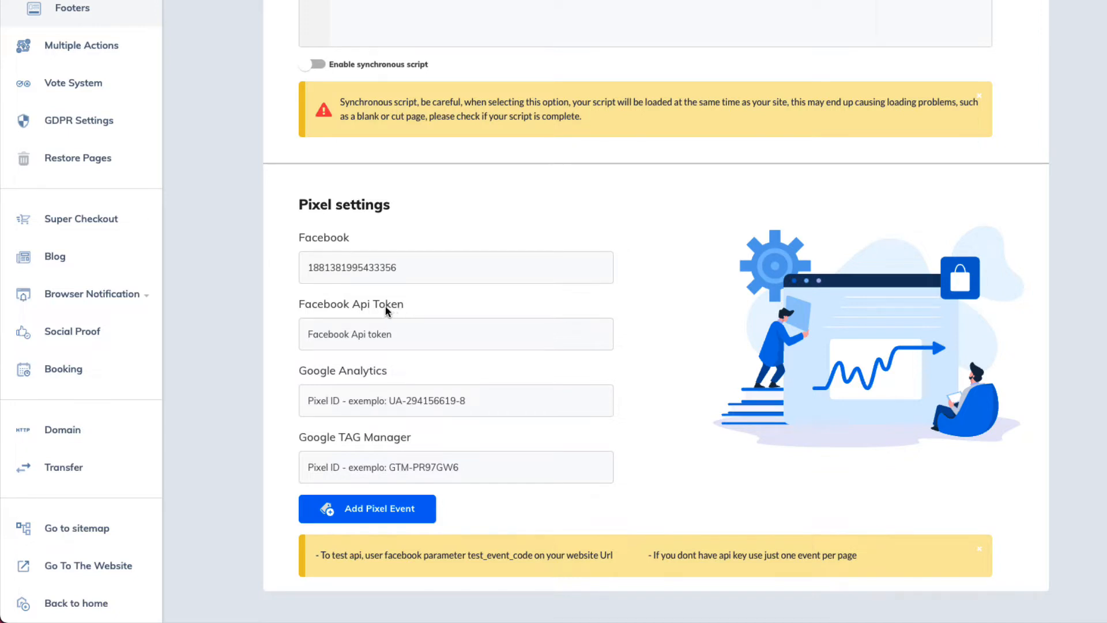
mouse_move(289, 373)
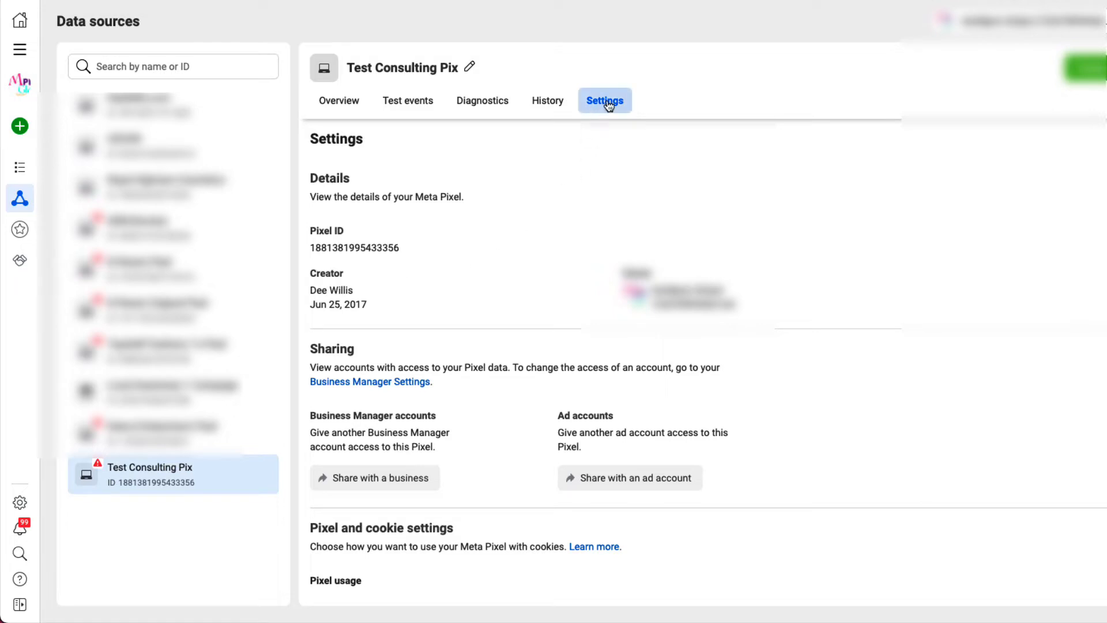
mouse_move(602, 110)
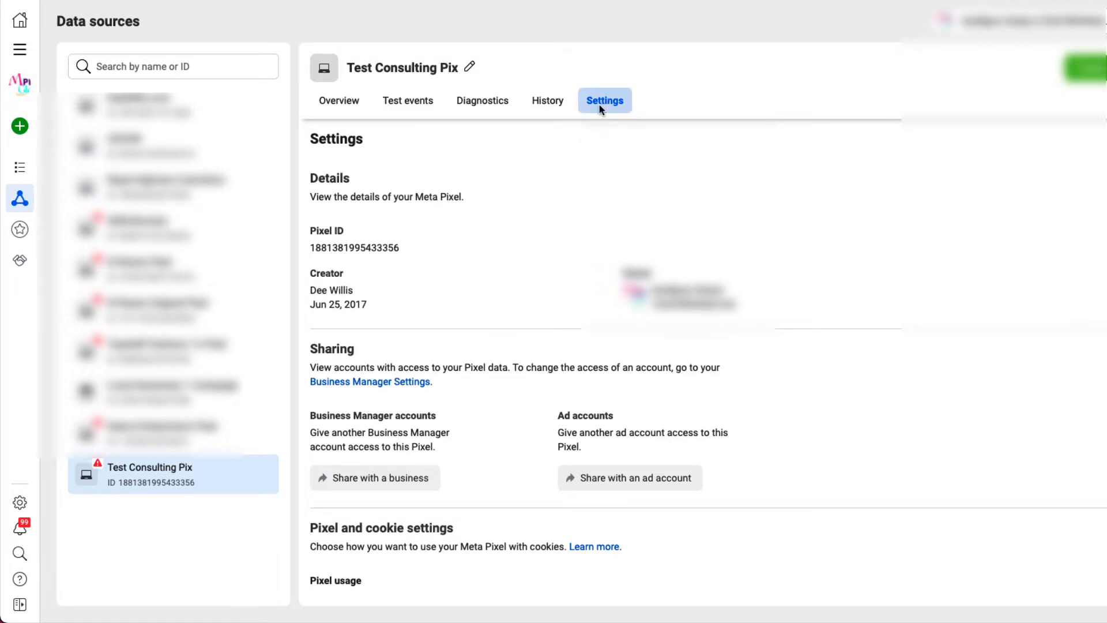
Scroll the Test Consulting Pix settings down to the Conversions API section.
scroll(down, 3)
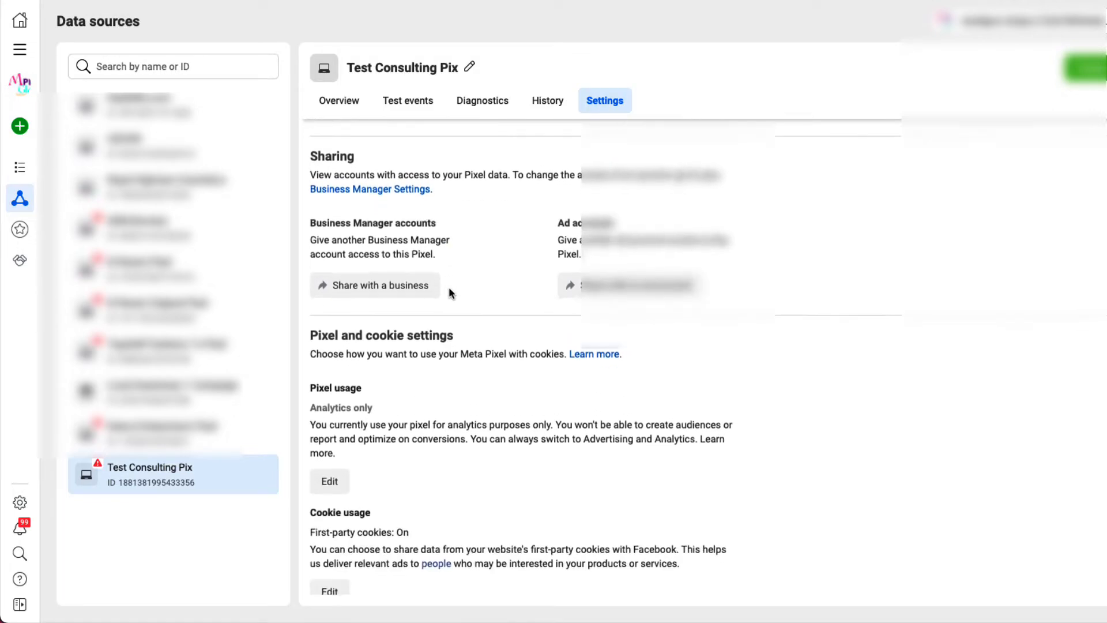
scroll(down, 3)
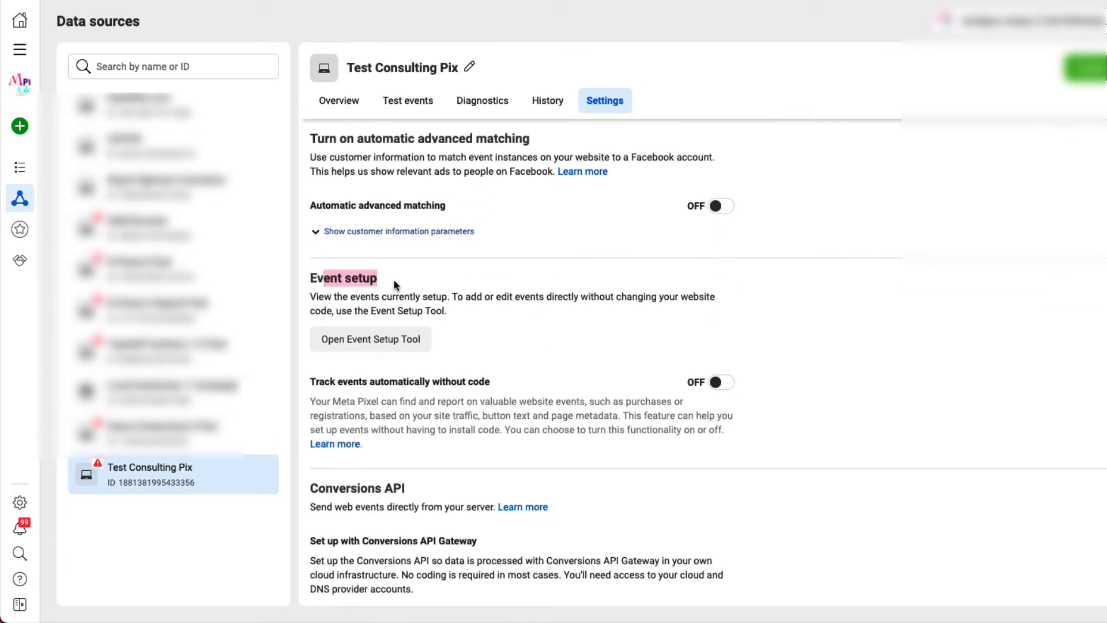
scroll(down, 3)
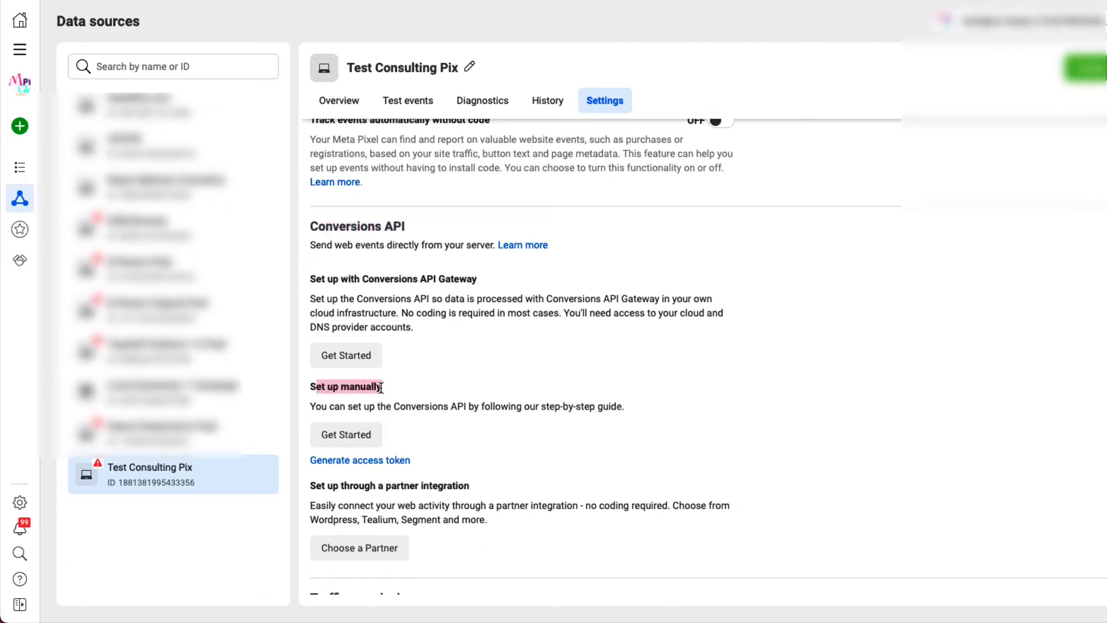
mouse_move(419, 422)
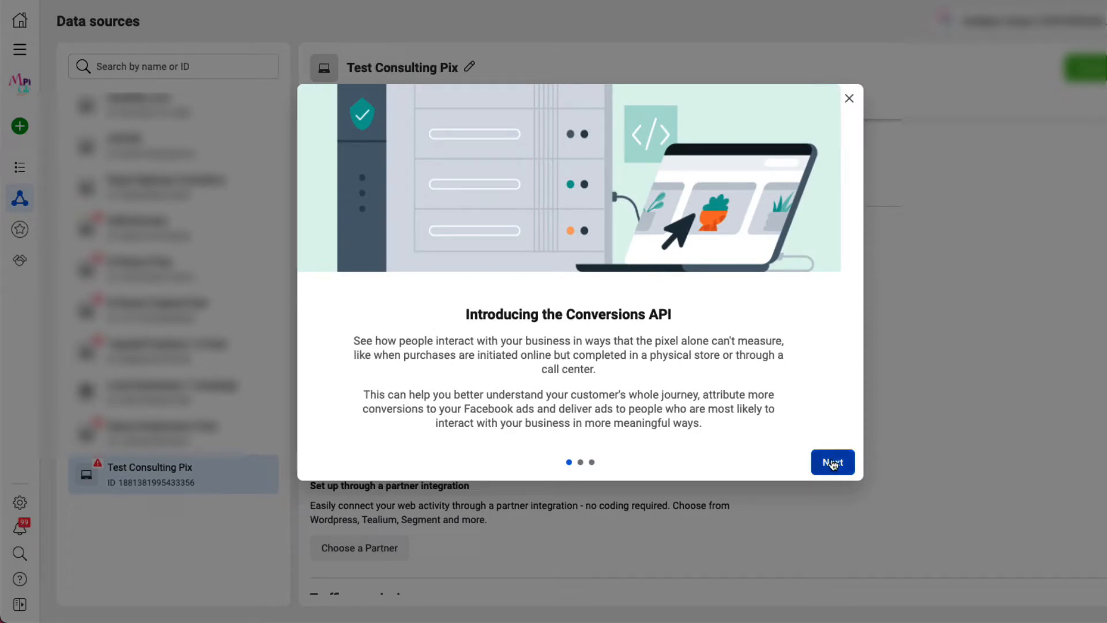
Begin manual Conversions API setup, reaching the Manual Implementation Overview.
click(832, 461)
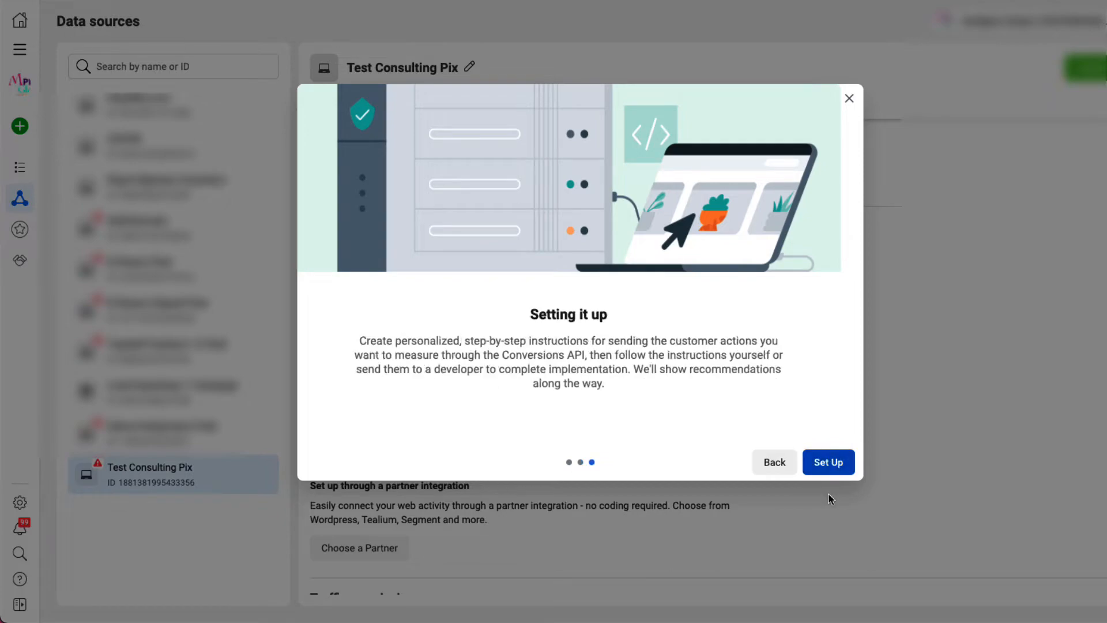
click(828, 461)
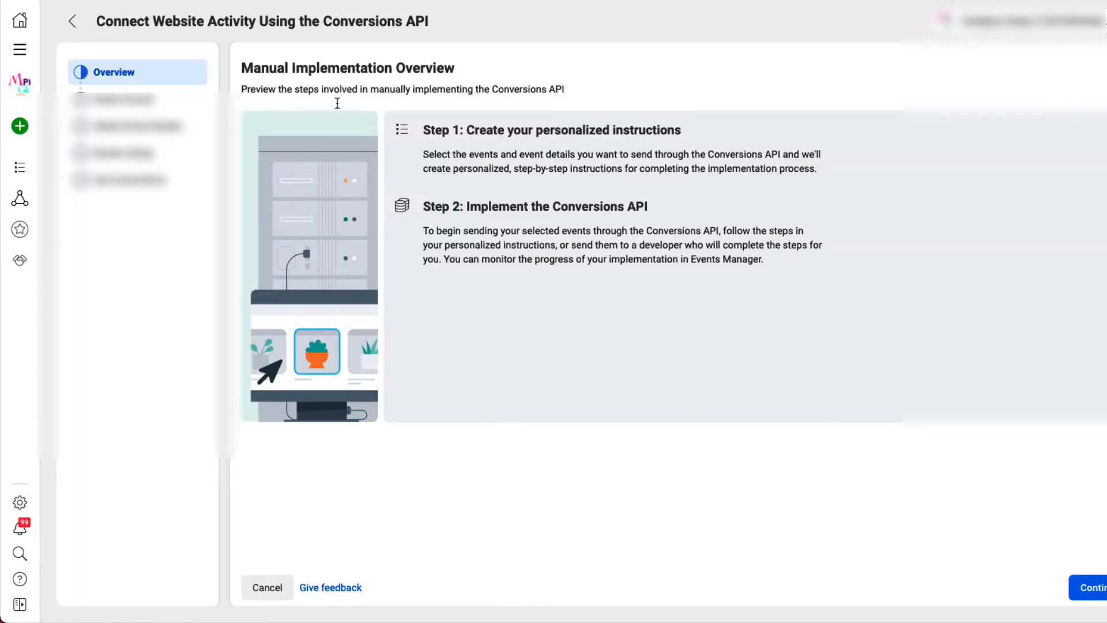
mouse_move(576, 334)
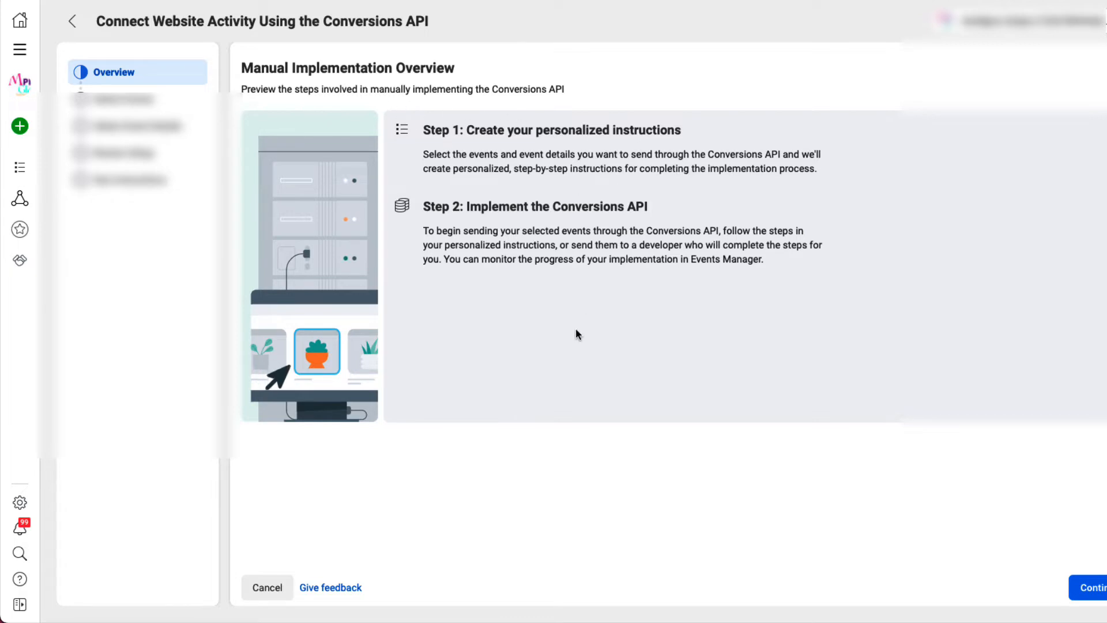
Continue to Select Events and compare Ecommerce and retail with Other business category.
click(1093, 587)
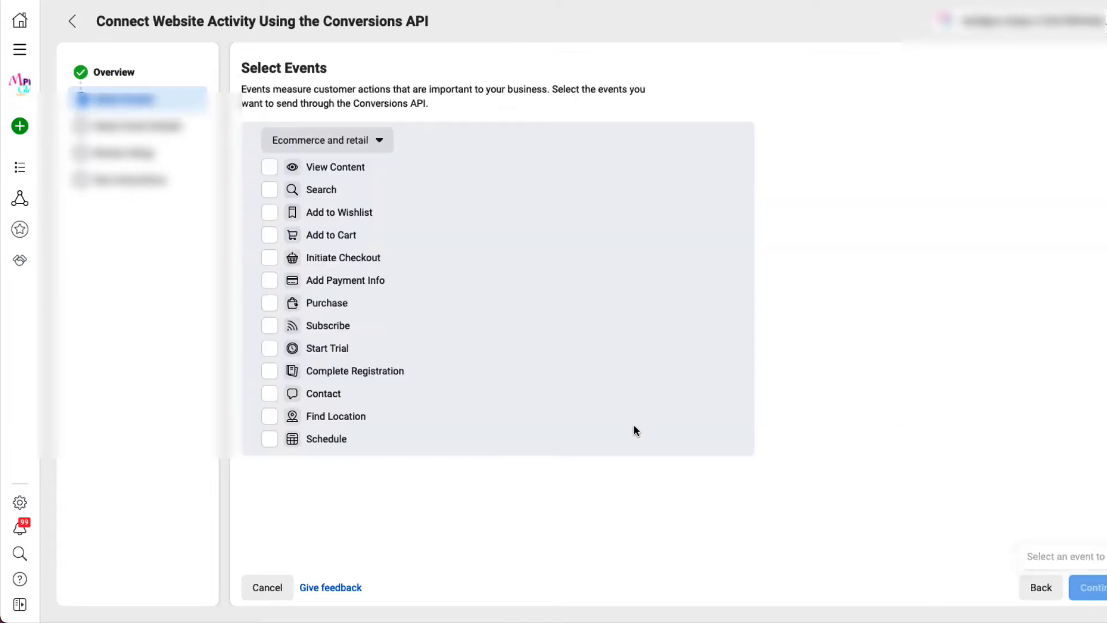
click(327, 140)
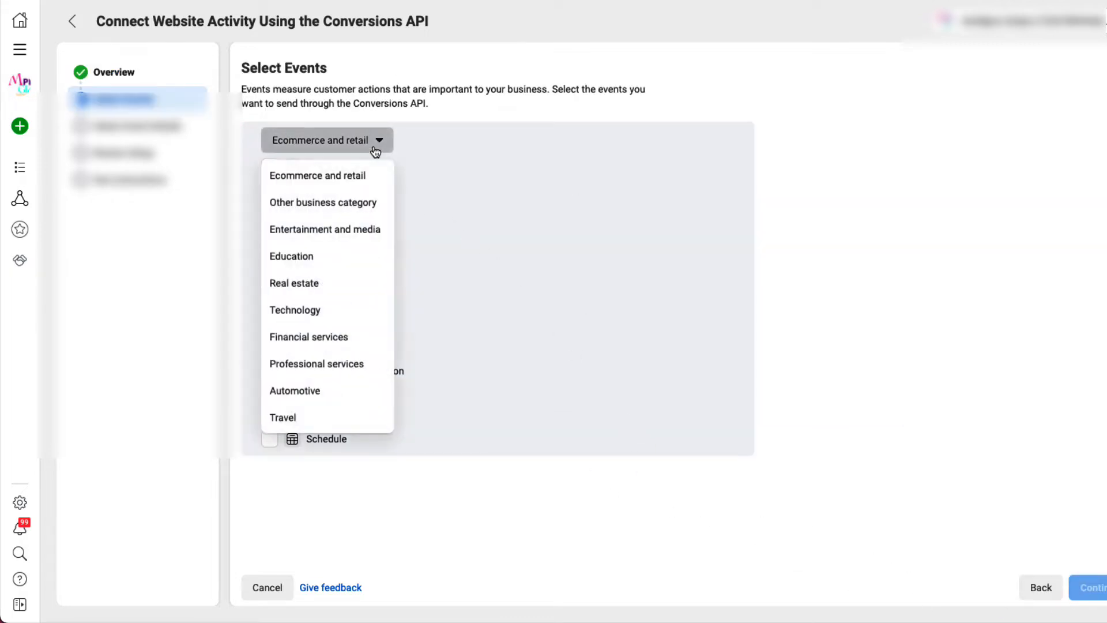
mouse_move(323, 202)
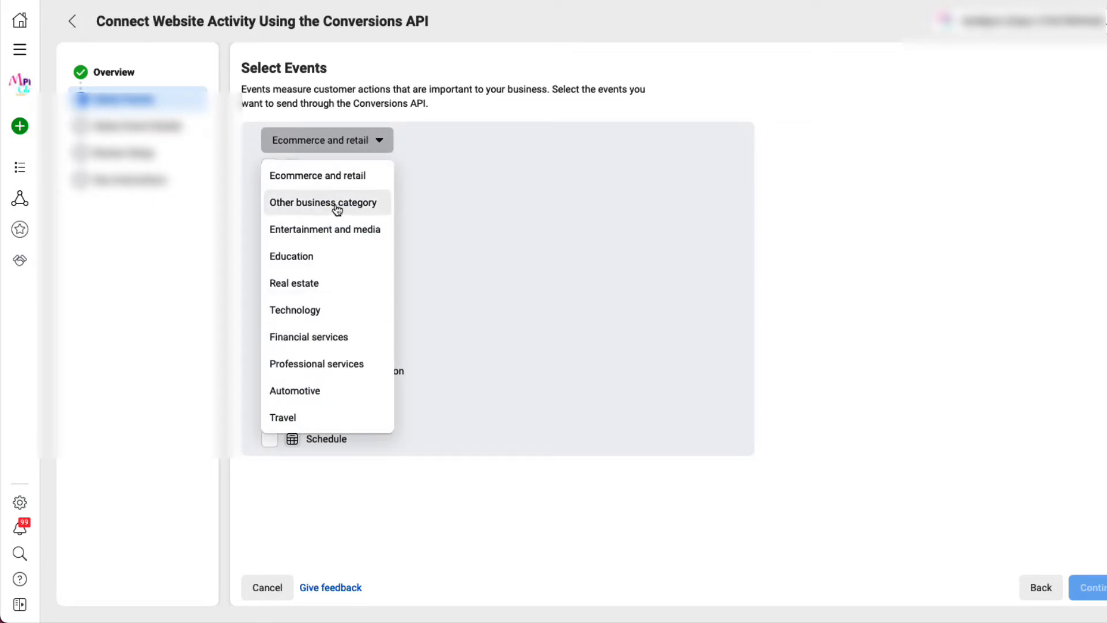
mouse_move(317, 176)
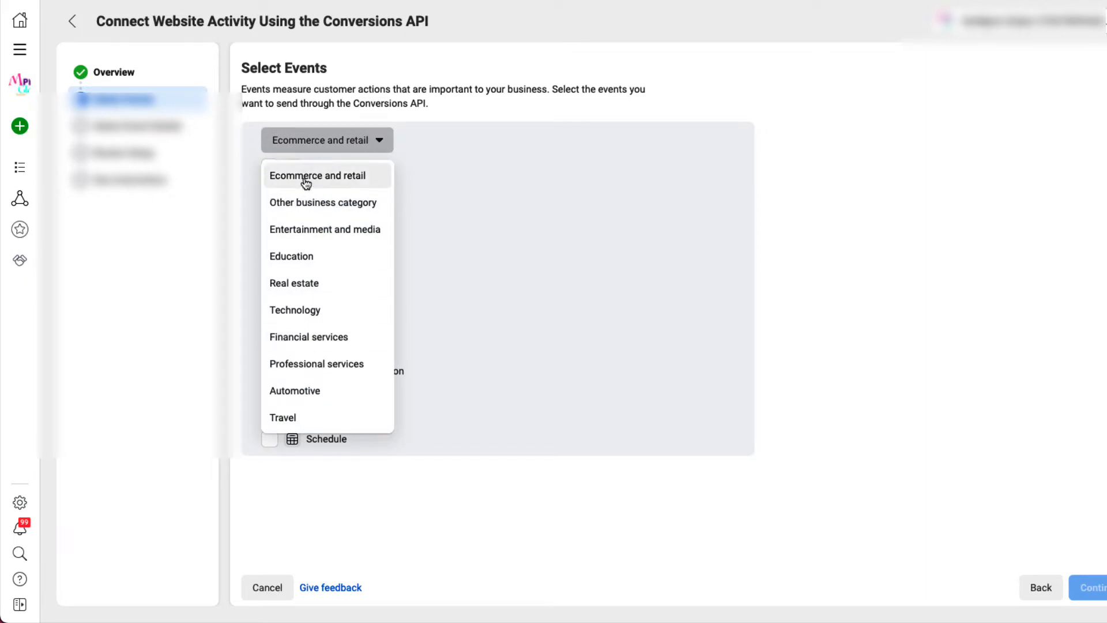
mouse_move(329, 190)
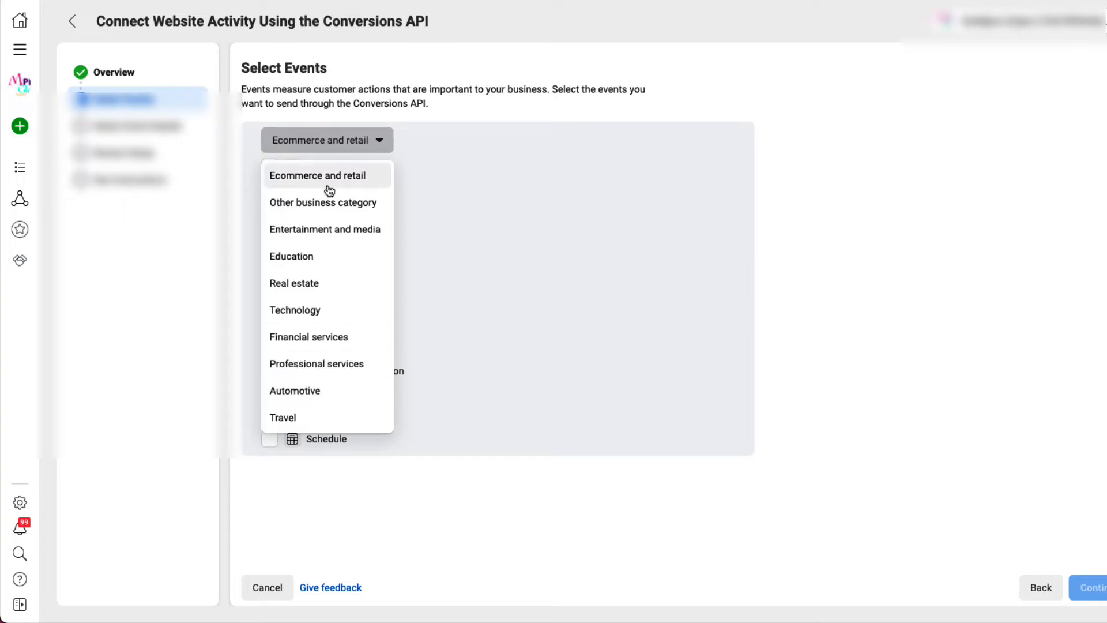
mouse_move(326, 202)
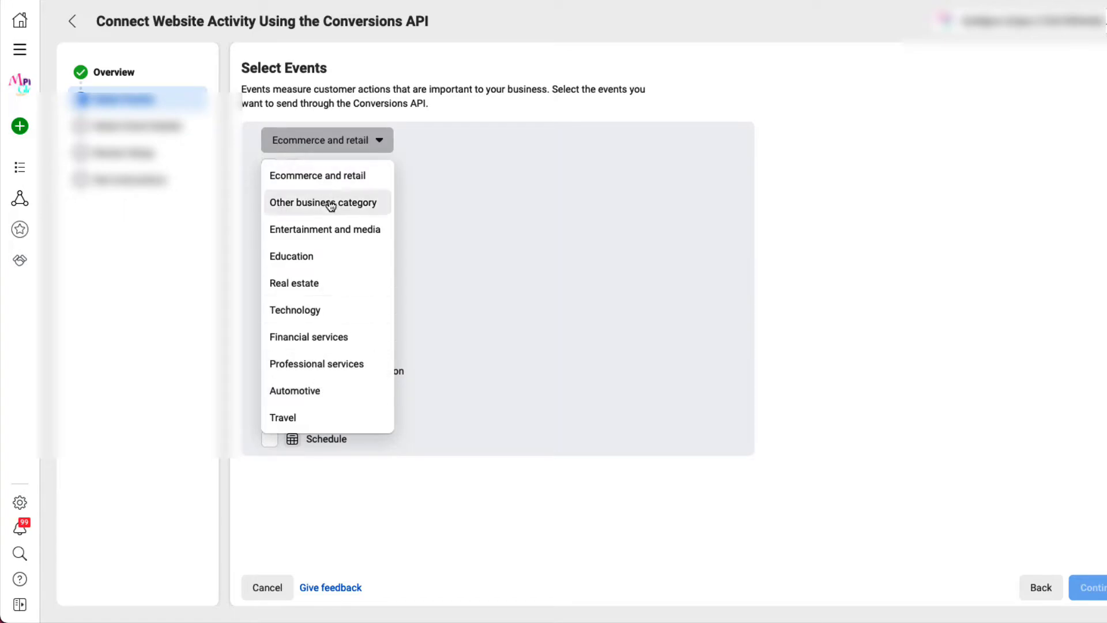
click(324, 201)
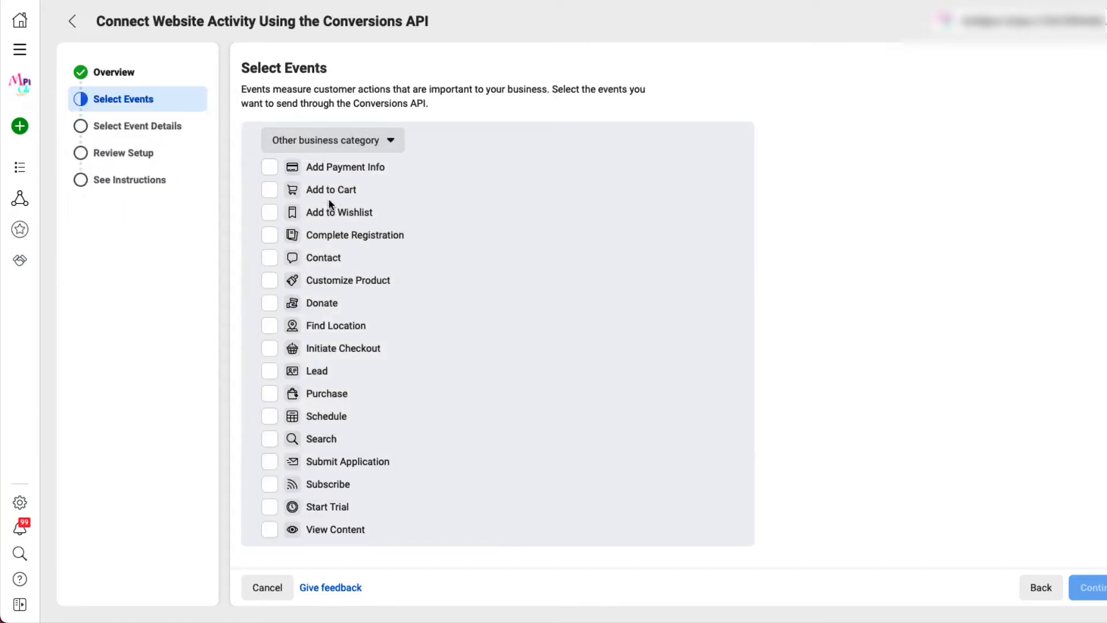
click(332, 140)
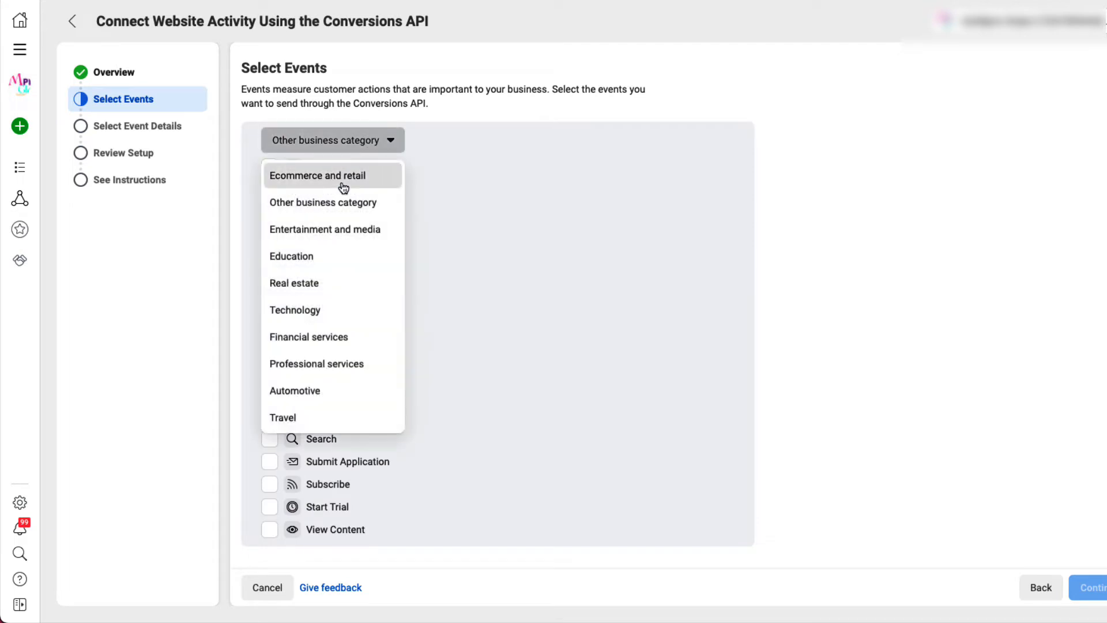
click(319, 175)
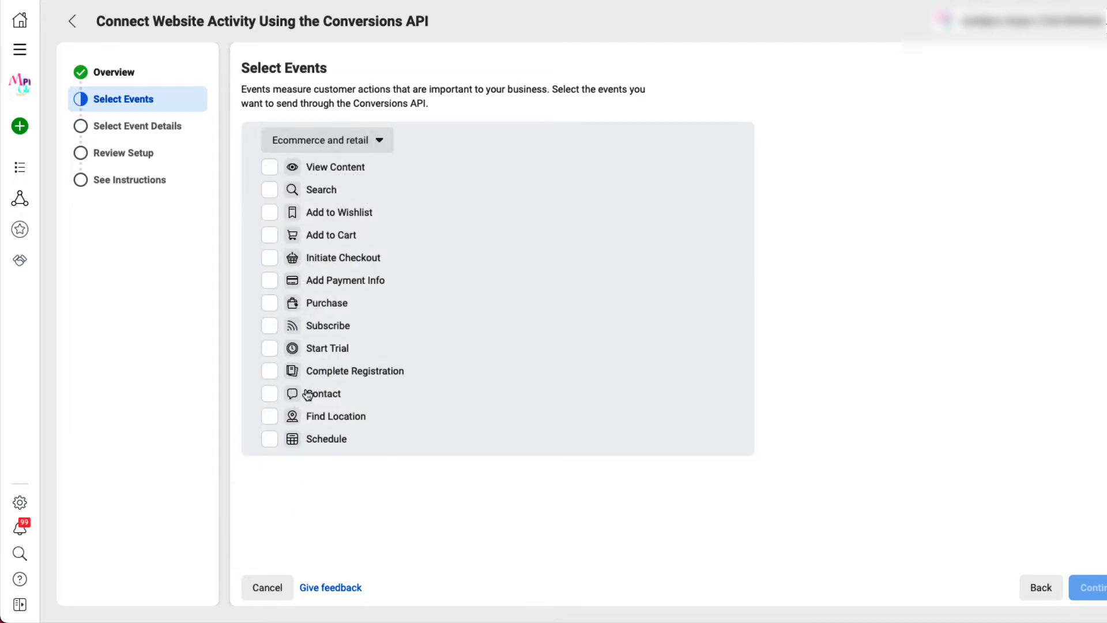
click(326, 140)
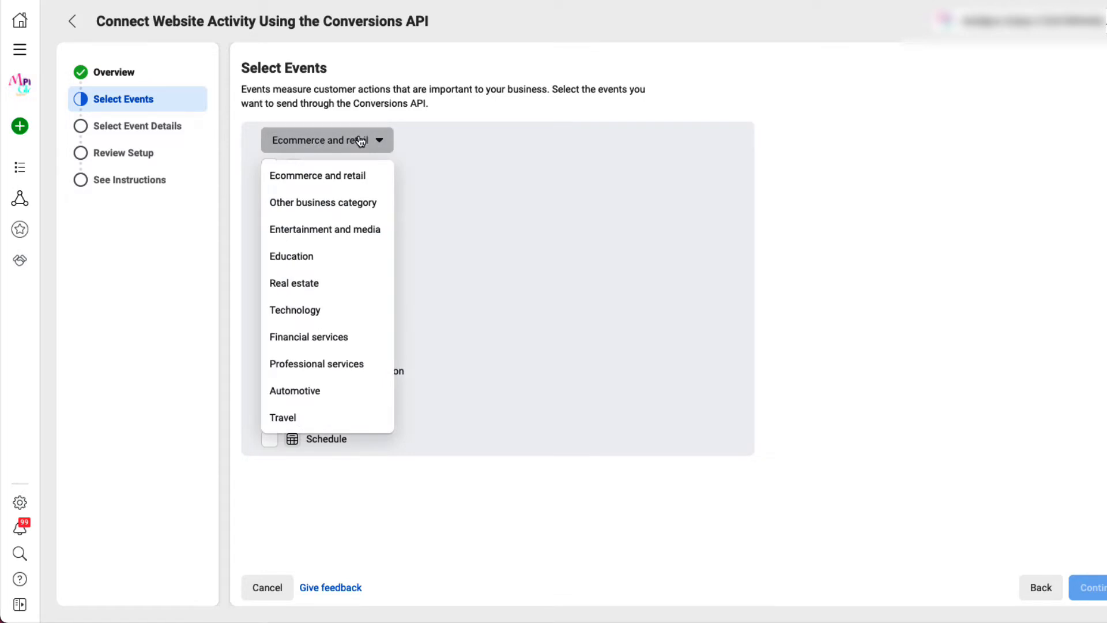
Under Other business category, check Add Payment Info, Initiate Checkout, Schedule, Start Trial and View Content, leaving Add to Cart off.
click(322, 202)
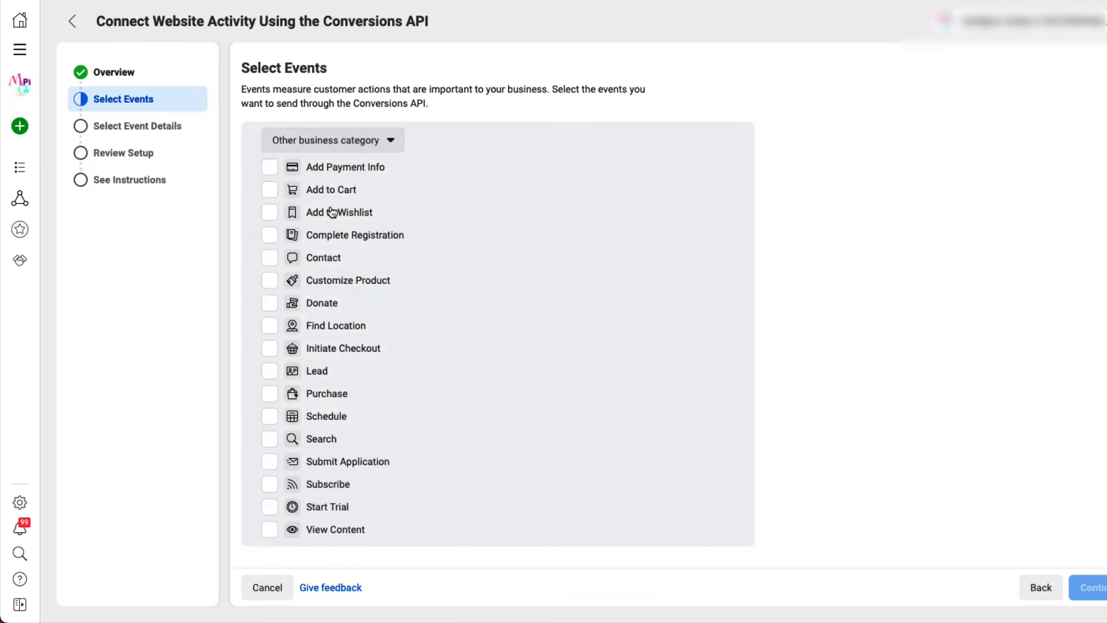
mouse_move(328, 552)
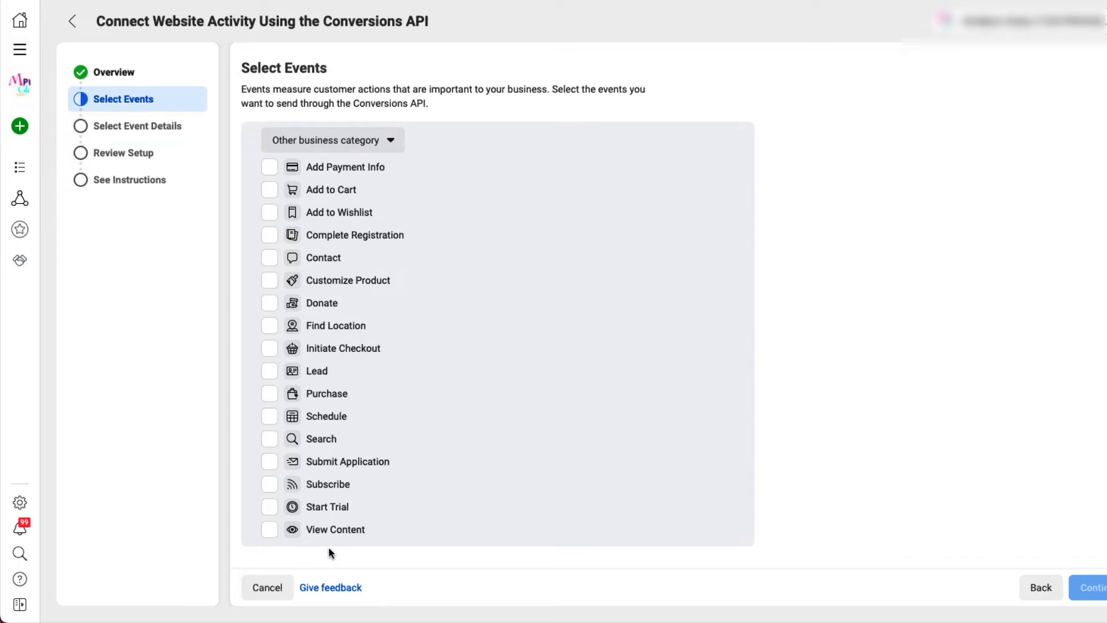
mouse_move(361, 252)
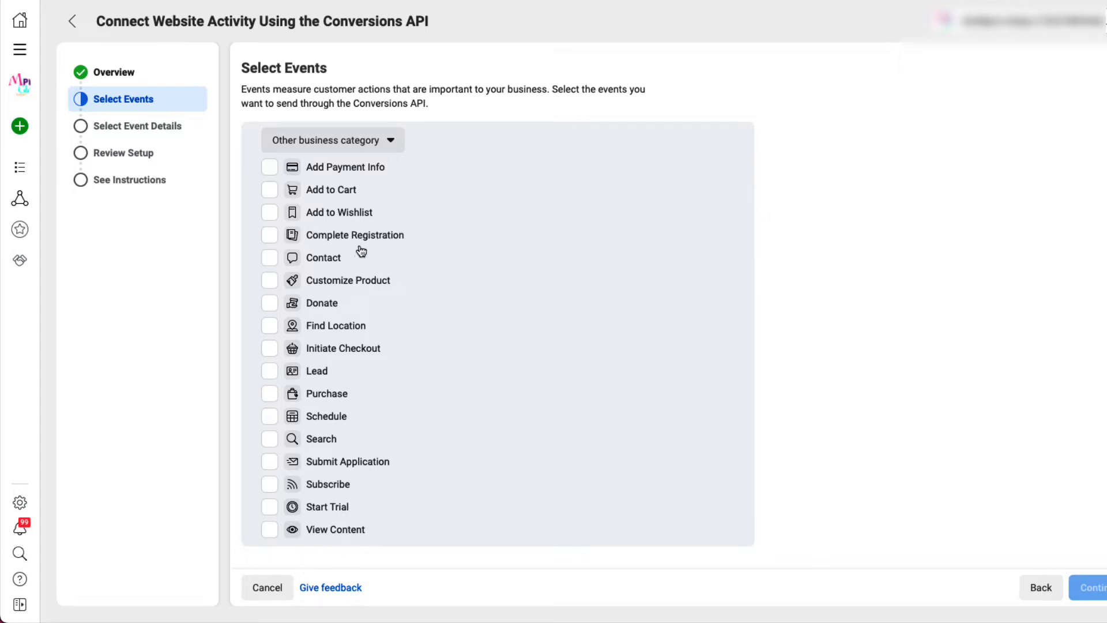
mouse_move(270, 170)
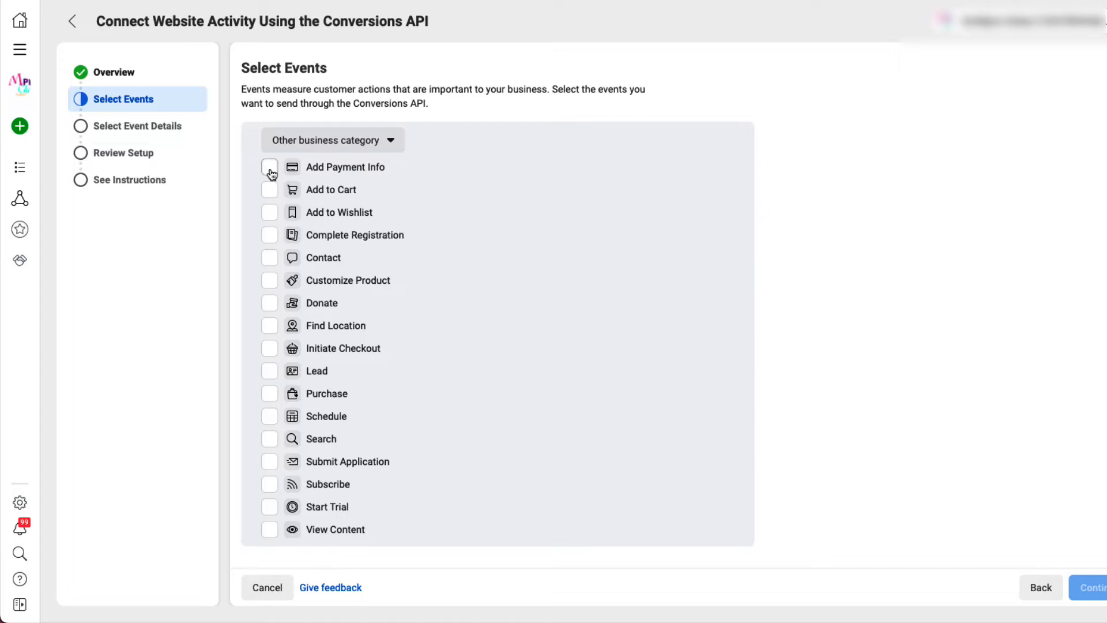
click(268, 166)
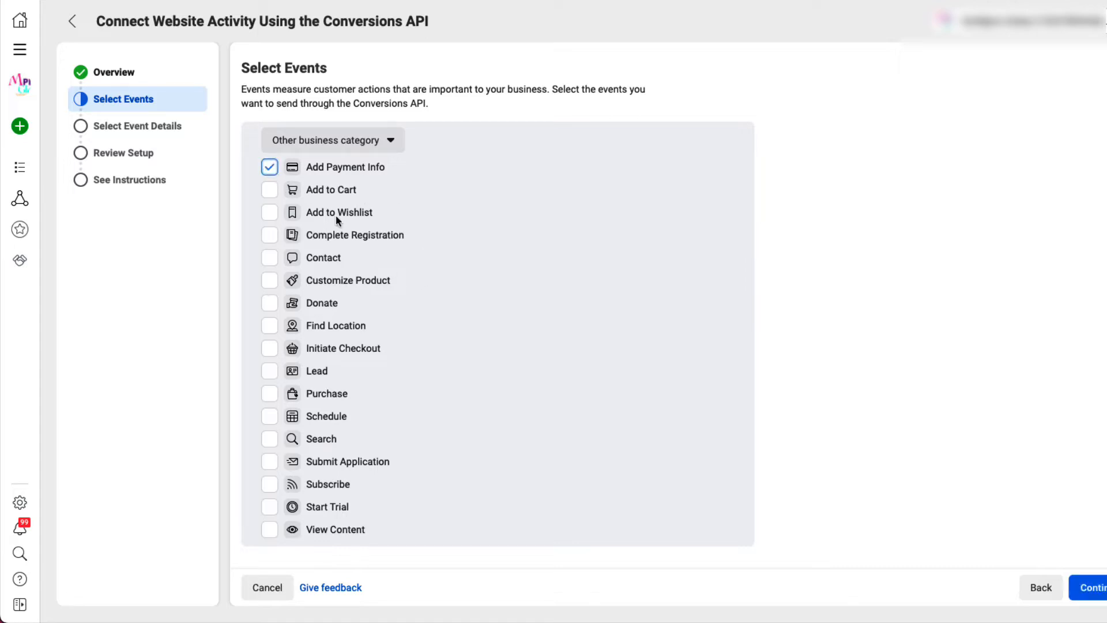
click(269, 189)
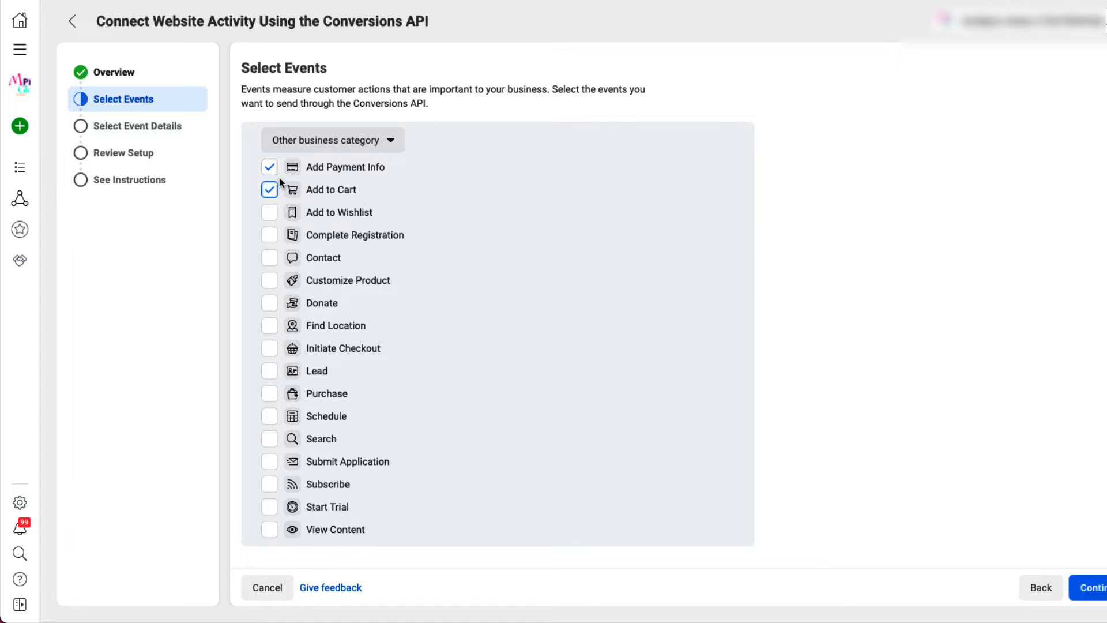
click(269, 189)
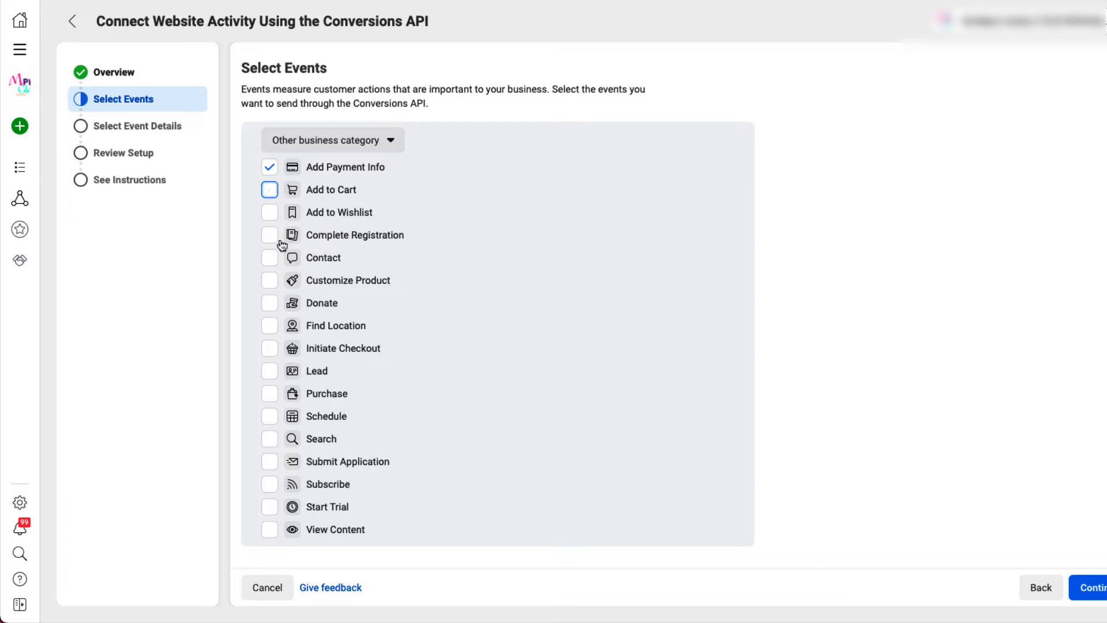
mouse_move(321, 356)
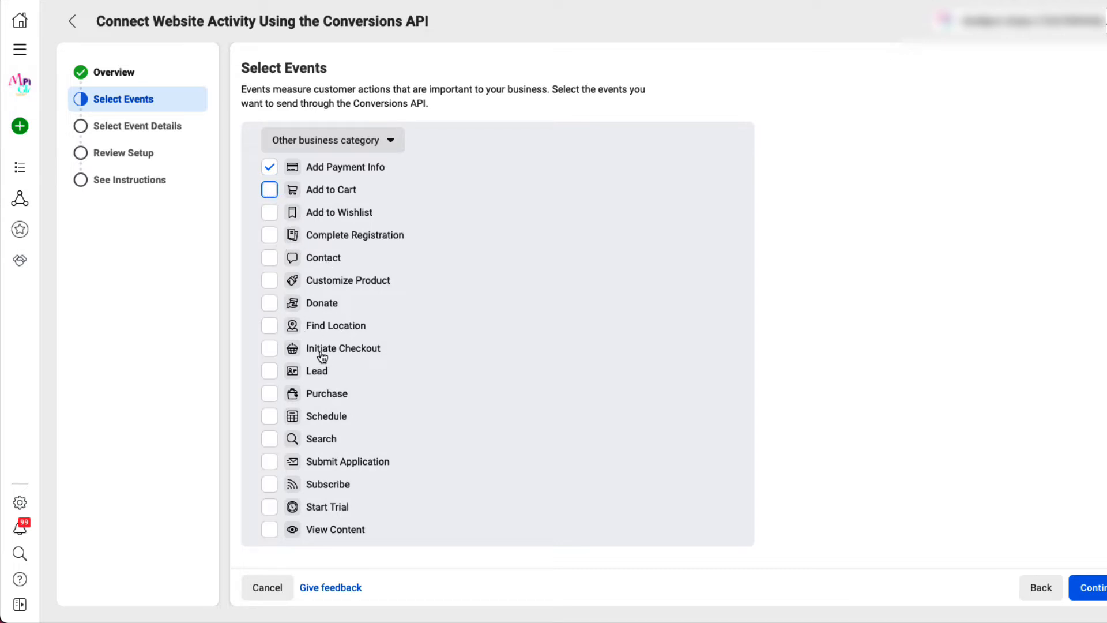
click(268, 347)
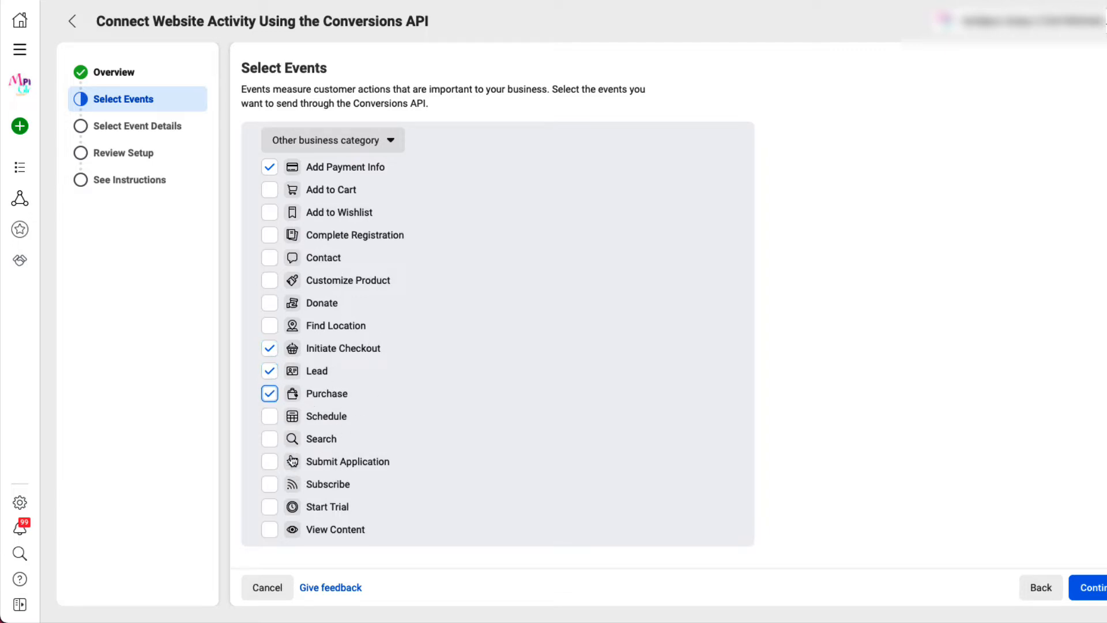
click(269, 416)
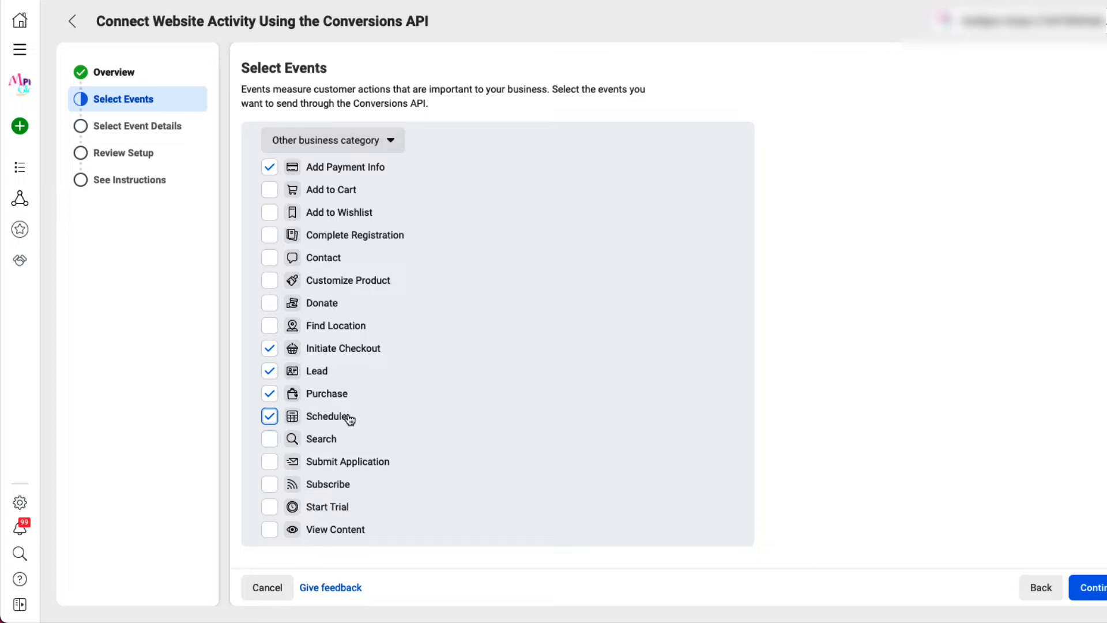
click(269, 506)
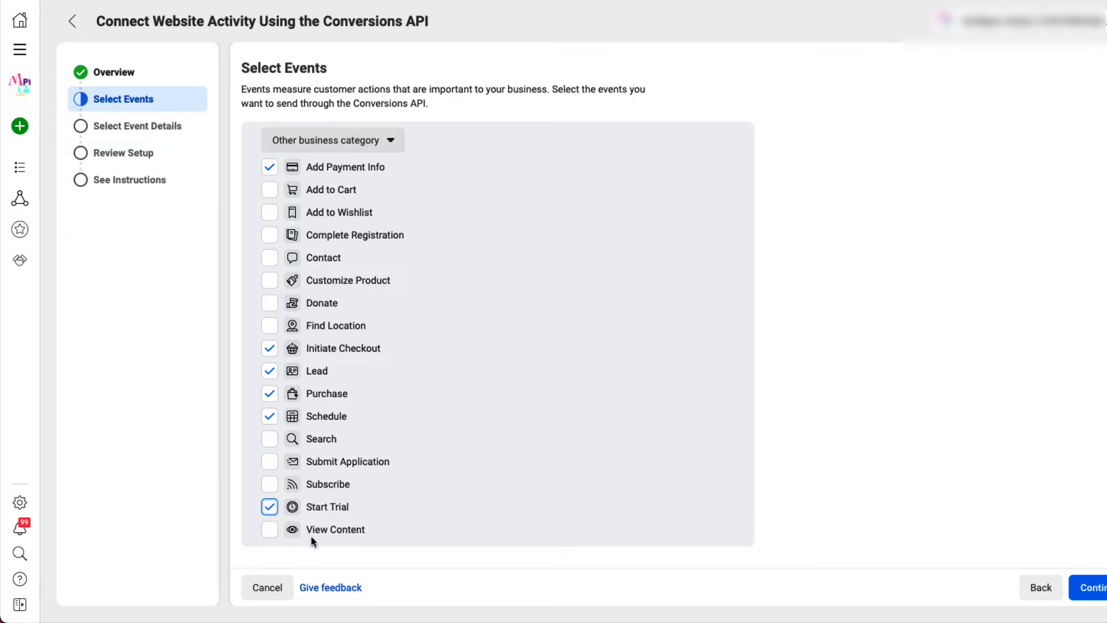
click(268, 529)
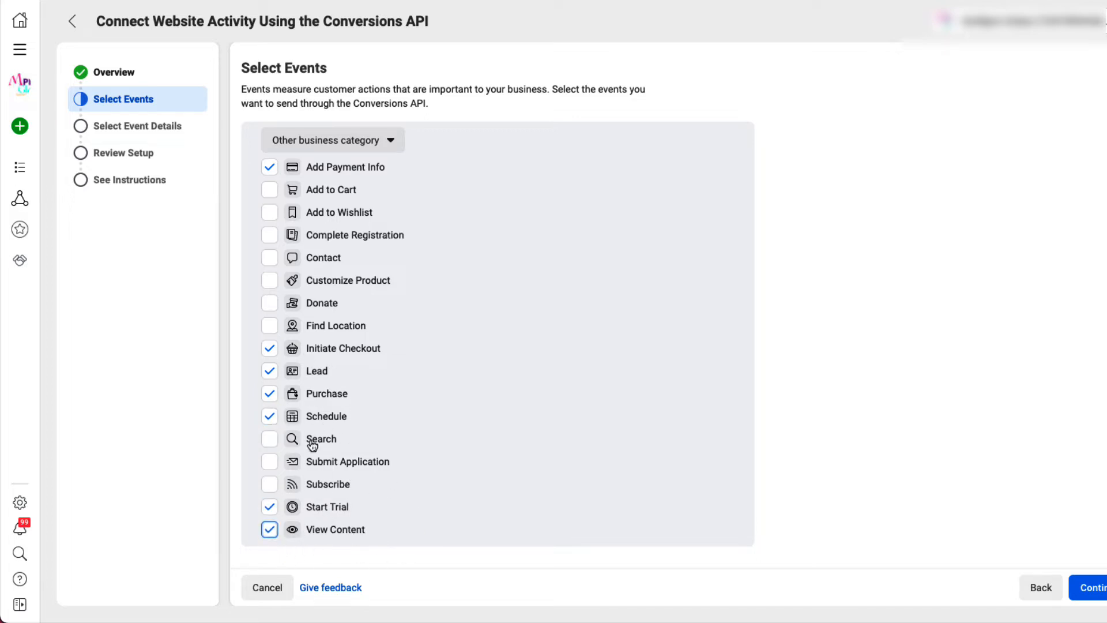
mouse_move(315, 293)
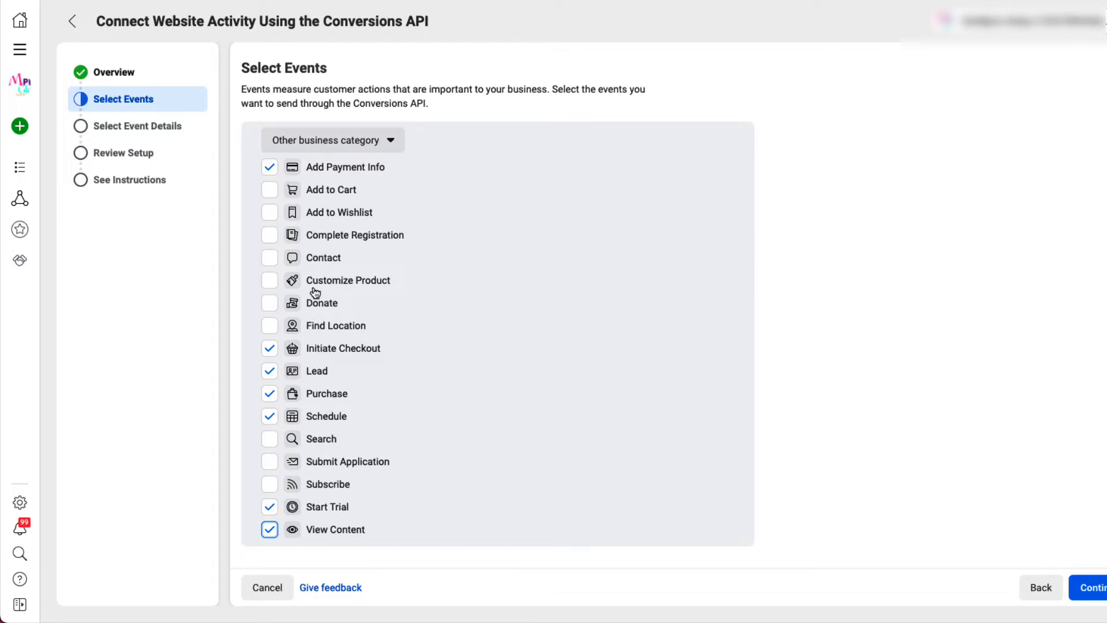
mouse_move(326, 193)
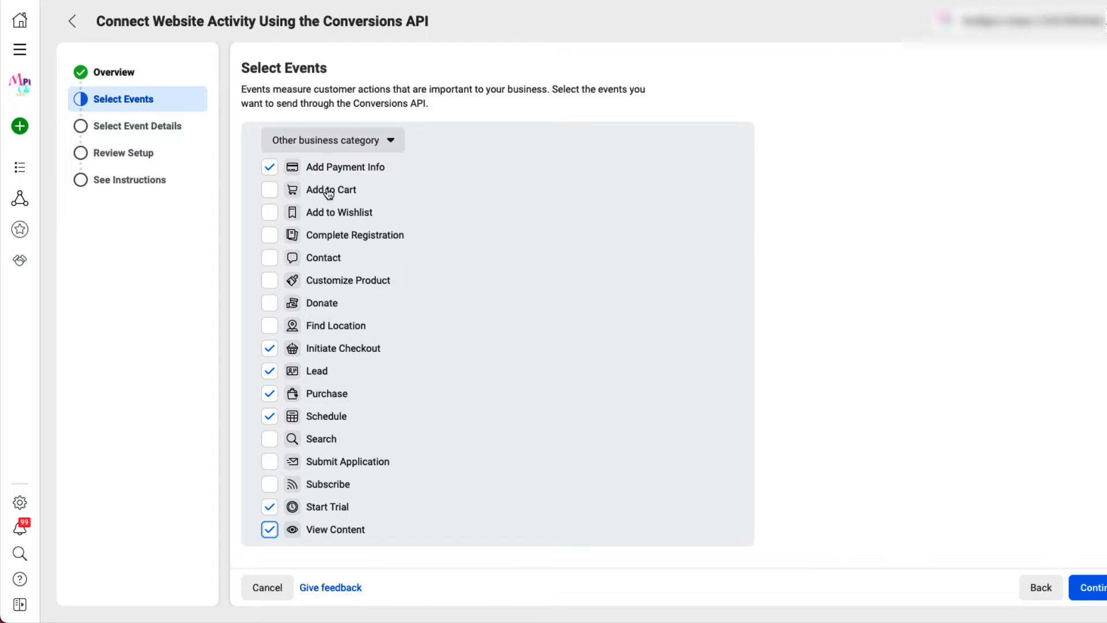
mouse_move(341, 483)
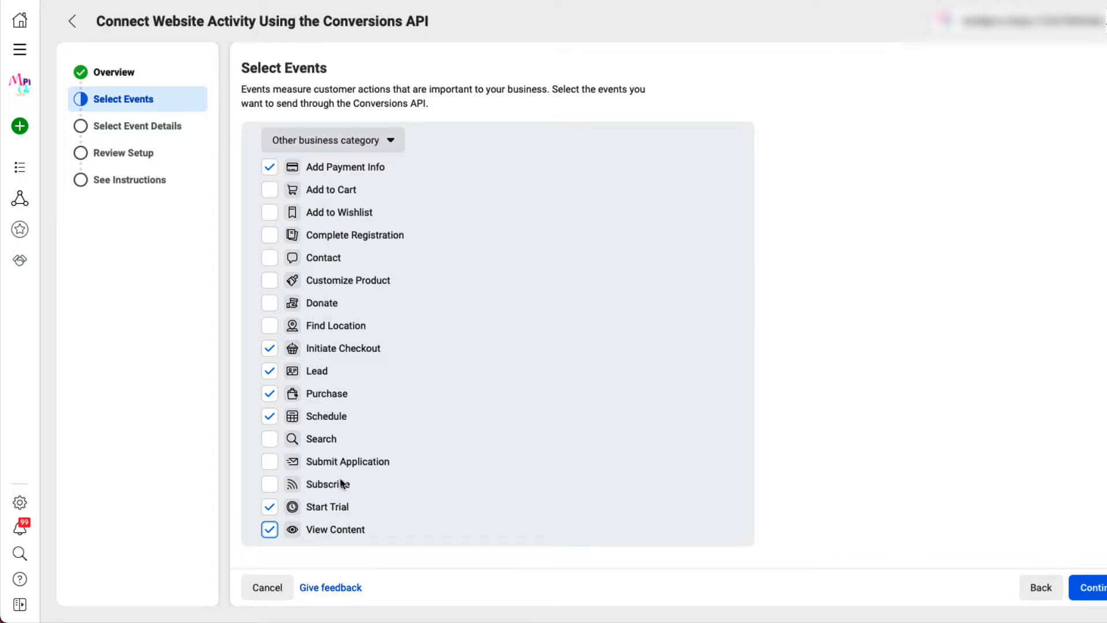
mouse_move(932, 567)
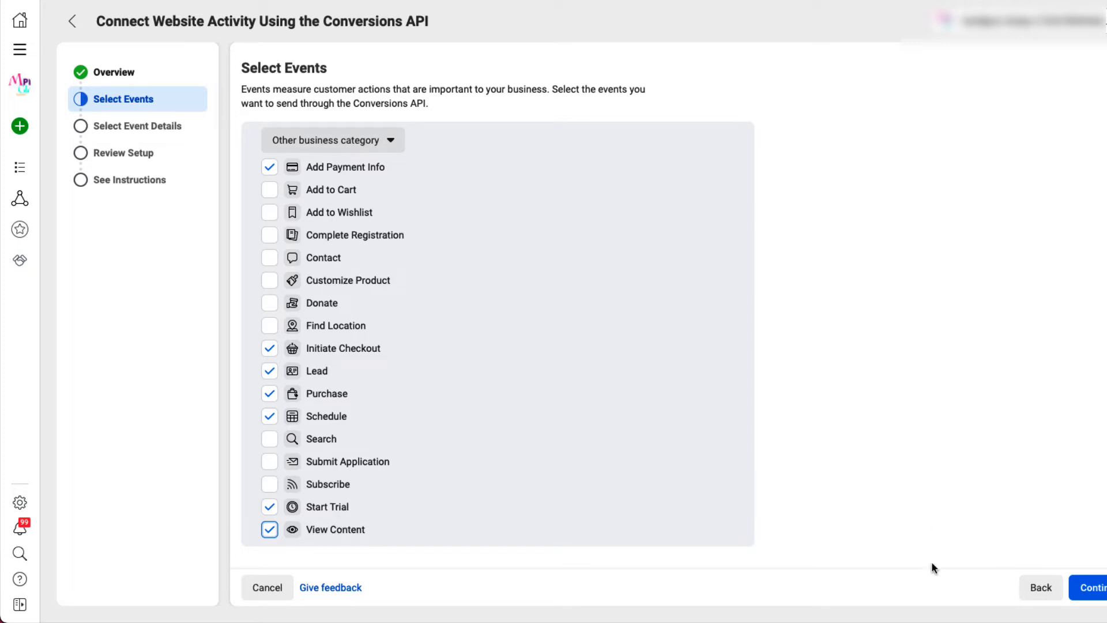
On event details, give Add Payment Info the Event ID, Client IP Address, Phone, Zip Code and Email parameters.
click(1089, 587)
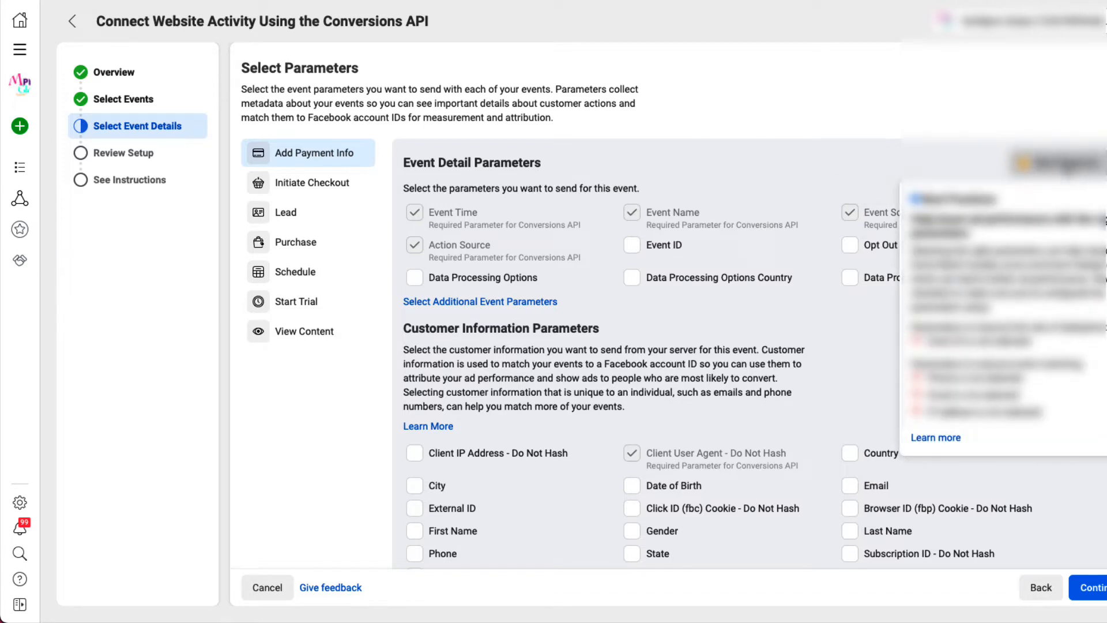
mouse_move(633, 252)
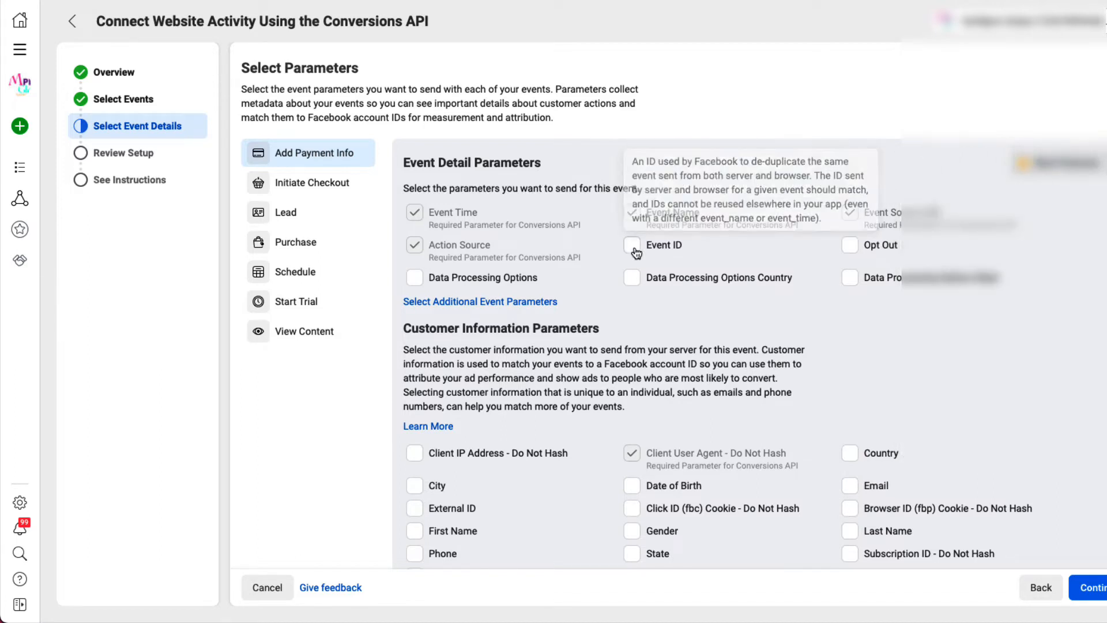
click(631, 244)
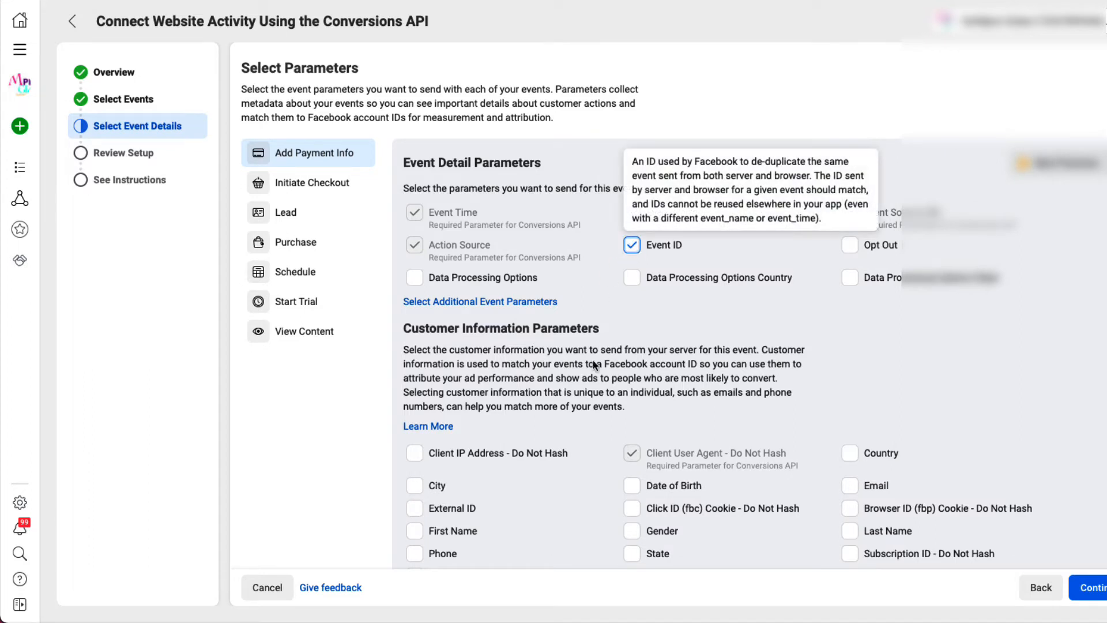
click(414, 400)
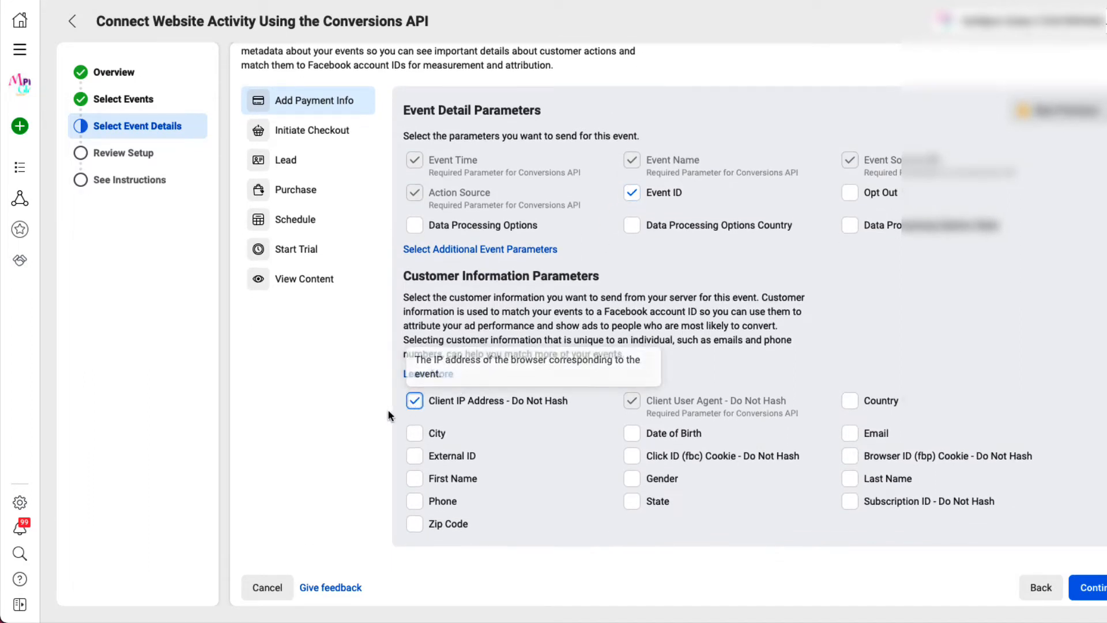
click(414, 500)
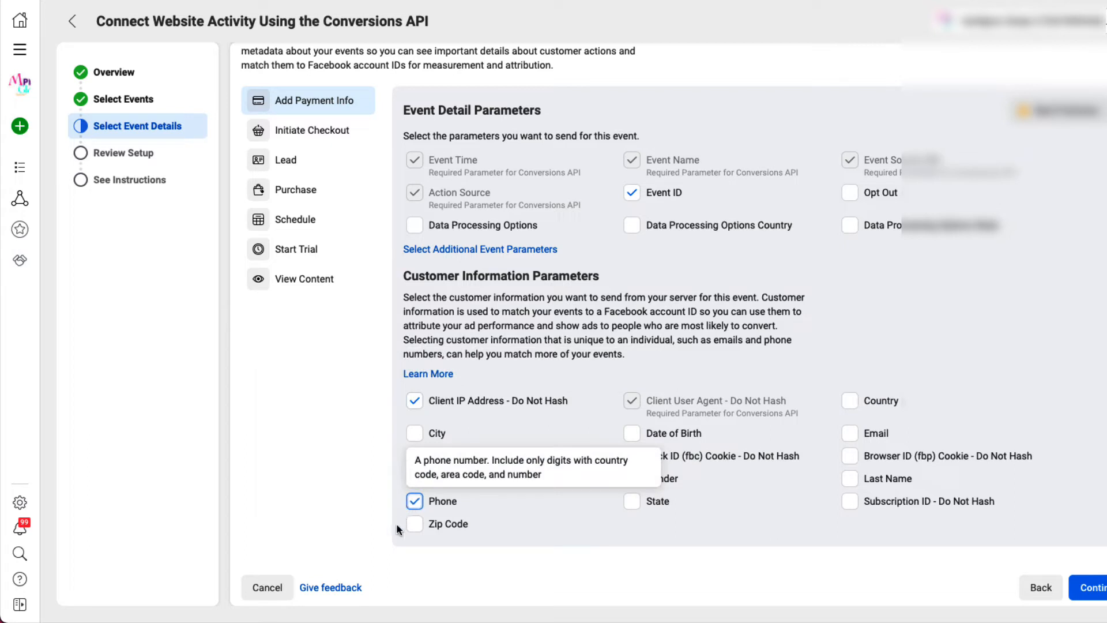
click(414, 524)
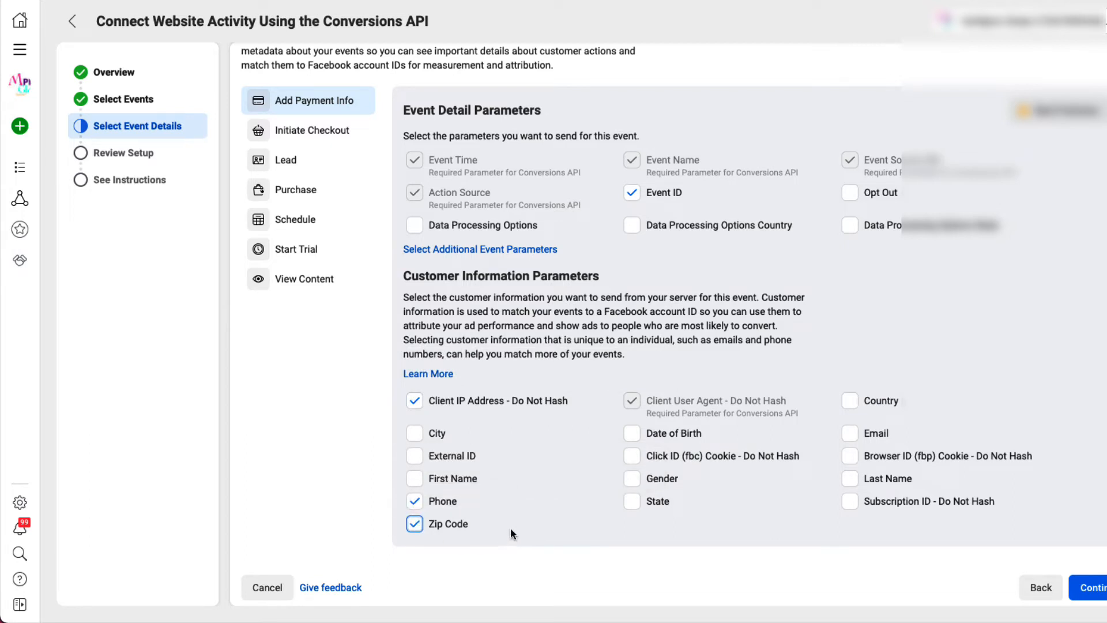
mouse_move(563, 550)
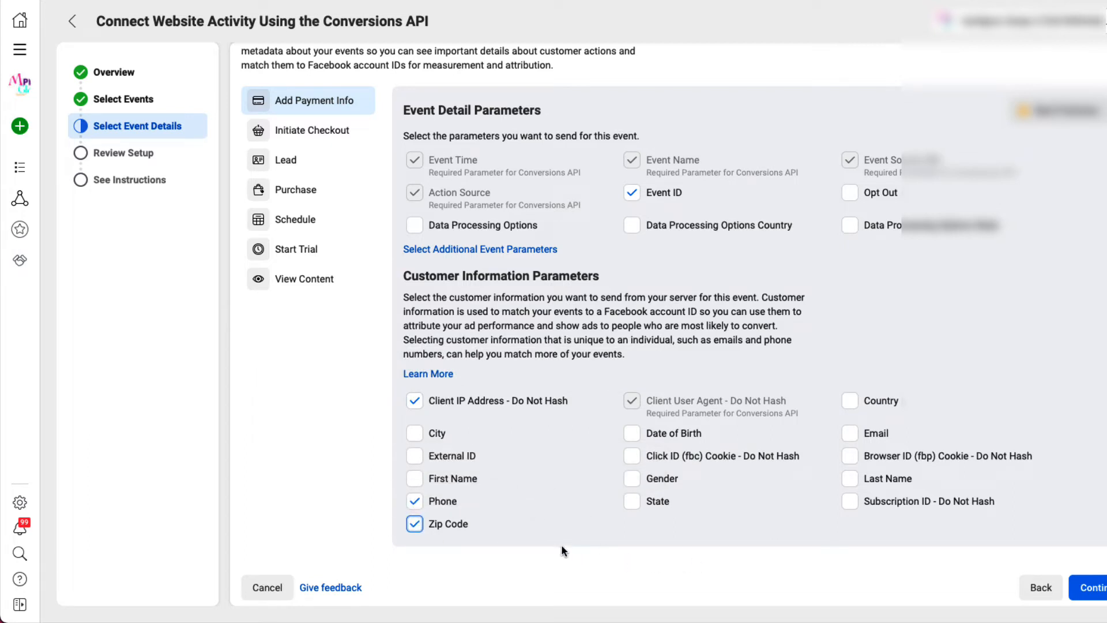
mouse_move(577, 493)
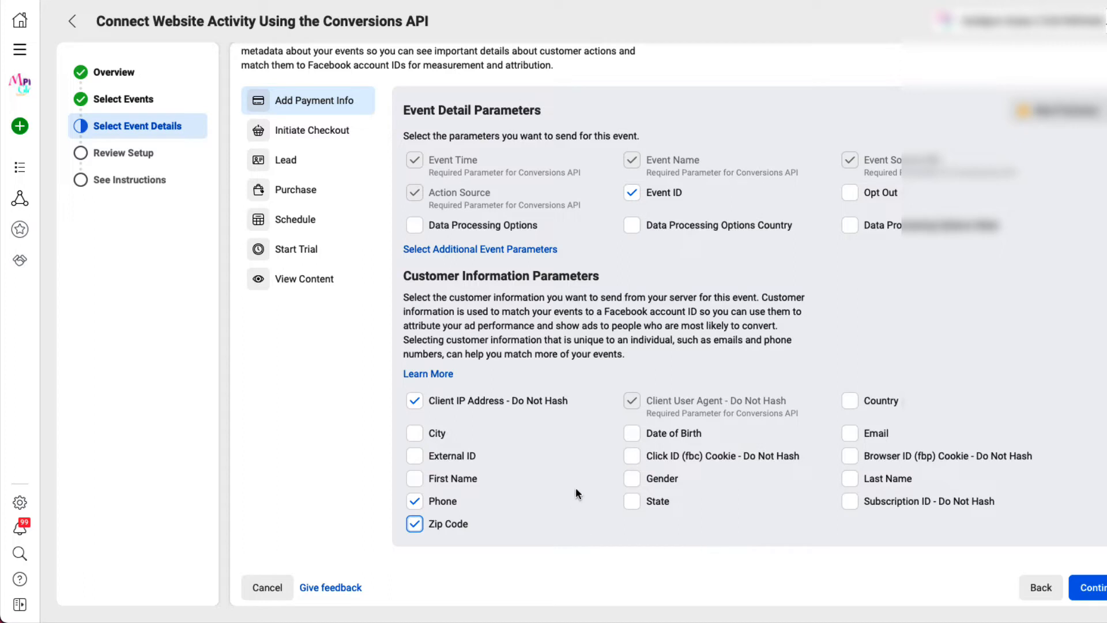
mouse_move(849, 433)
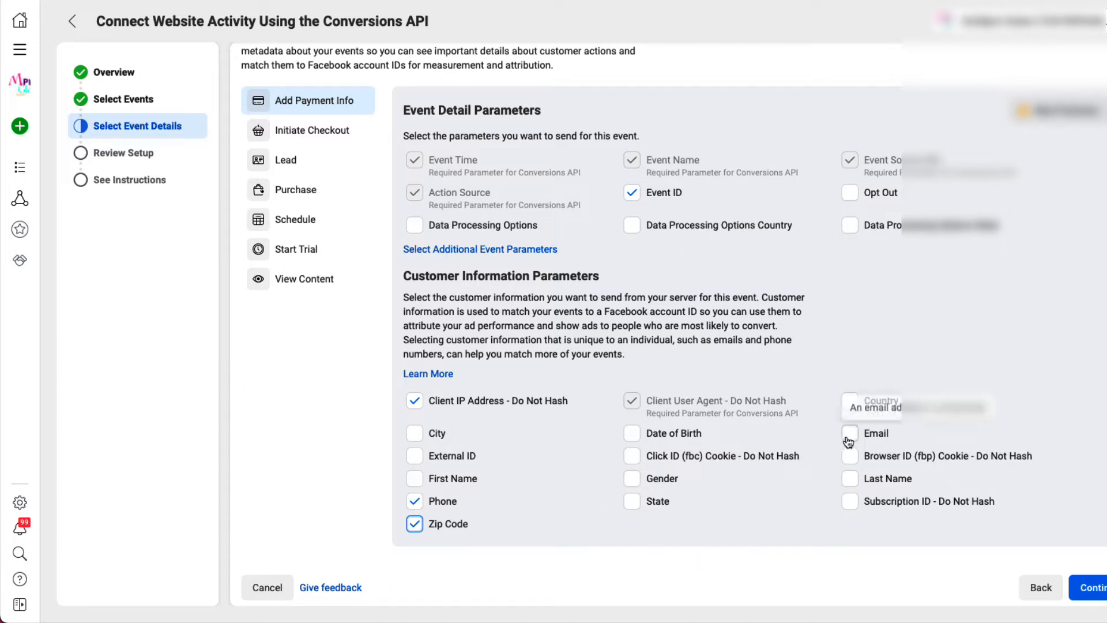
click(847, 432)
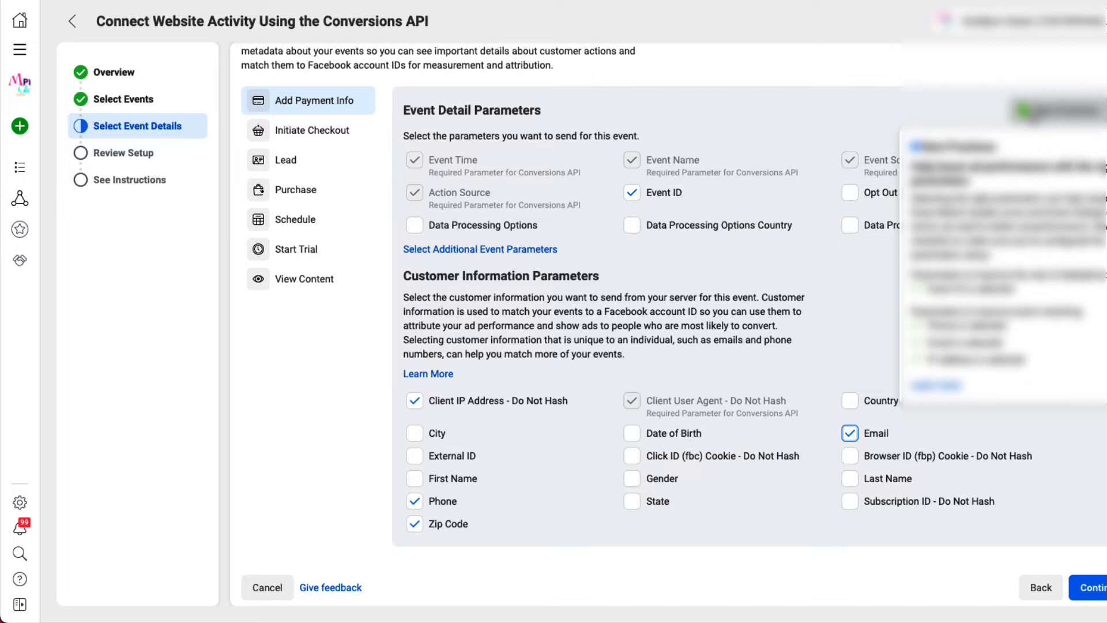
mouse_move(339, 130)
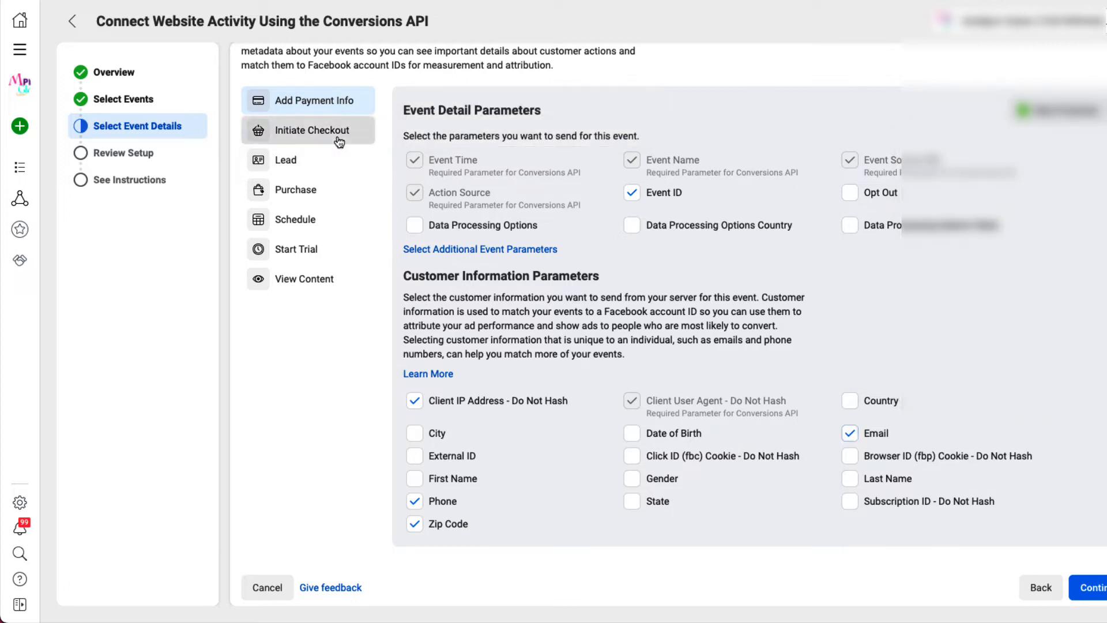
Give Initiate Checkout the Event ID, Client IP Address, Zip Code, City and Email parameters.
click(311, 130)
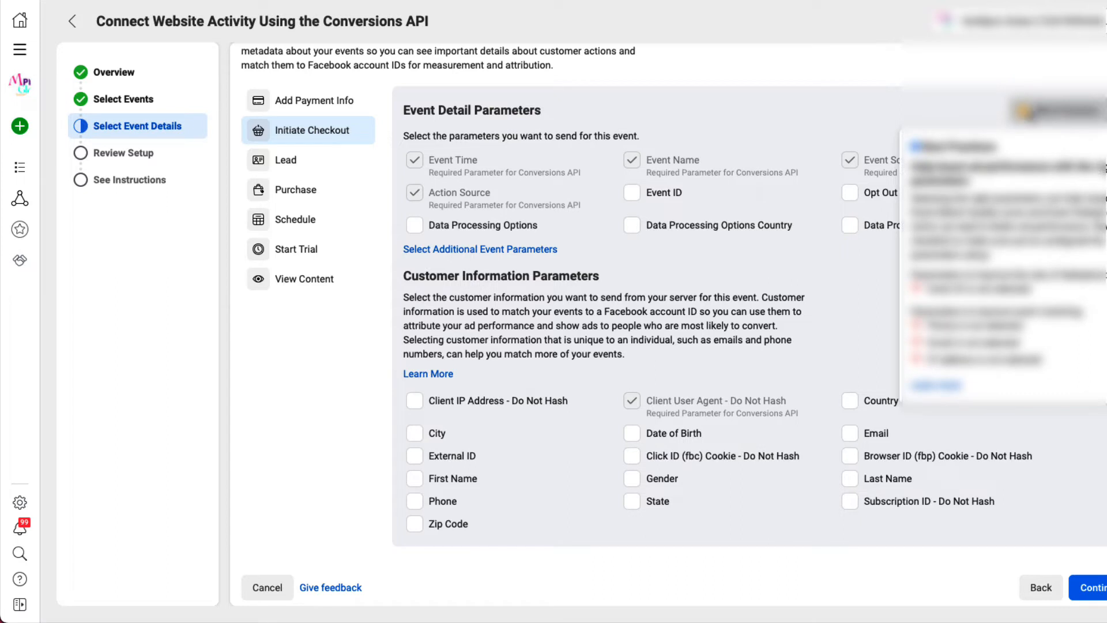
click(631, 192)
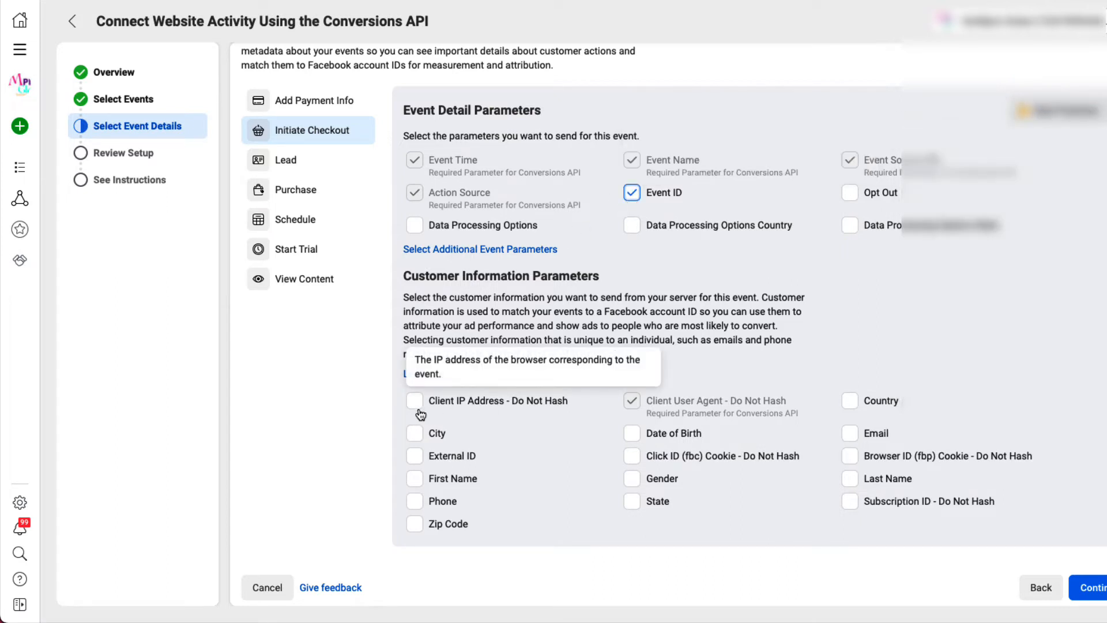
click(414, 400)
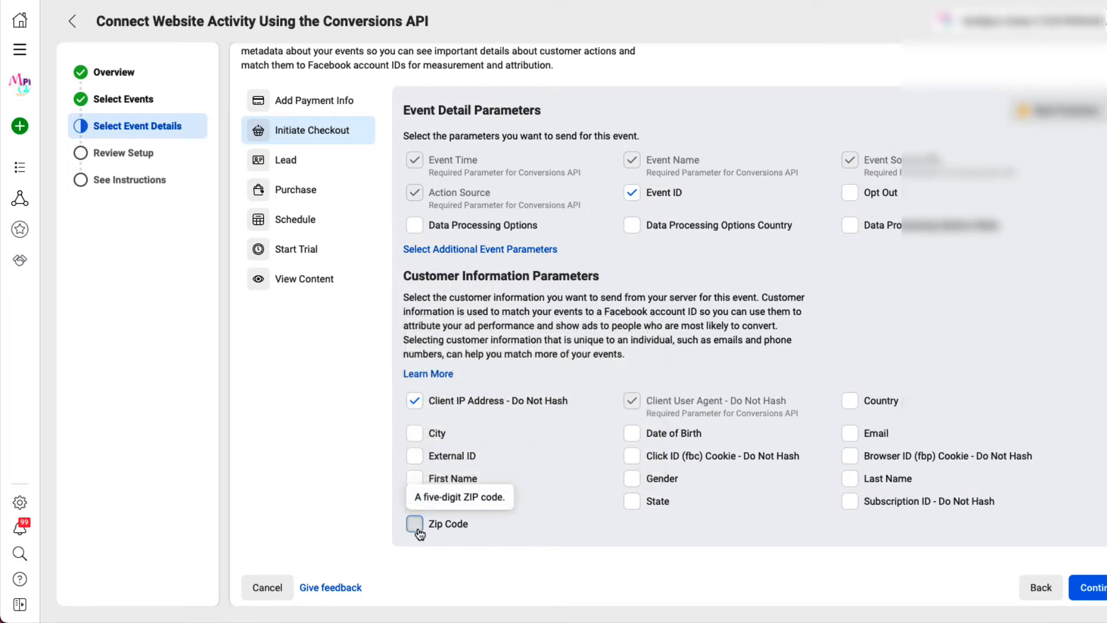
click(414, 523)
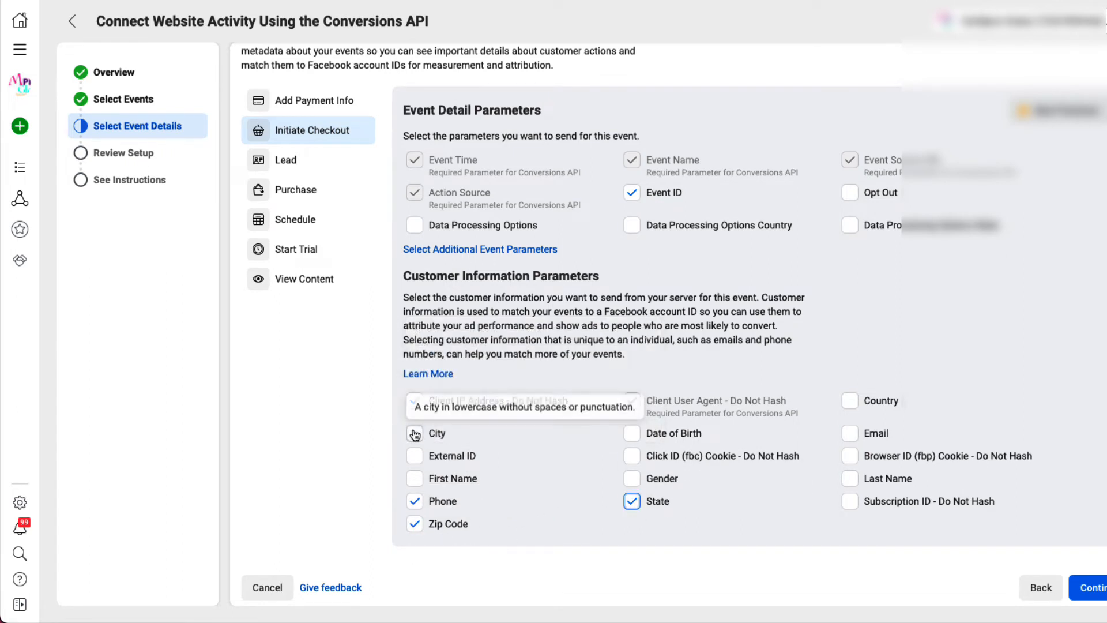
click(414, 433)
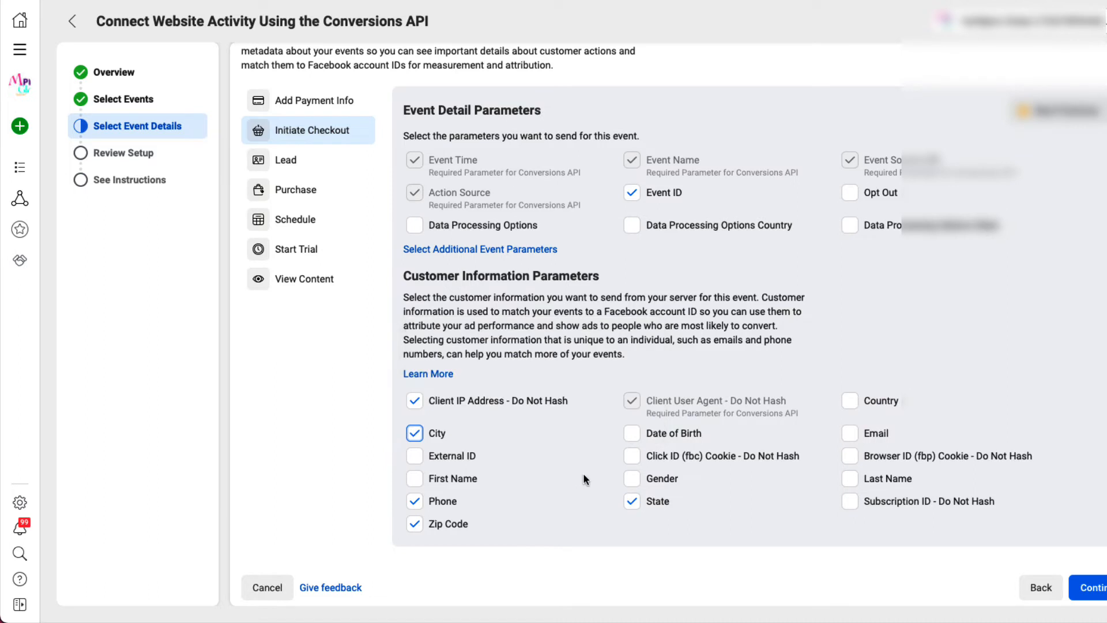
click(850, 432)
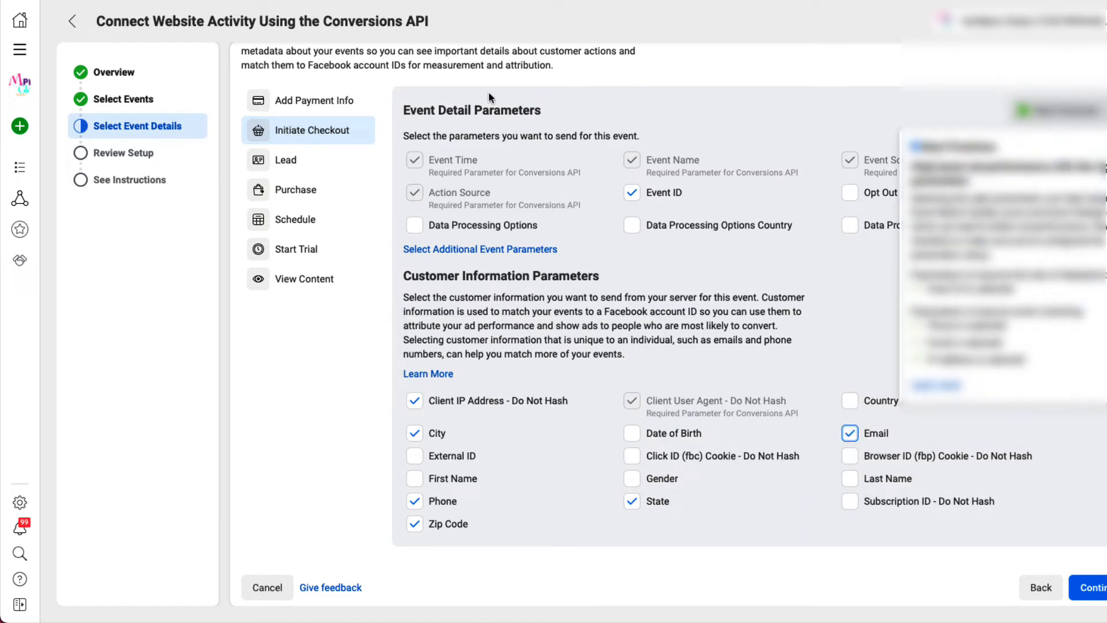
Tick Event ID, Client IP Address, Email, First Name, Last Name, Phone and Zip Code for the Lead event.
click(307, 159)
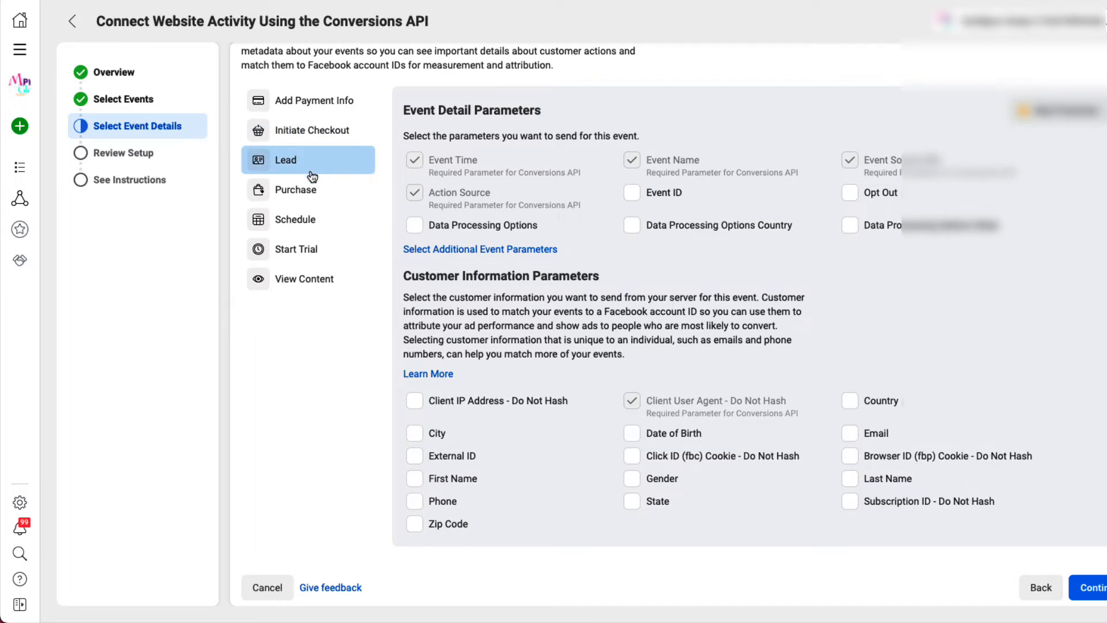
click(630, 192)
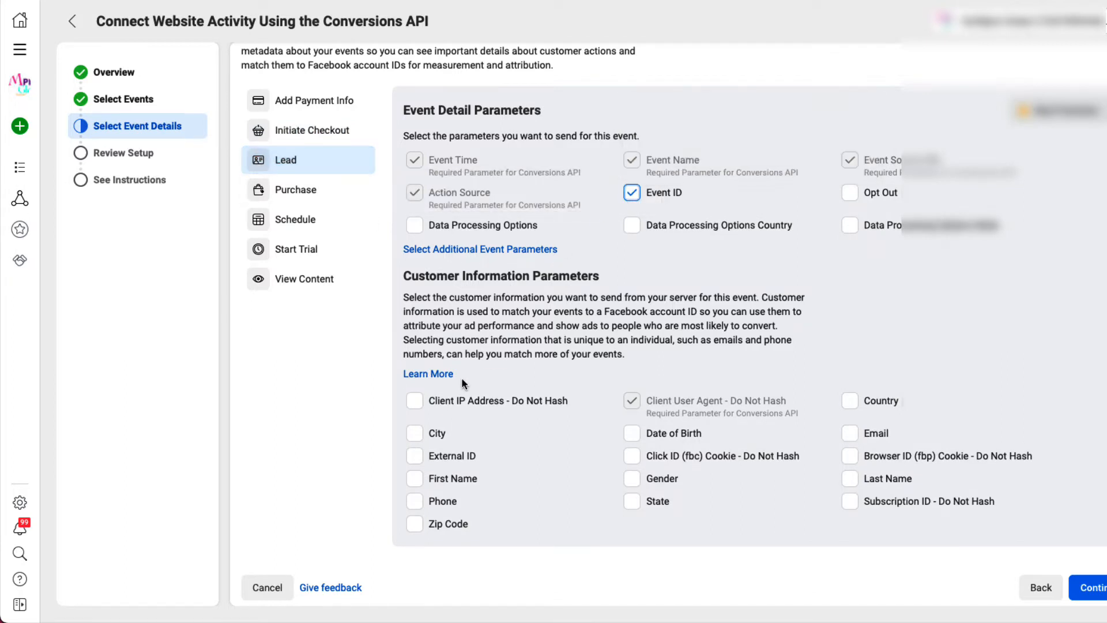
click(414, 400)
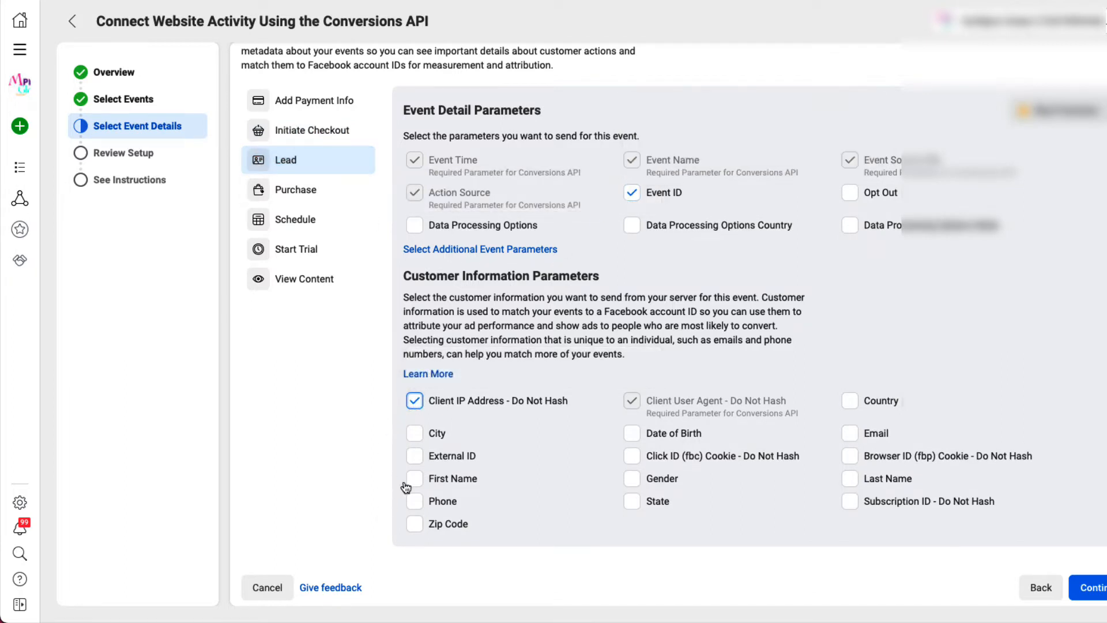
click(414, 524)
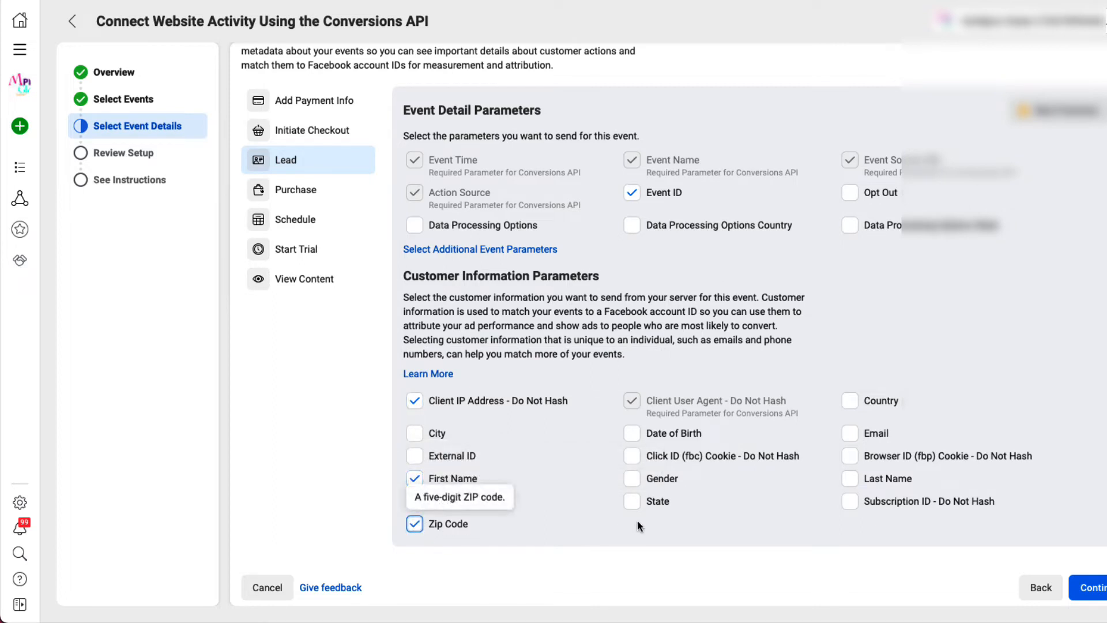
click(848, 477)
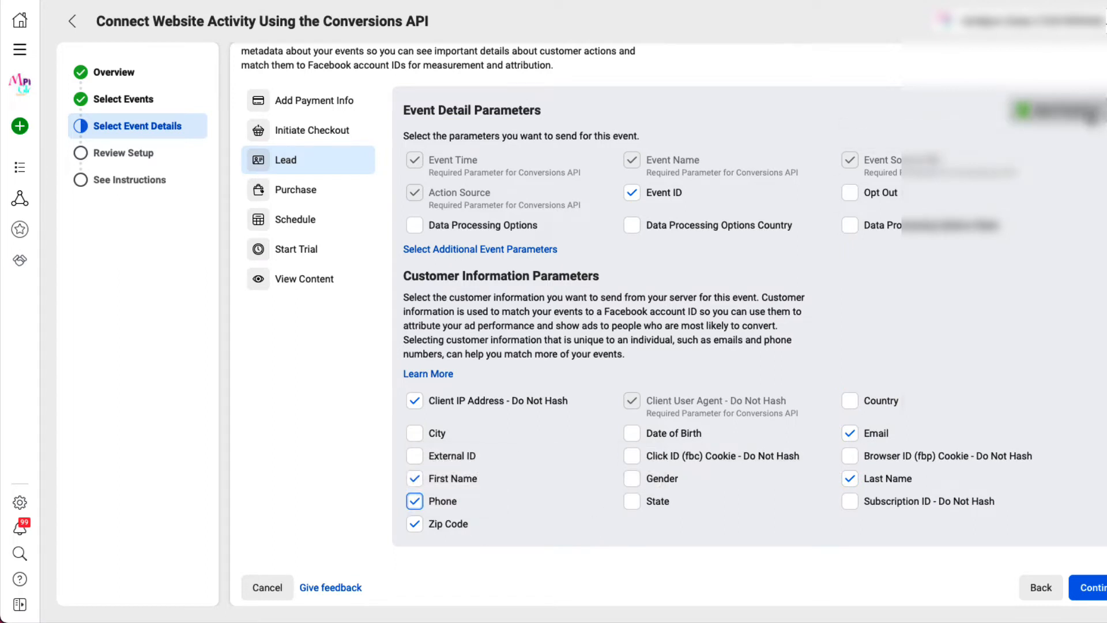
mouse_move(521, 496)
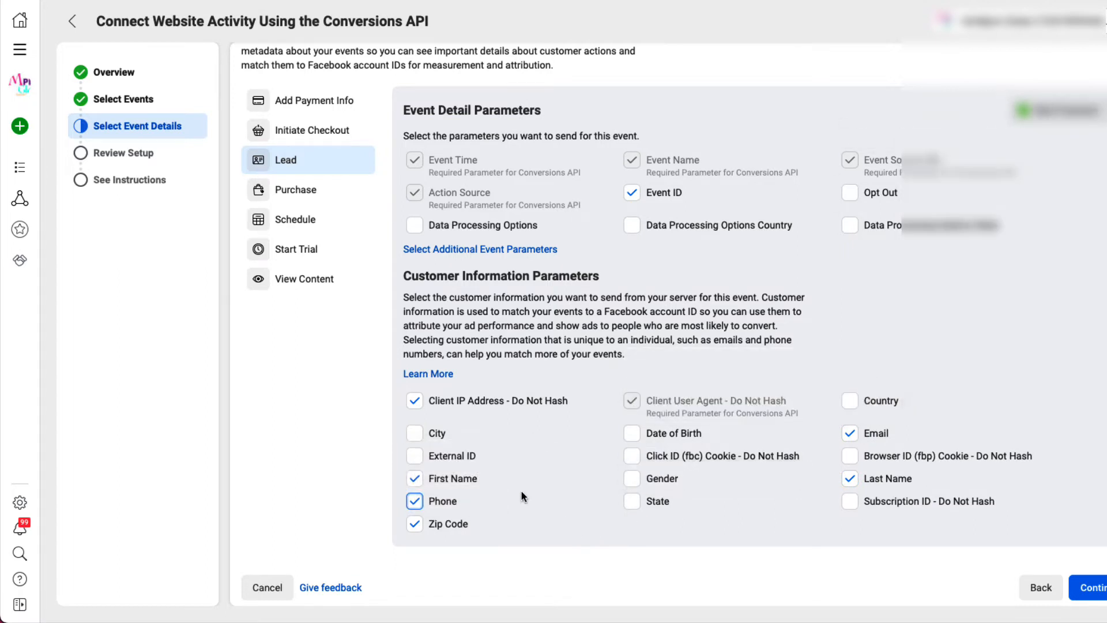
Give the Purchase event Event ID, Client IP Address and customer contact parameters.
click(296, 189)
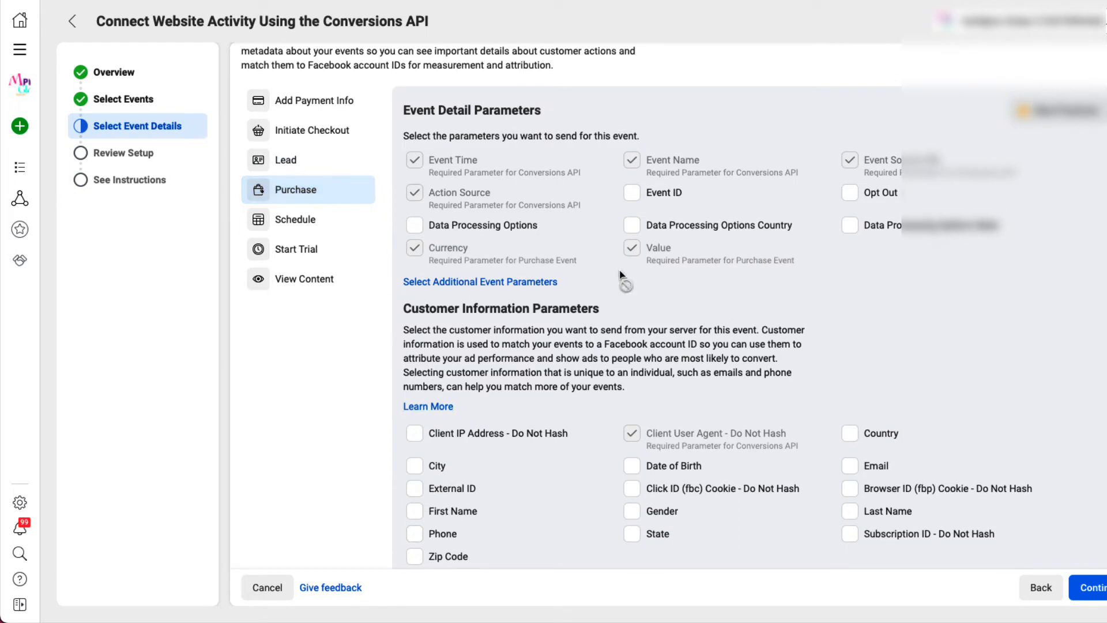
click(631, 193)
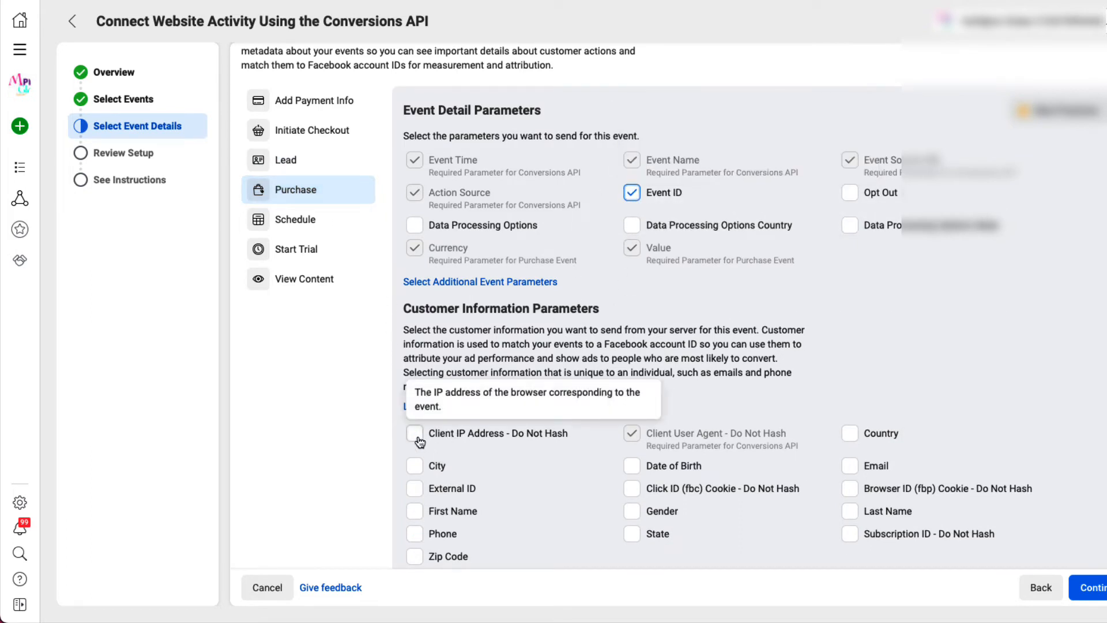
click(414, 433)
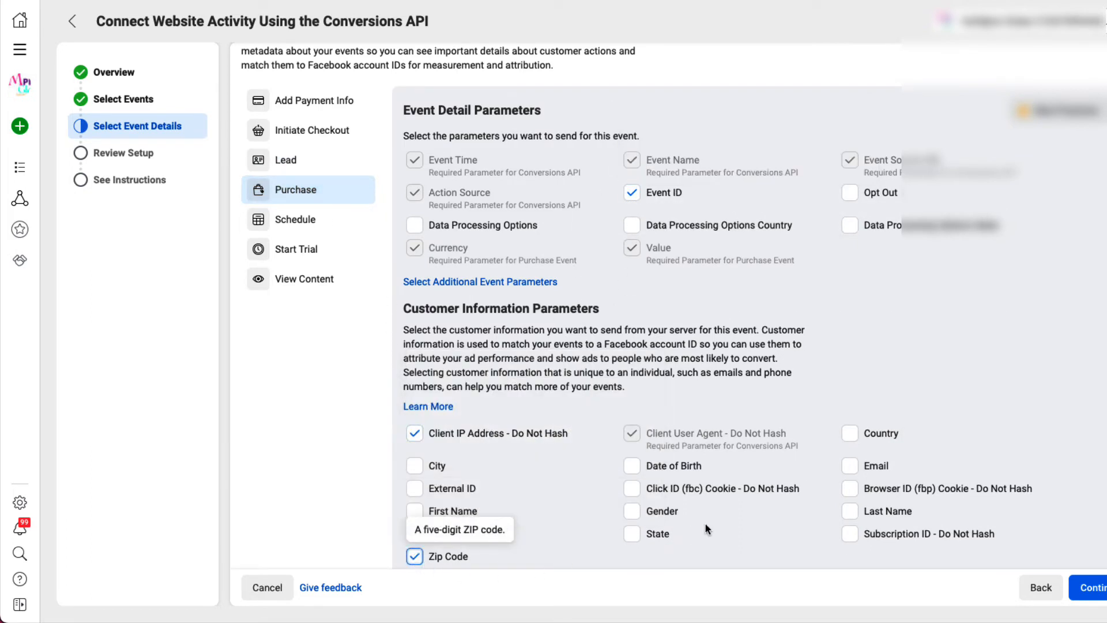
click(414, 533)
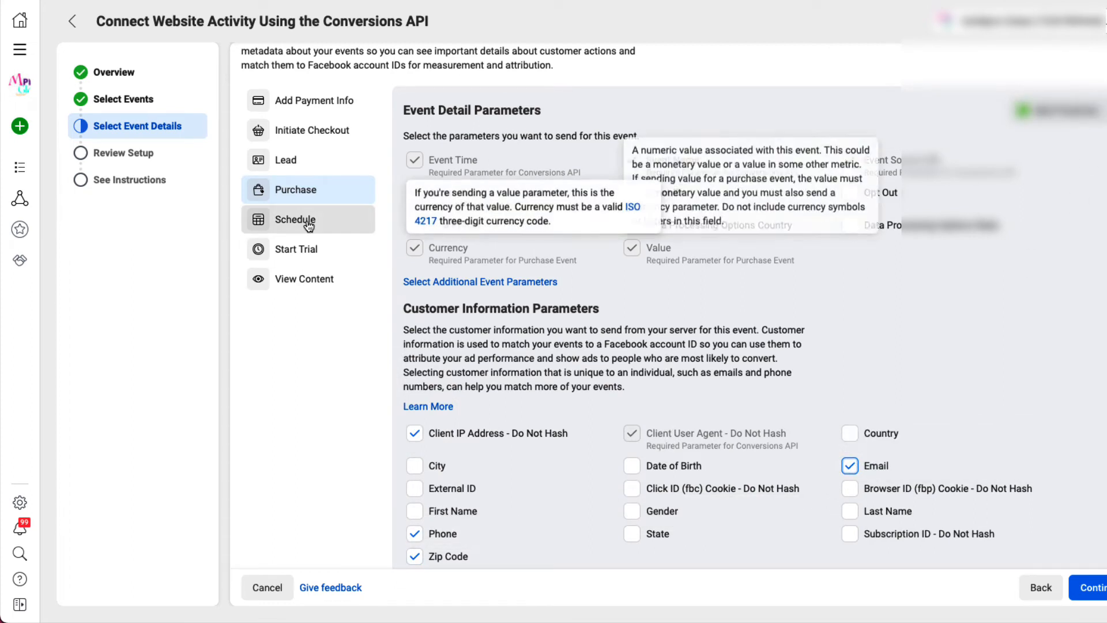
Give the next events, including View Content, Client IP Address, Phone and Email parameters.
click(295, 219)
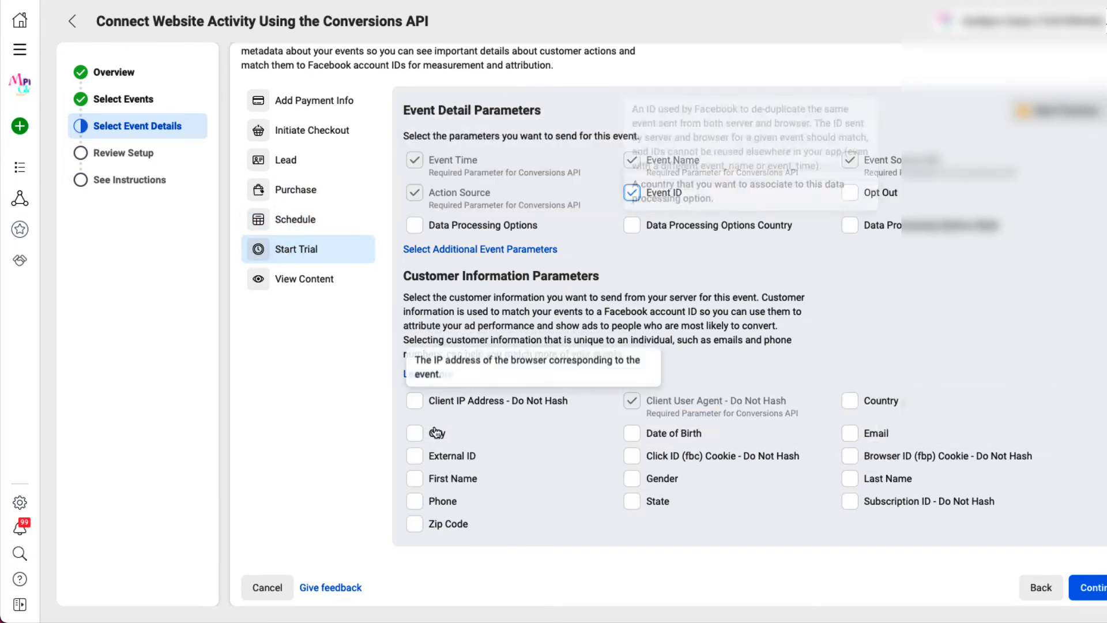
click(414, 400)
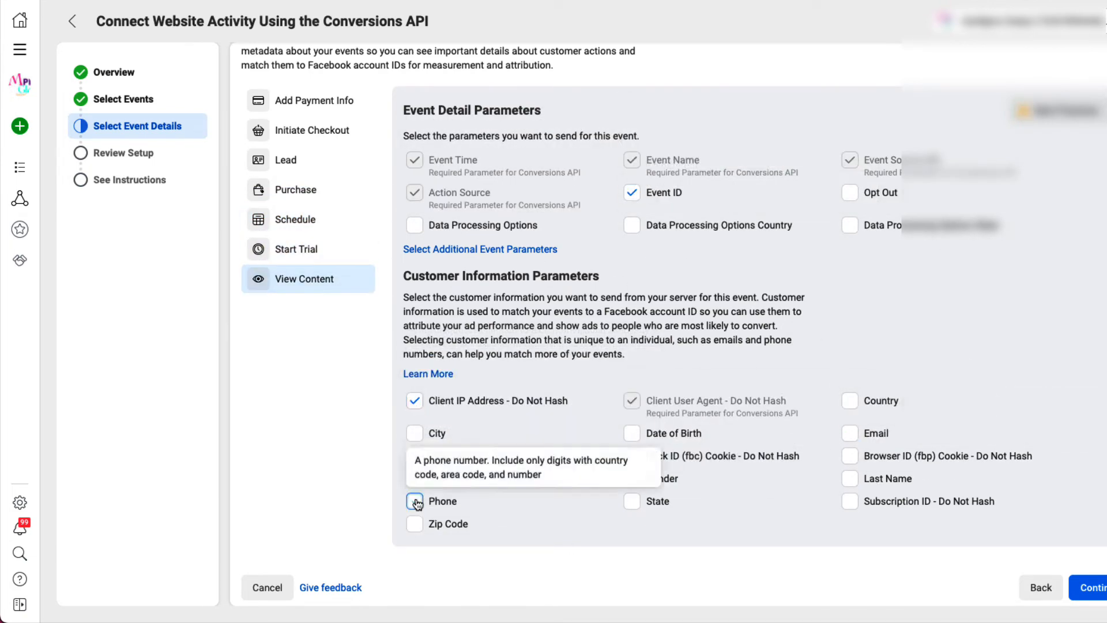
click(414, 500)
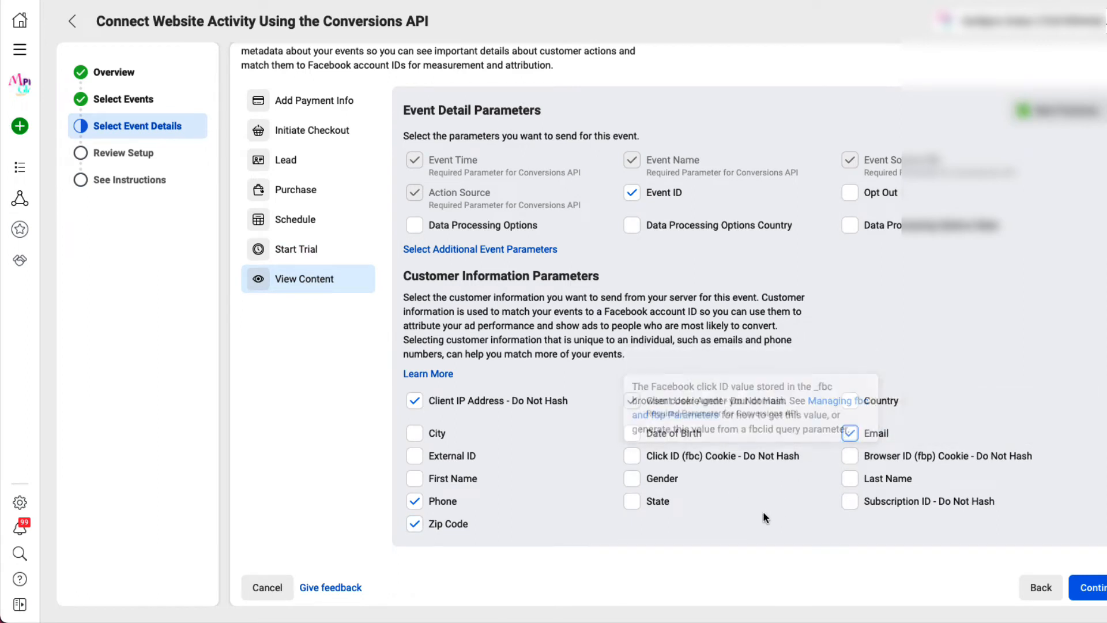
mouse_move(830, 530)
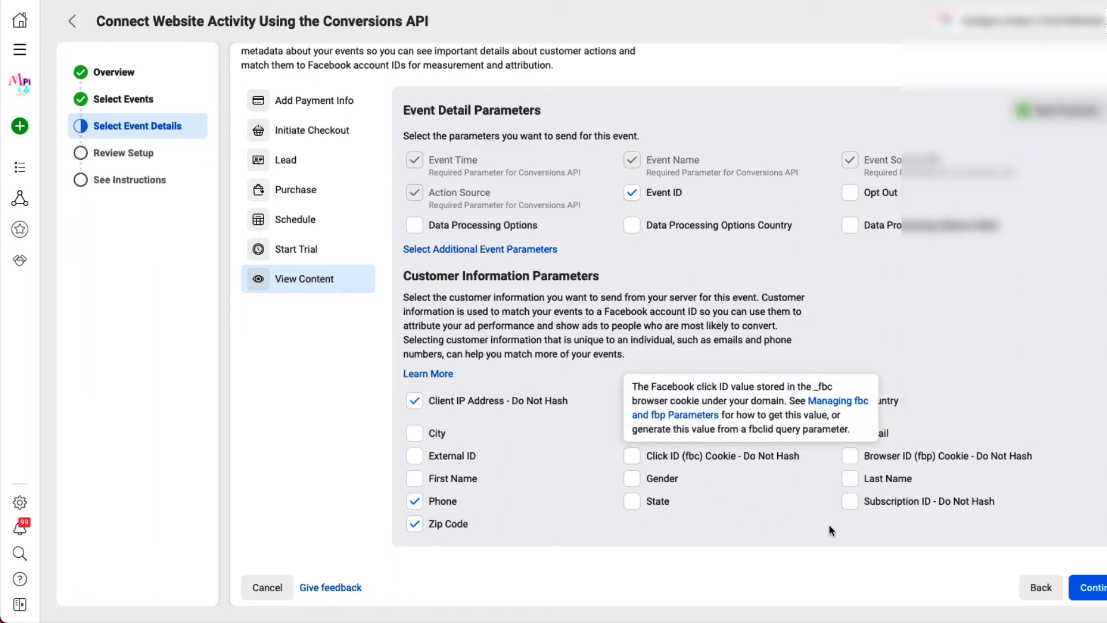
click(850, 433)
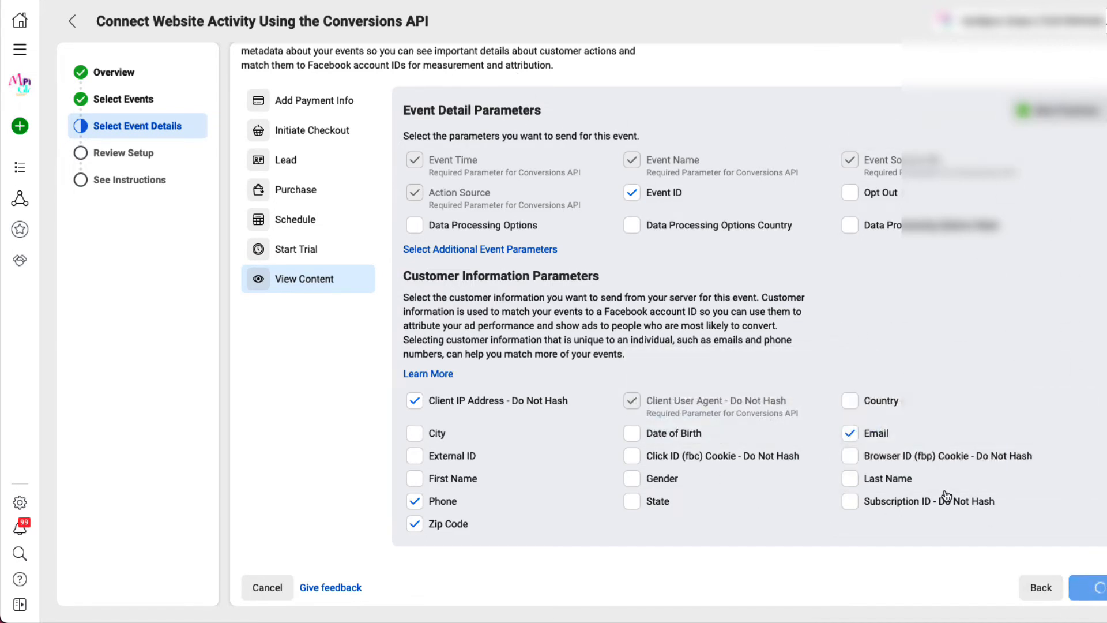
Continue to Review Setup and look through the summary of chosen event parameters.
click(1090, 587)
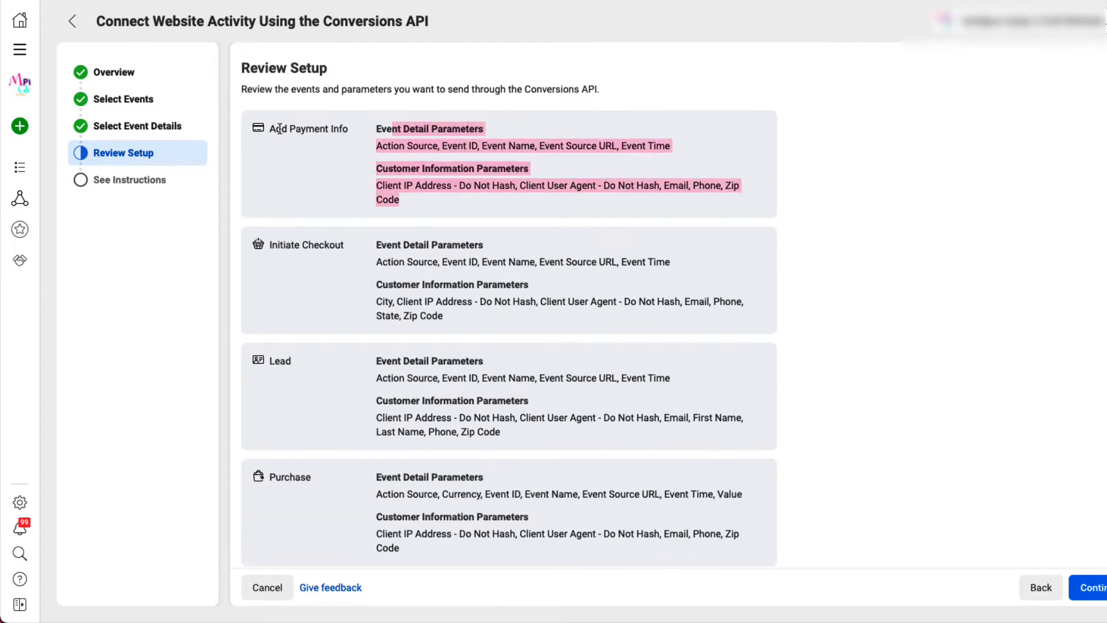
scroll(down, 3)
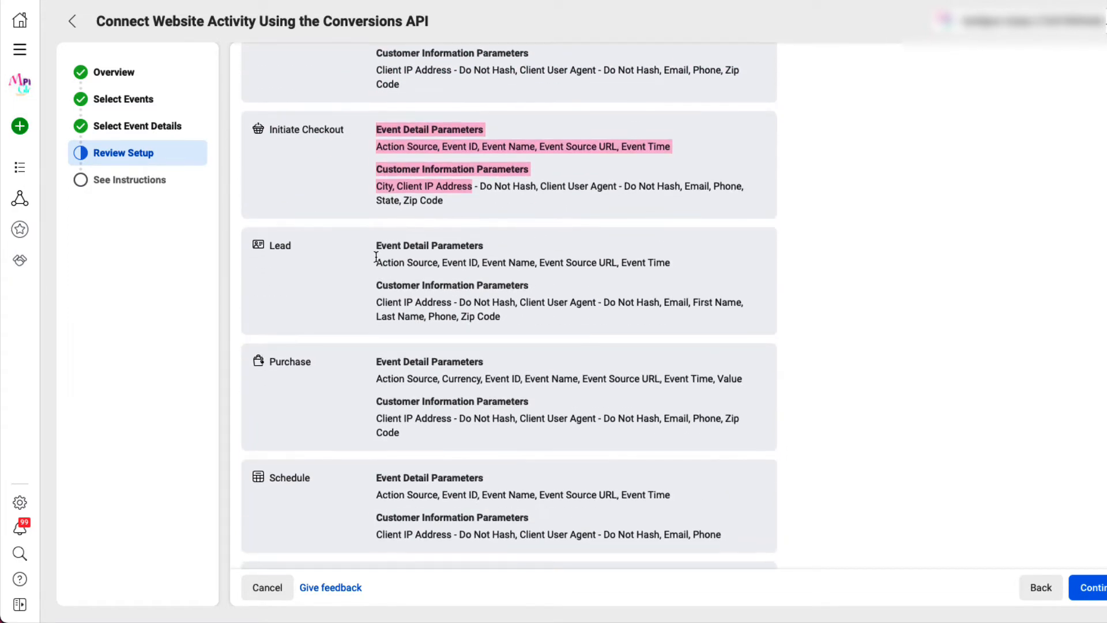
scroll(down, 3)
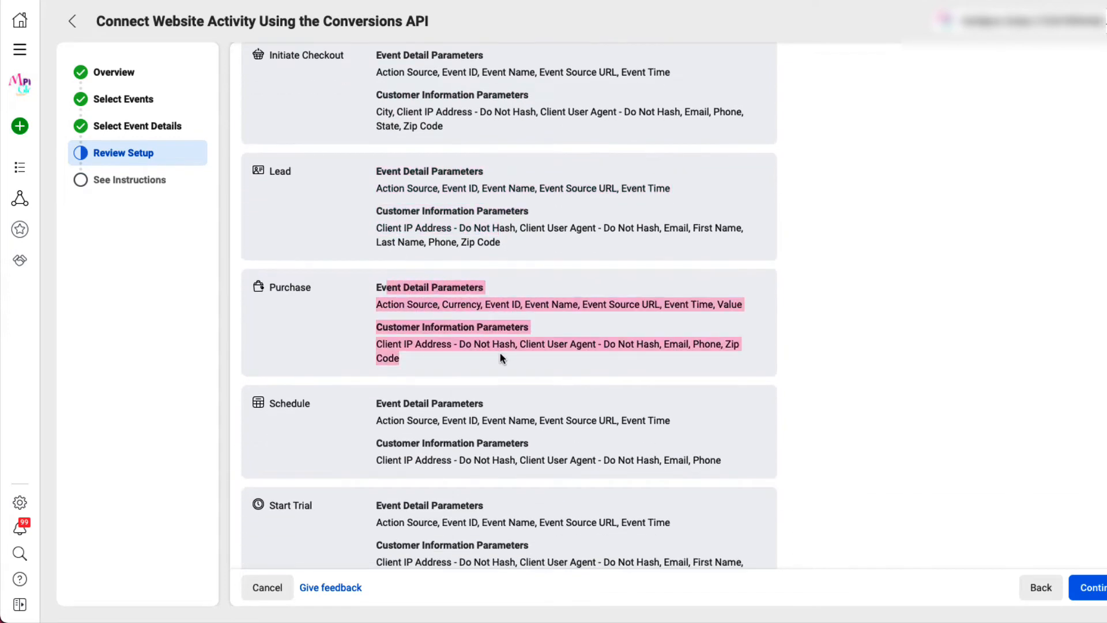
scroll(down, 3)
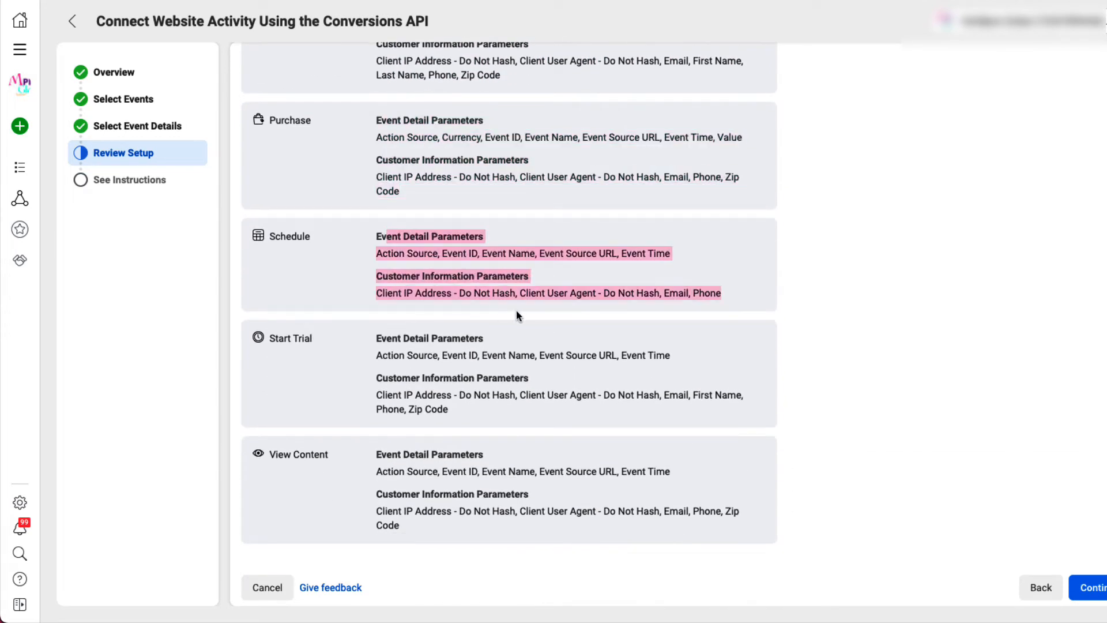
Continue to See Instructions, preview the Send Instructions email and close it without sending.
click(1093, 587)
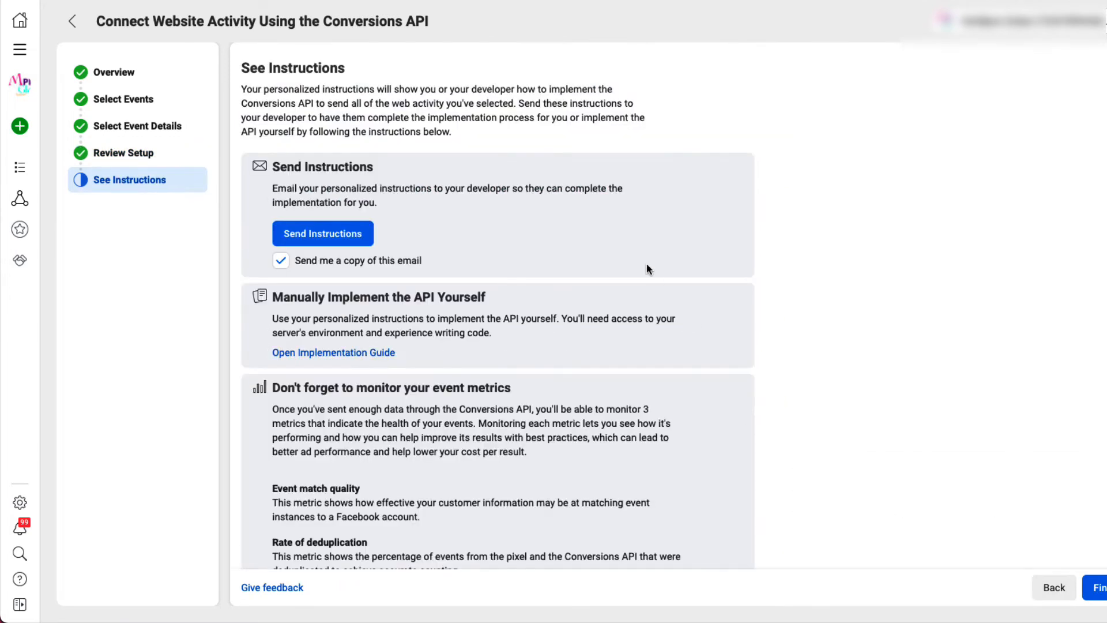
mouse_move(322, 233)
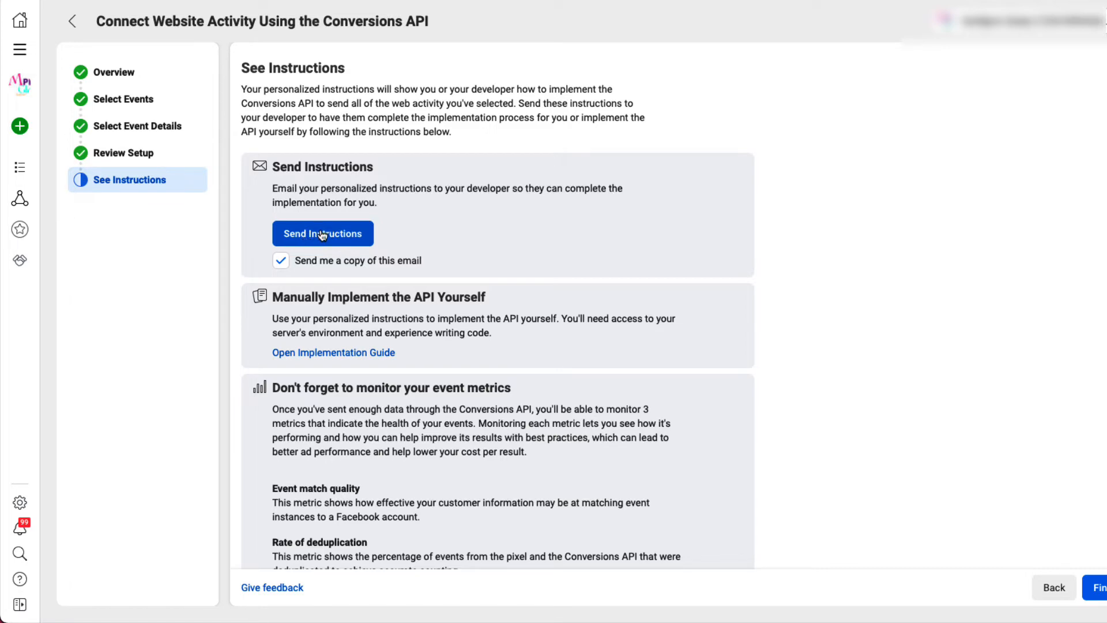
click(321, 233)
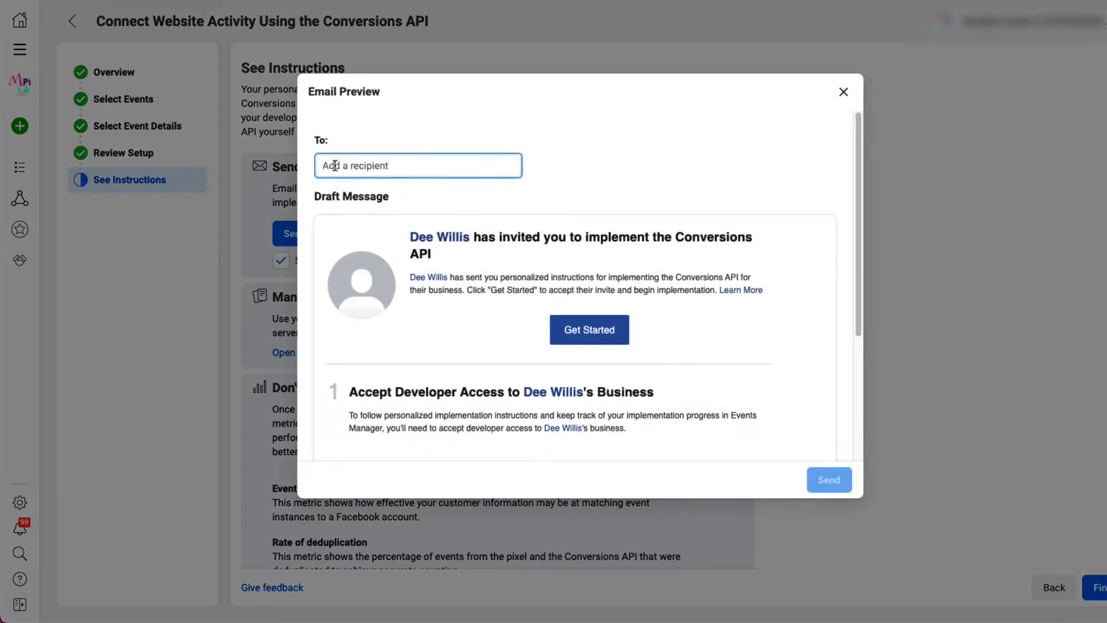
click(843, 92)
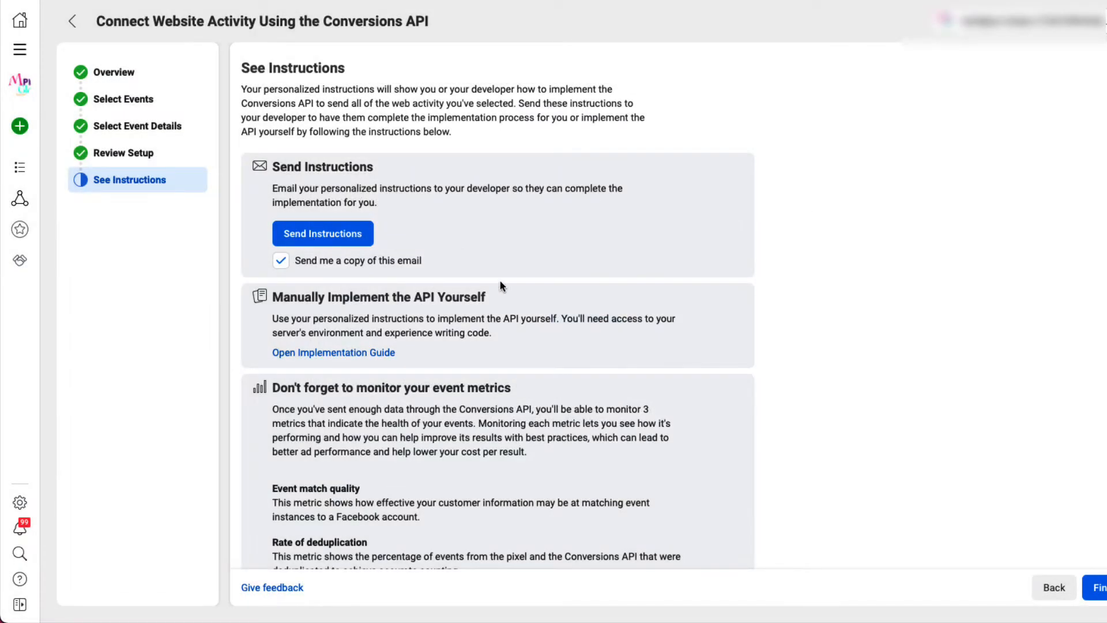
scroll(down, 3)
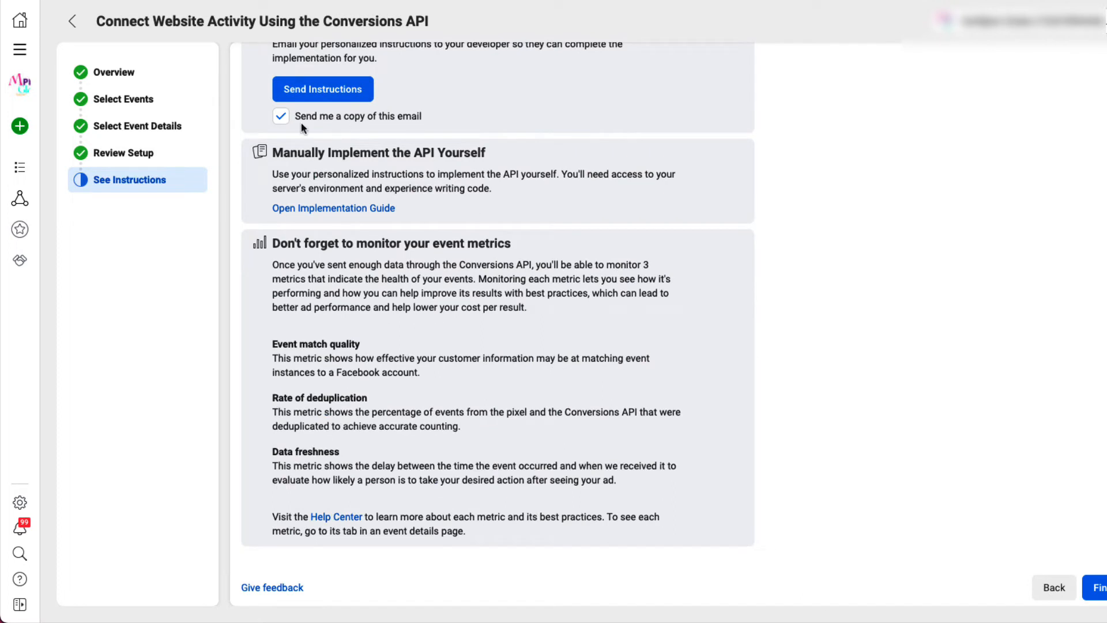
scroll(up, 3)
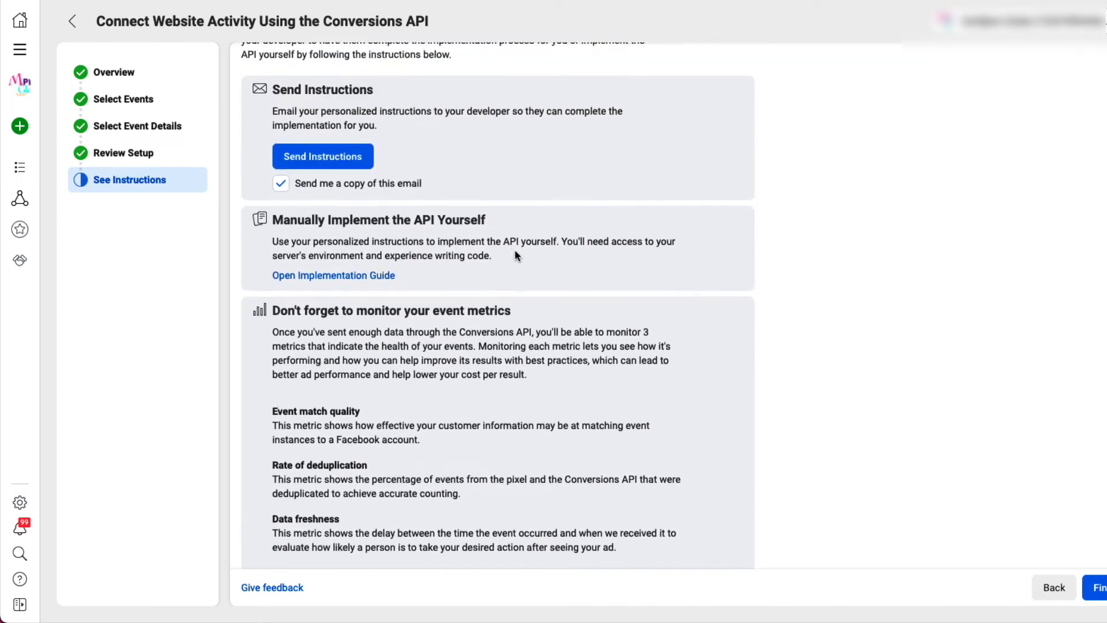
scroll(down, 3)
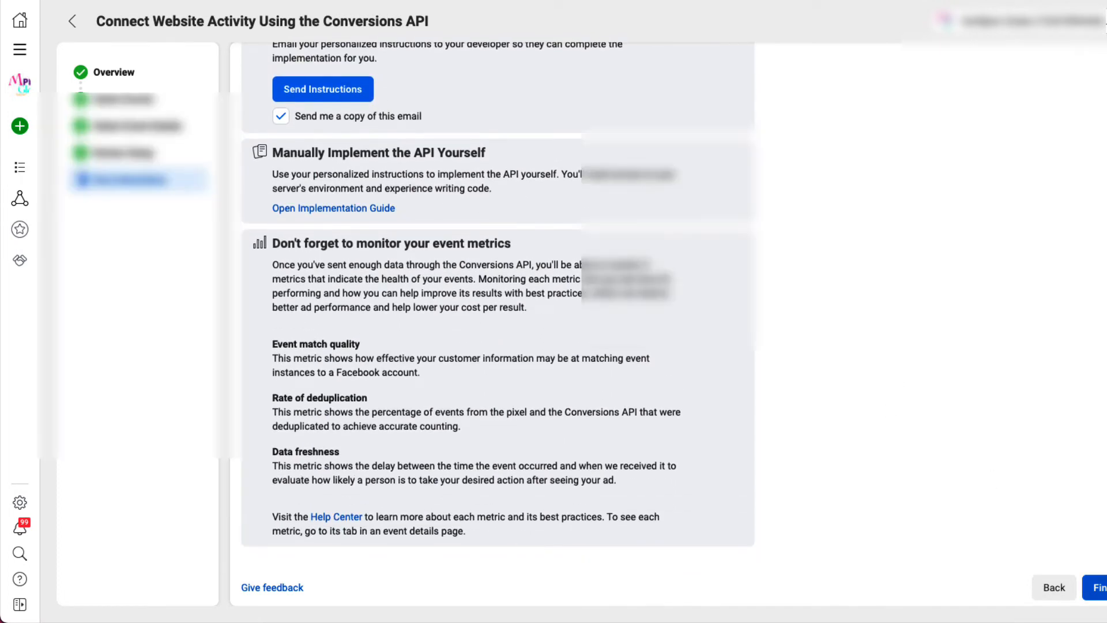
Finish the setup and return to Test Consulting Pix settings at the Conversions API section.
click(1100, 587)
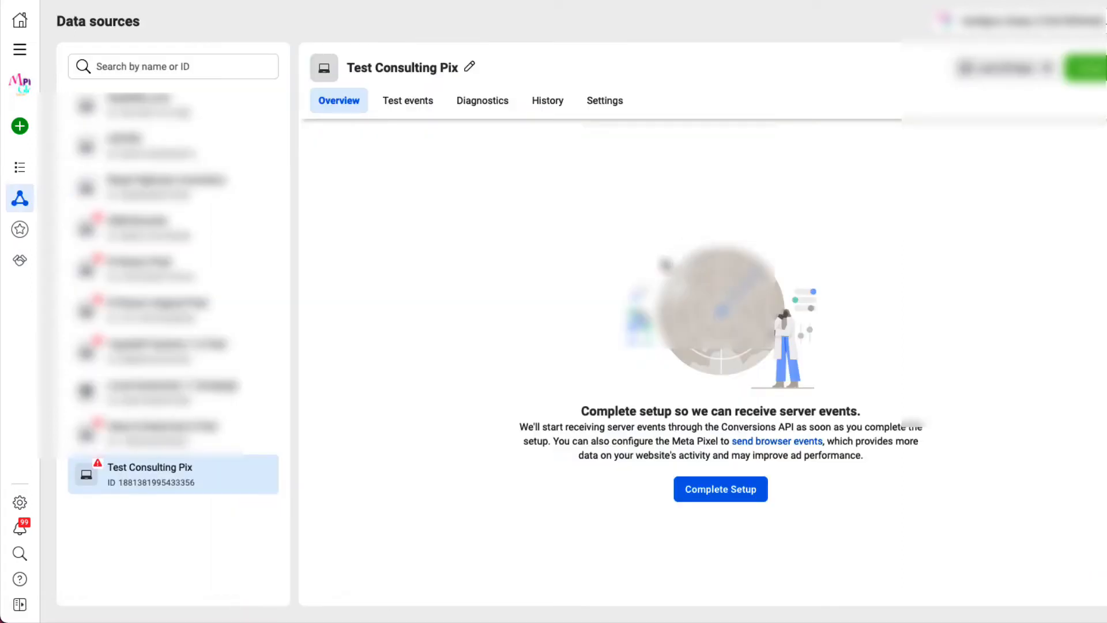
mouse_move(356, 401)
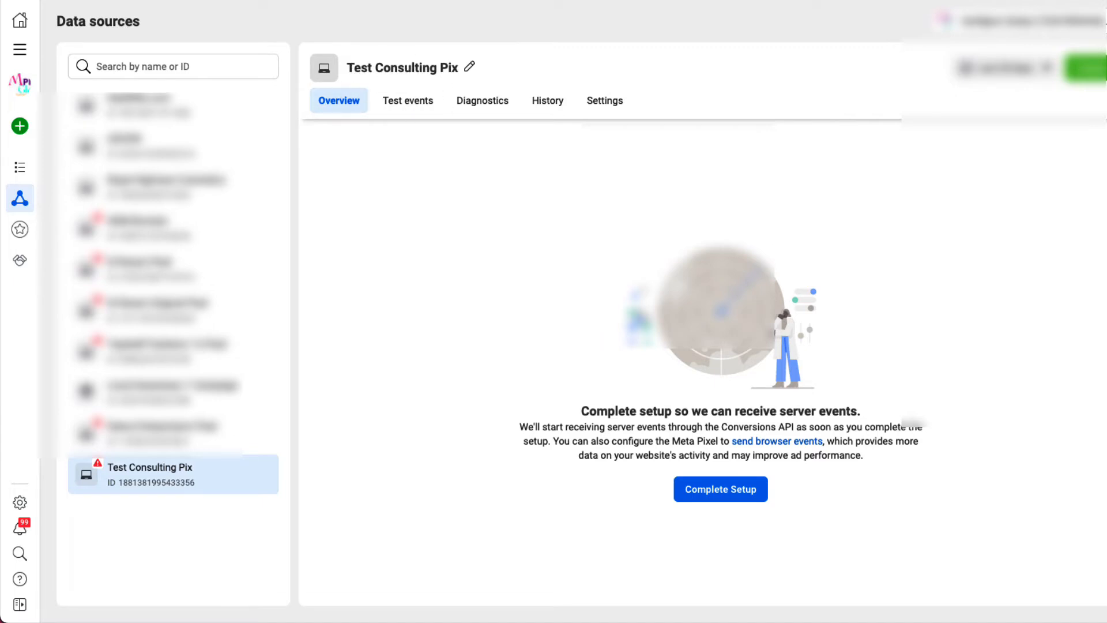
click(603, 101)
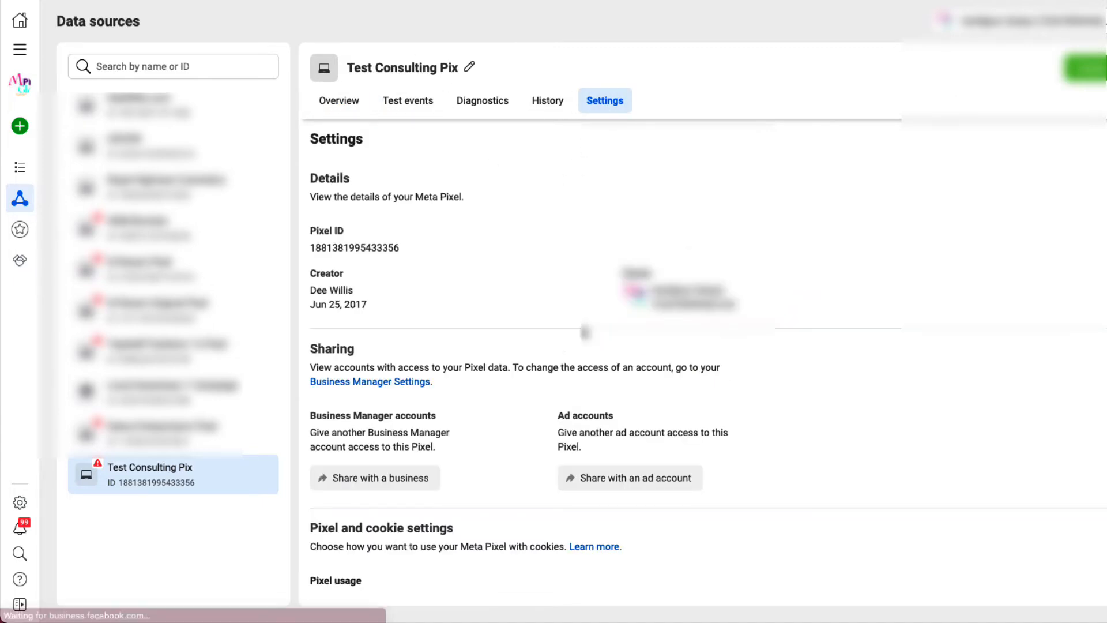
scroll(down, 3)
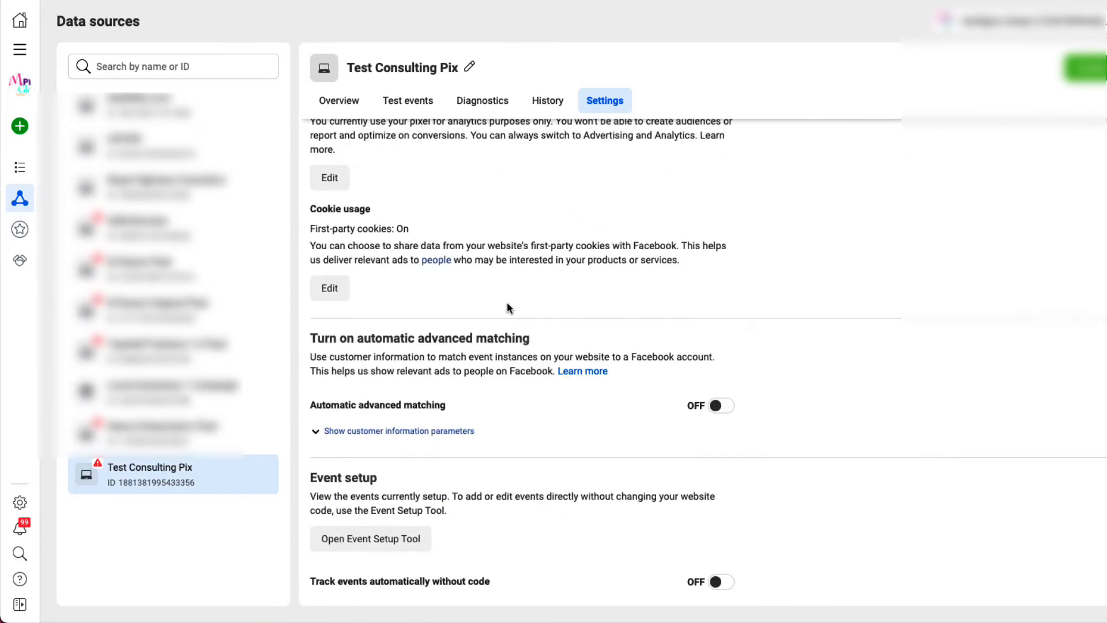
scroll(down, 3)
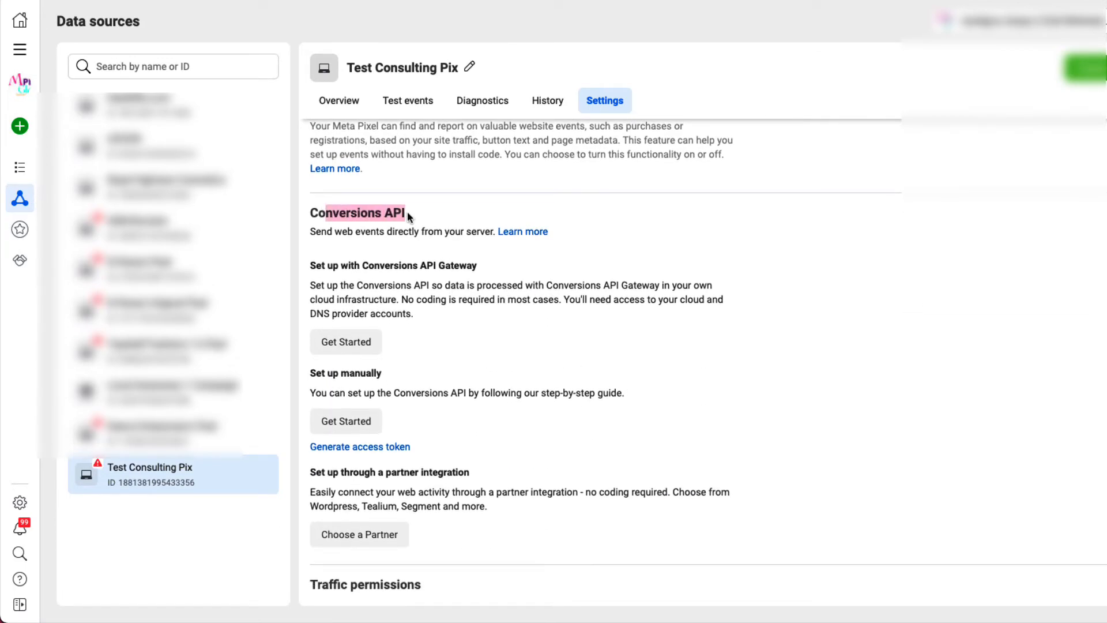
scroll(down, 3)
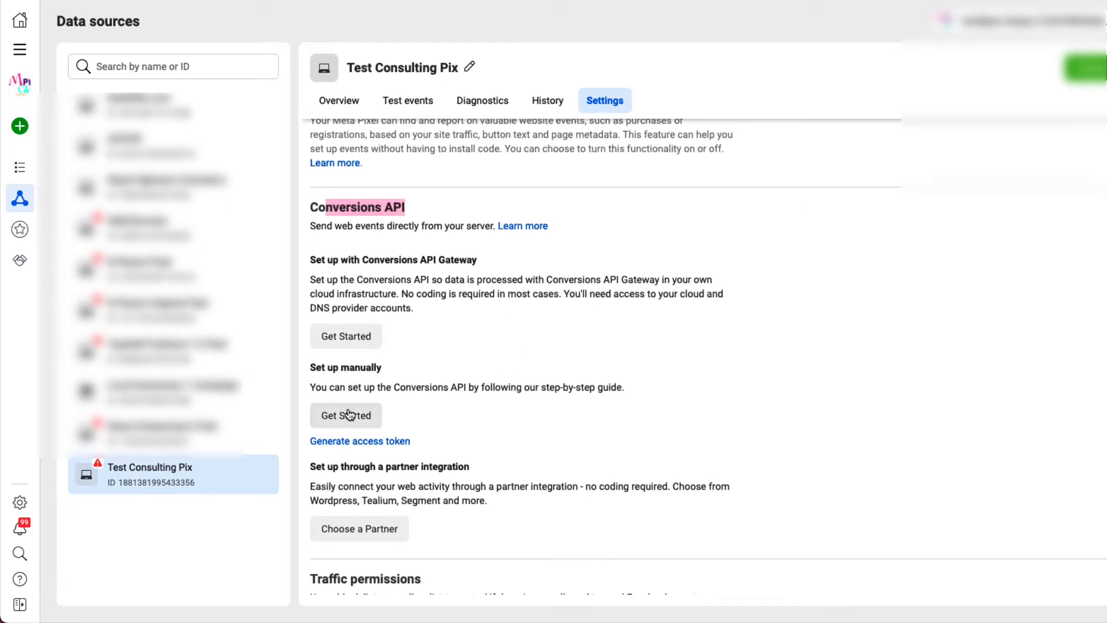
mouse_move(693, 422)
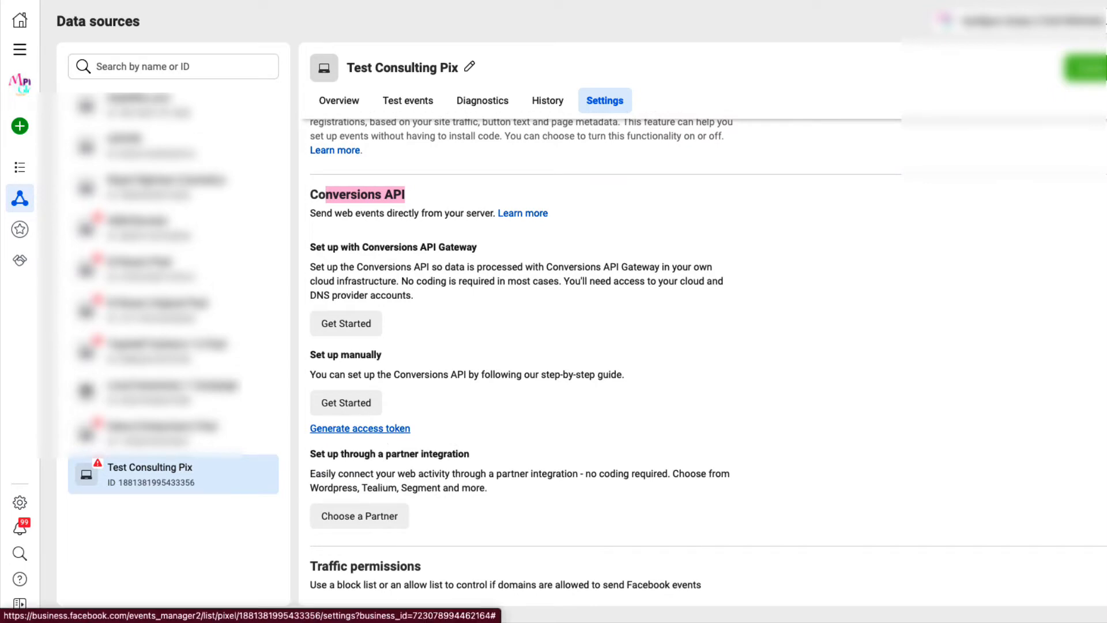
Generate a Conversions API access token under Set up manually and select it for copying.
click(360, 428)
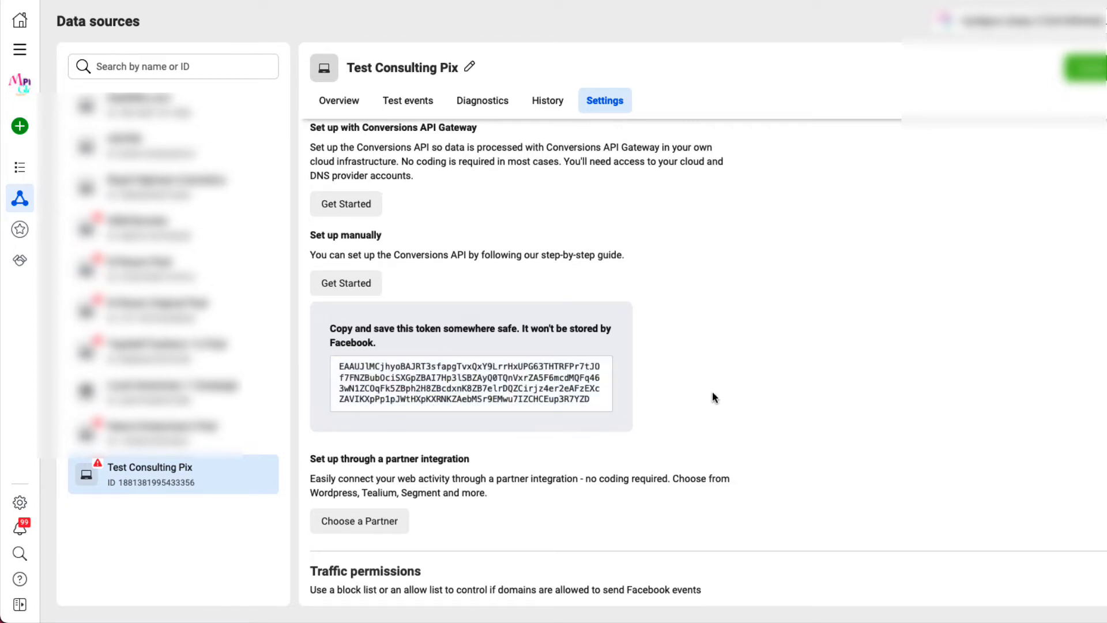
click(470, 383)
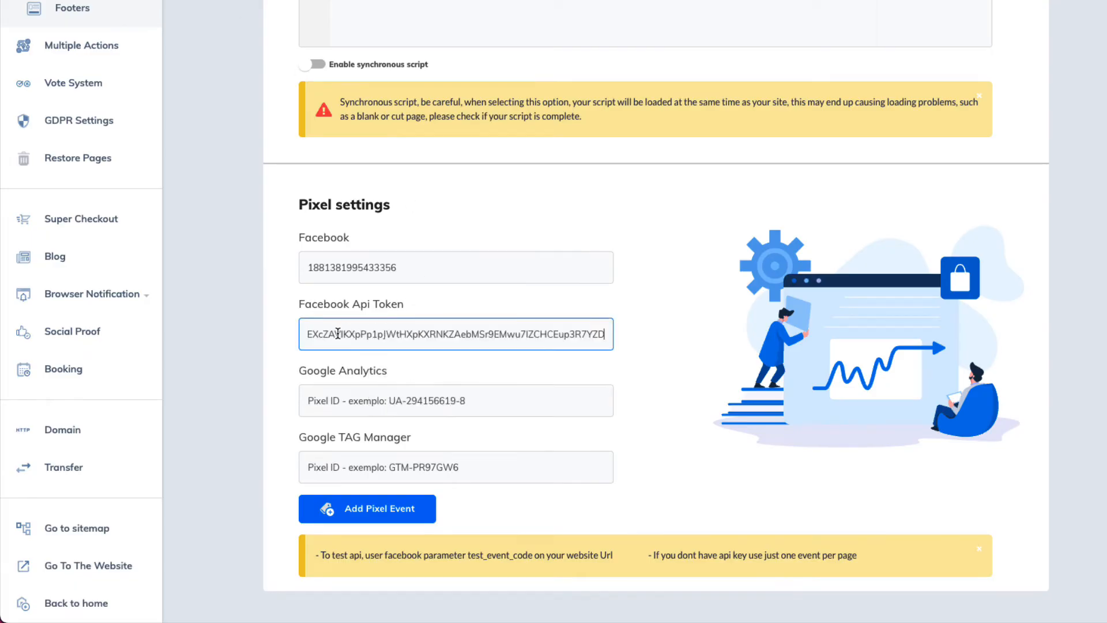
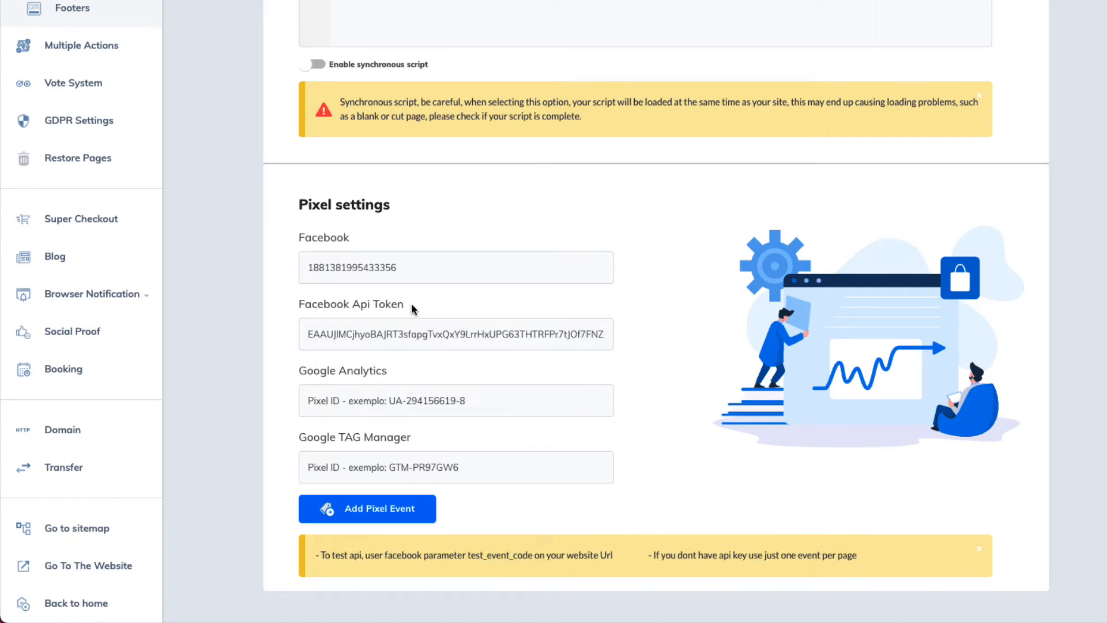
Fill the Facebook Api Token field with the access token, republish the site and return to the pages list.
scroll(up, 3)
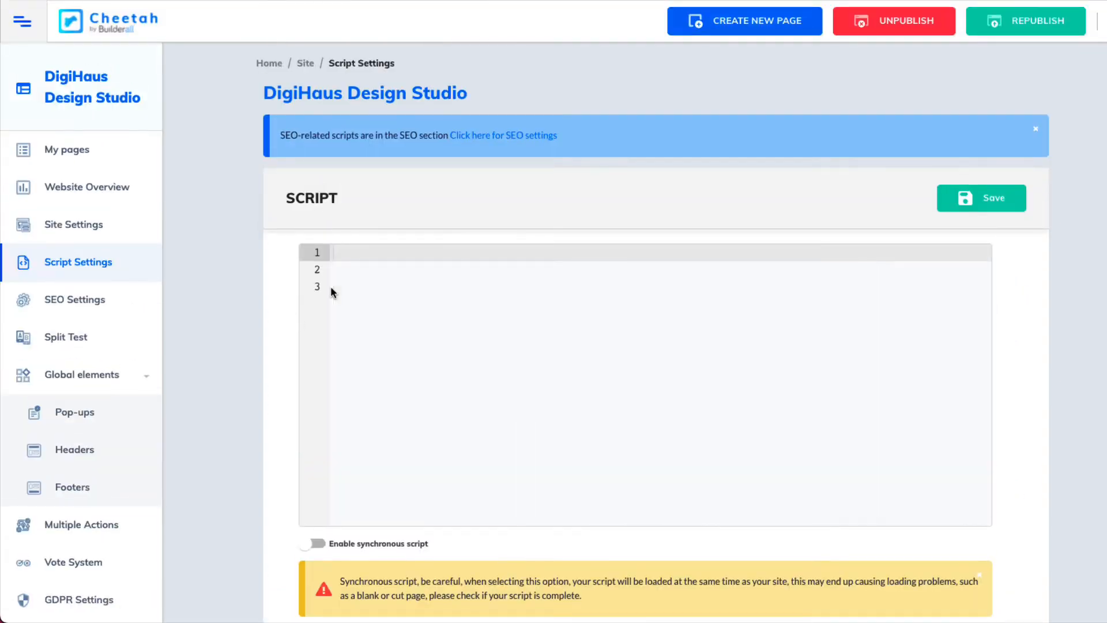
click(980, 197)
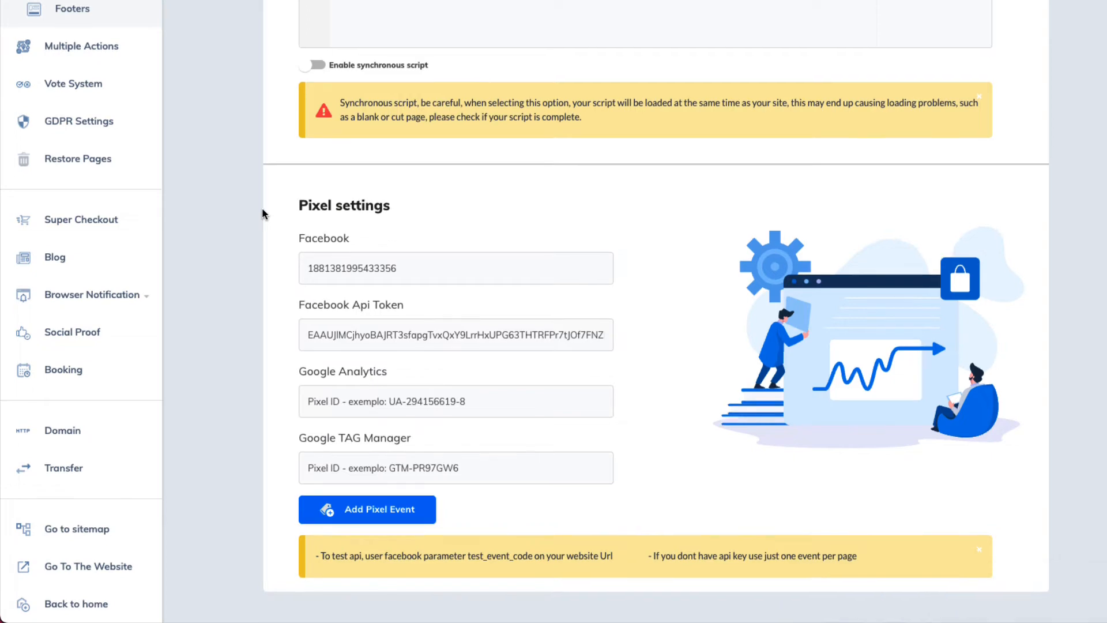
scroll(up, 3)
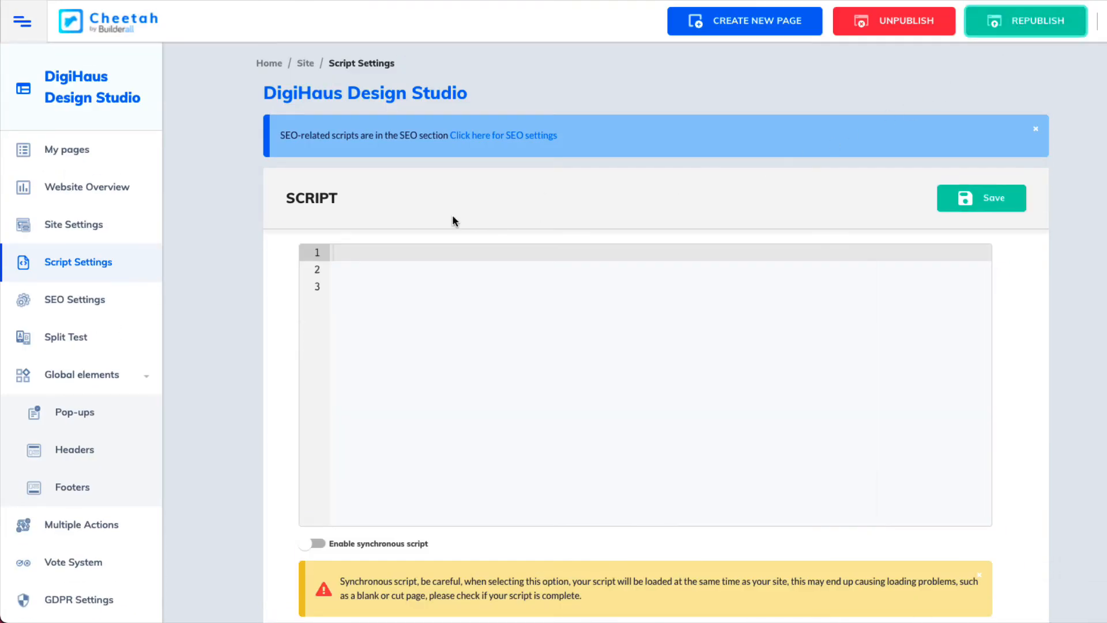
click(1025, 21)
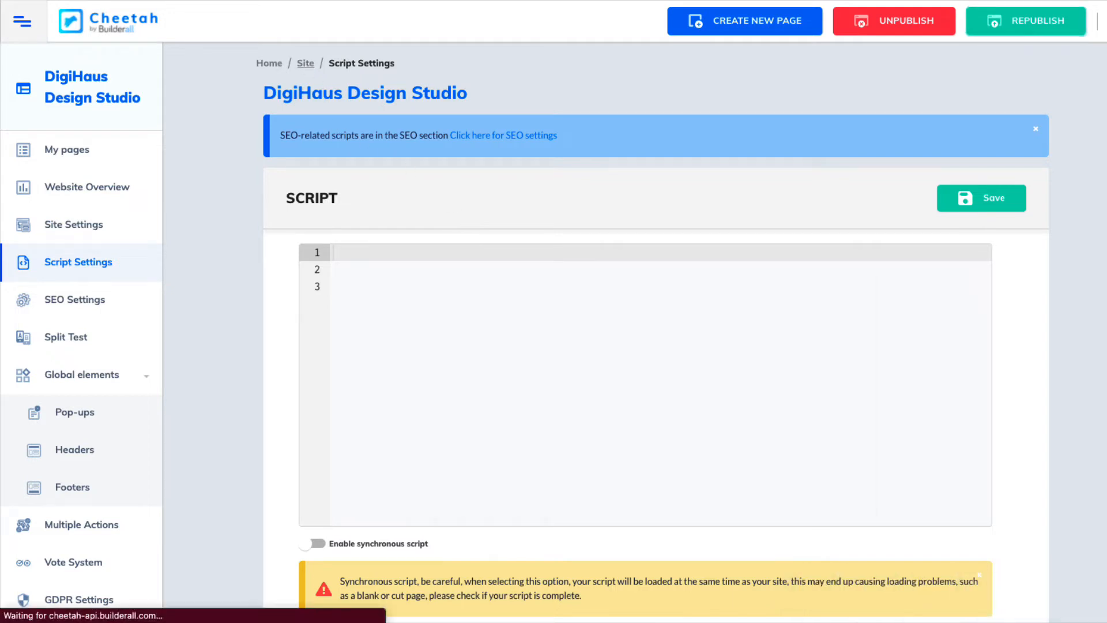
click(67, 149)
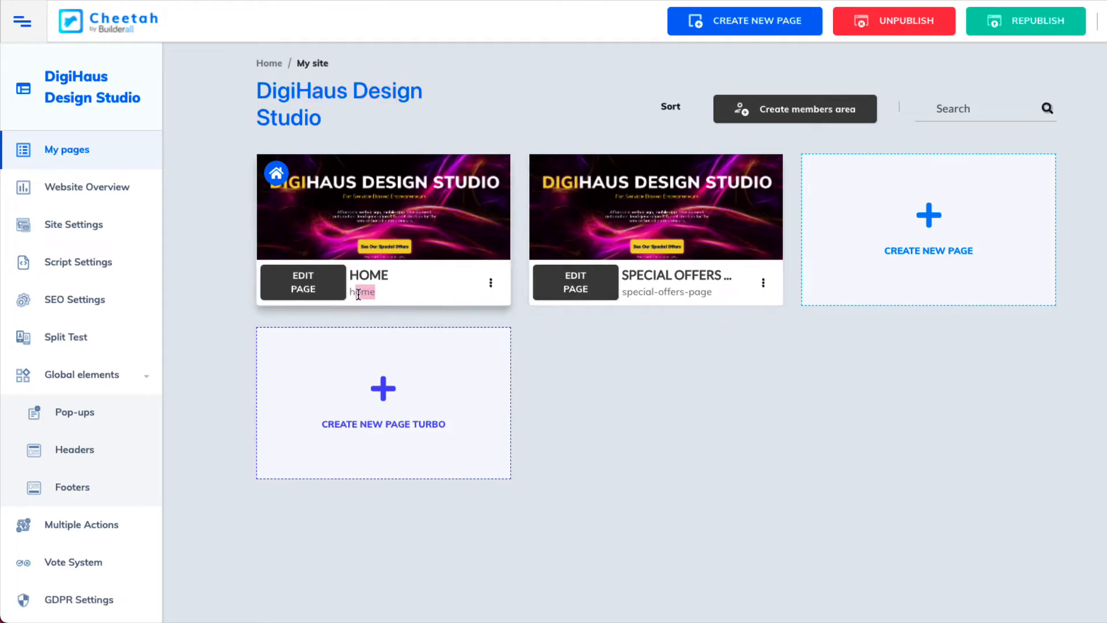
right_click(362, 292)
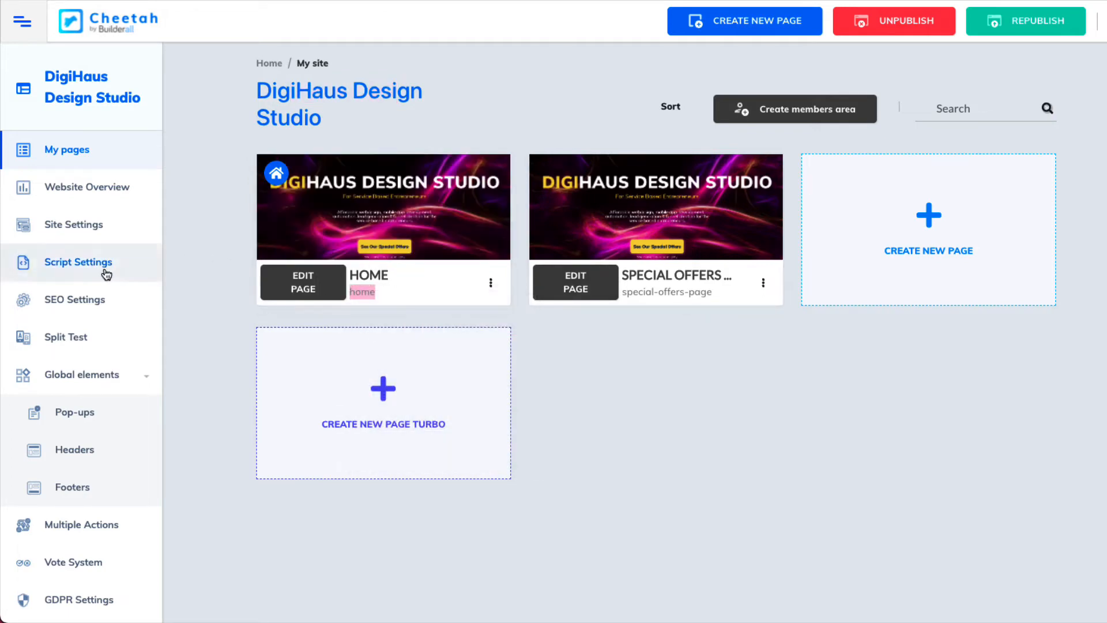
click(79, 262)
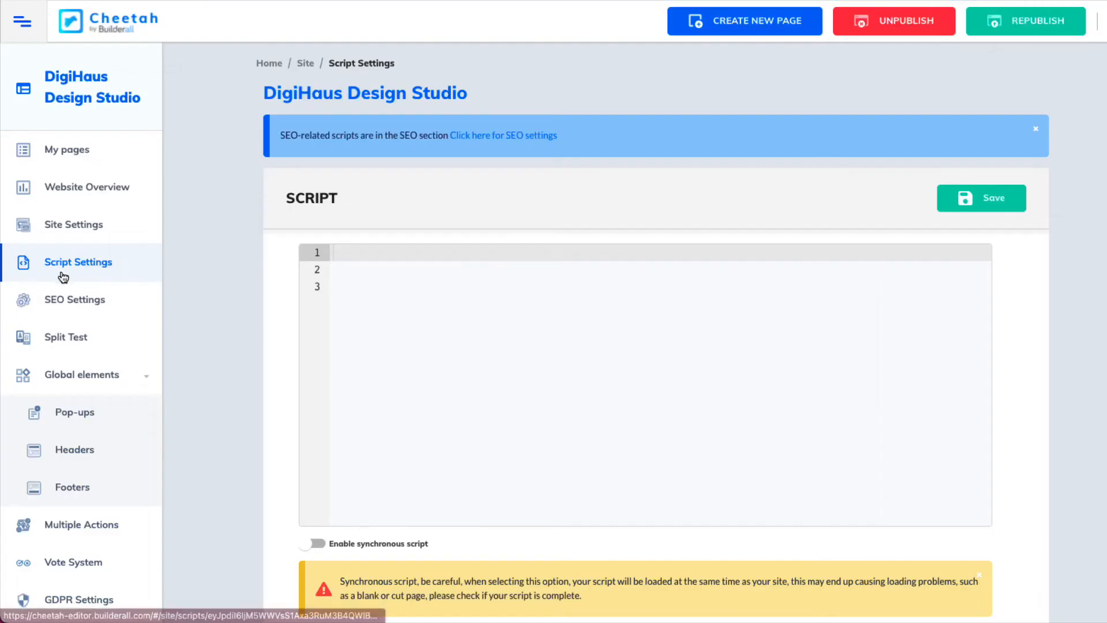
scroll(down, 3)
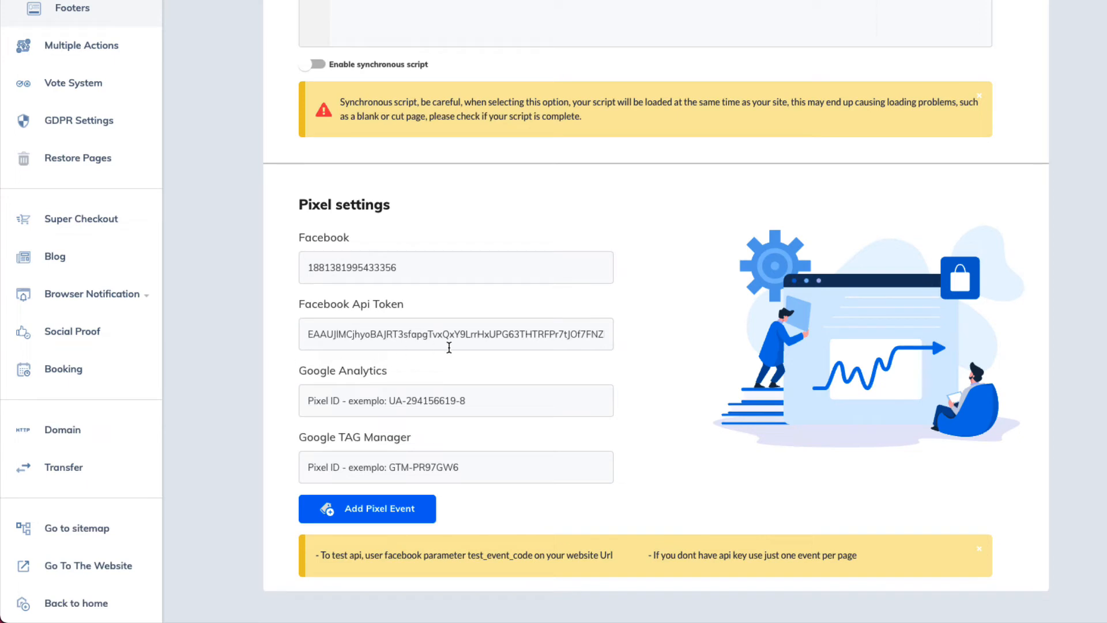
mouse_move(232, 366)
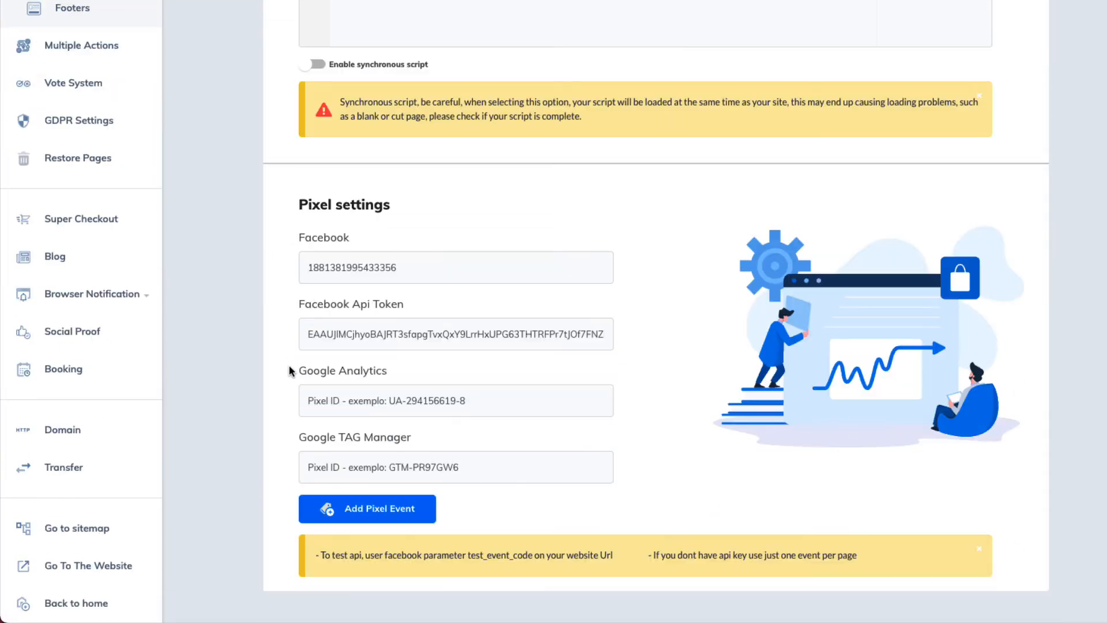
Add a pixel event with Origin URL 'home' and Pixel Event 'PageView' and save it.
click(367, 509)
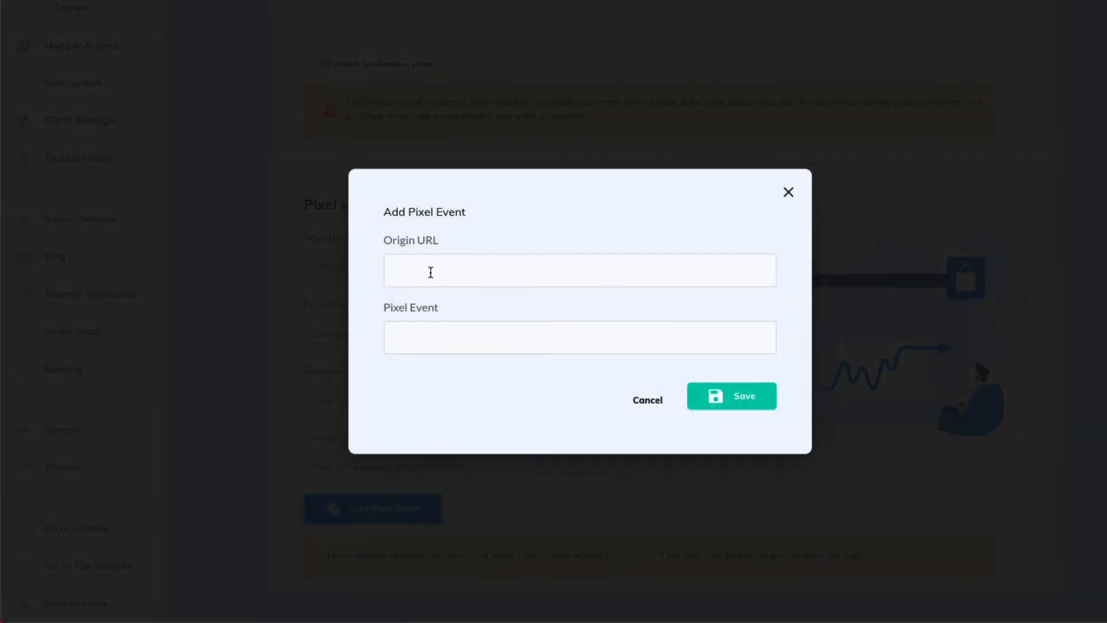
text(home)
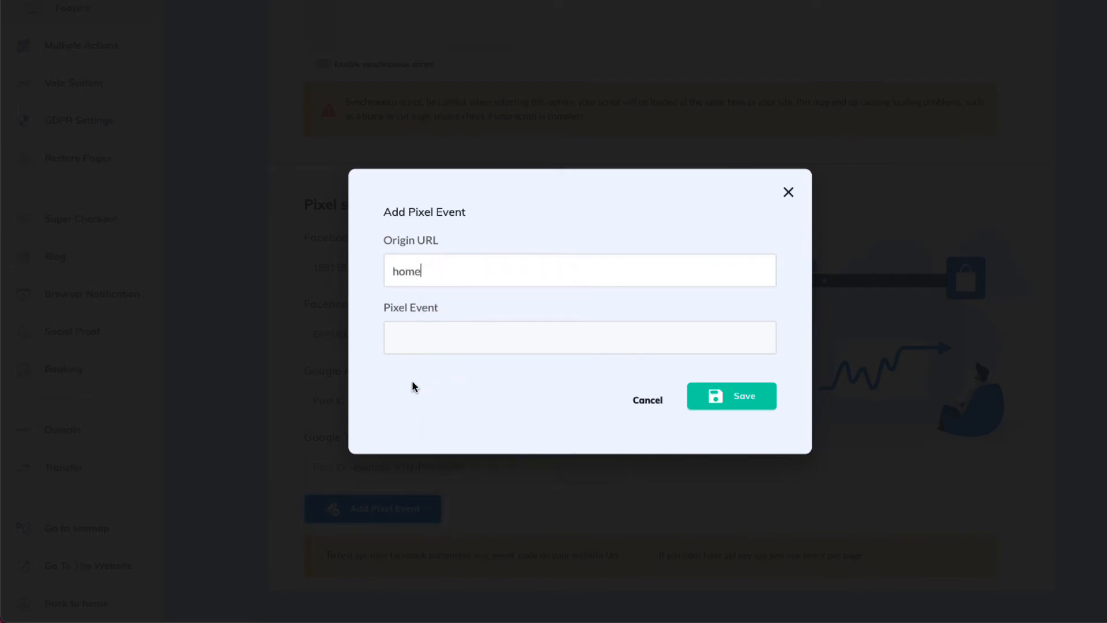
mouse_move(435, 242)
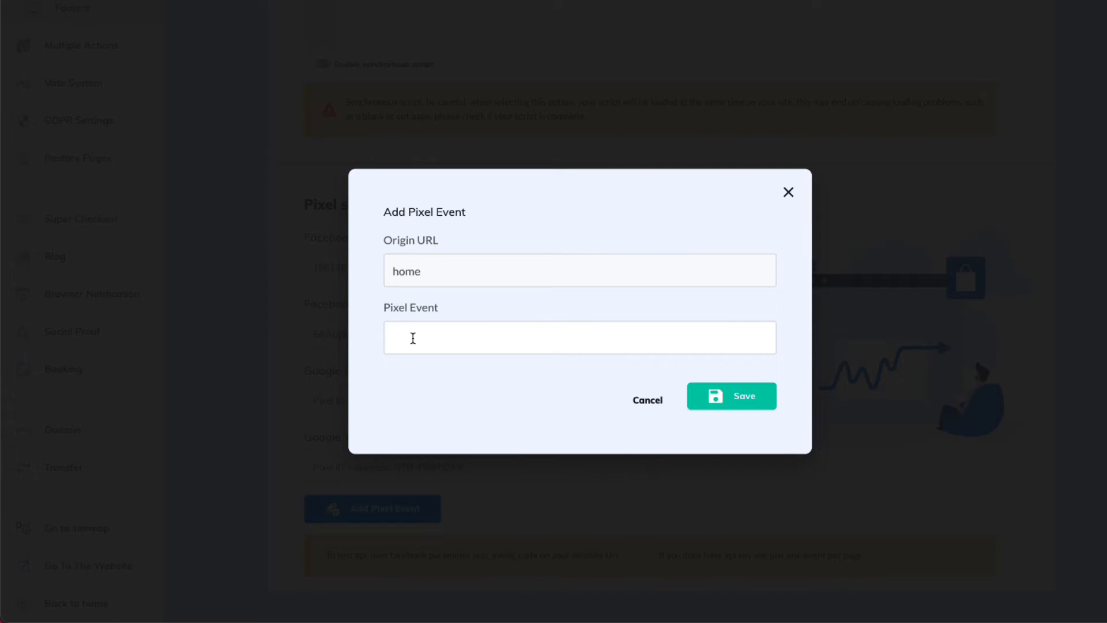
text(PageView)
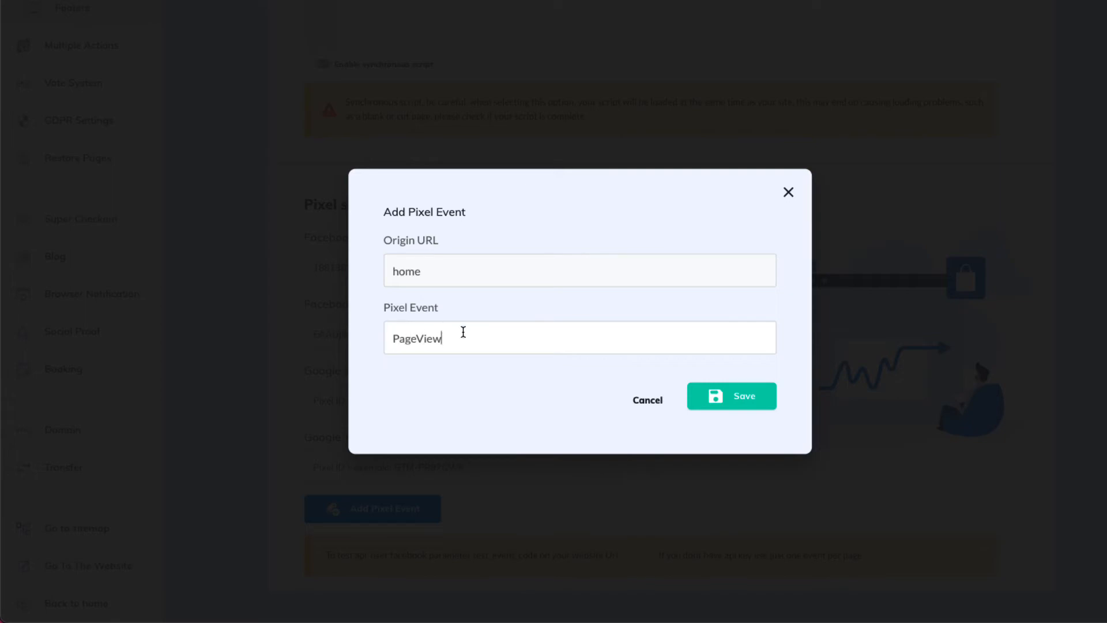
click(731, 395)
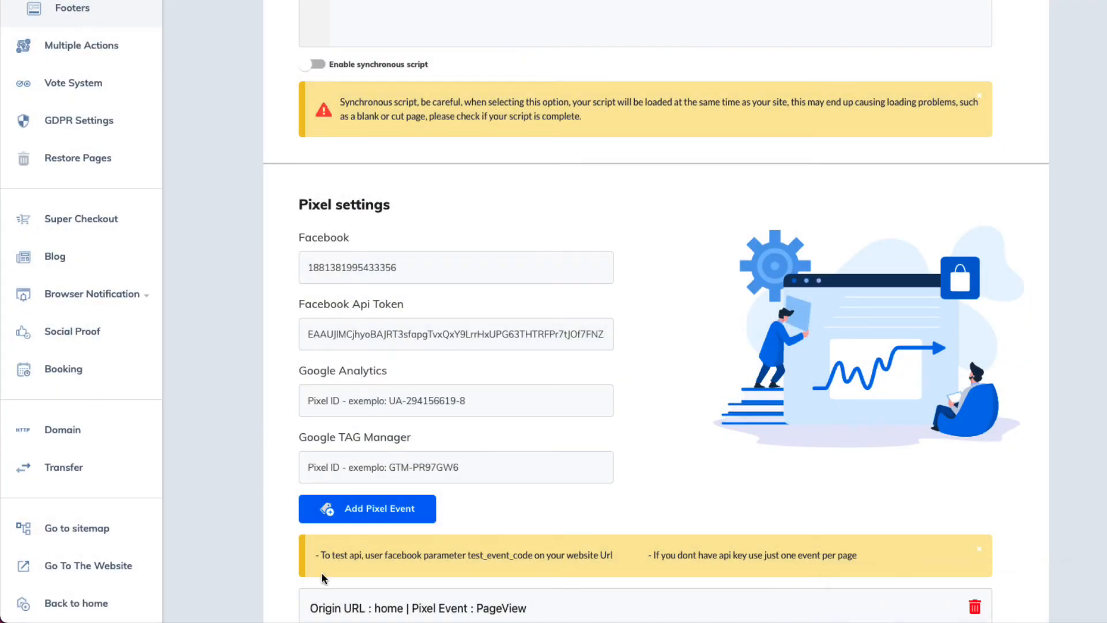
scroll(down, 3)
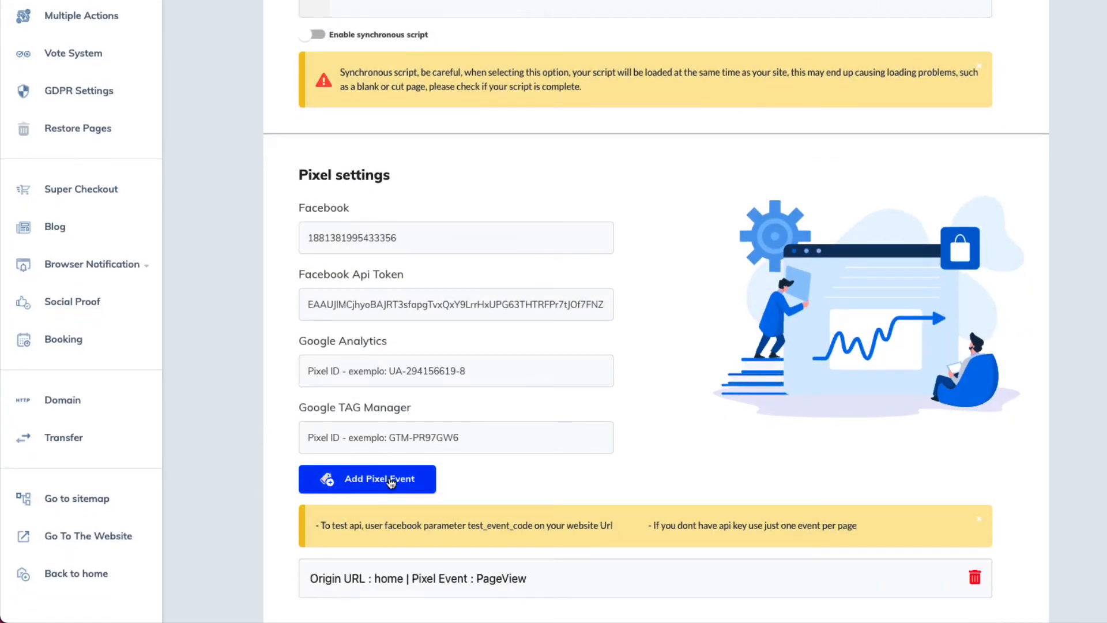
mouse_move(447, 583)
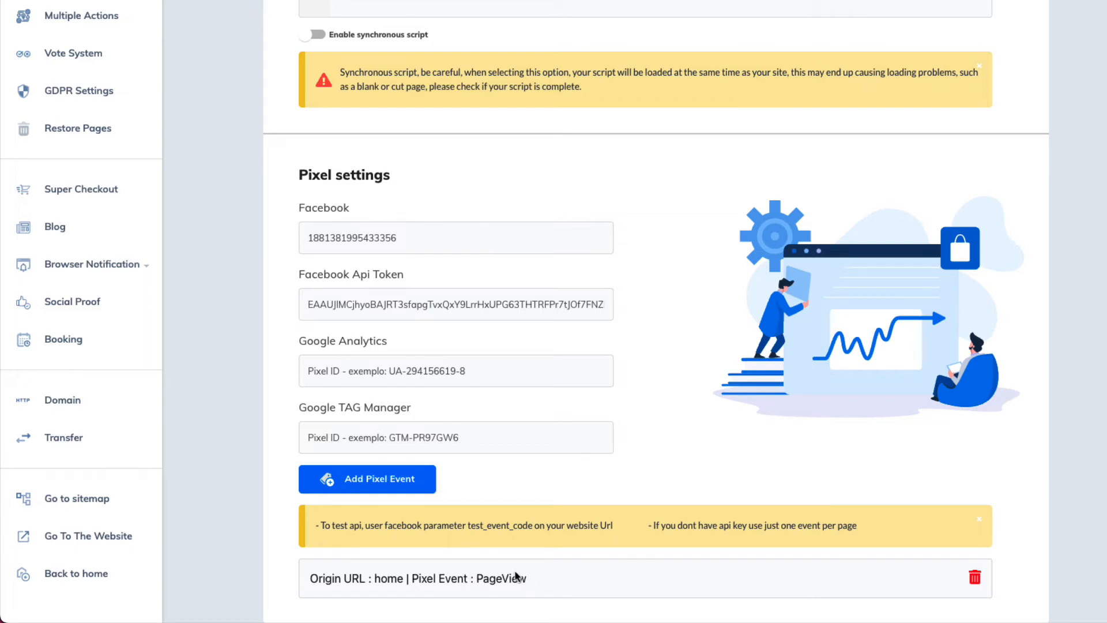
mouse_move(502, 573)
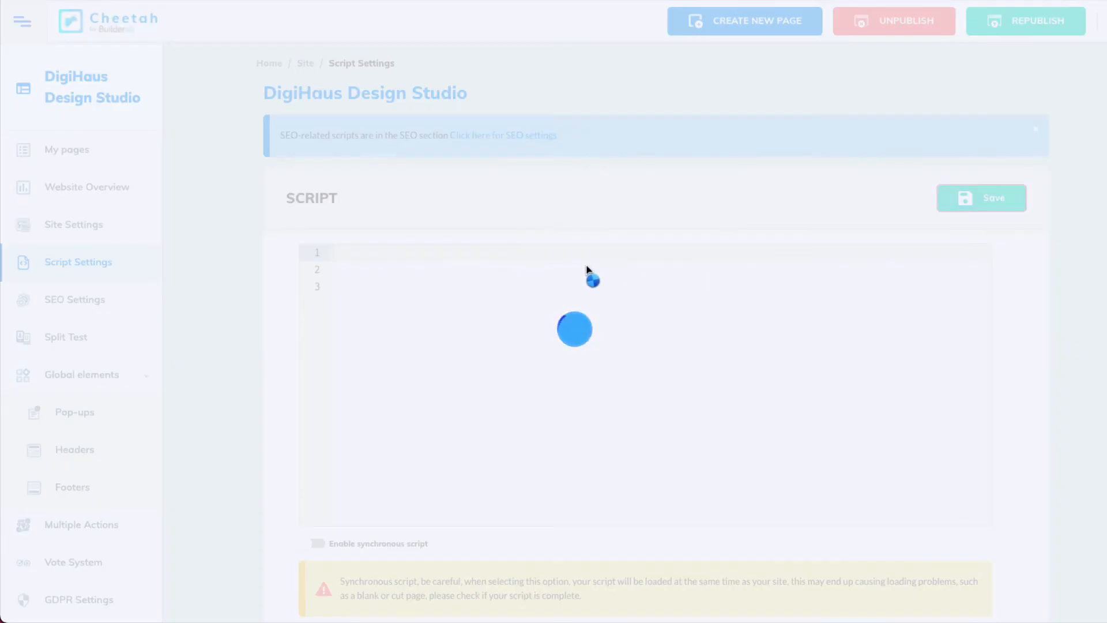
click(980, 197)
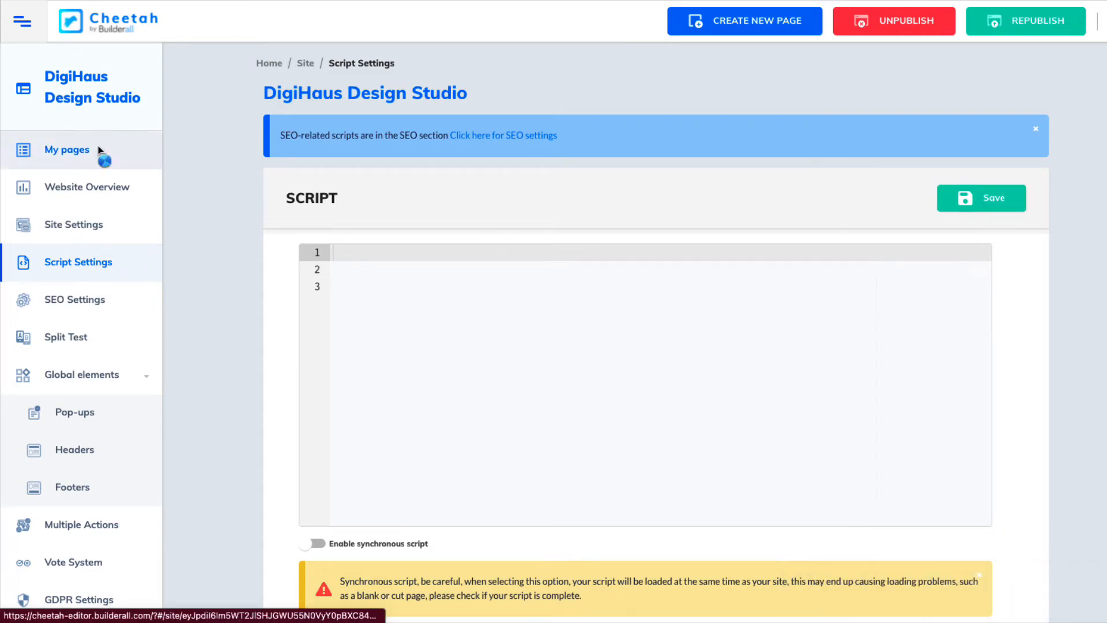
click(67, 149)
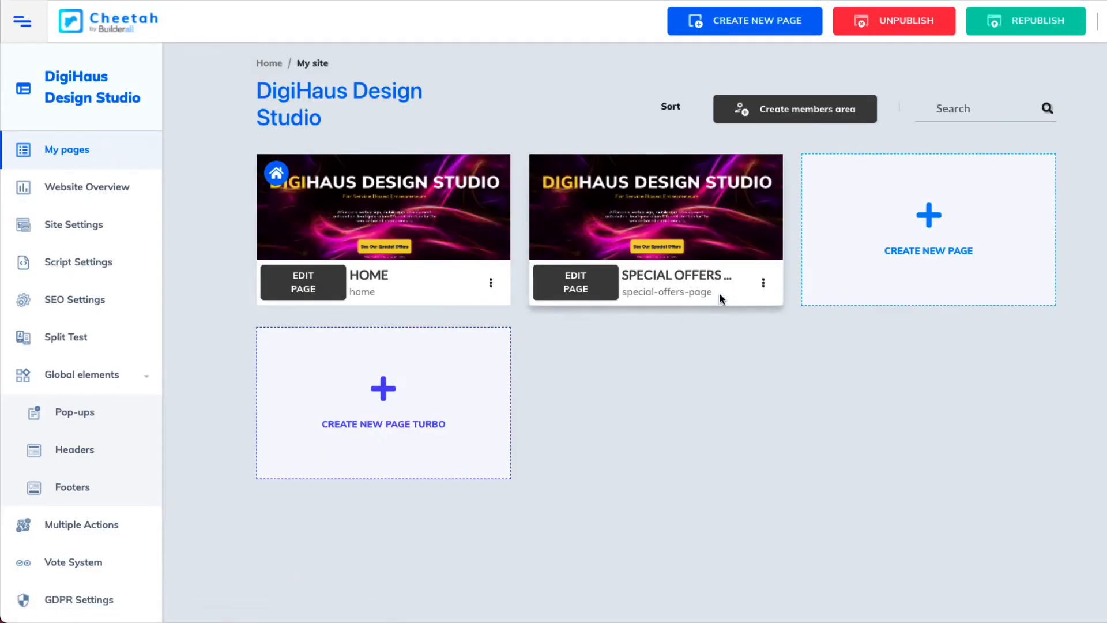
double_click(666, 292)
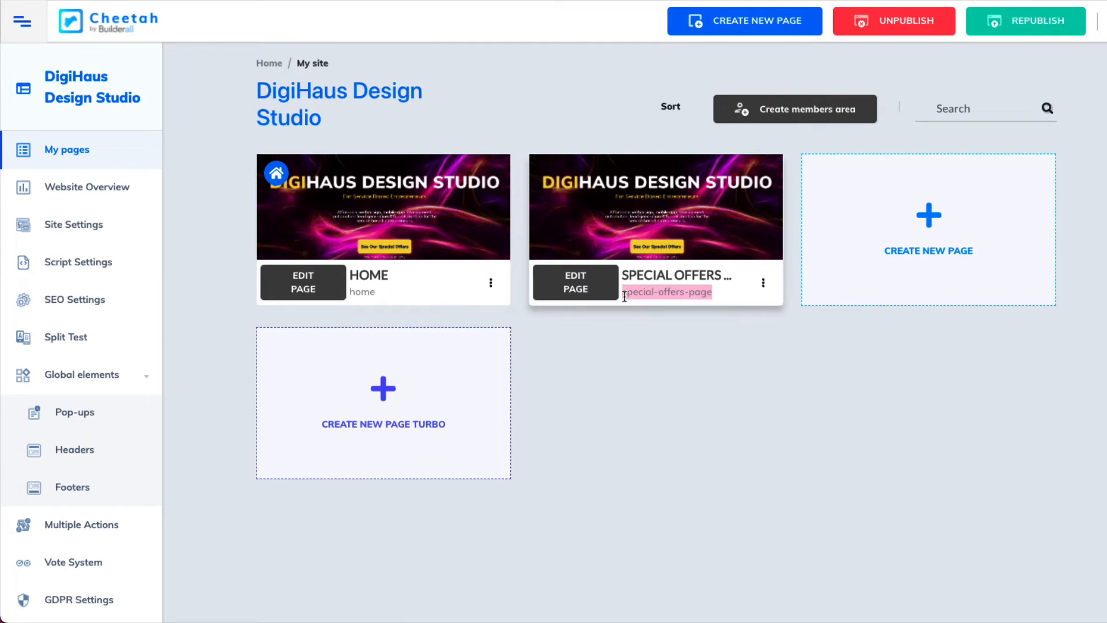
mouse_move(474, 300)
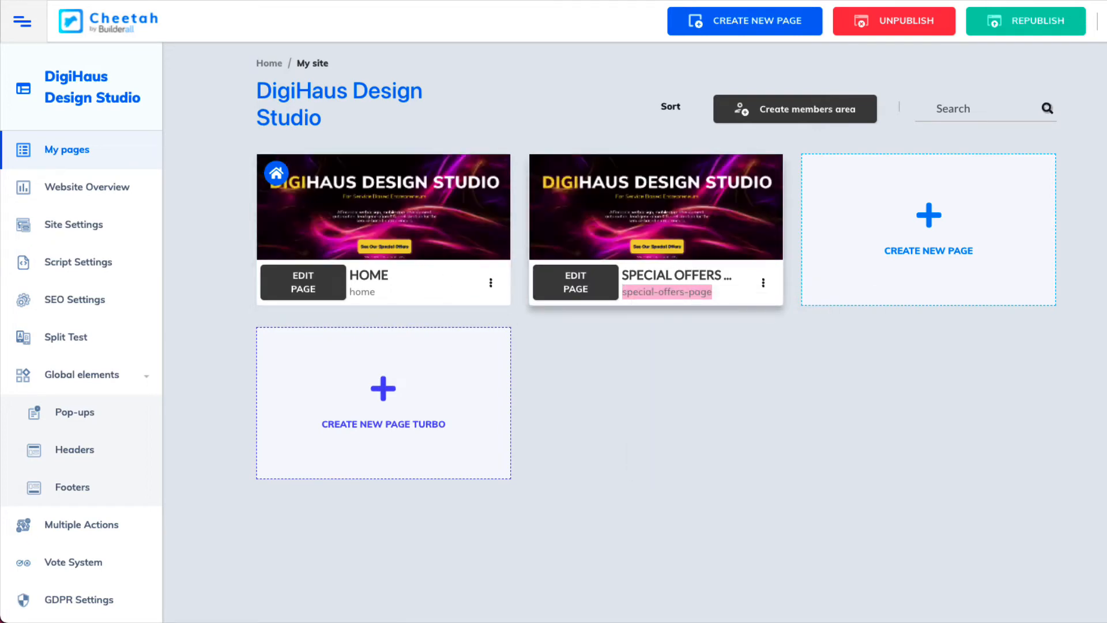
mouse_move(678, 330)
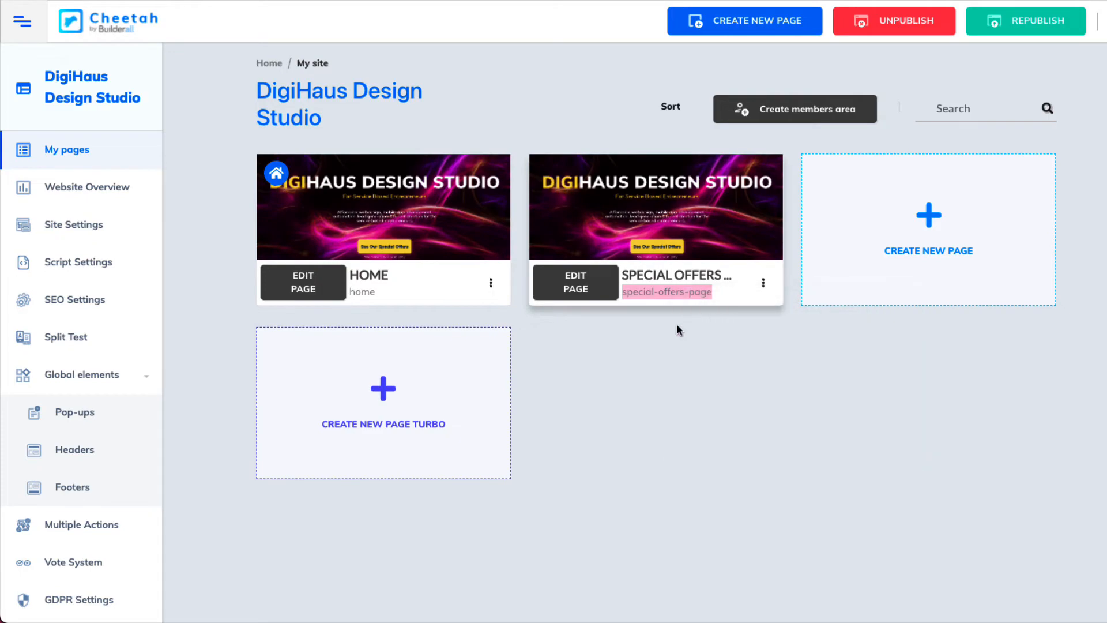
click(73, 225)
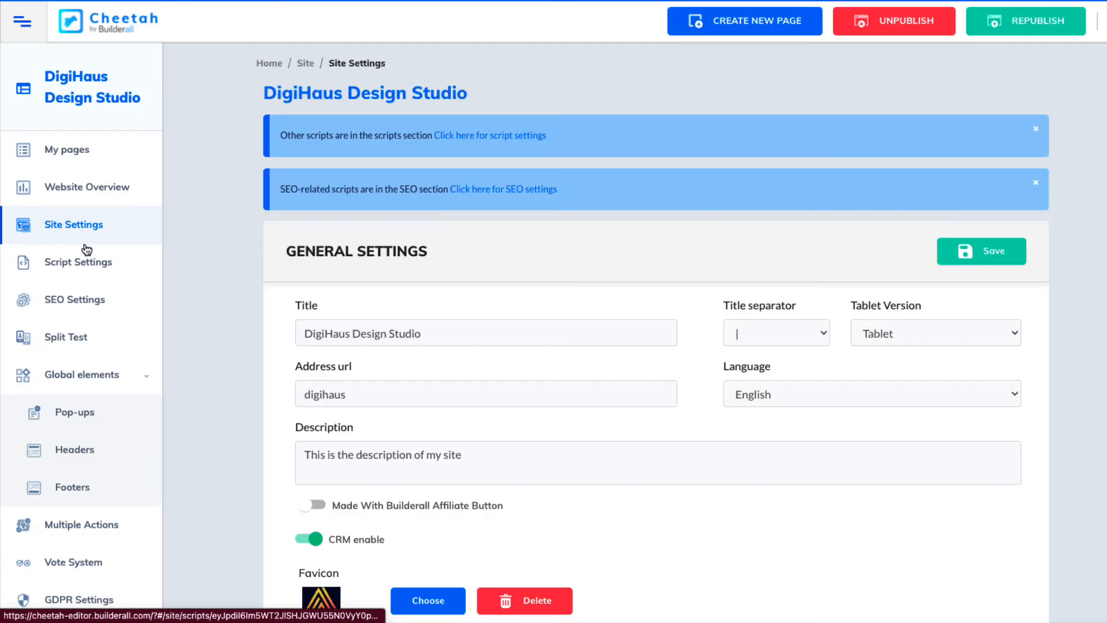
click(77, 262)
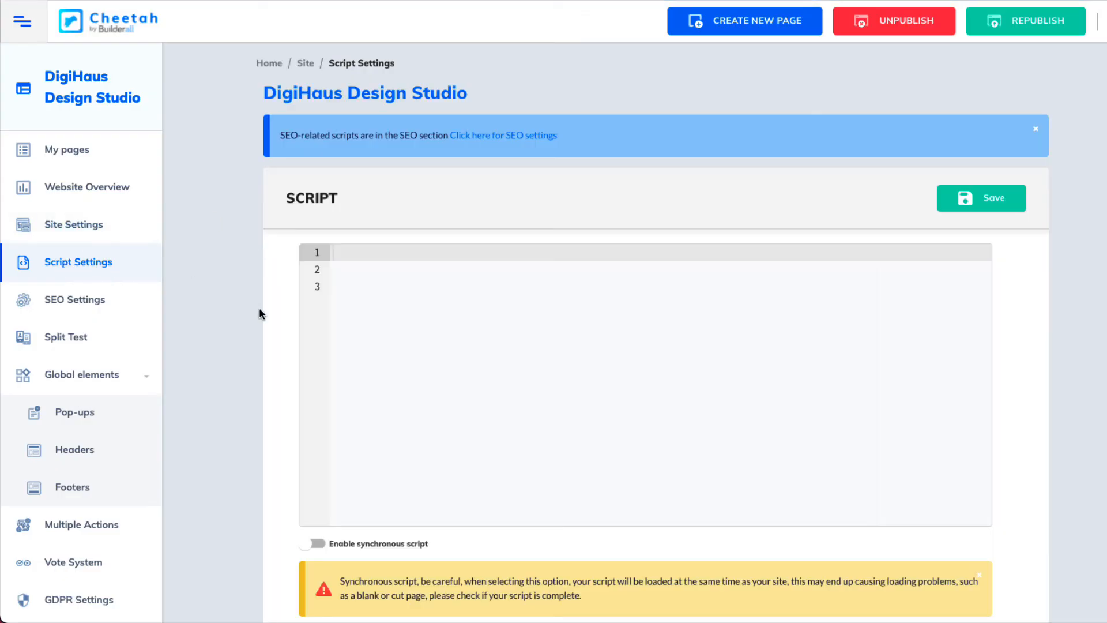
scroll(down, 3)
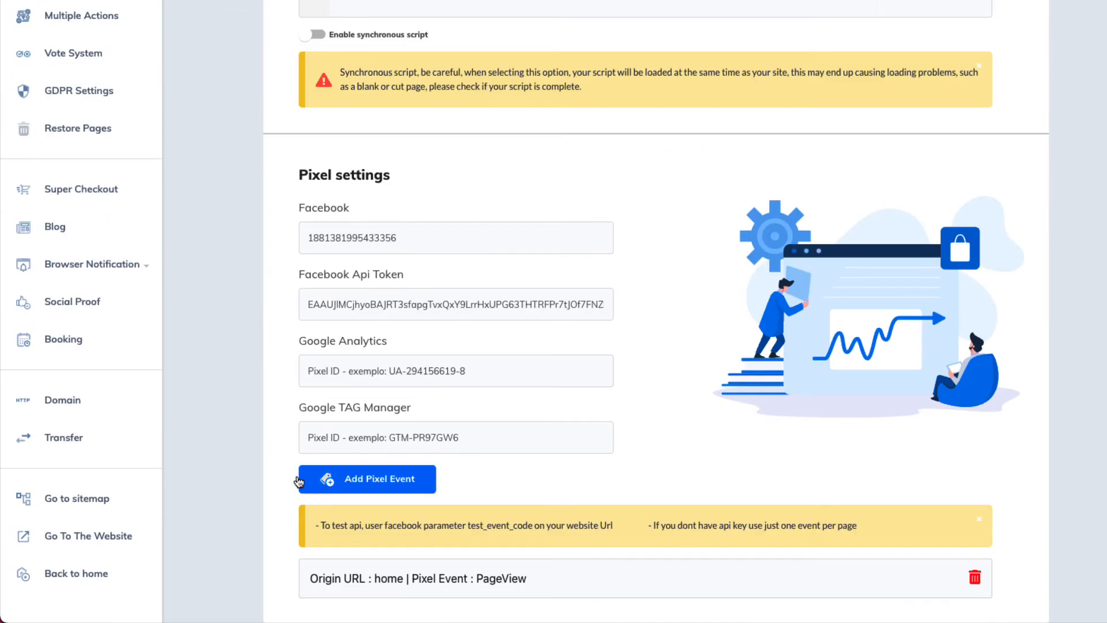
Add a pixel event with Origin URL 'special-offers-page' and Pixel Event 'Lead' and save it.
click(366, 478)
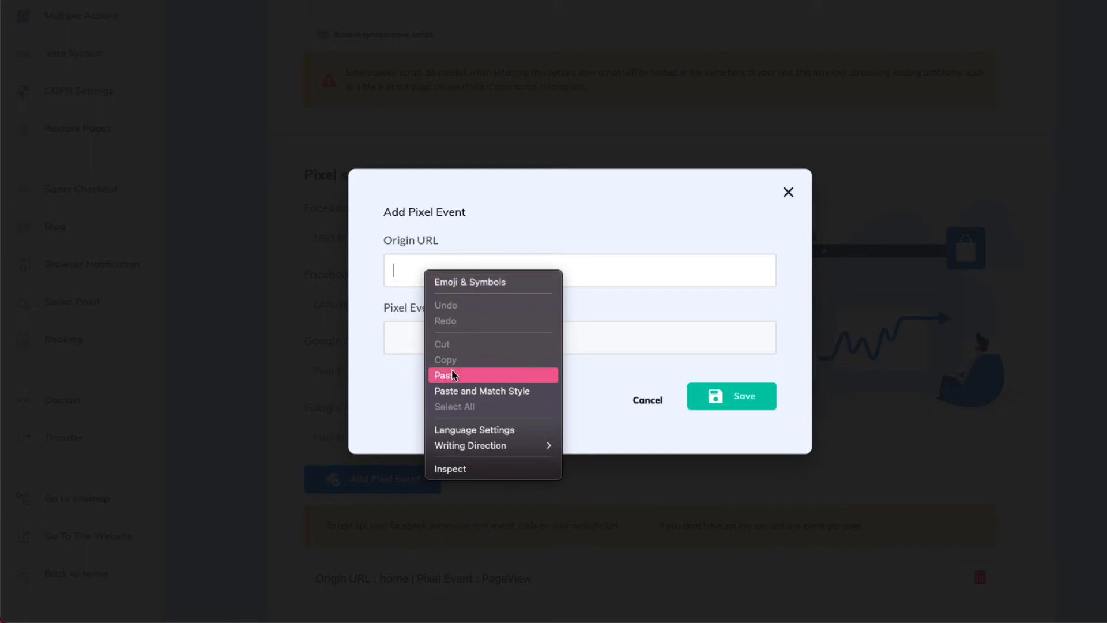
click(445, 375)
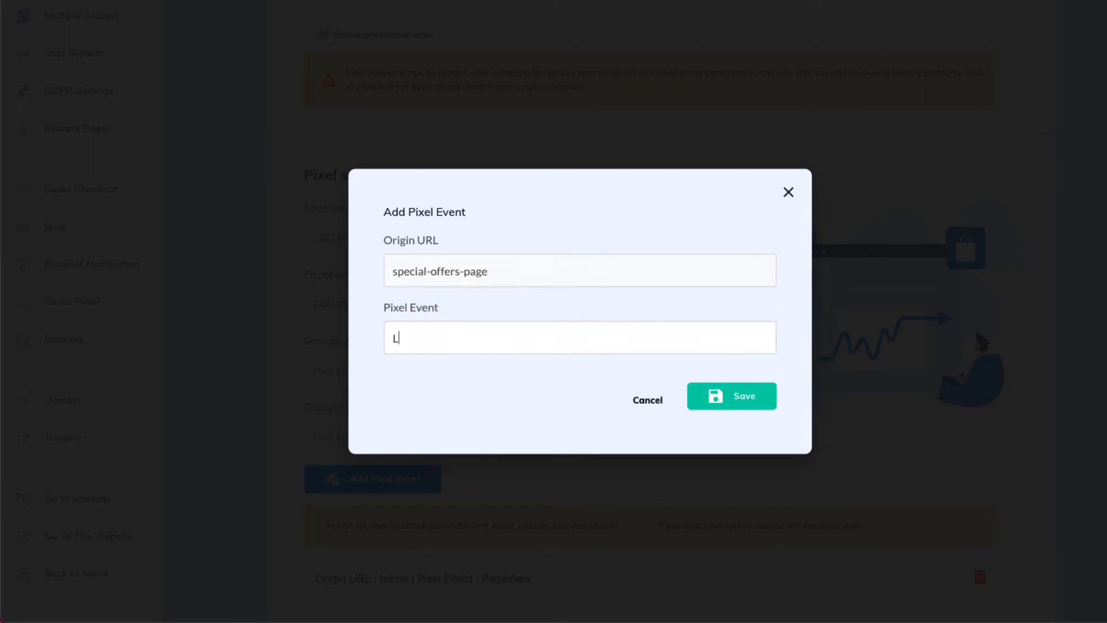
text(ead)
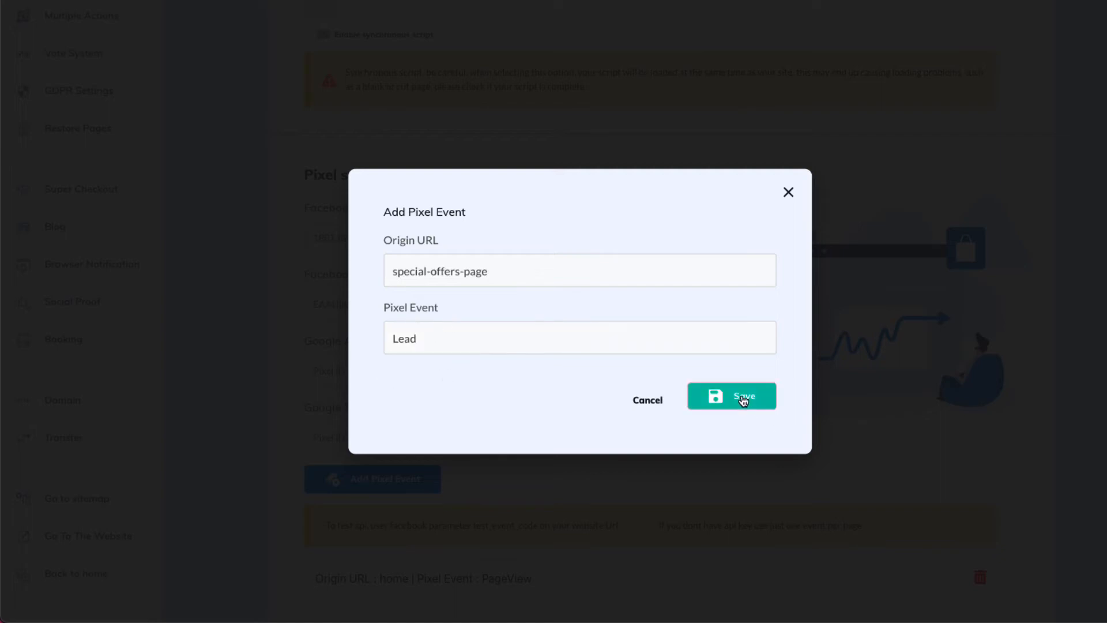
click(731, 396)
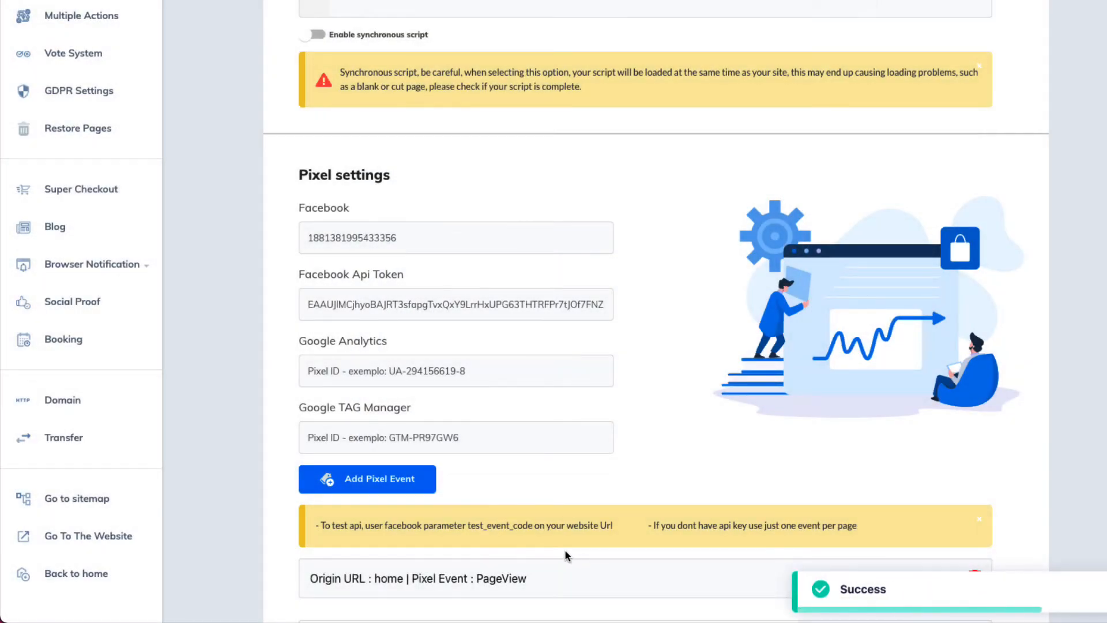
scroll(down, 3)
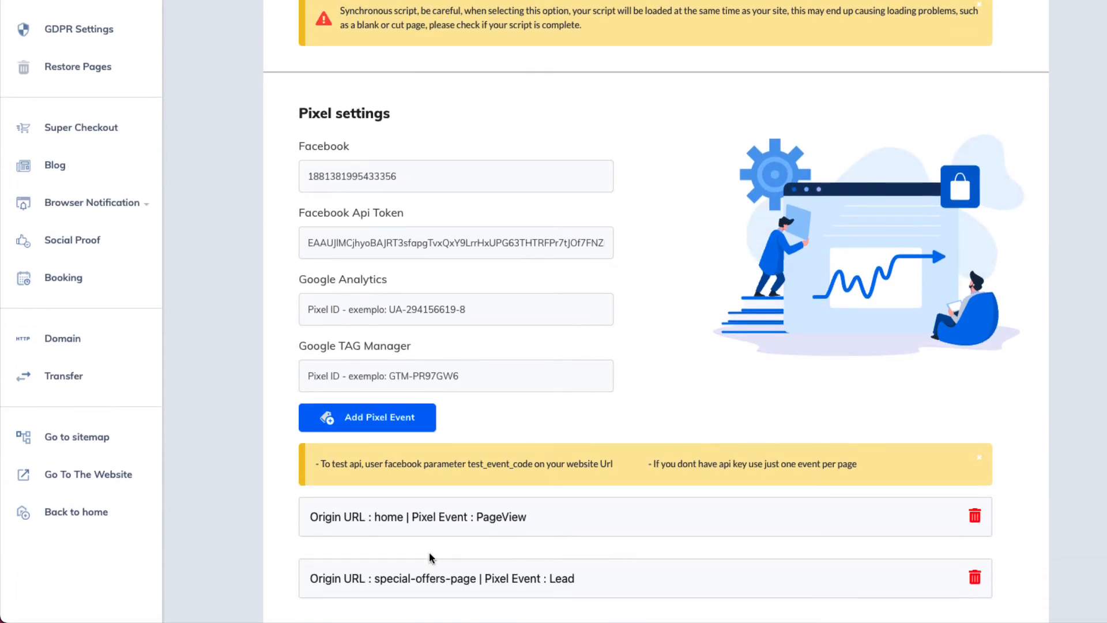
mouse_move(564, 575)
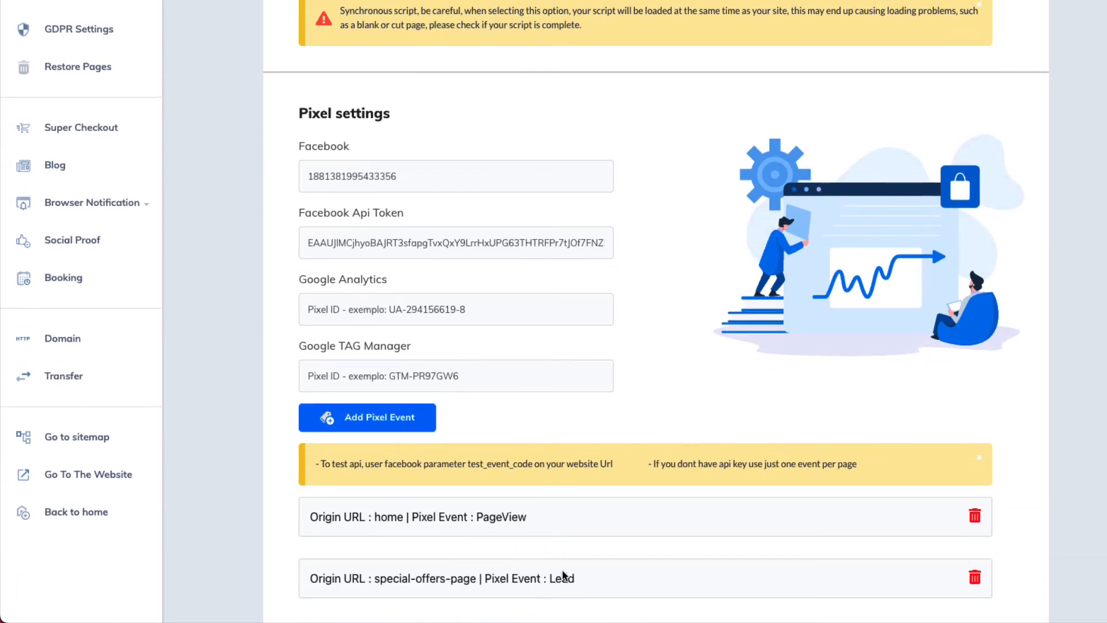
mouse_move(558, 575)
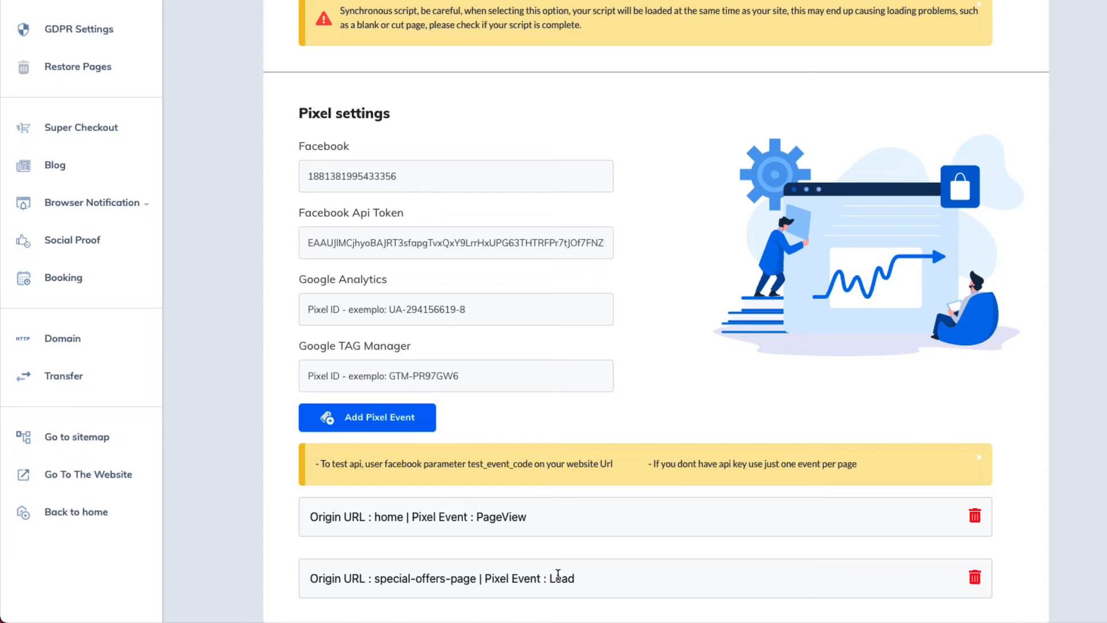
mouse_move(528, 588)
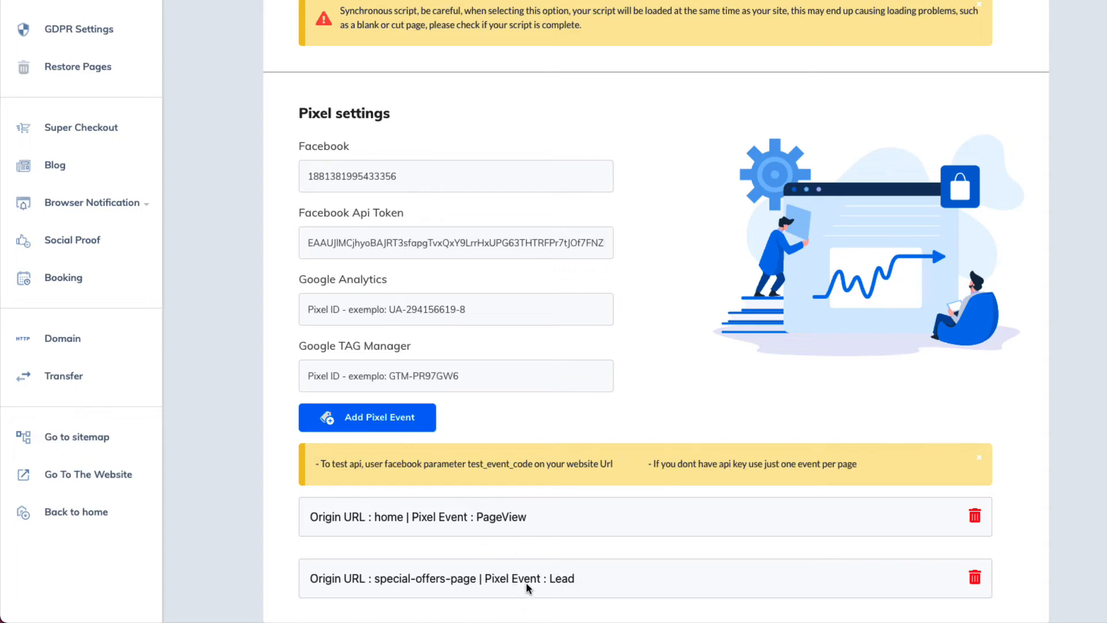
mouse_move(540, 577)
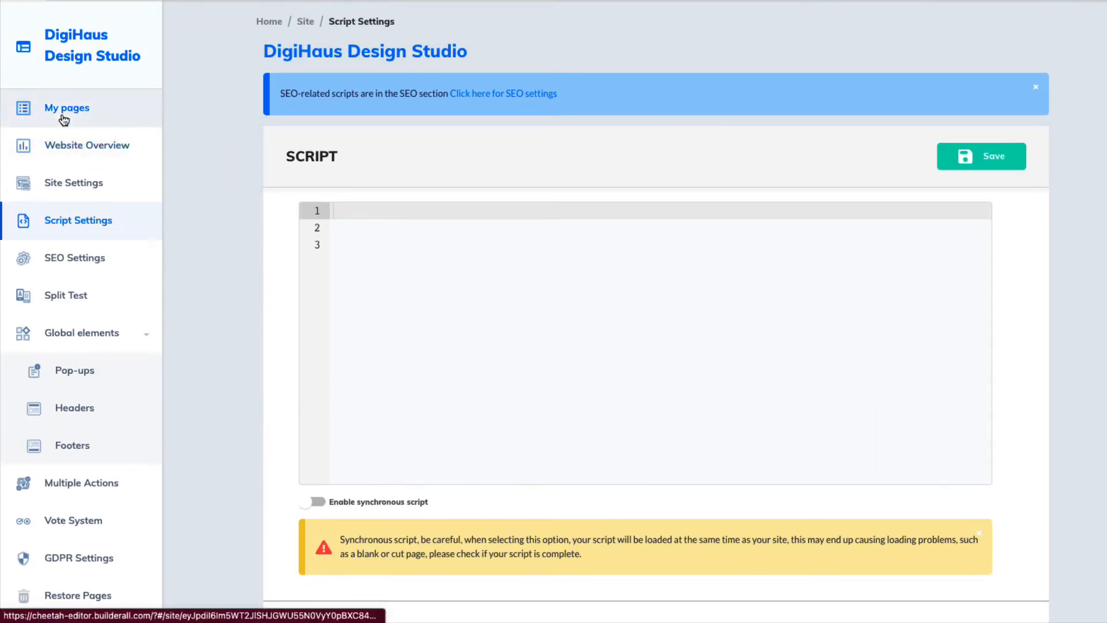
mouse_move(289, 34)
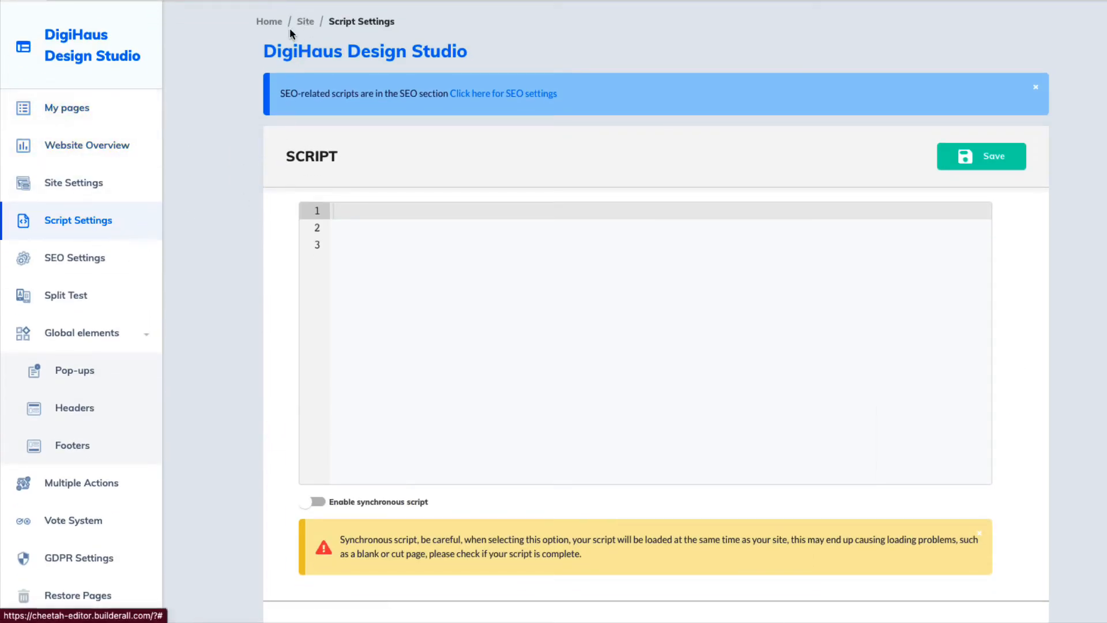
Return to My pages and copy the special-offers-page slug from the Special Offers card.
click(67, 107)
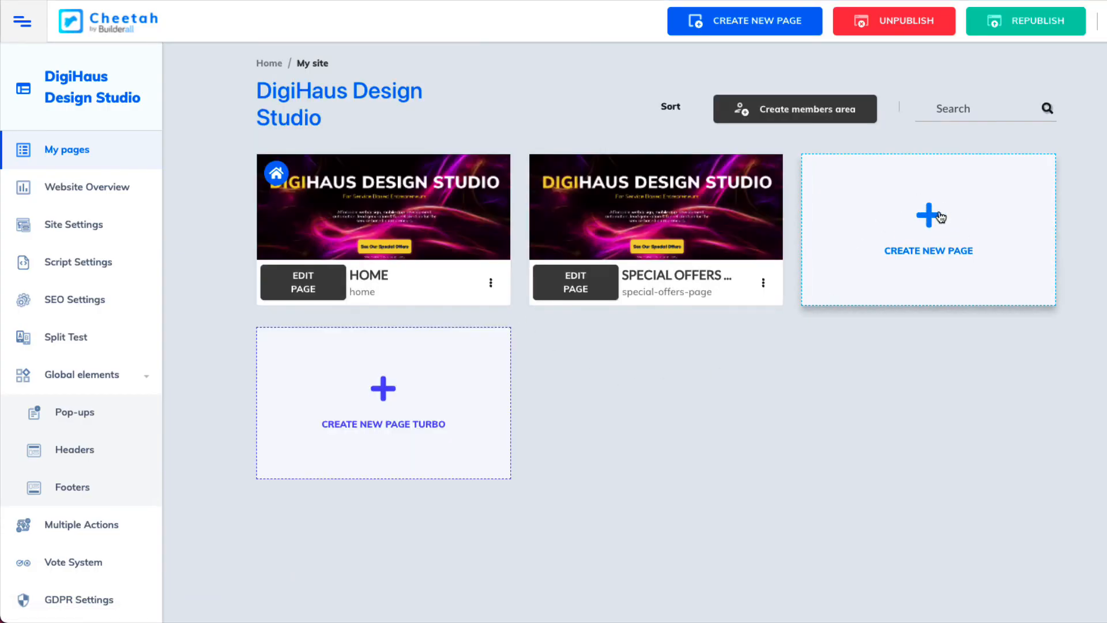
mouse_move(931, 209)
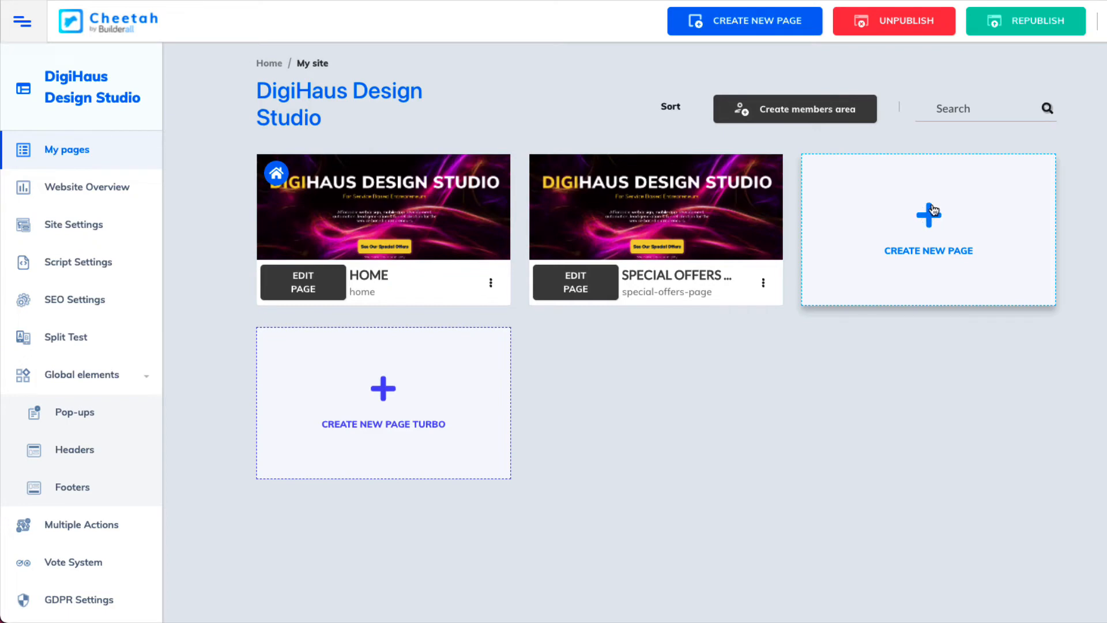
mouse_move(1005, 233)
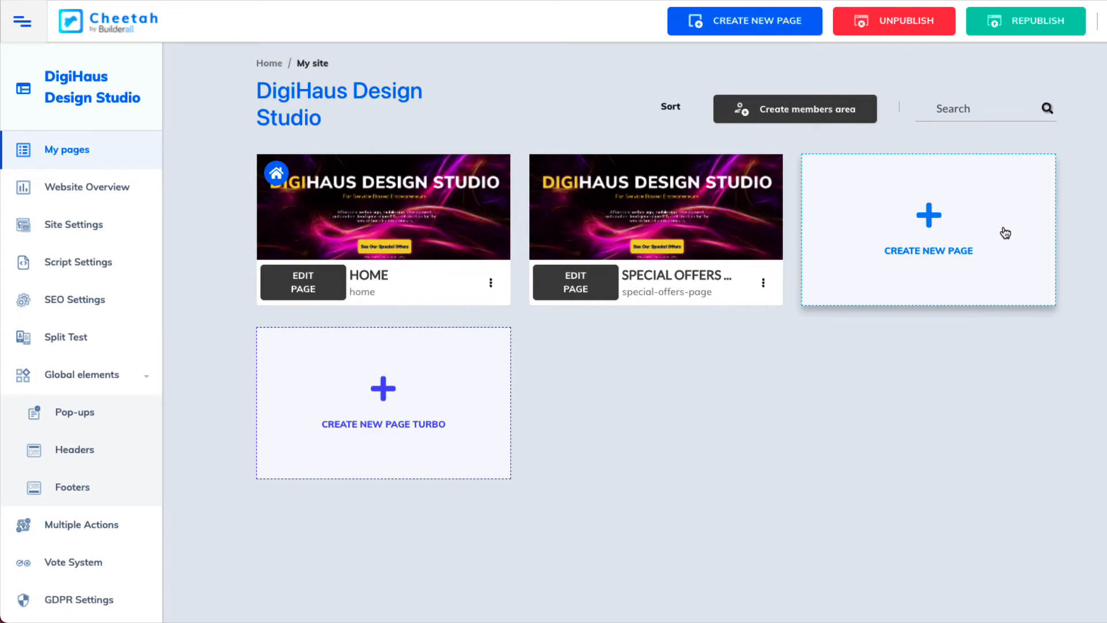
mouse_move(924, 216)
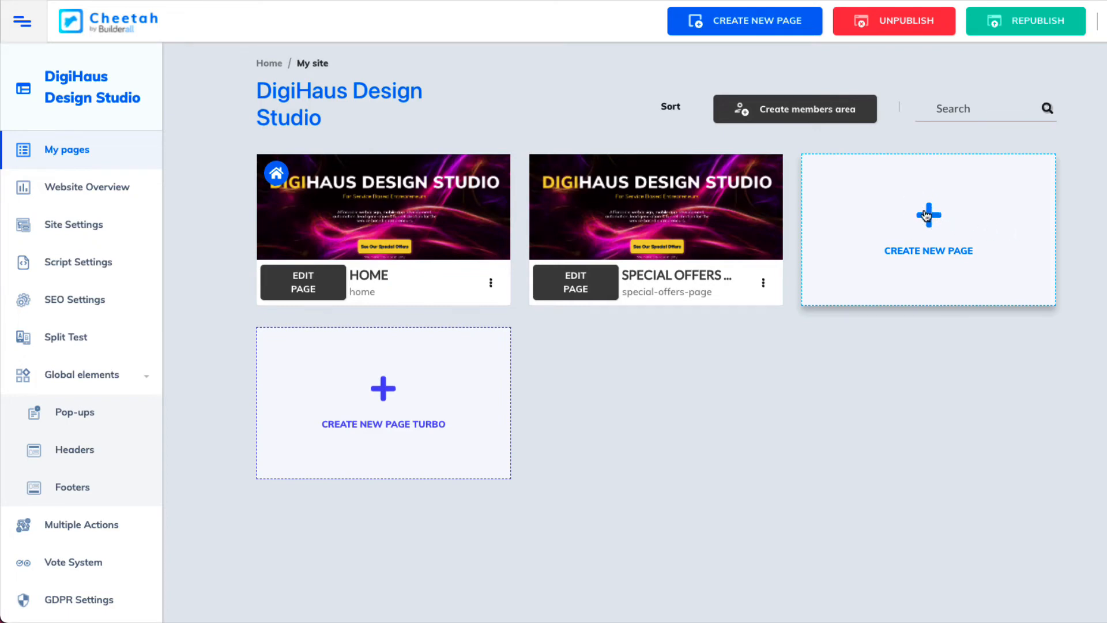
mouse_move(914, 195)
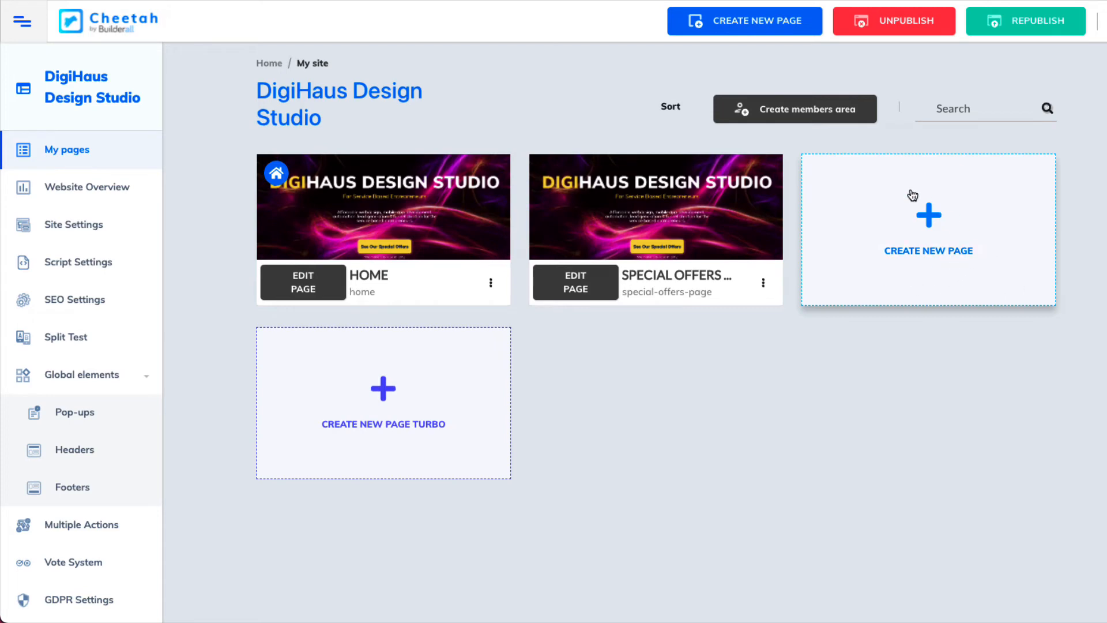
mouse_move(876, 179)
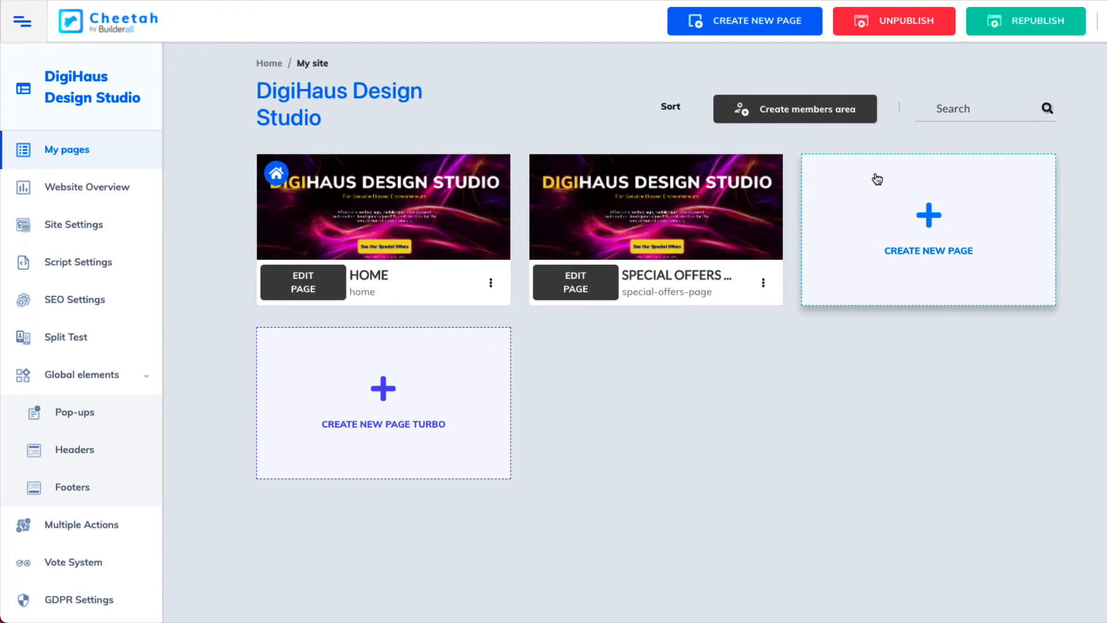
mouse_move(929, 216)
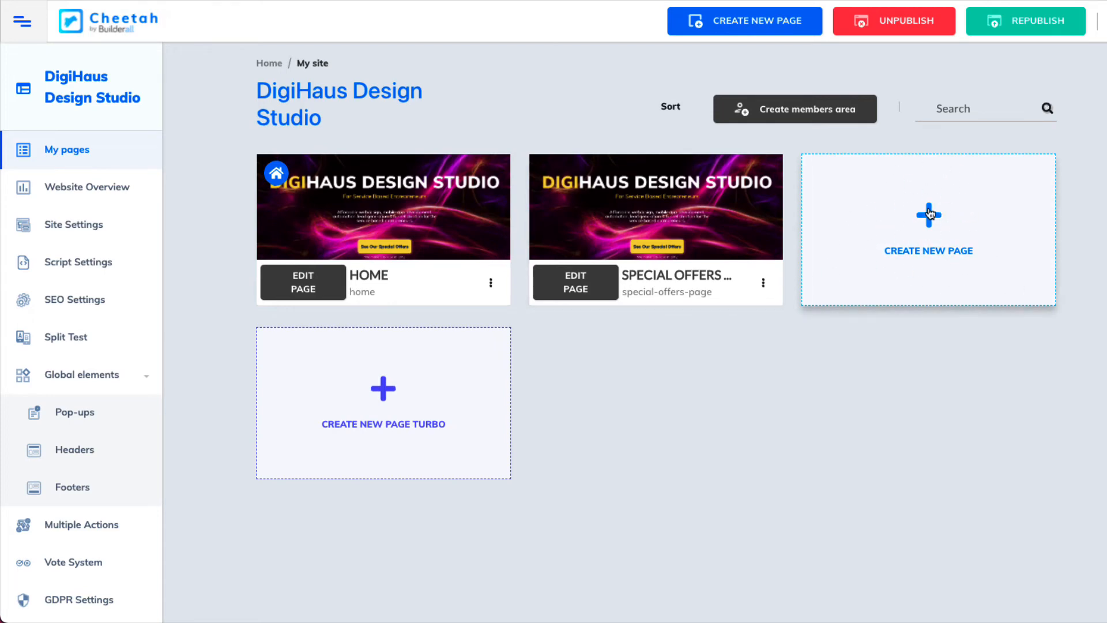
mouse_move(897, 309)
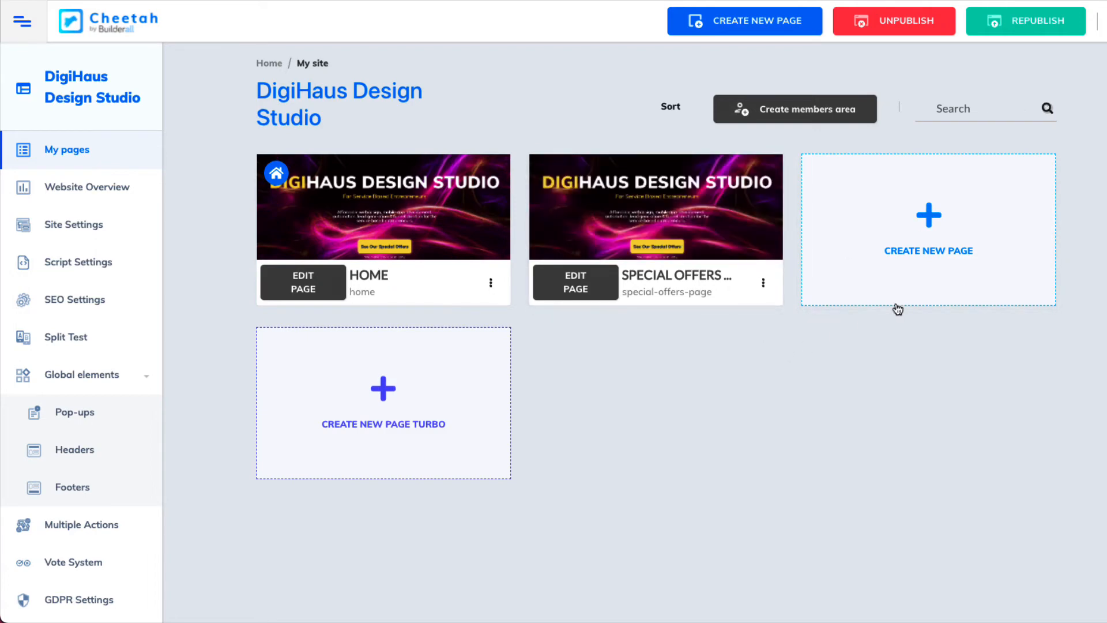
mouse_move(715, 300)
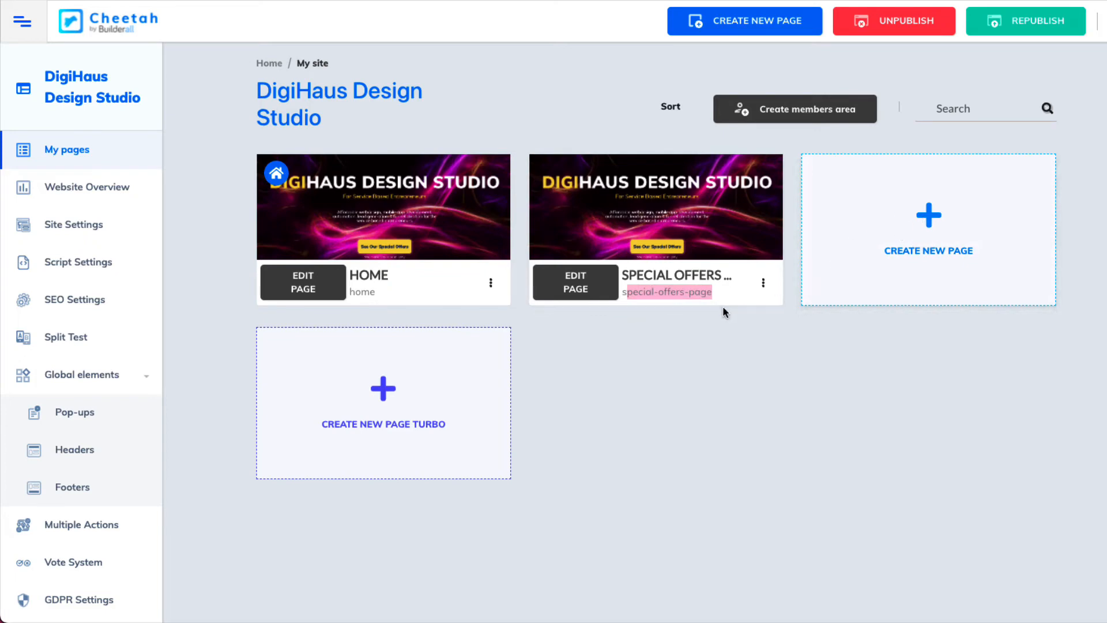
right_click(666, 292)
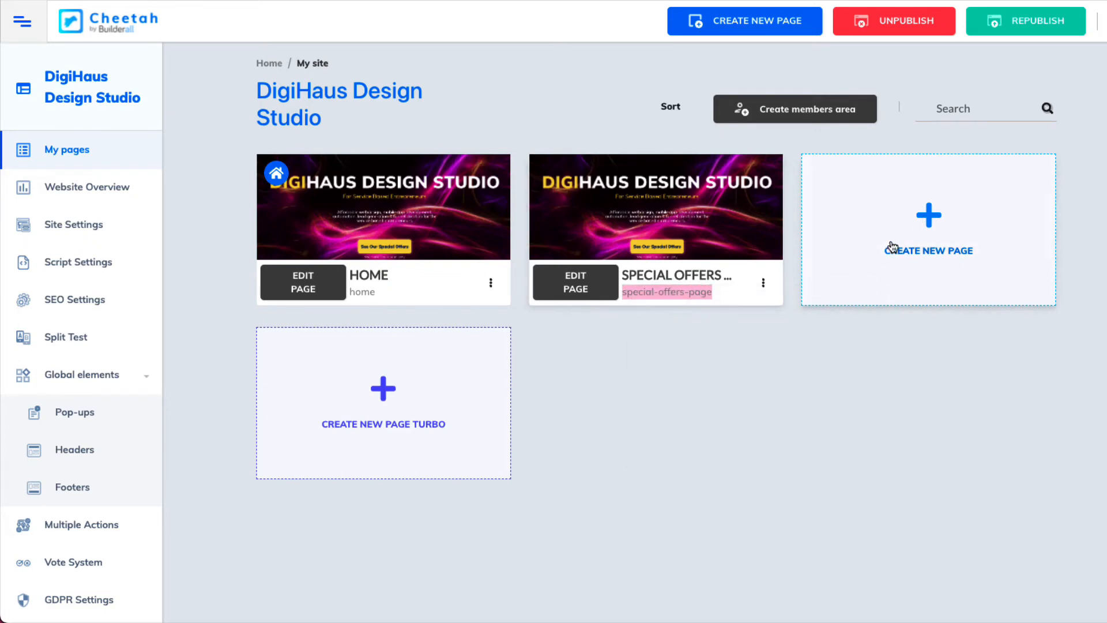
mouse_move(79, 262)
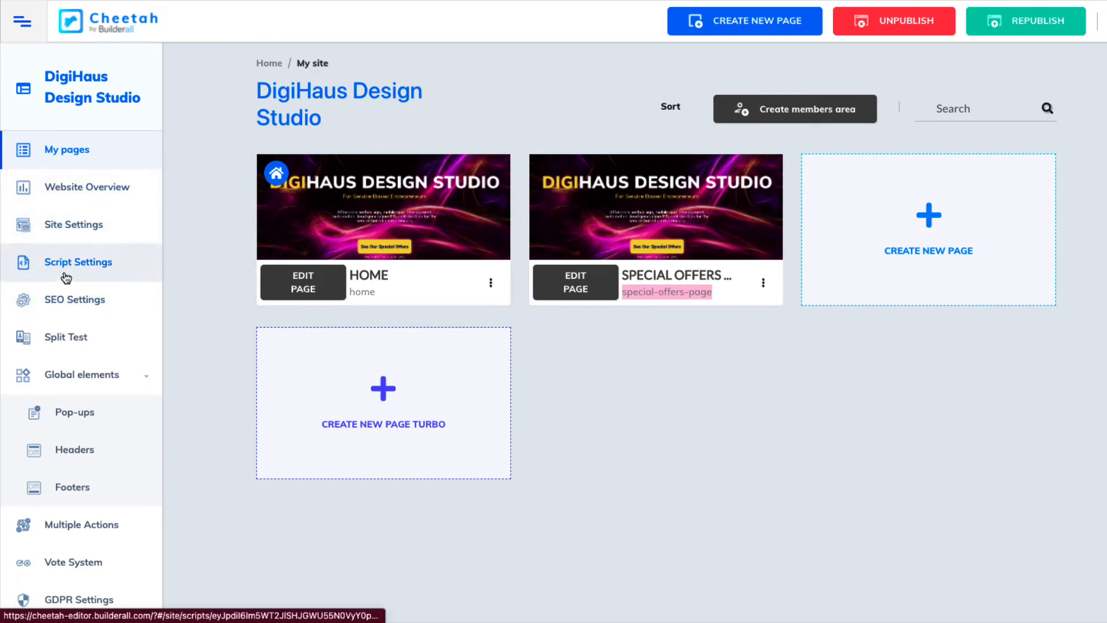
Add and save a Purchase pixel event with origin URL page-not-there in Pixel settings.
click(78, 262)
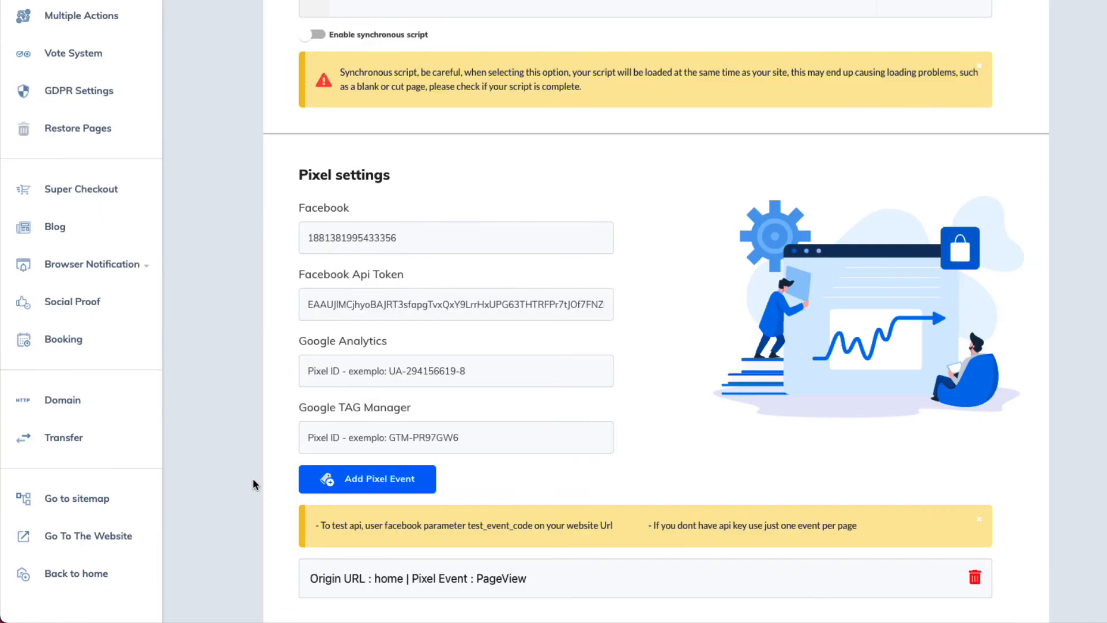
click(367, 479)
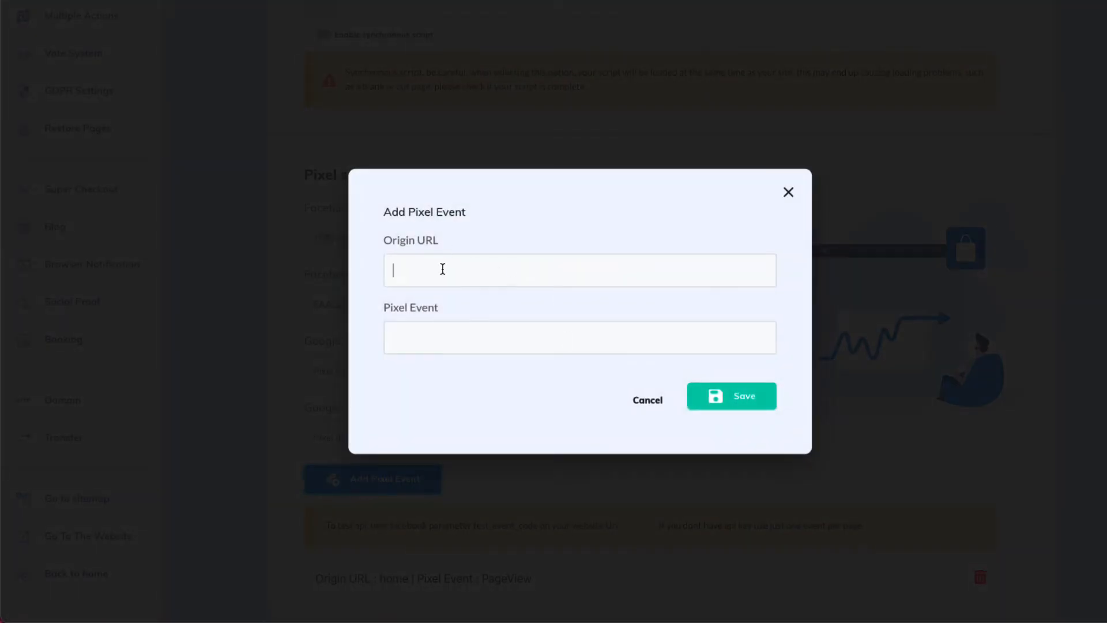
text(special-offers-page)
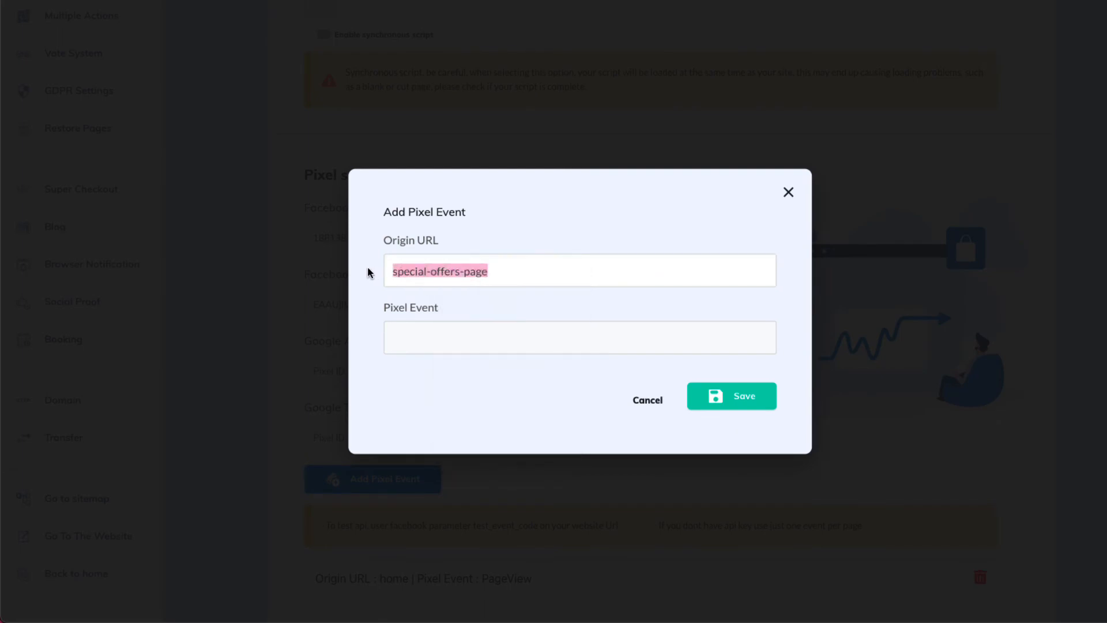
text(page-not-ther)
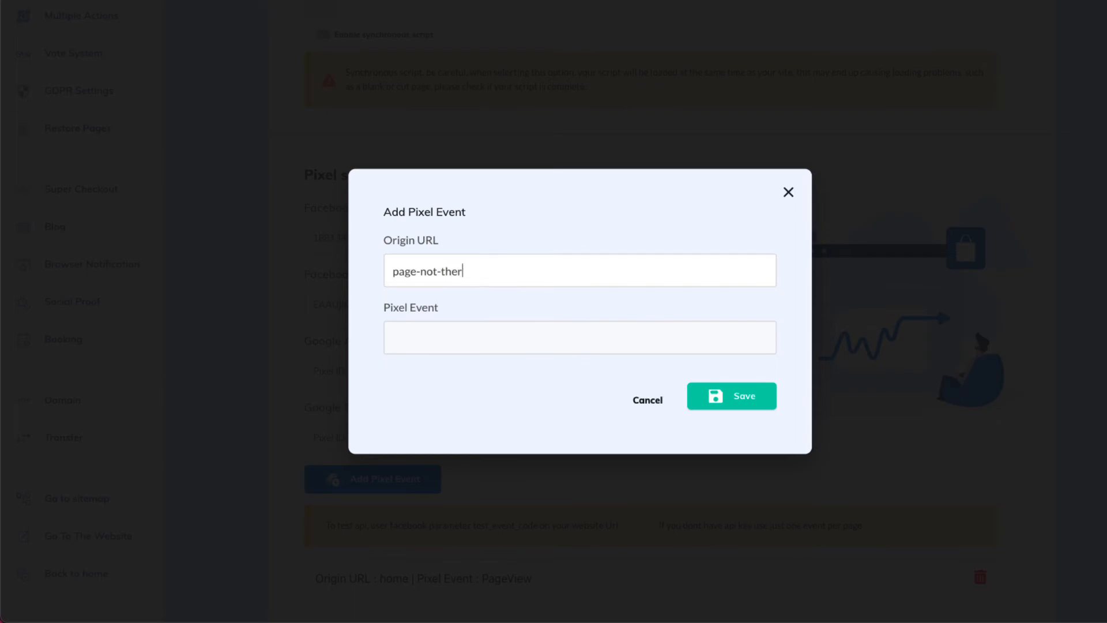
text(Purchase)
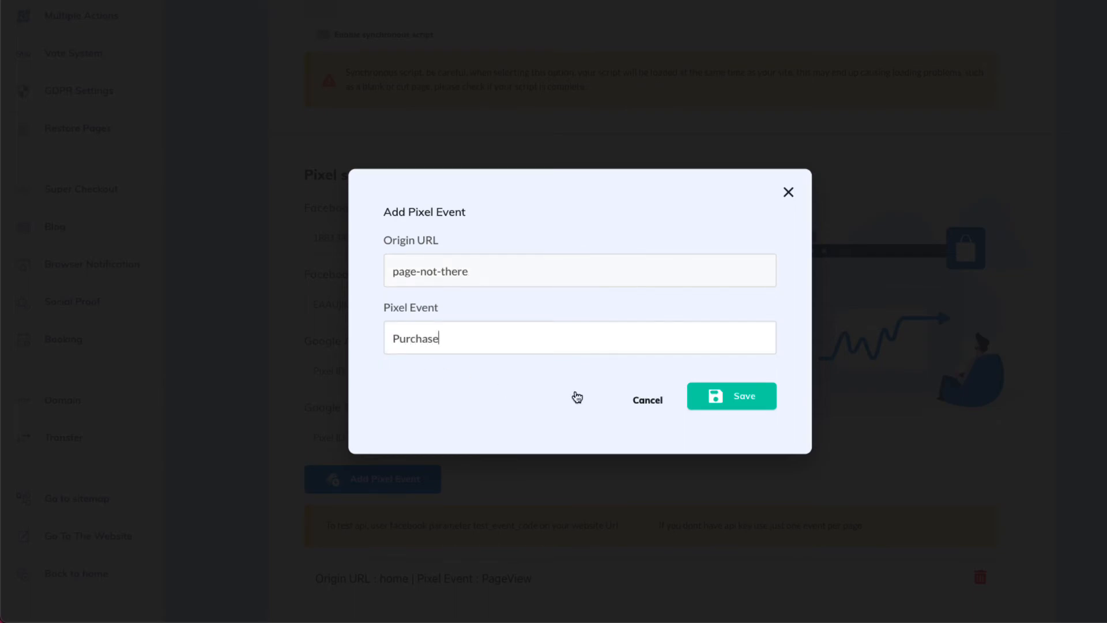
click(731, 396)
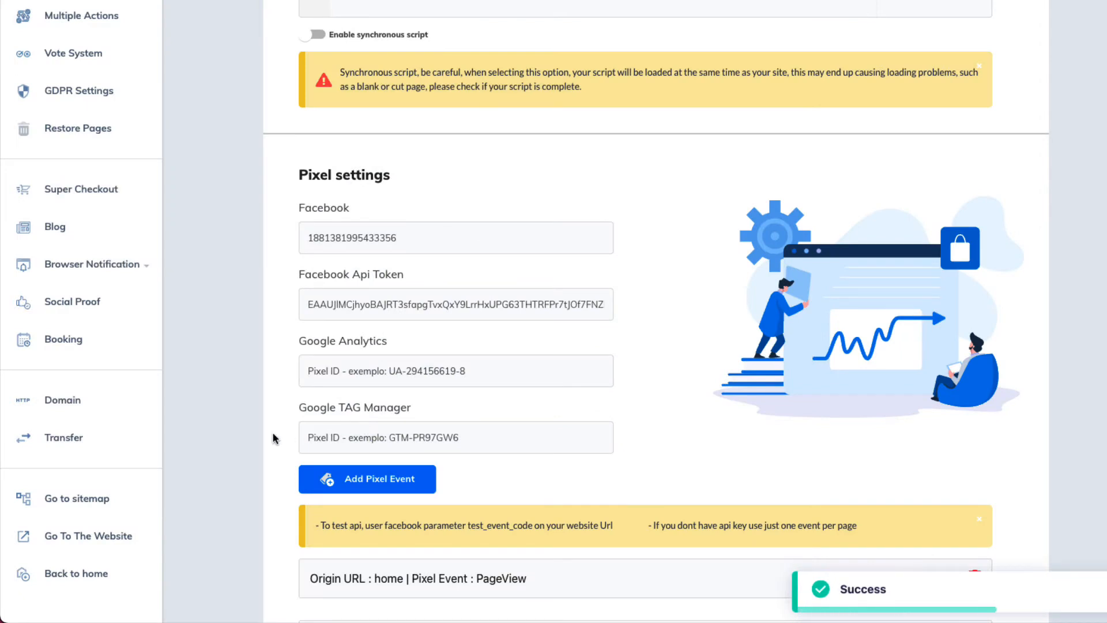
scroll(down, 3)
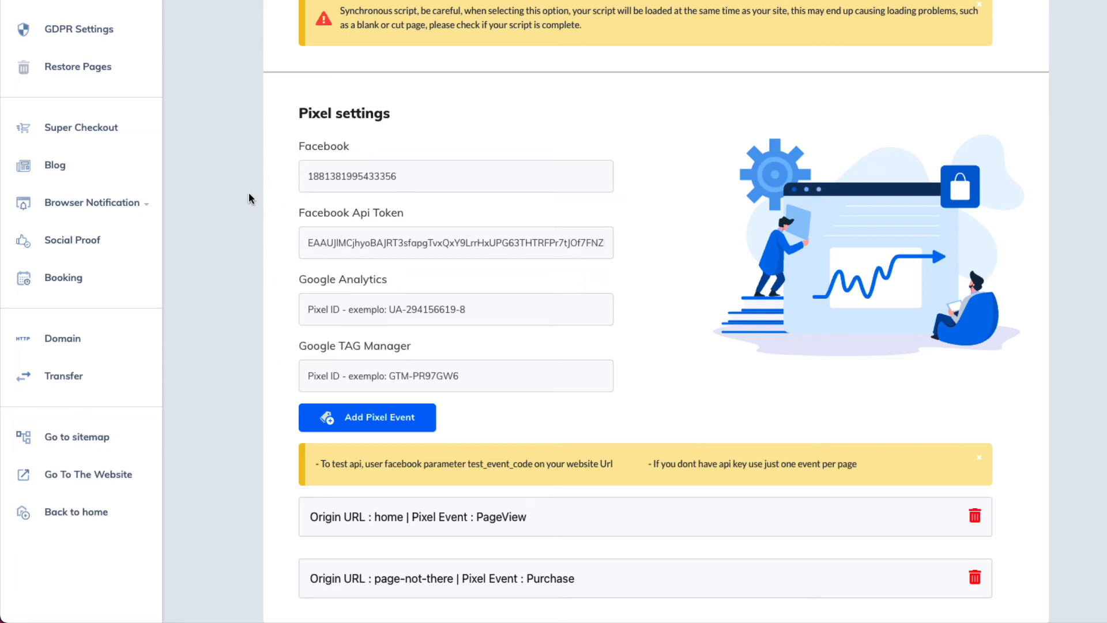
mouse_move(379, 208)
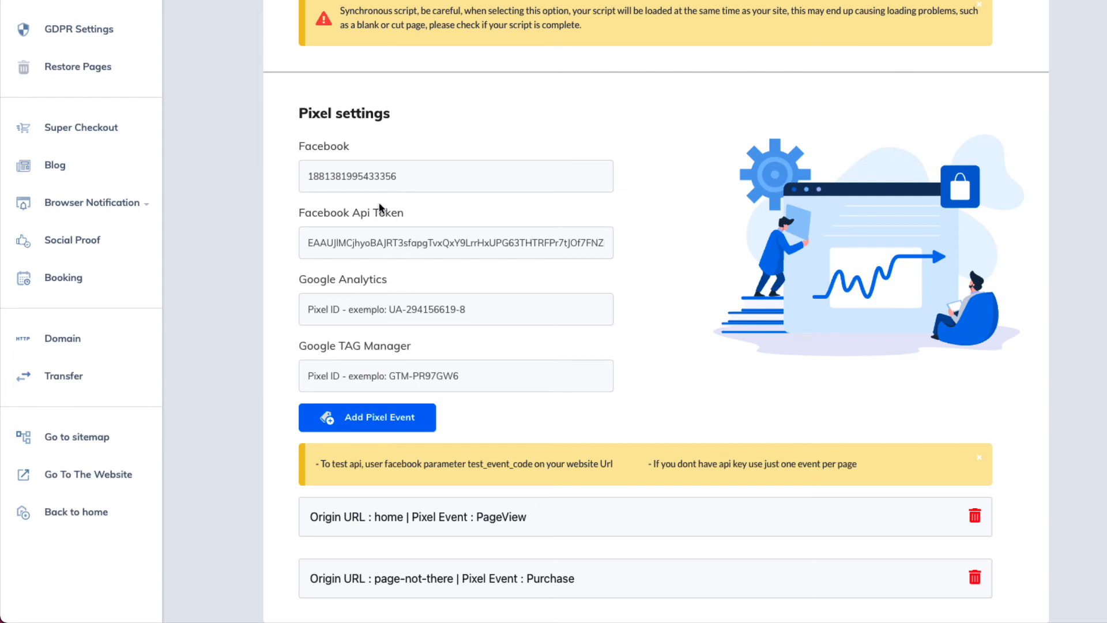
mouse_move(348, 222)
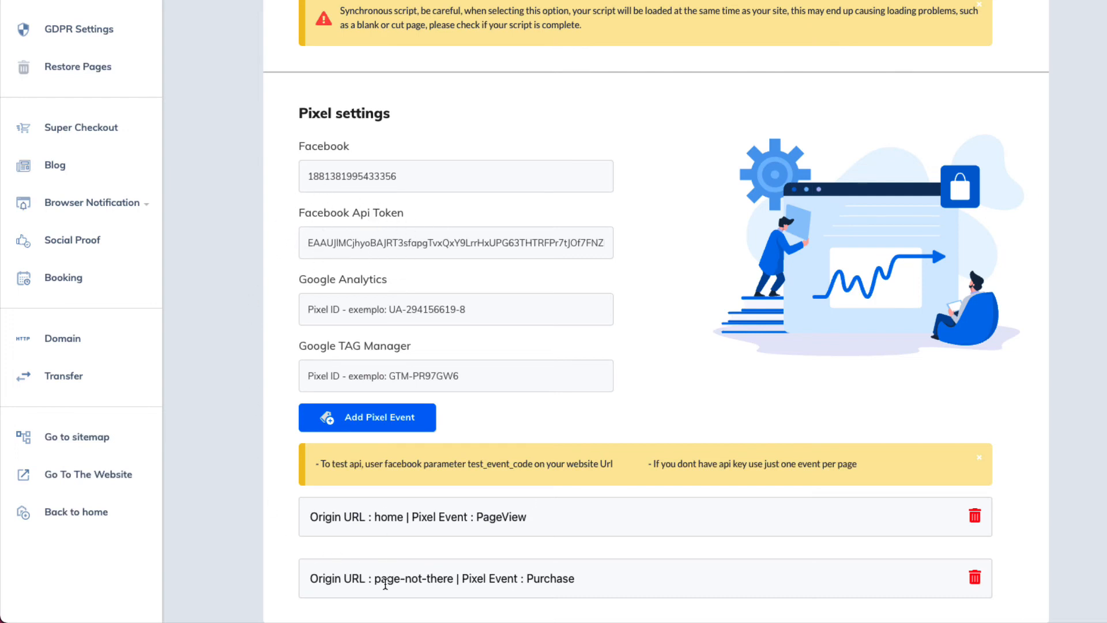
mouse_move(395, 554)
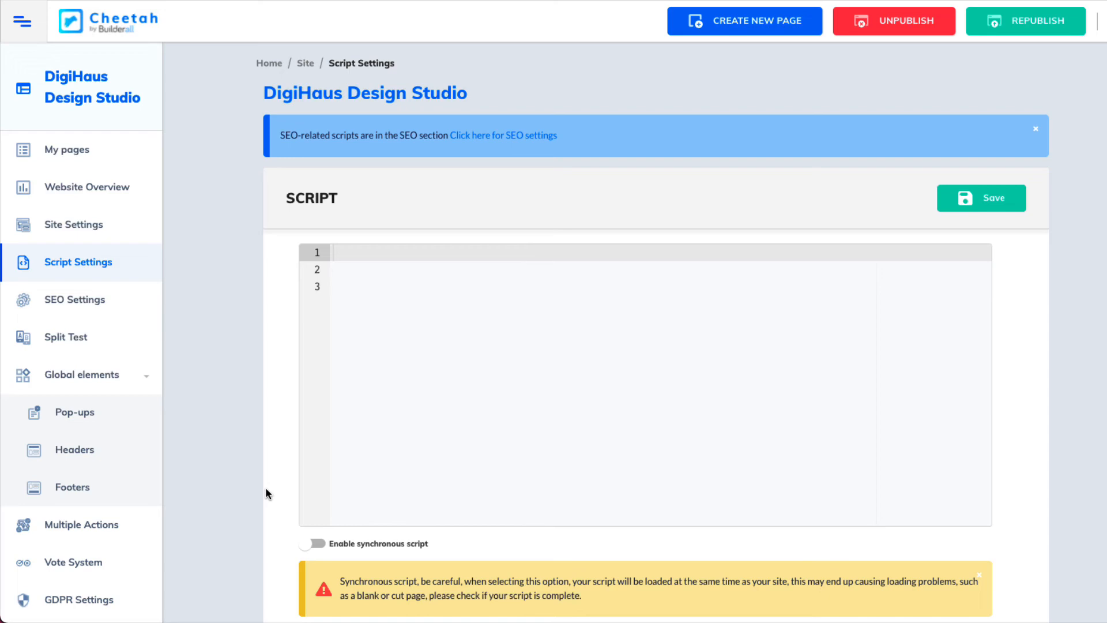
mouse_move(989, 213)
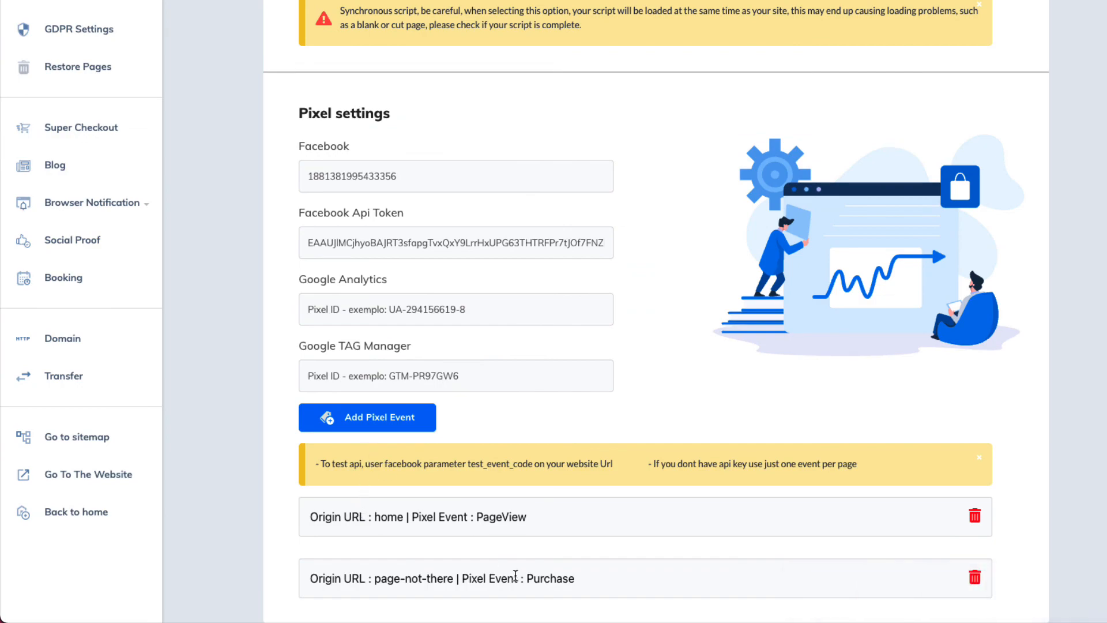
Start a new event with origin 'special-' and cancel it without saving.
click(366, 418)
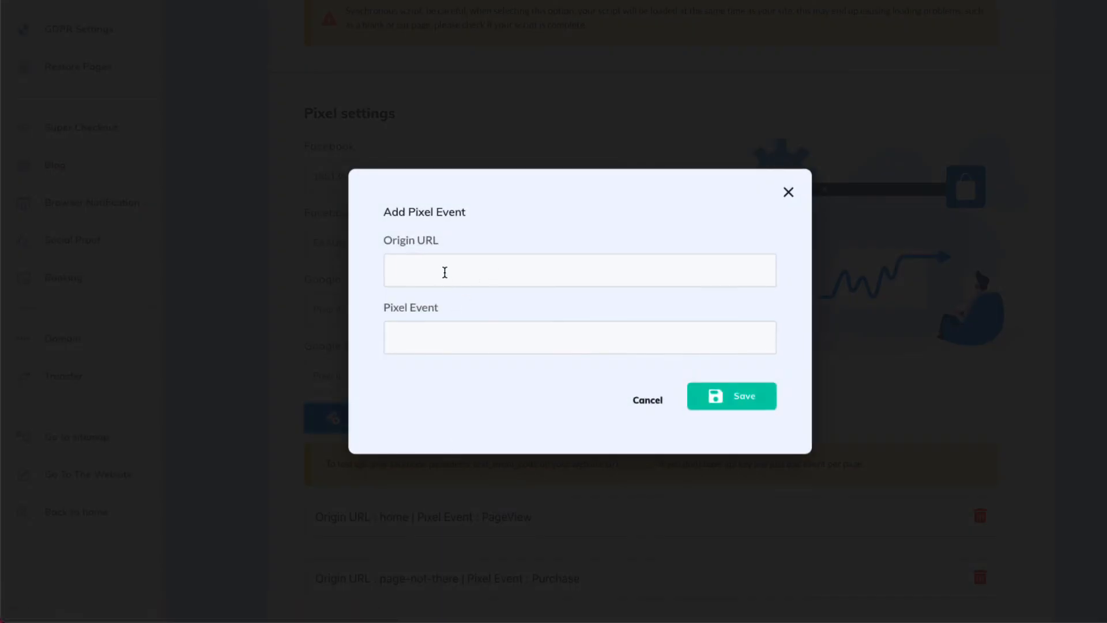
text(spec)
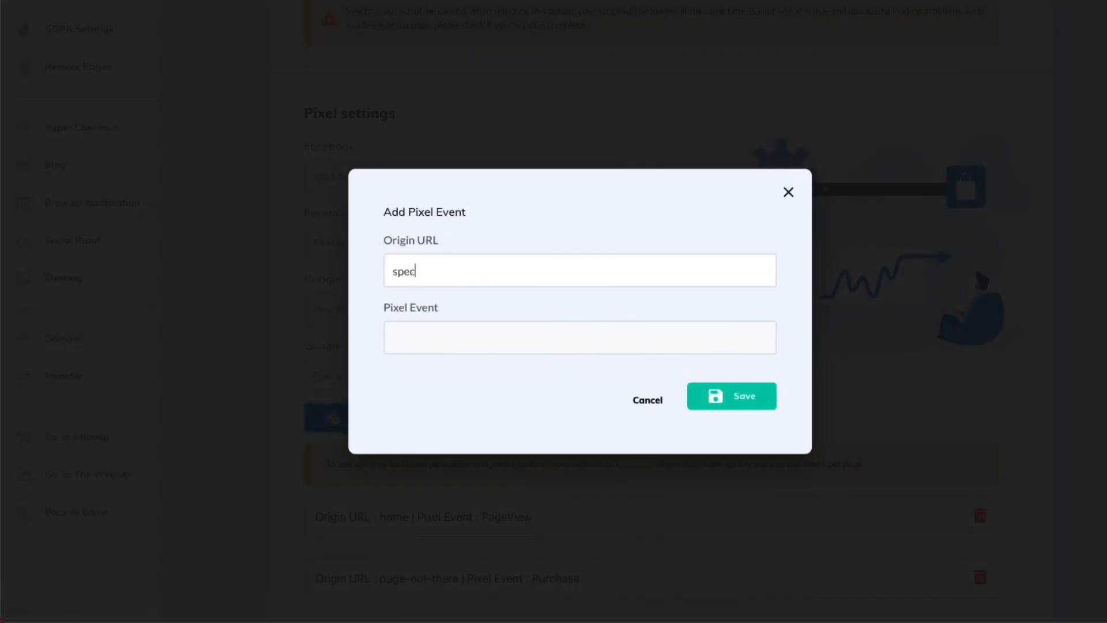
text(ial-)
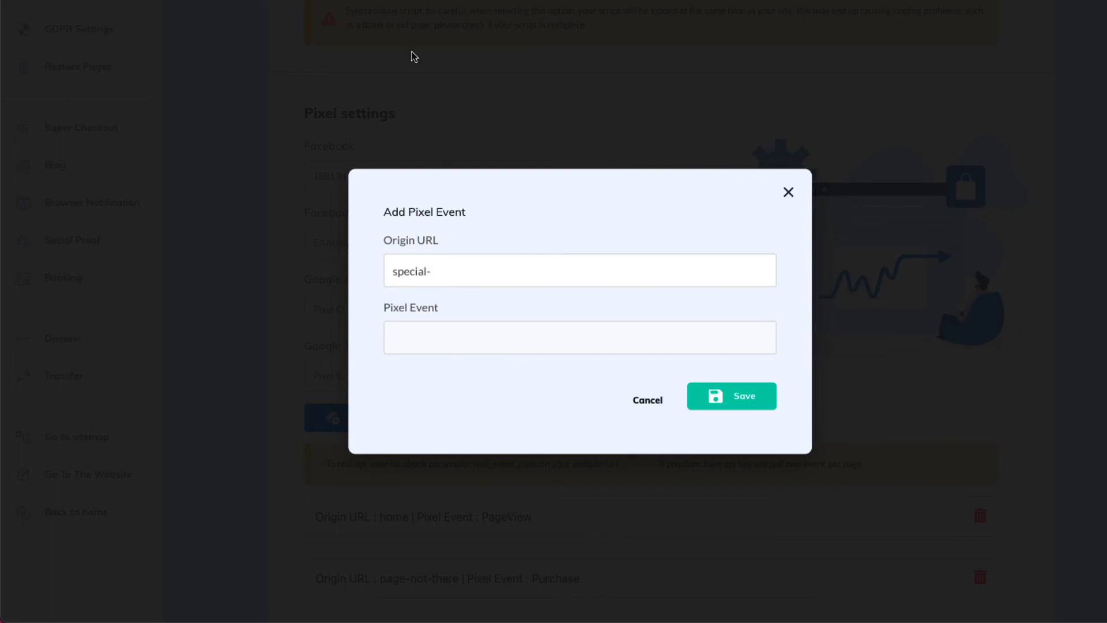
click(789, 191)
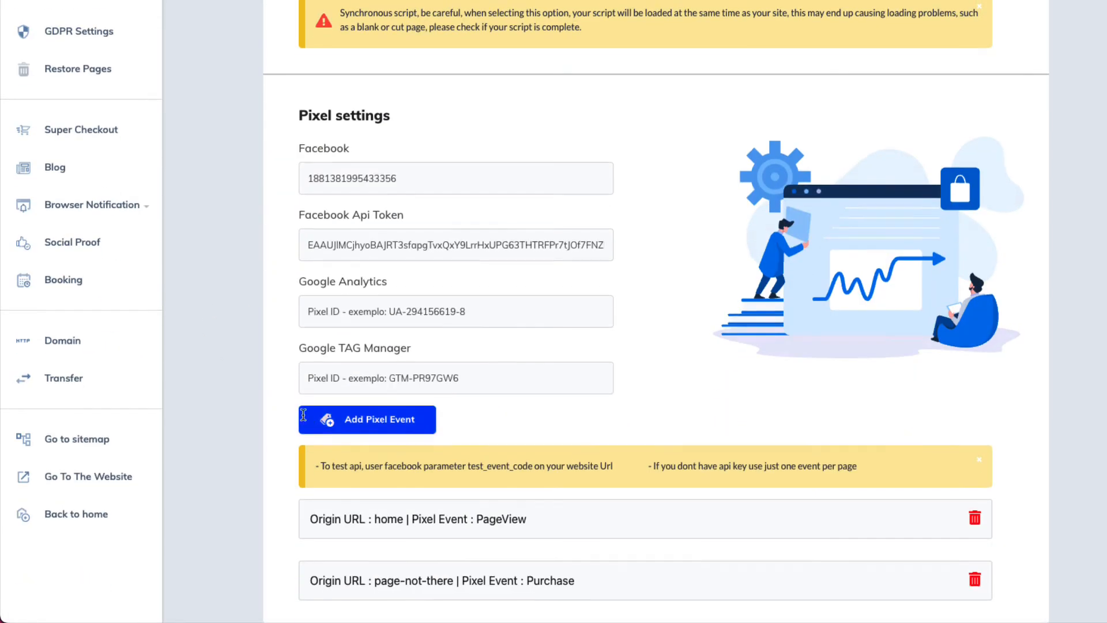
Save the script and pixel settings and republish the DigiHaus site.
scroll(up, 3)
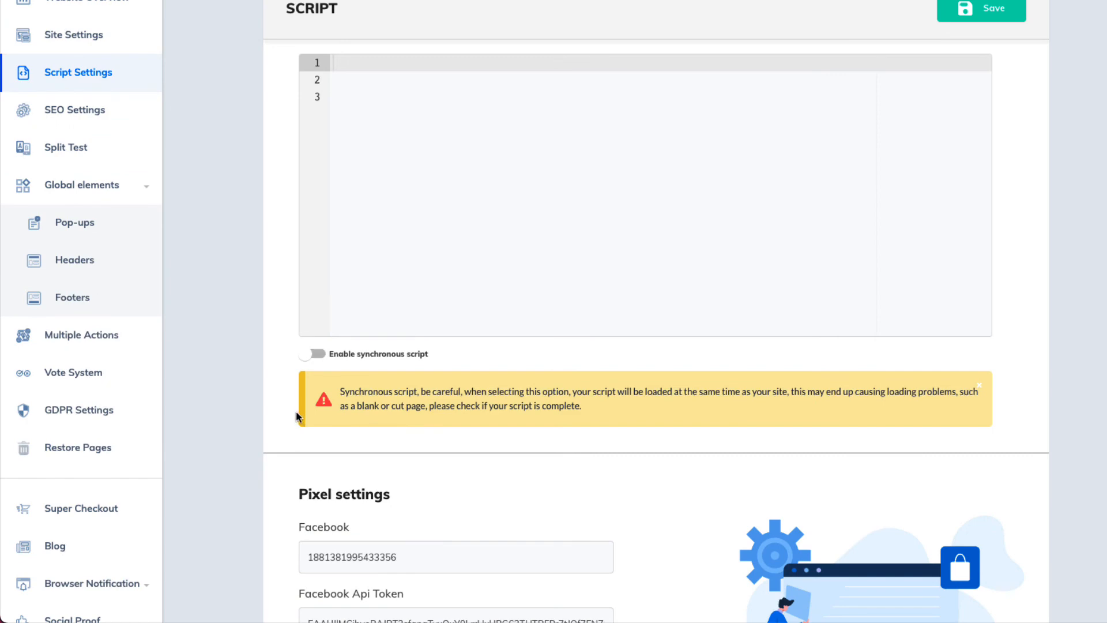
scroll(down, 3)
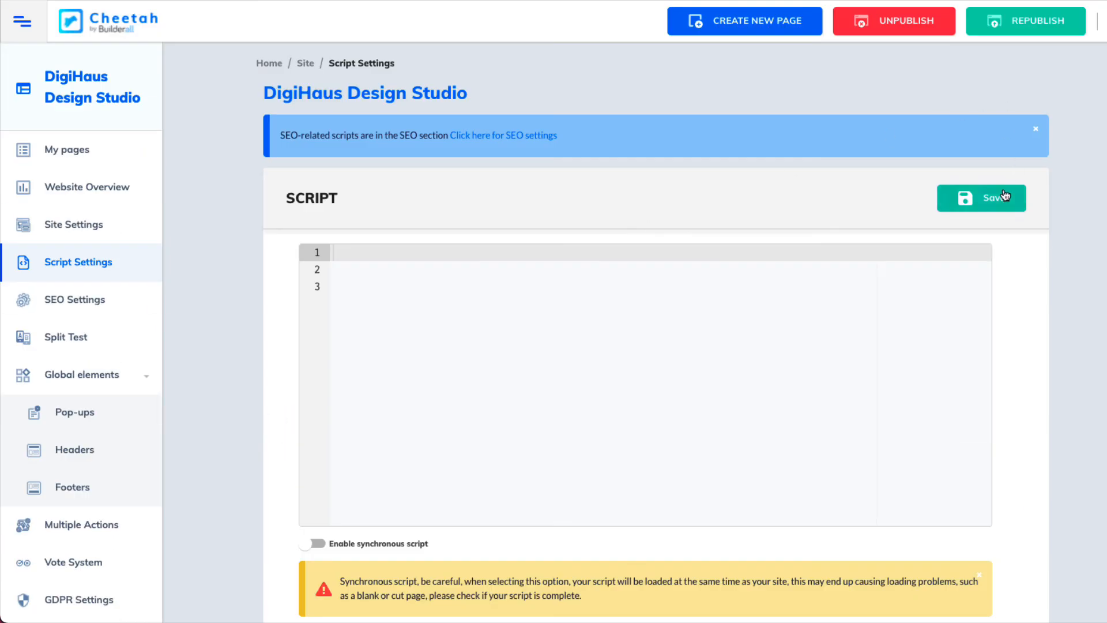
click(980, 197)
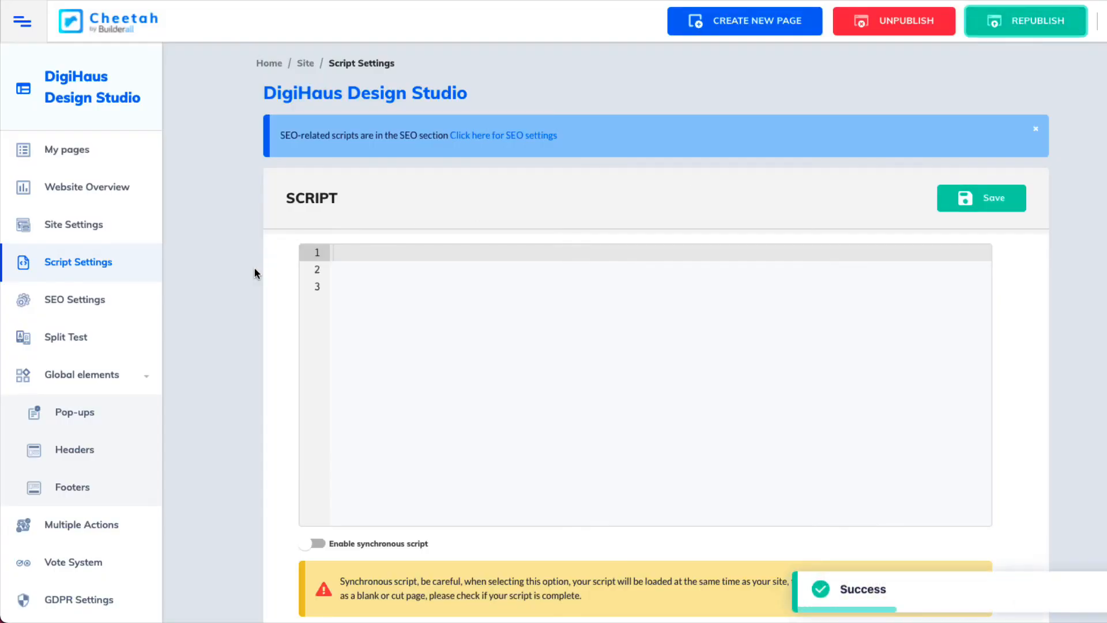
click(1025, 21)
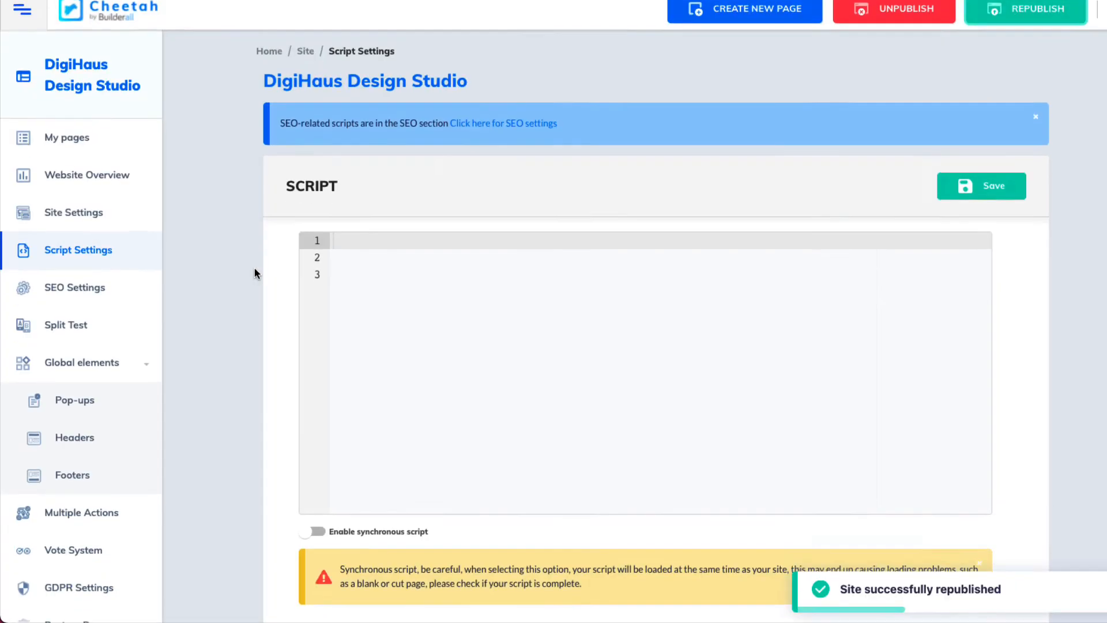
scroll(down, 3)
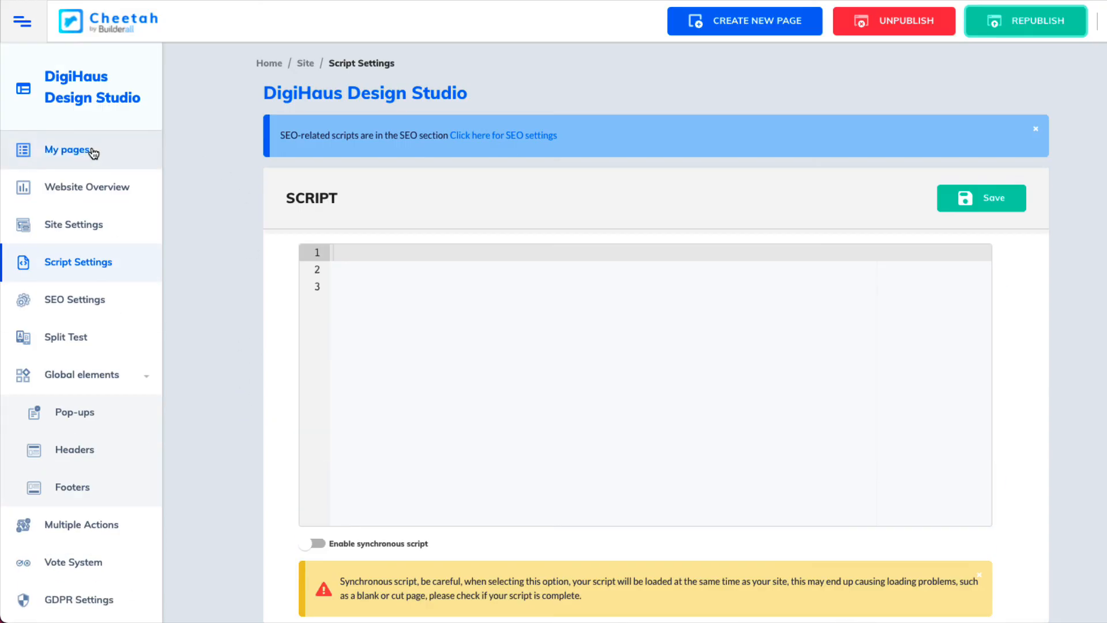
From My pages, go to the published HOME page on the live site.
click(66, 149)
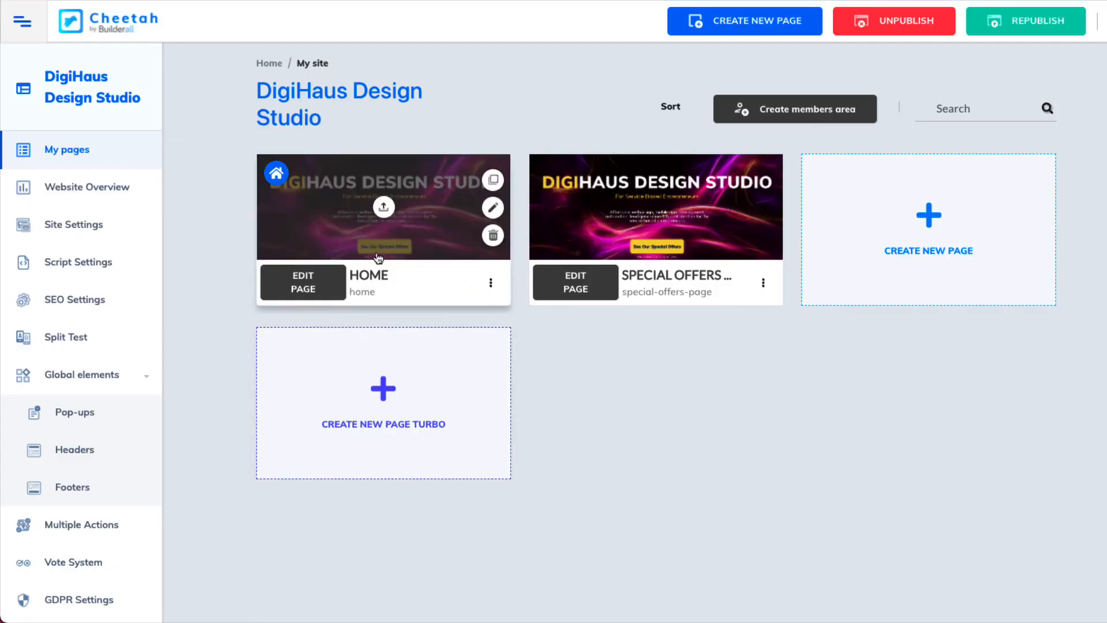
click(491, 282)
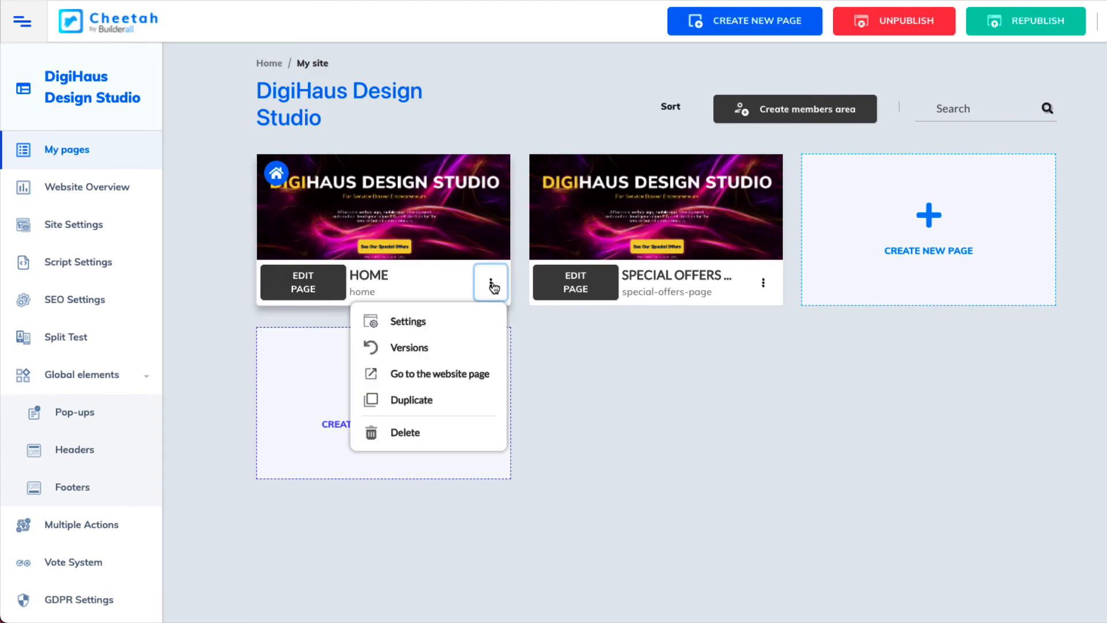
mouse_move(454, 374)
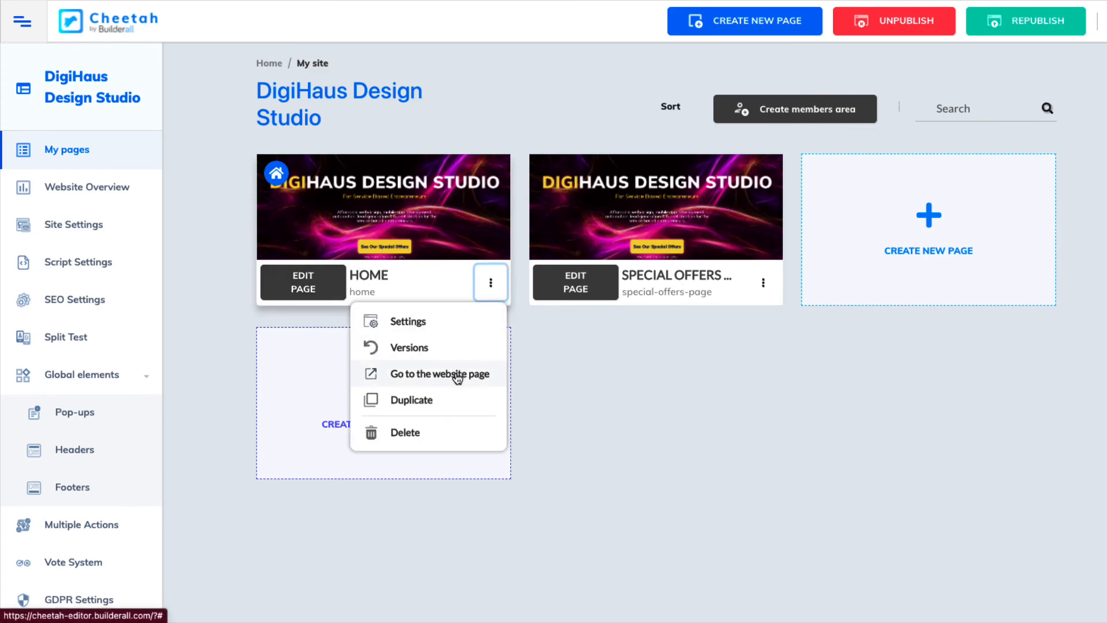
click(442, 374)
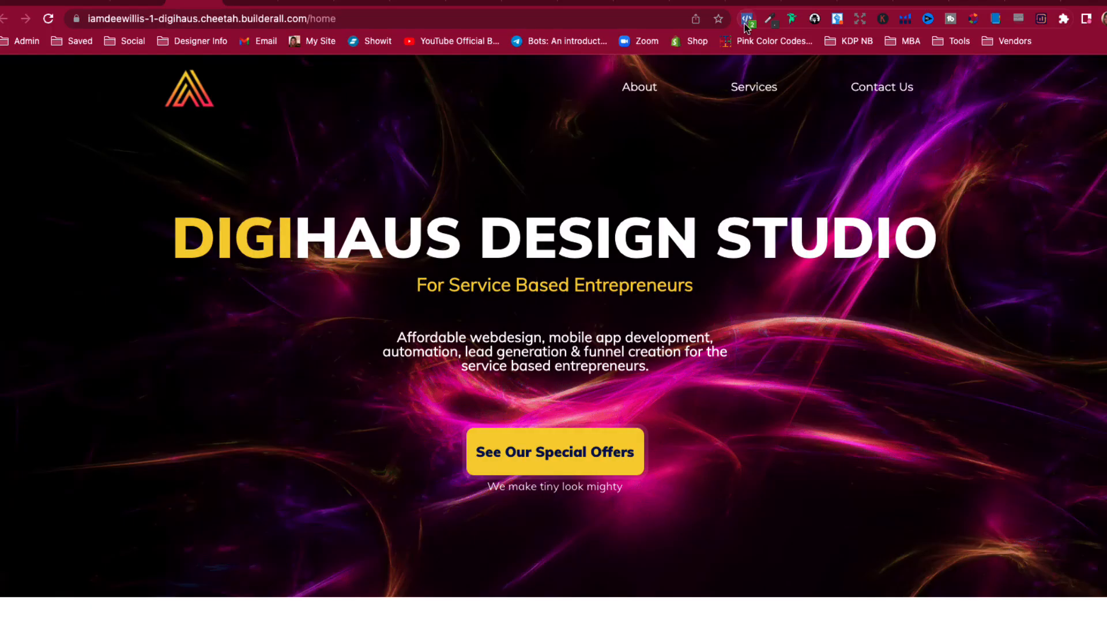
mouse_move(690, 51)
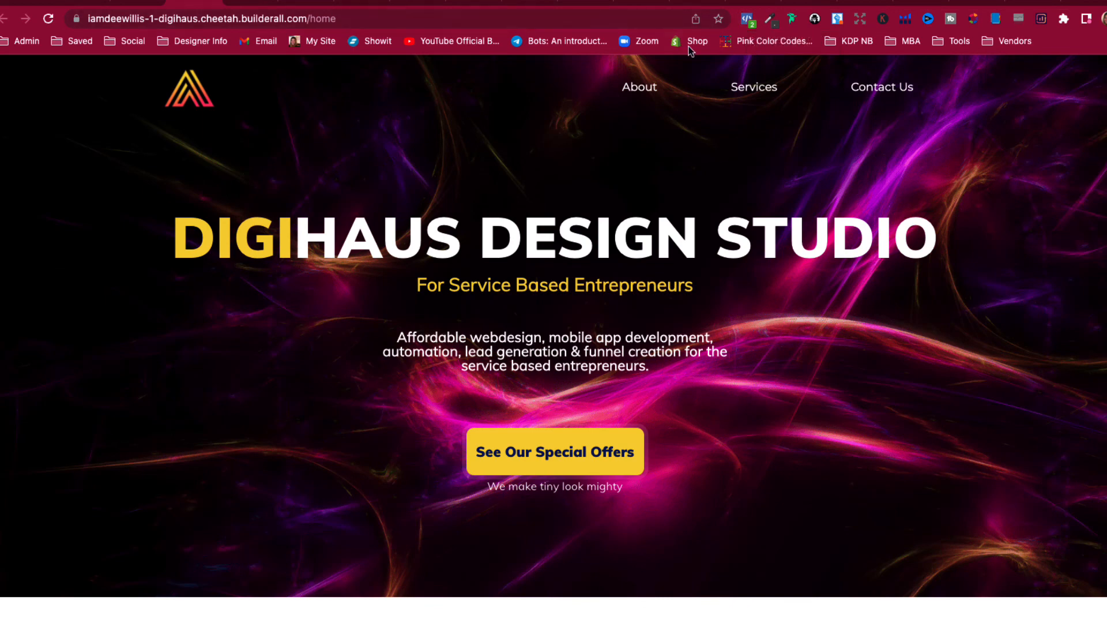
mouse_move(746, 19)
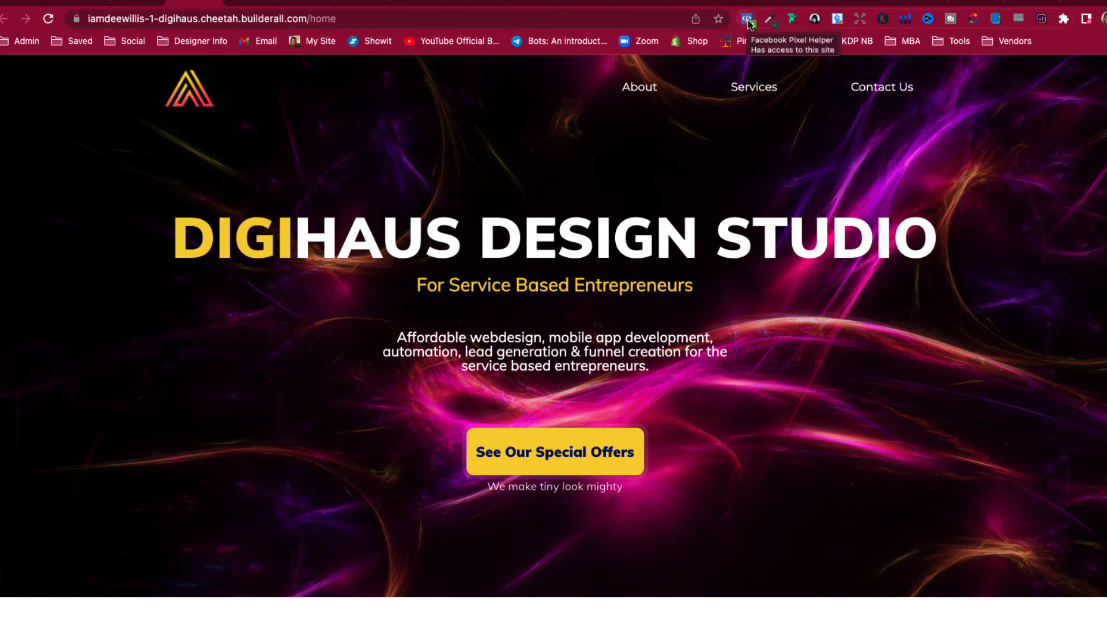
Check with Facebook Pixel Helper that Test Consulting Pix fires PageView on the home page.
click(746, 19)
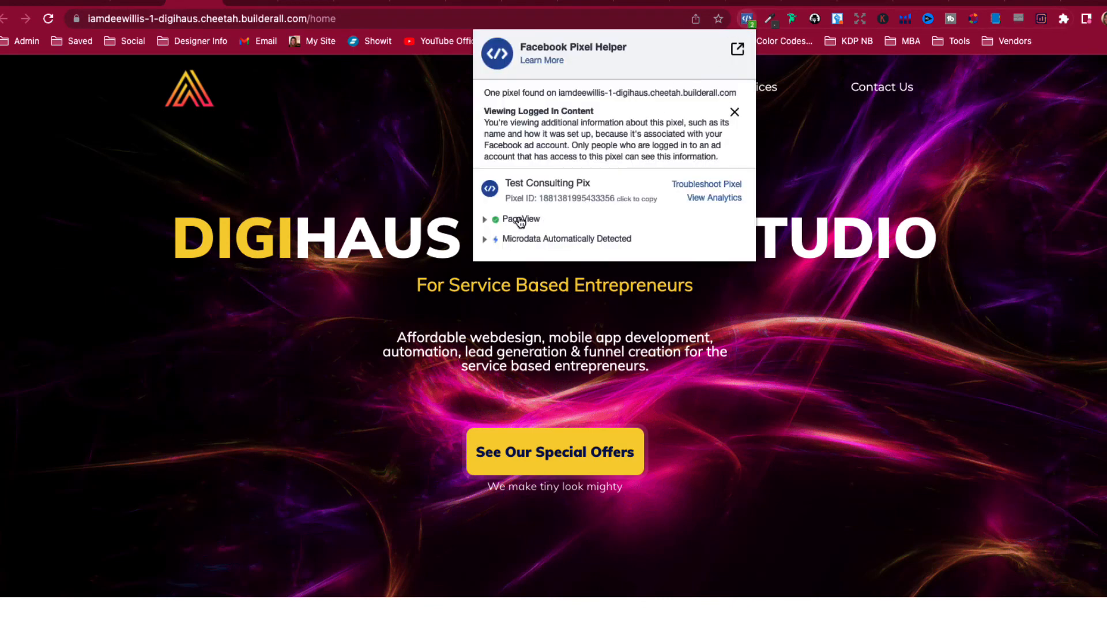
click(485, 219)
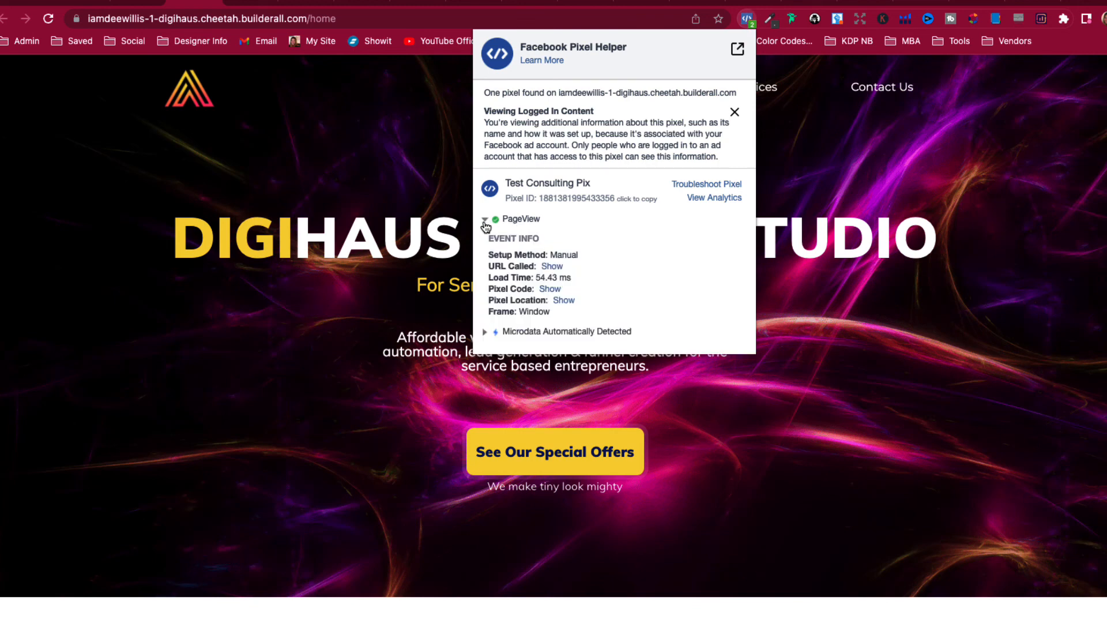
click(485, 220)
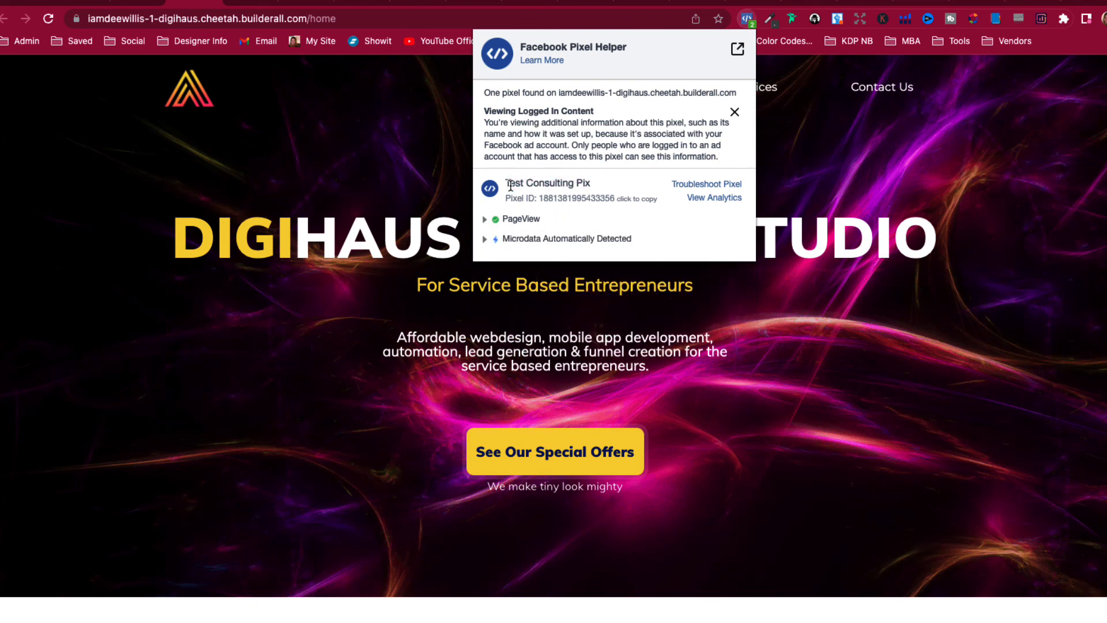
double_click(551, 183)
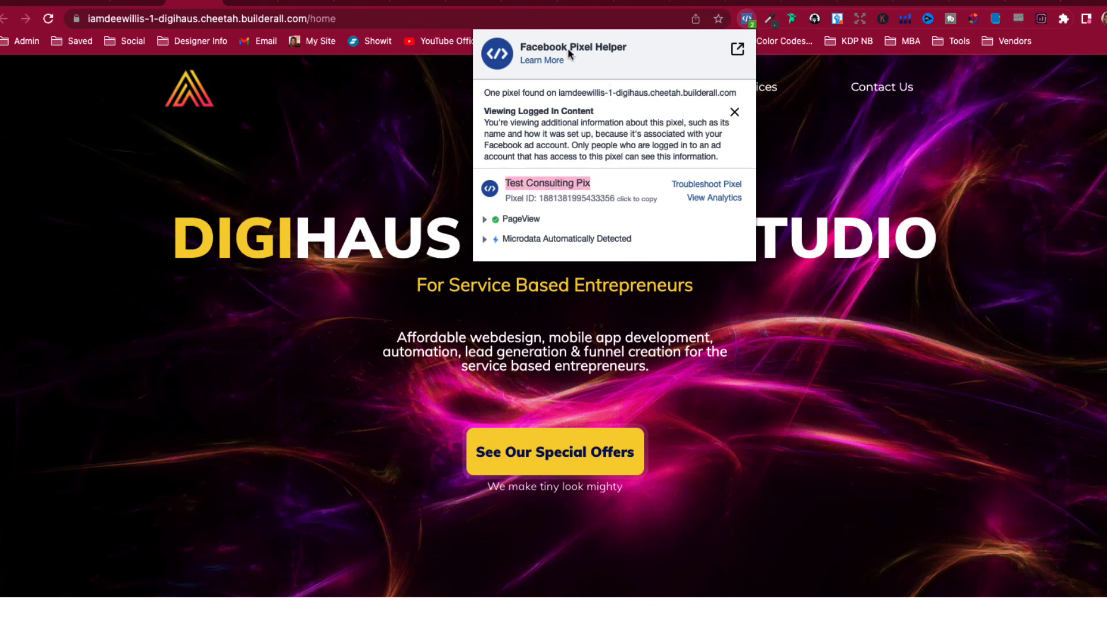
mouse_move(655, 52)
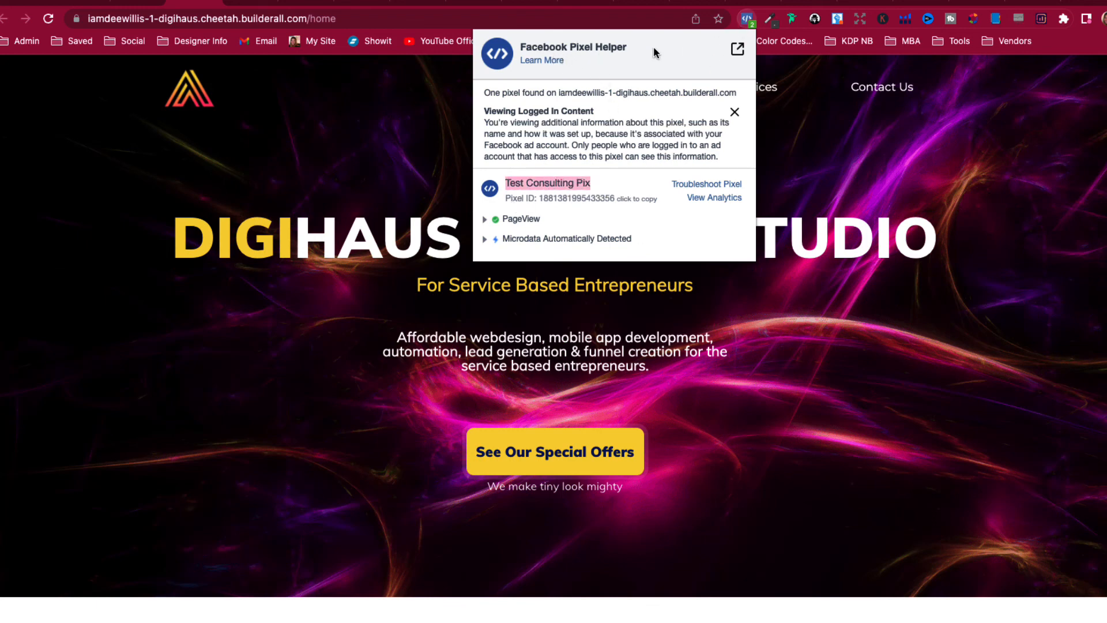
mouse_move(609, 60)
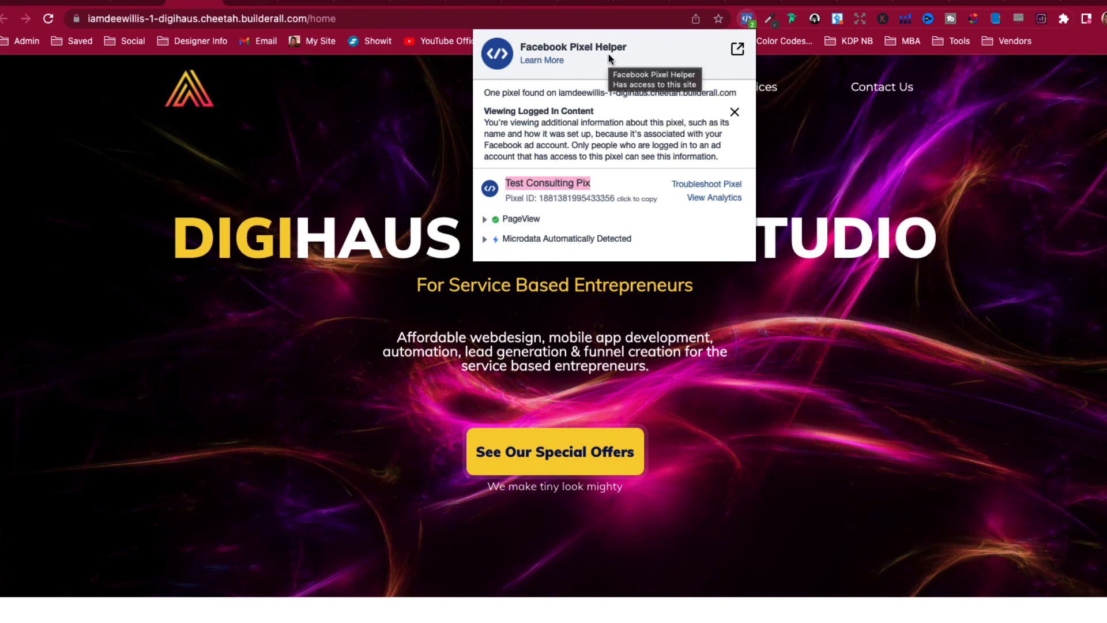
mouse_move(576, 49)
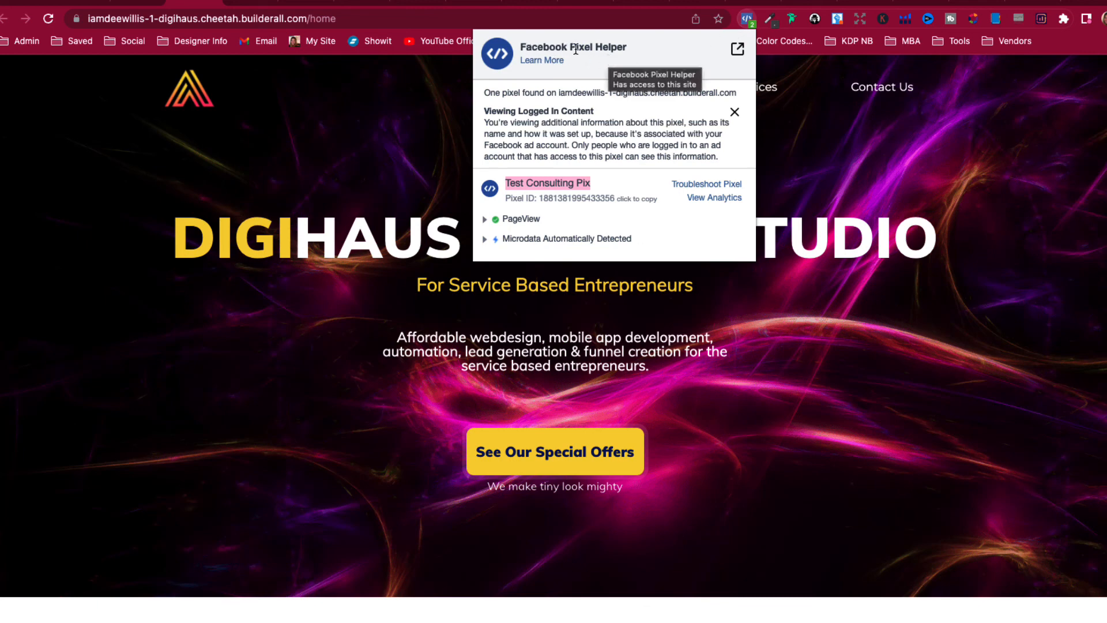
mouse_move(746, 20)
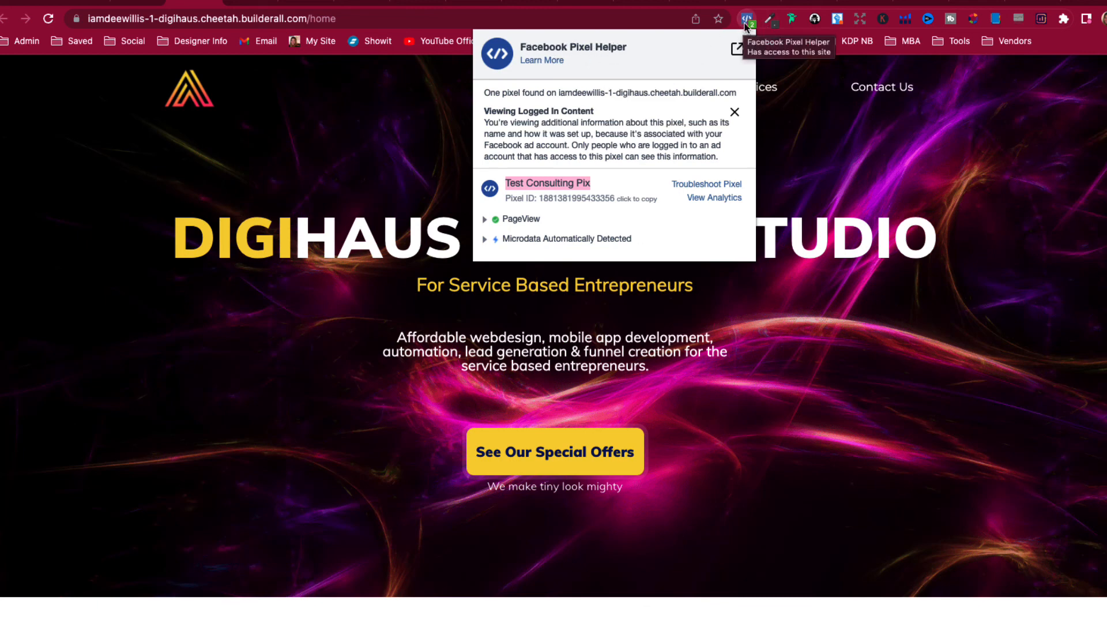
mouse_move(402, 237)
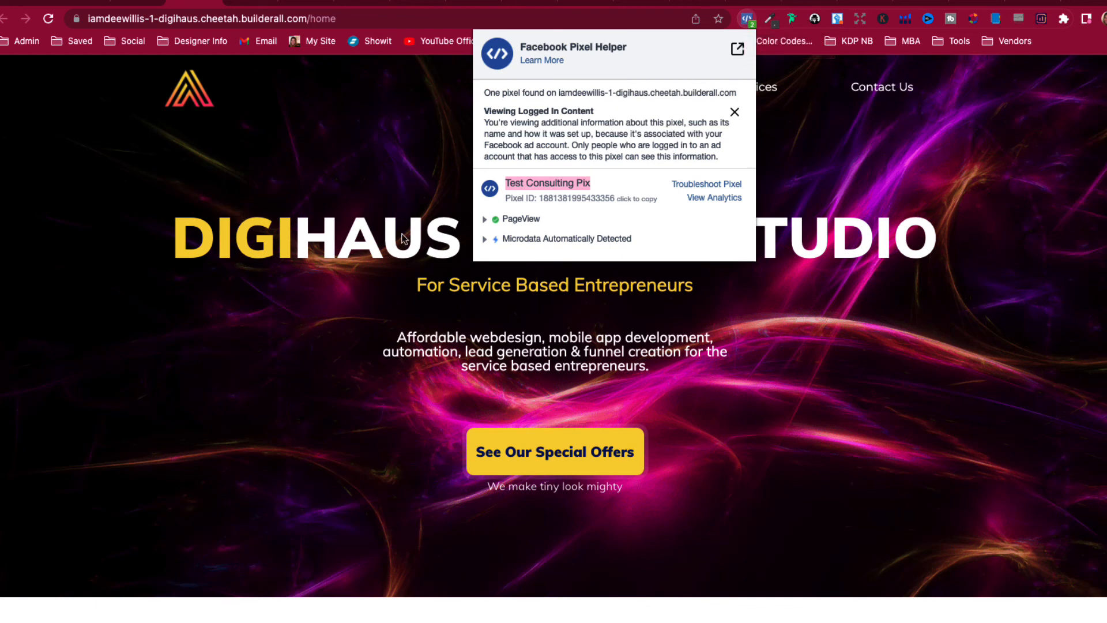
mouse_move(485, 223)
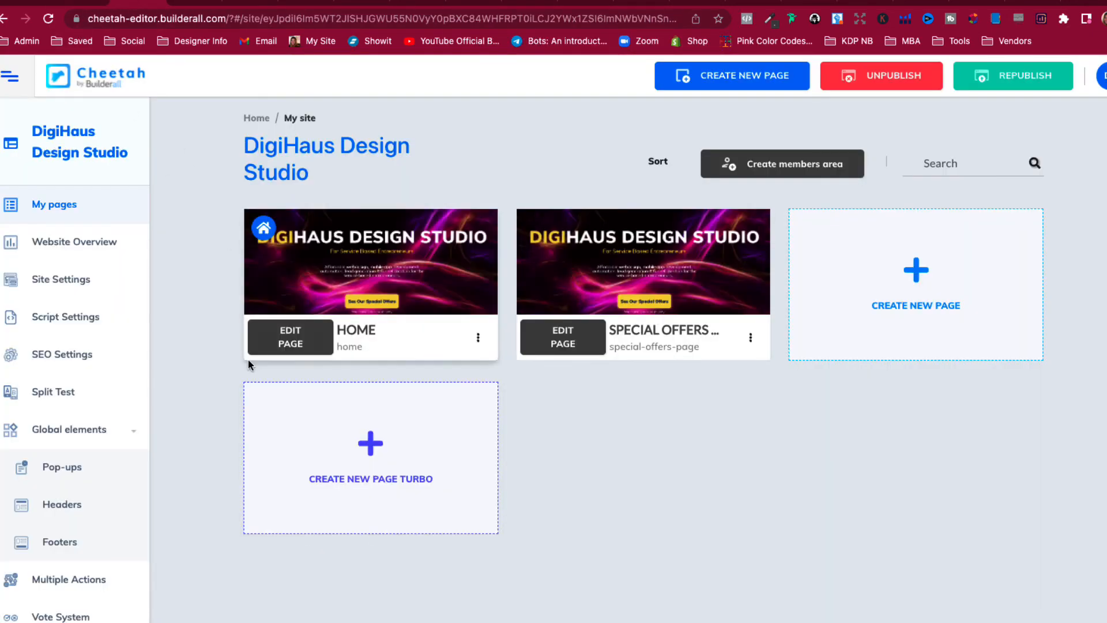
click(66, 316)
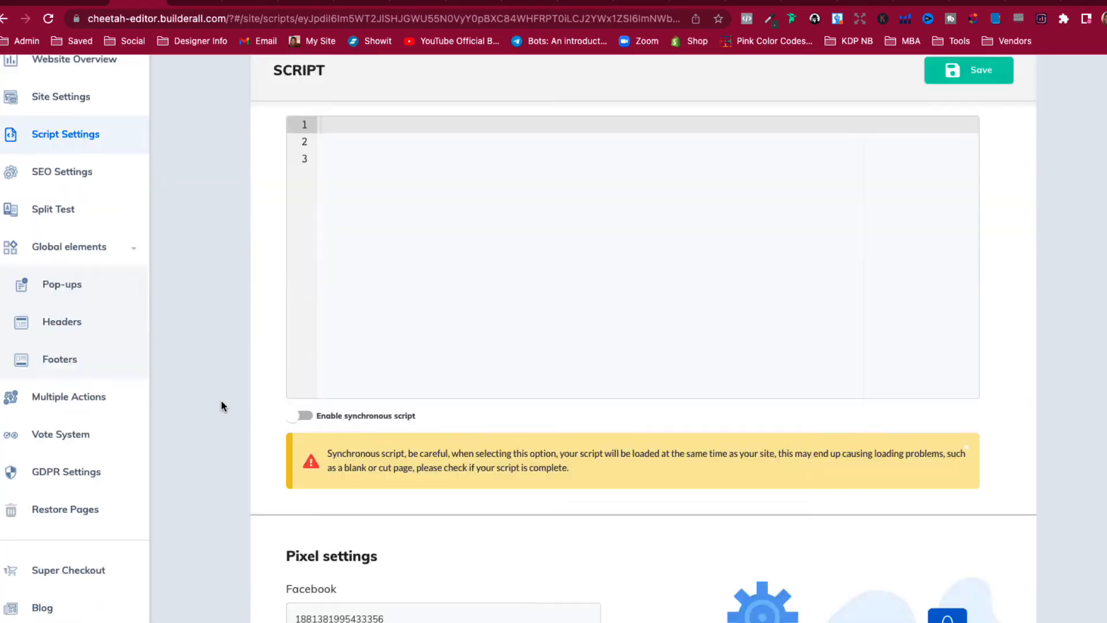
scroll(down, 3)
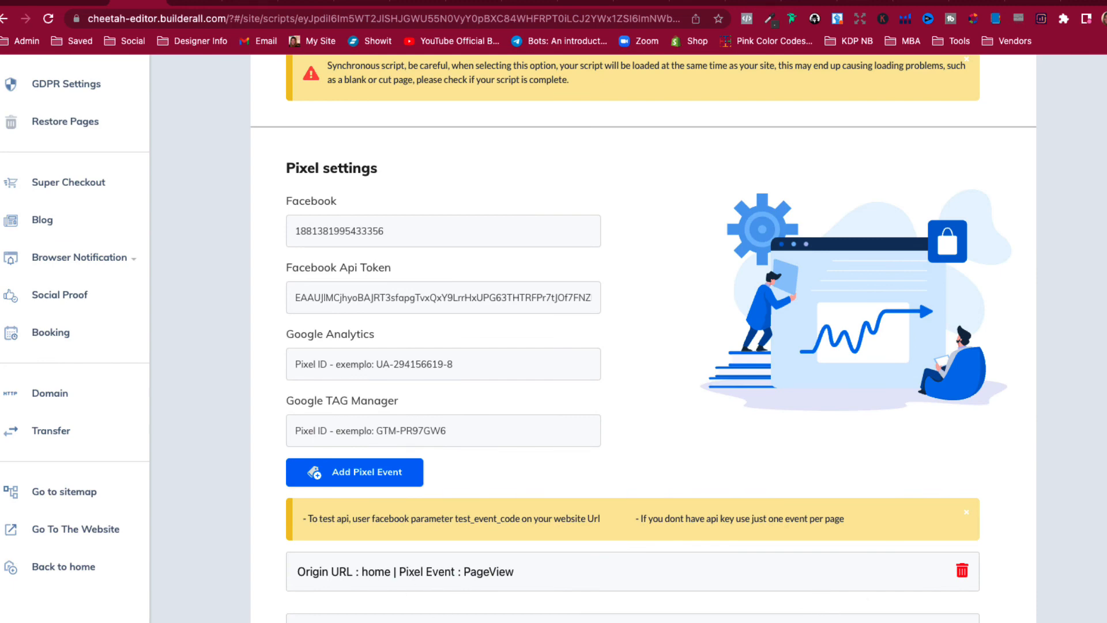
scroll(up, 3)
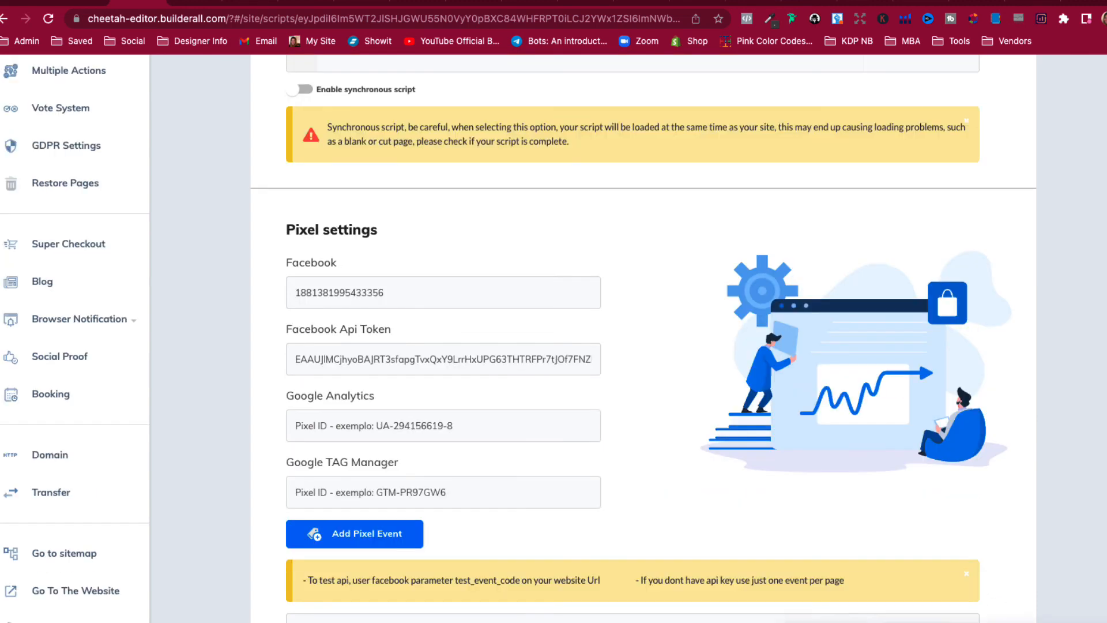
mouse_move(1018, 616)
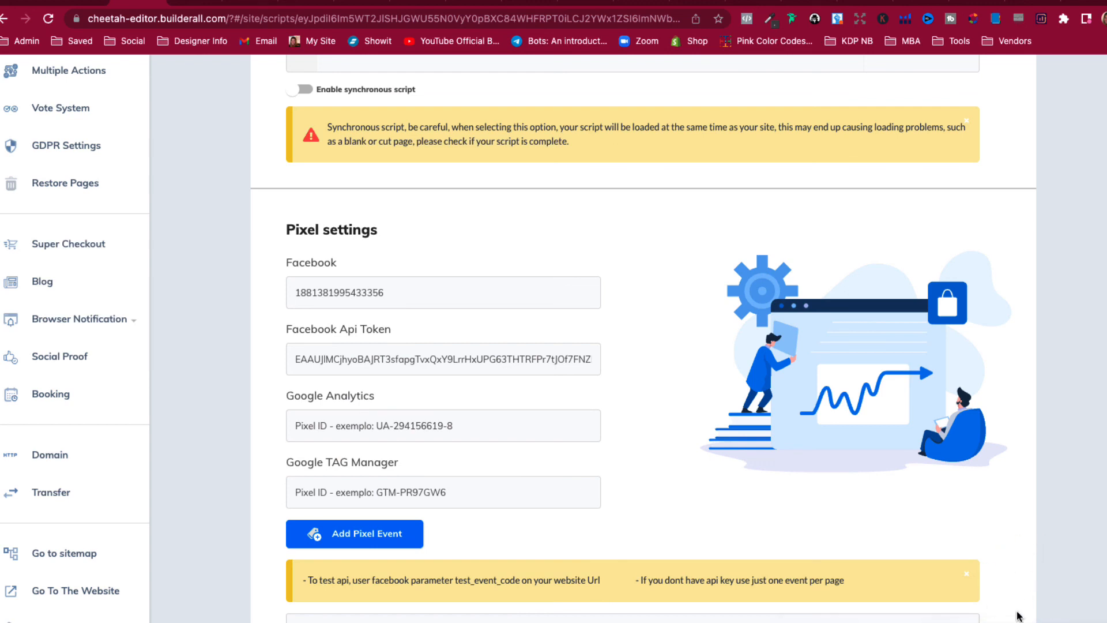
scroll(up, 3)
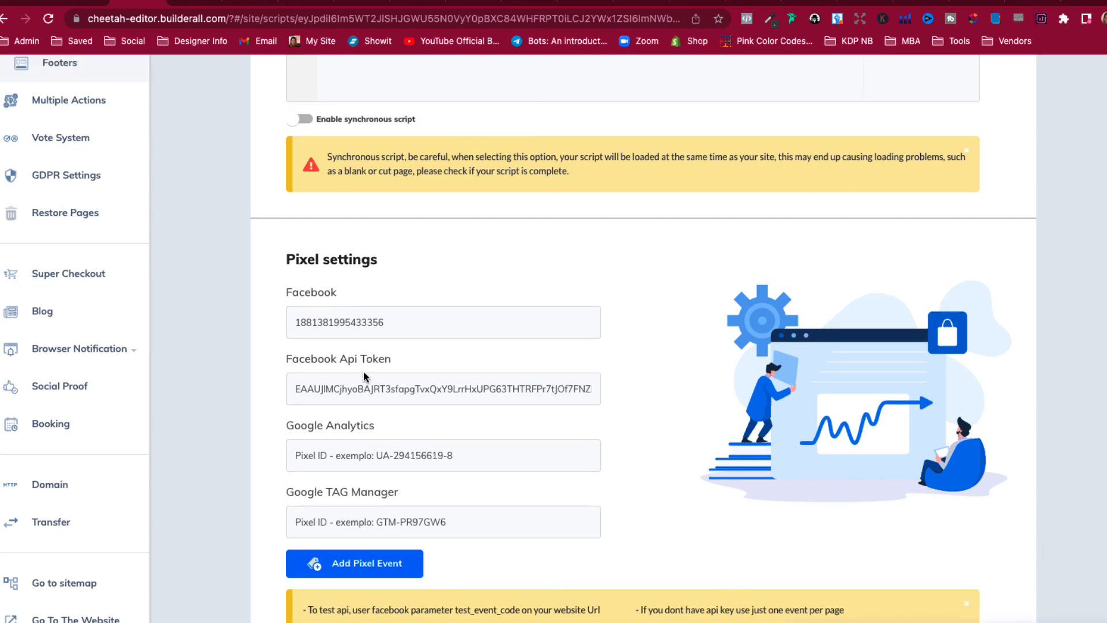